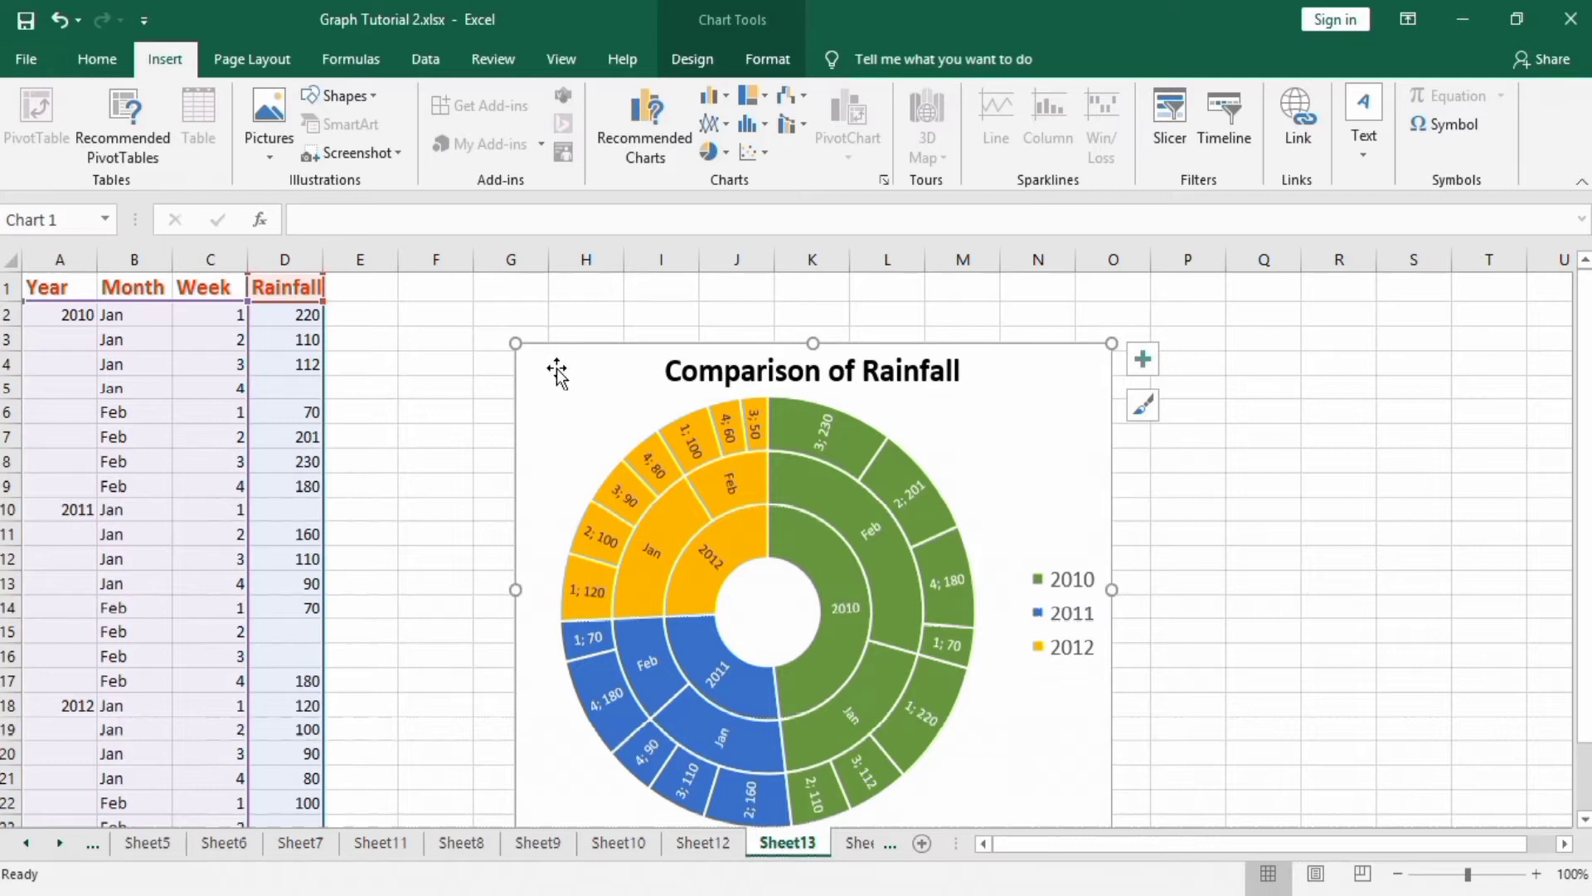
mouse_move(578, 421)
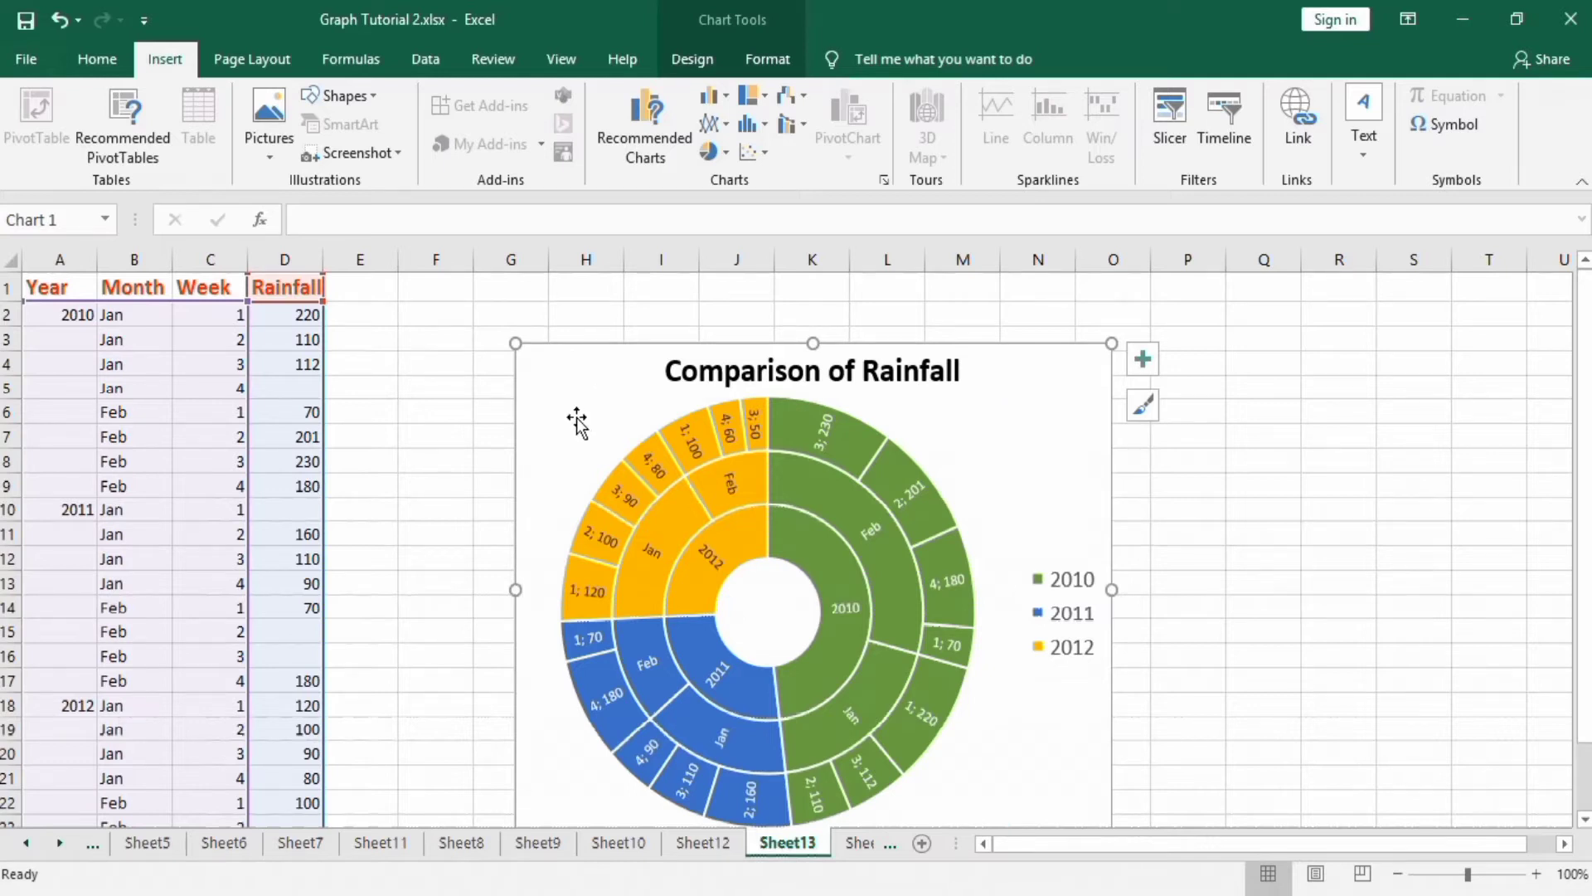
mouse_move(658, 359)
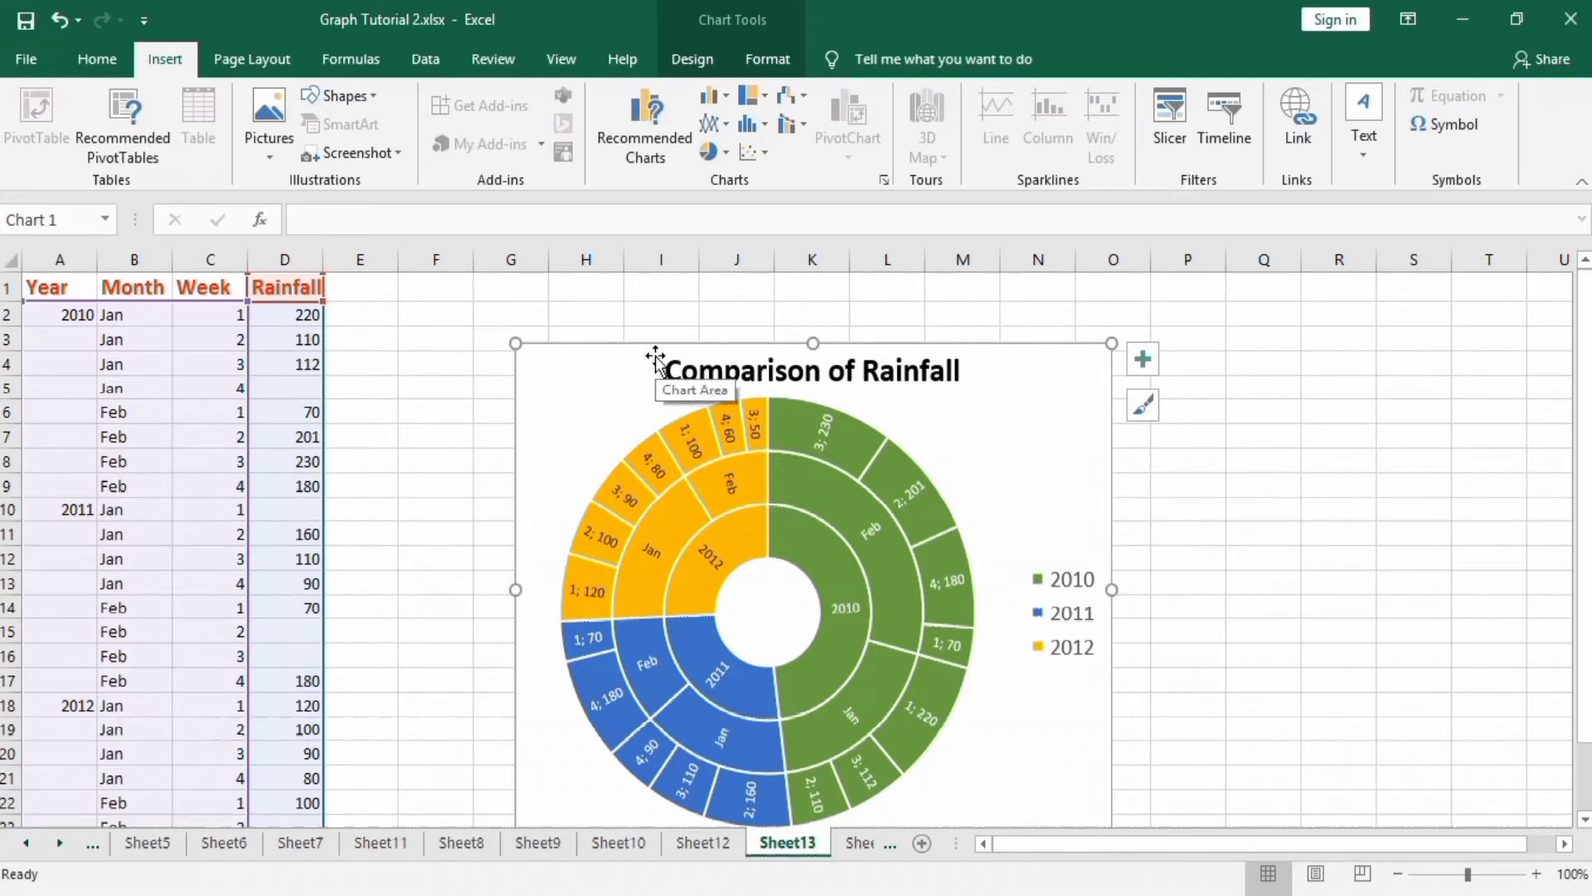
mouse_move(374, 378)
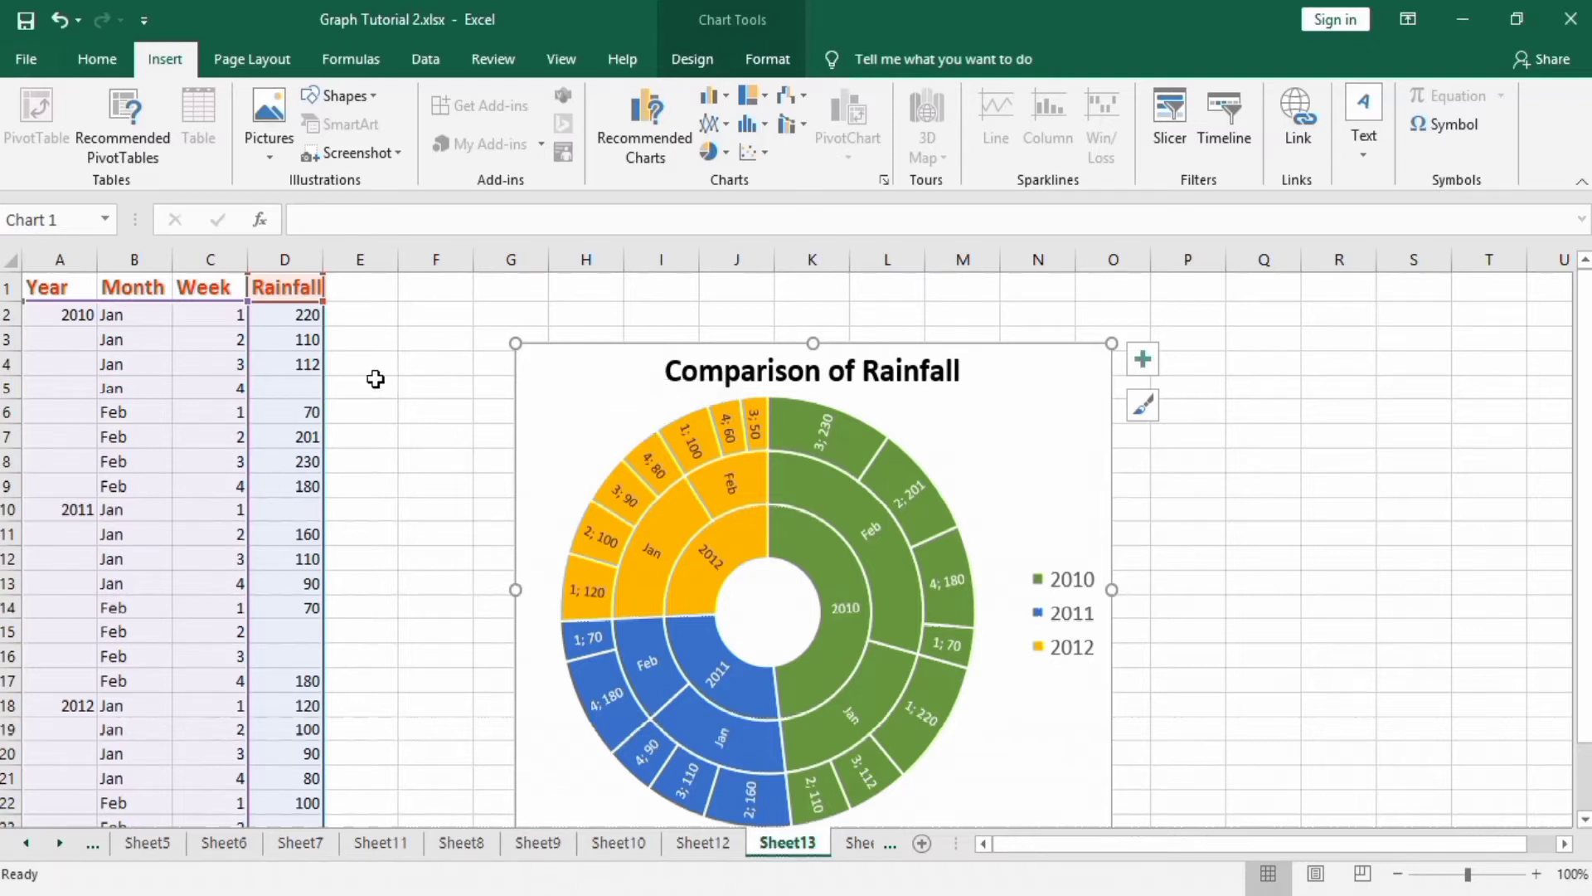
mouse_move(182, 305)
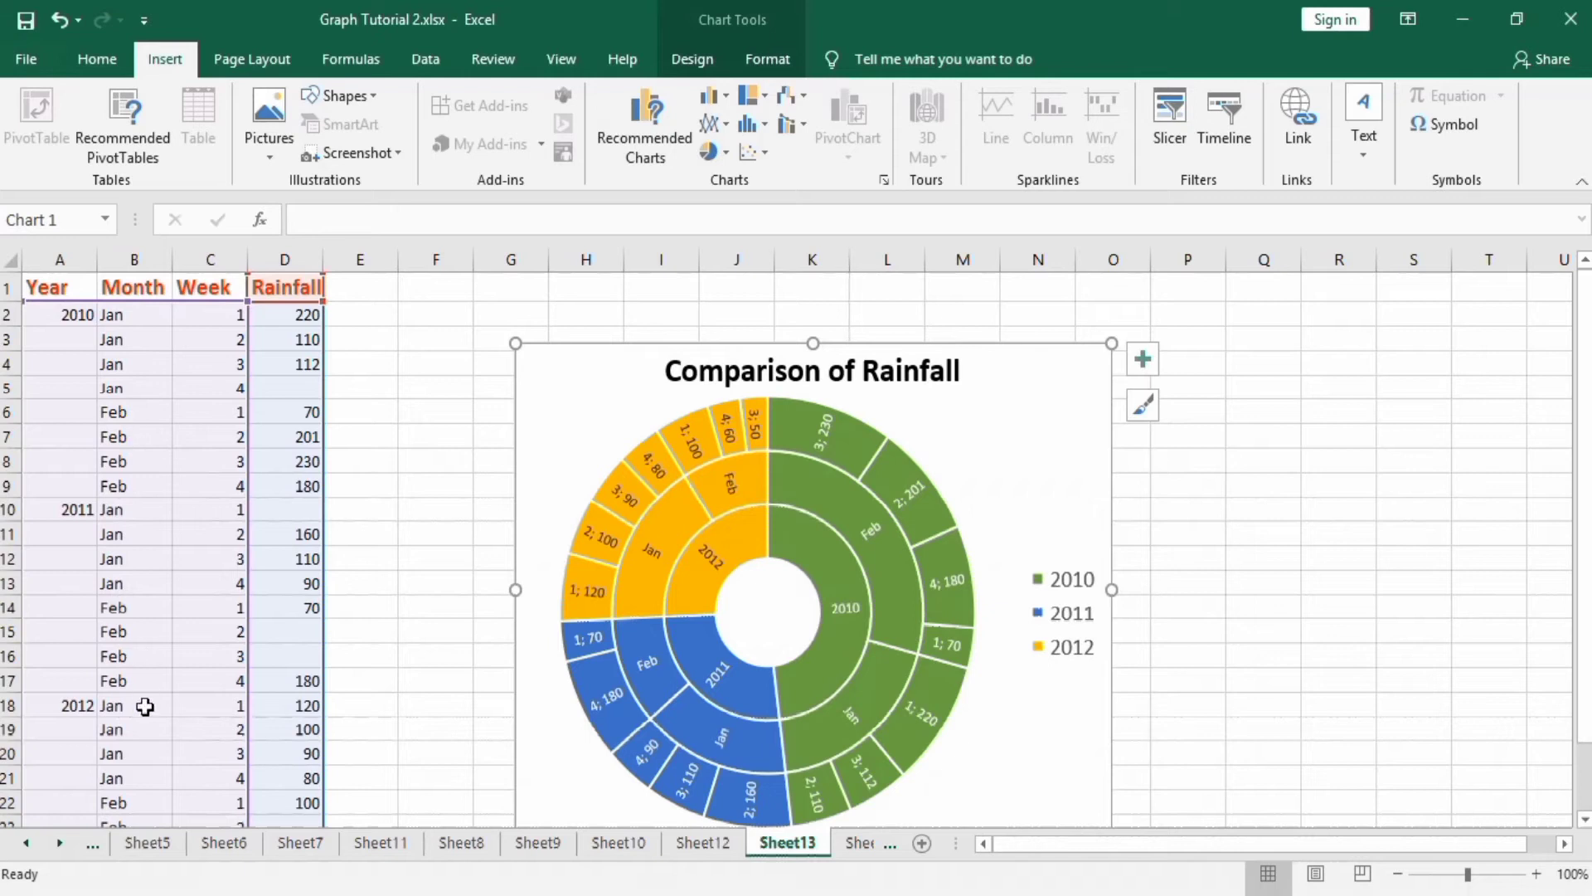
mouse_move(129, 315)
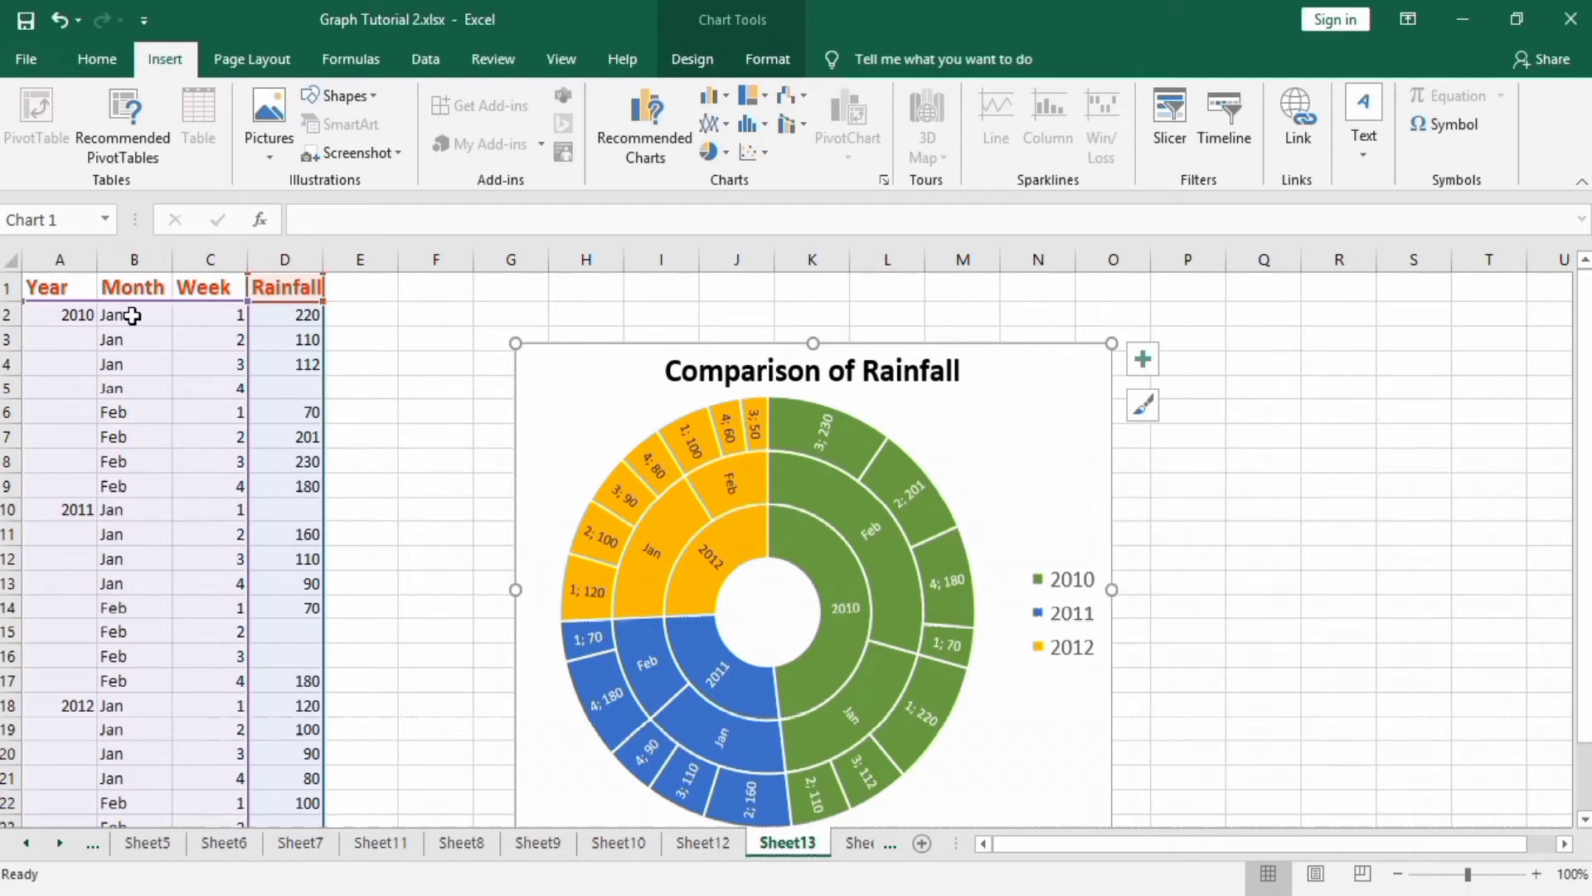
mouse_move(97, 334)
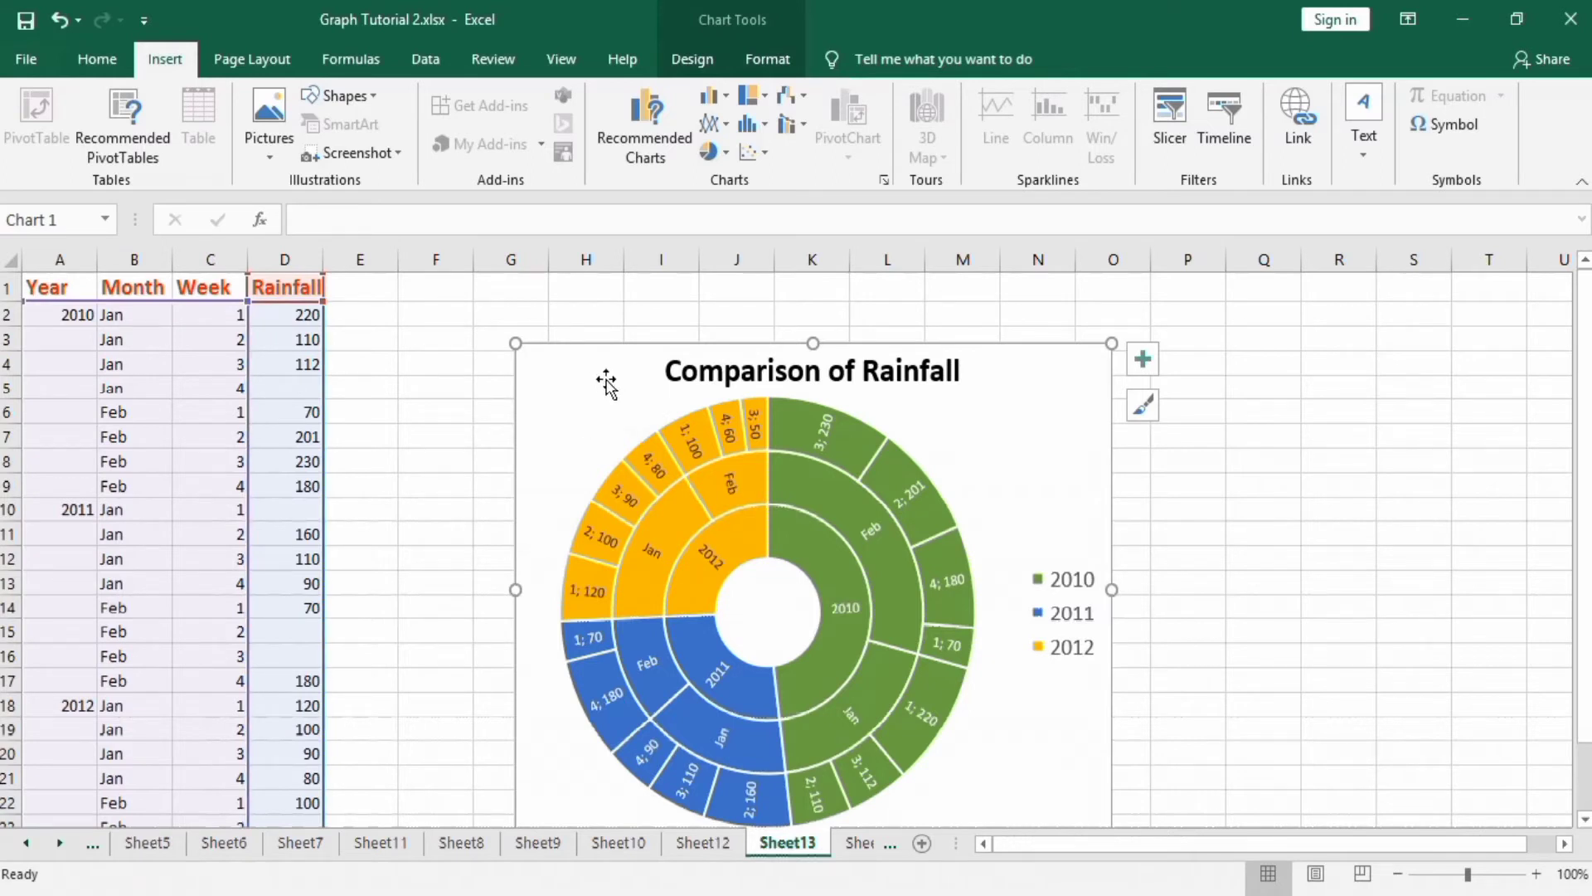
mouse_move(576, 368)
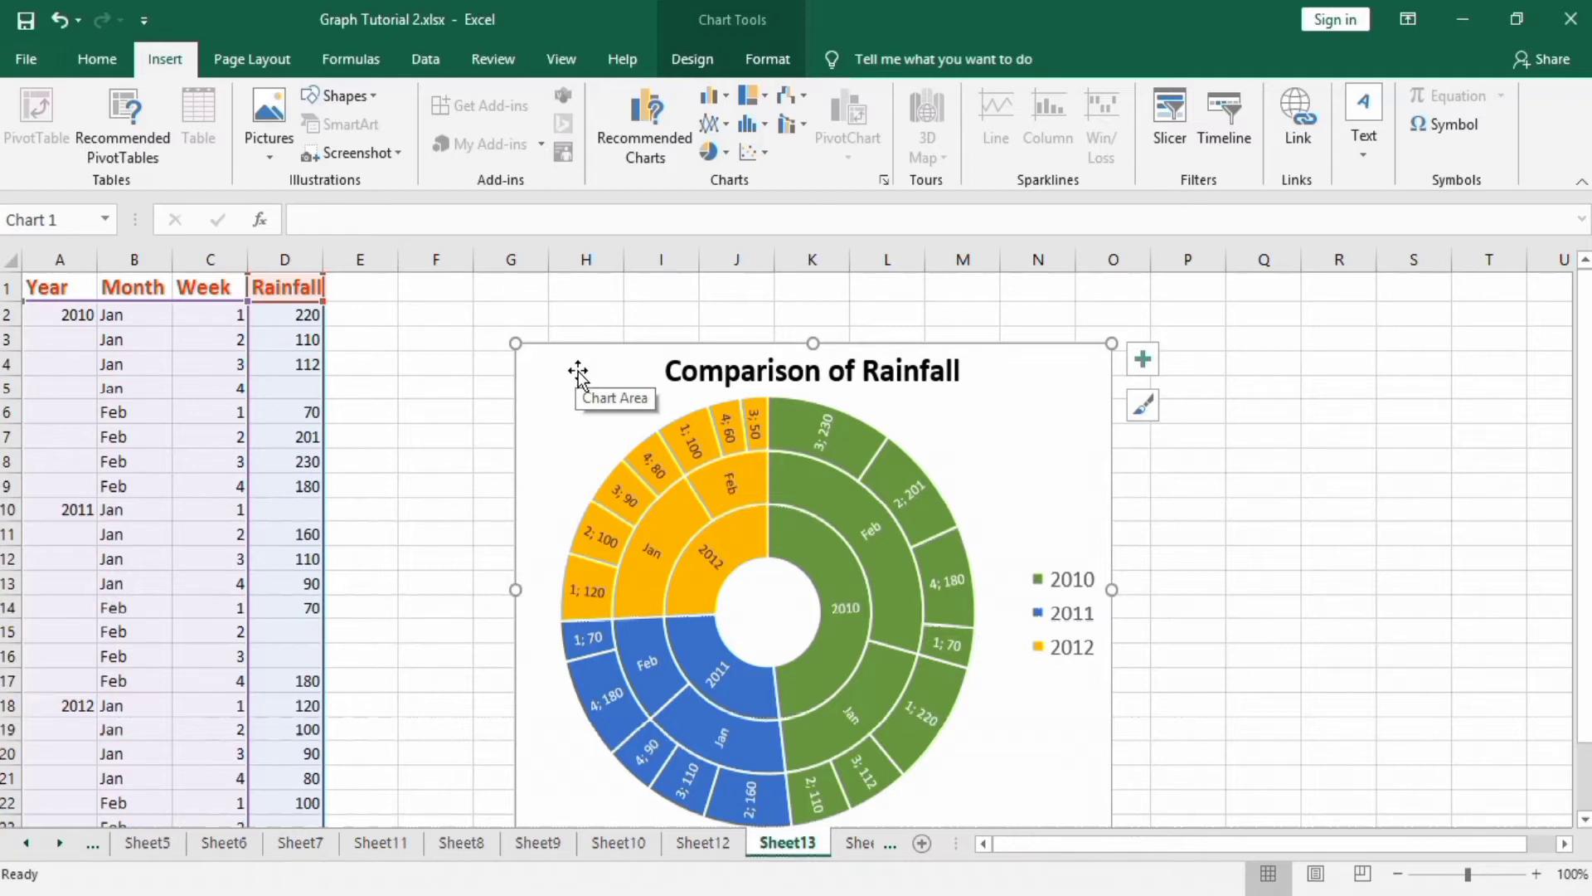
- Switch to Sheet14 holding the rainfall table
click(477, 508)
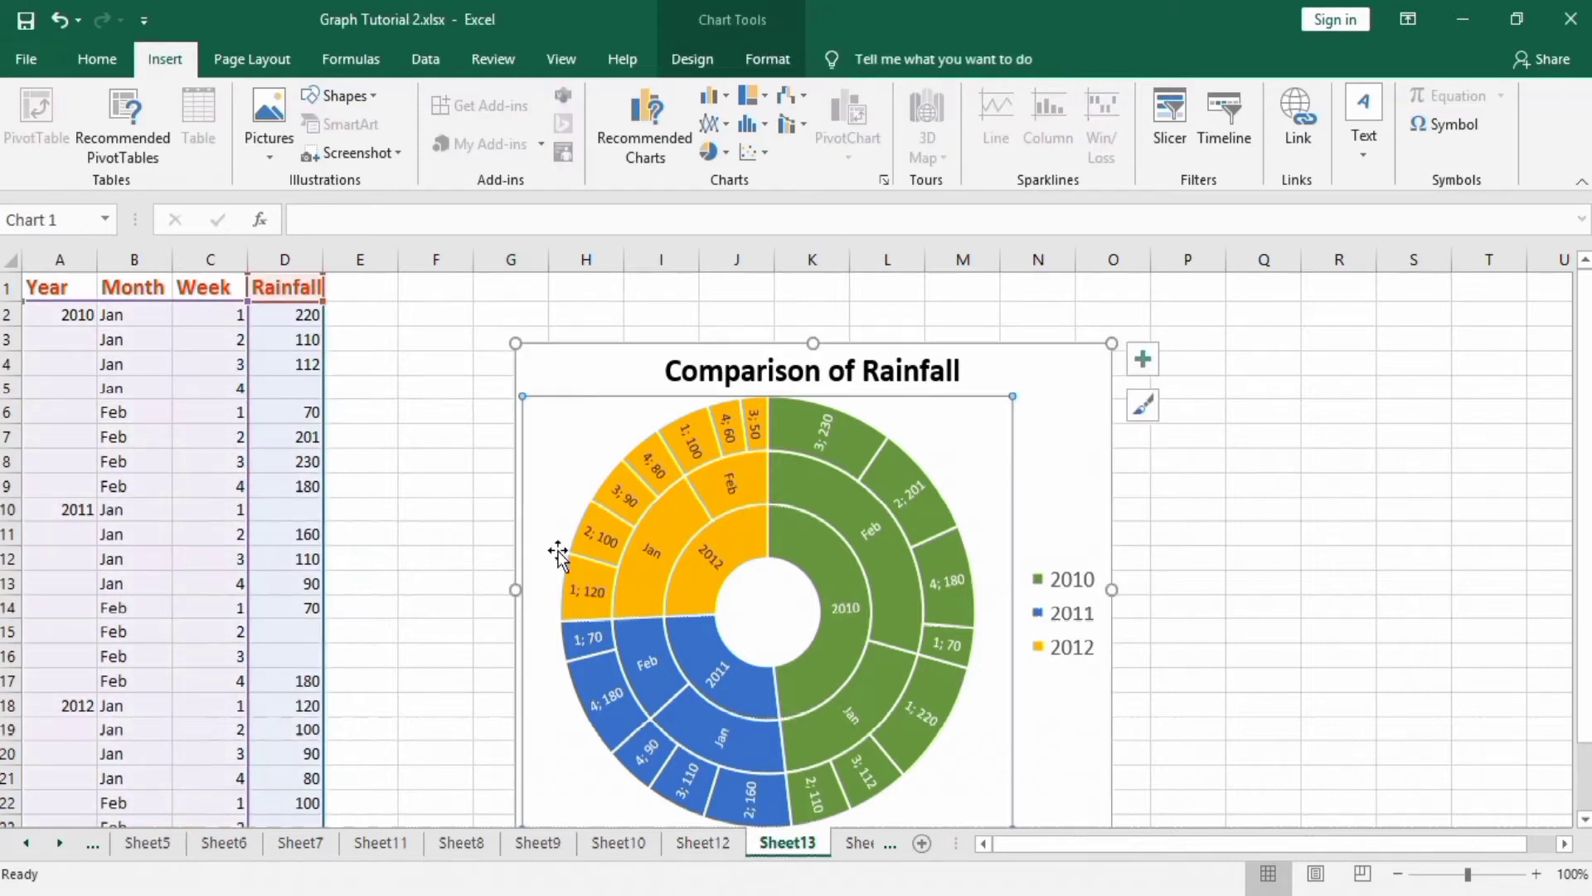
mouse_move(844, 822)
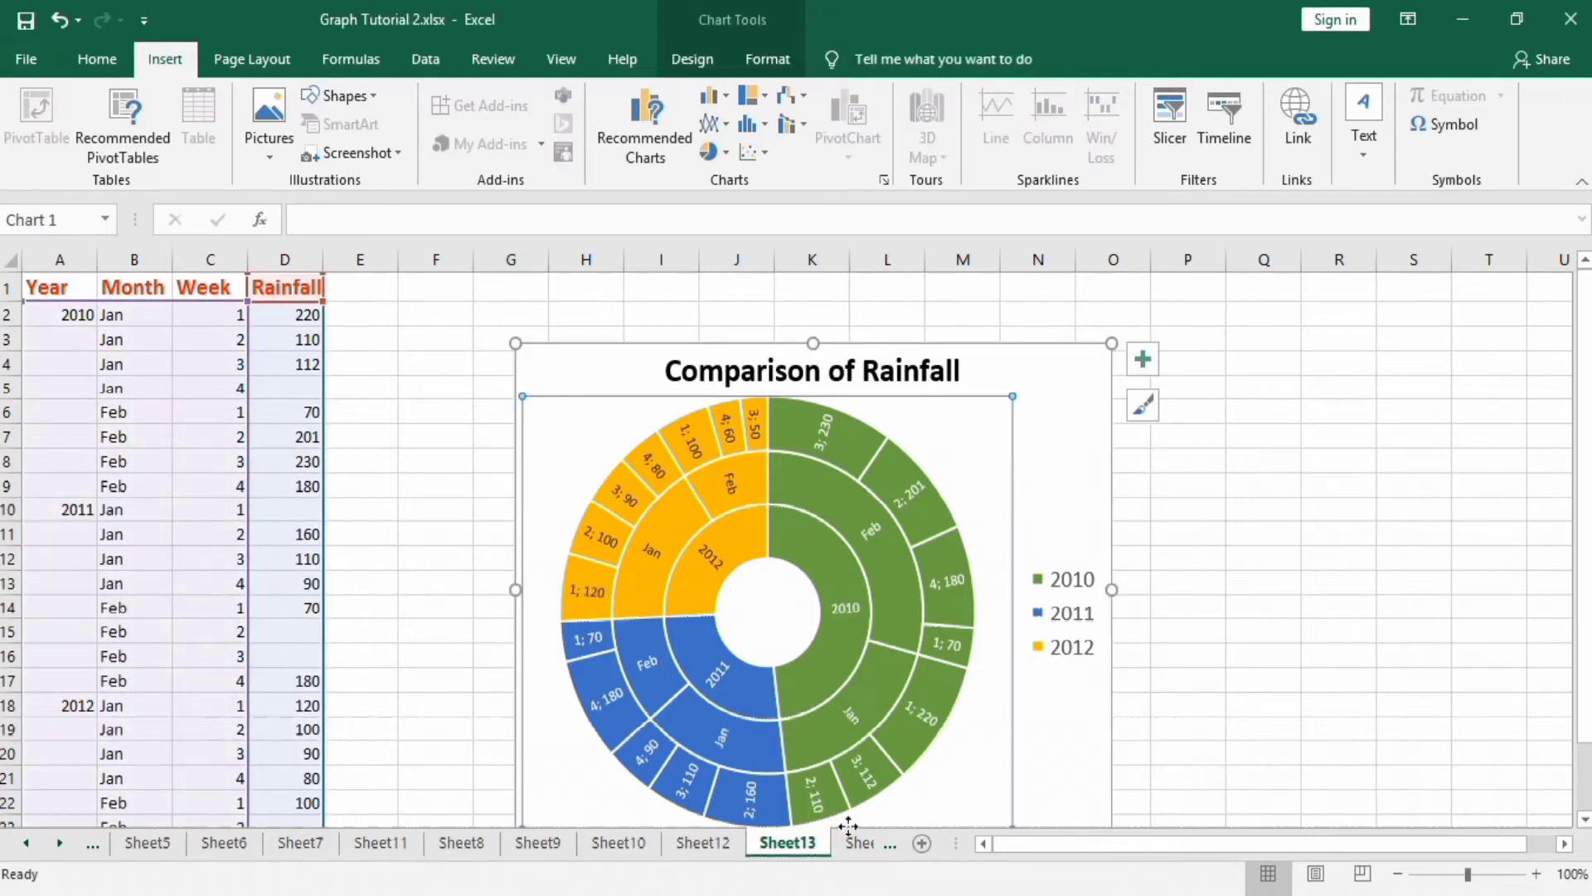
click(886, 842)
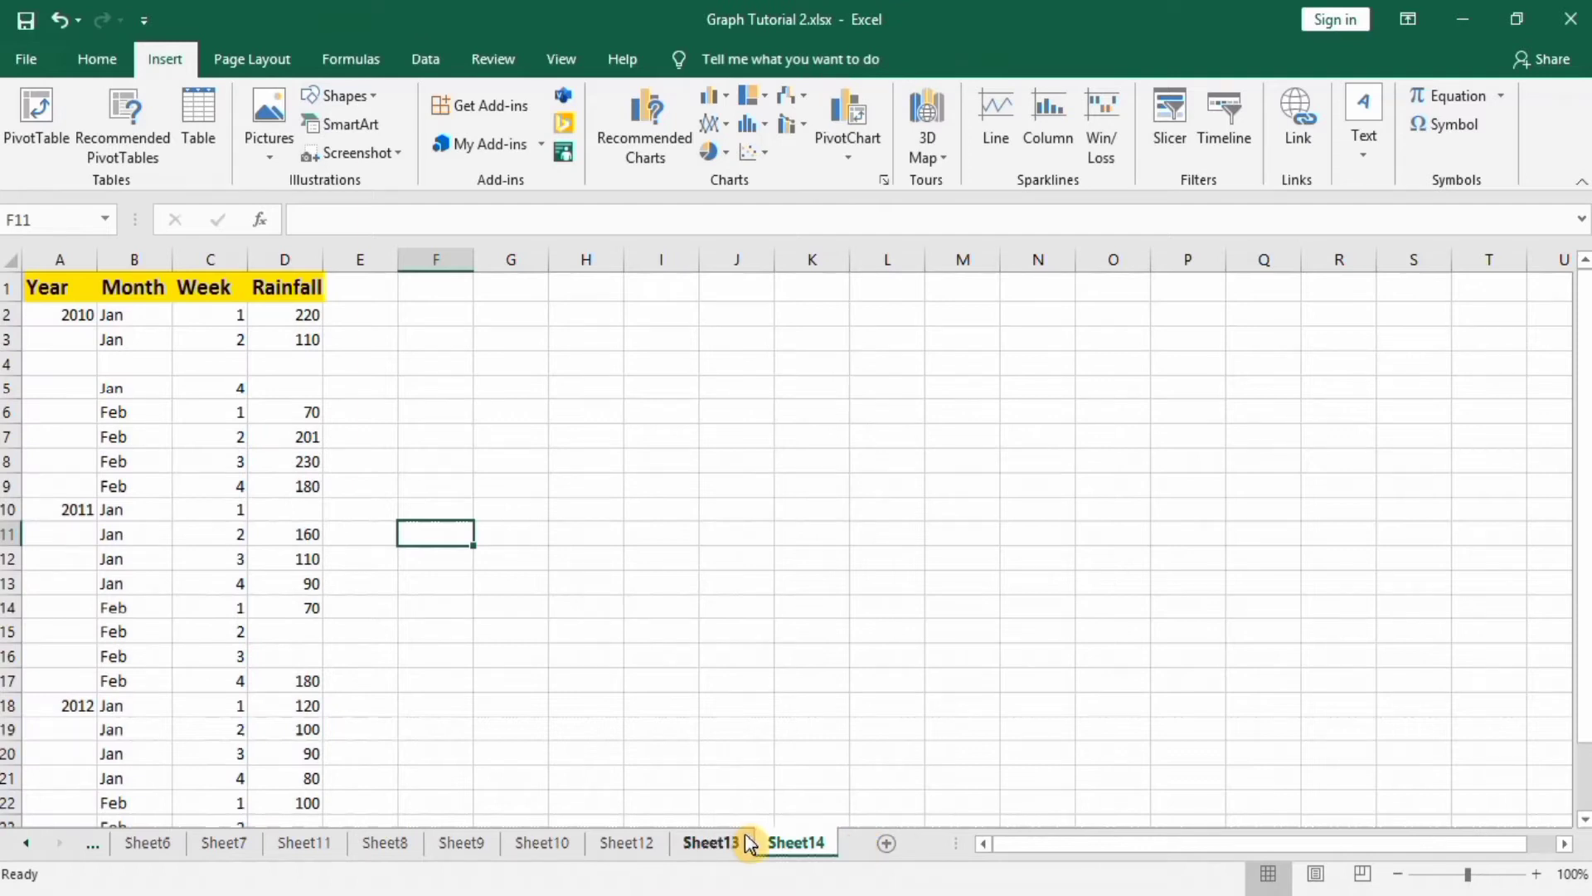
click(794, 842)
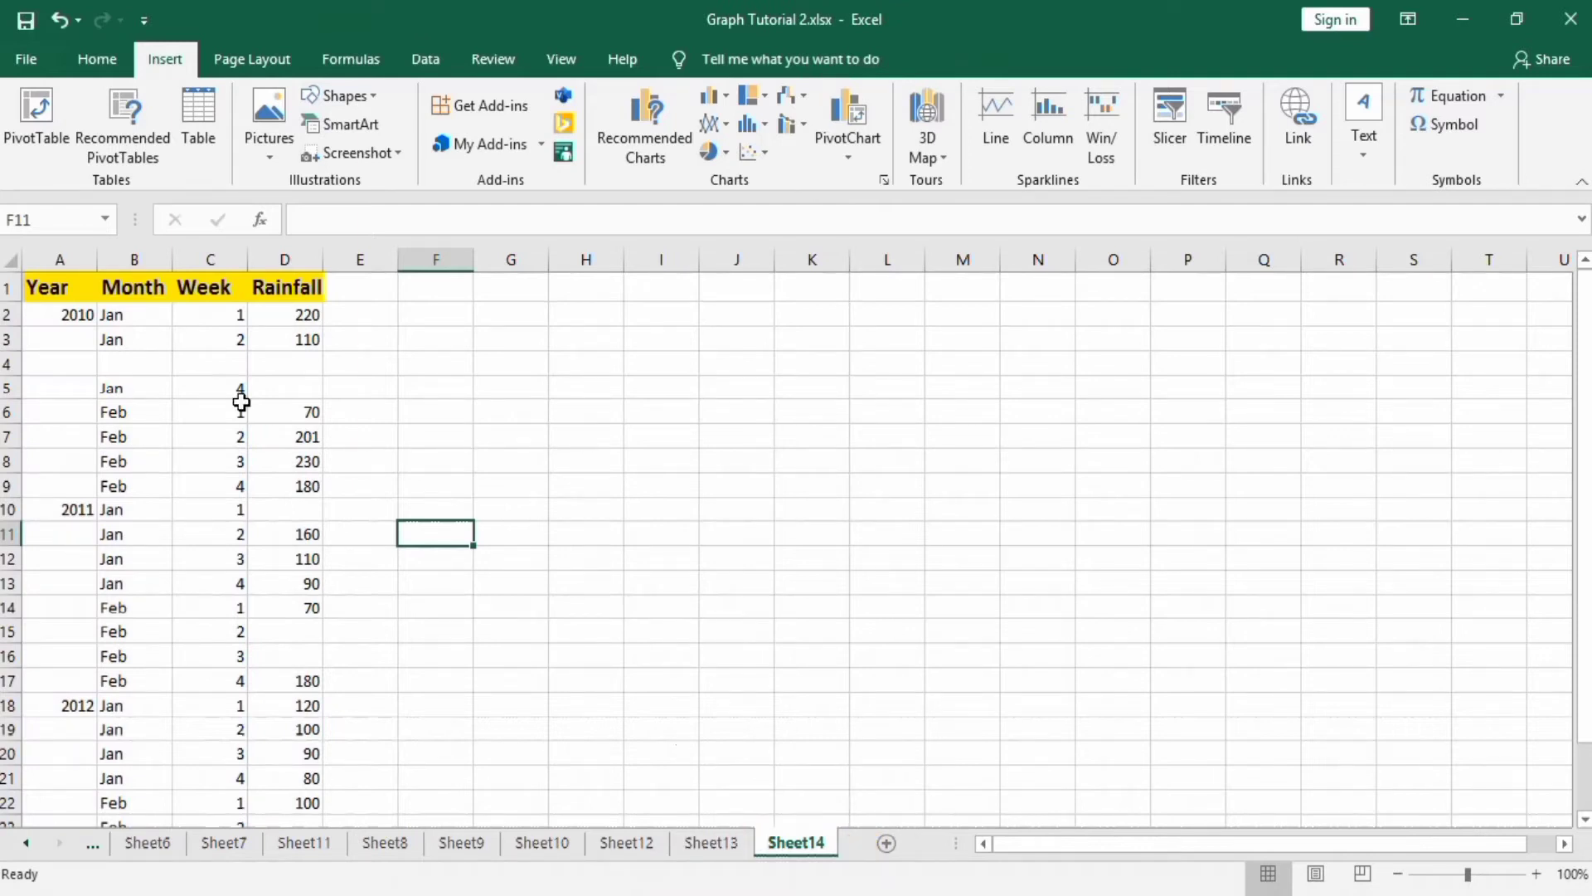
mouse_move(90, 296)
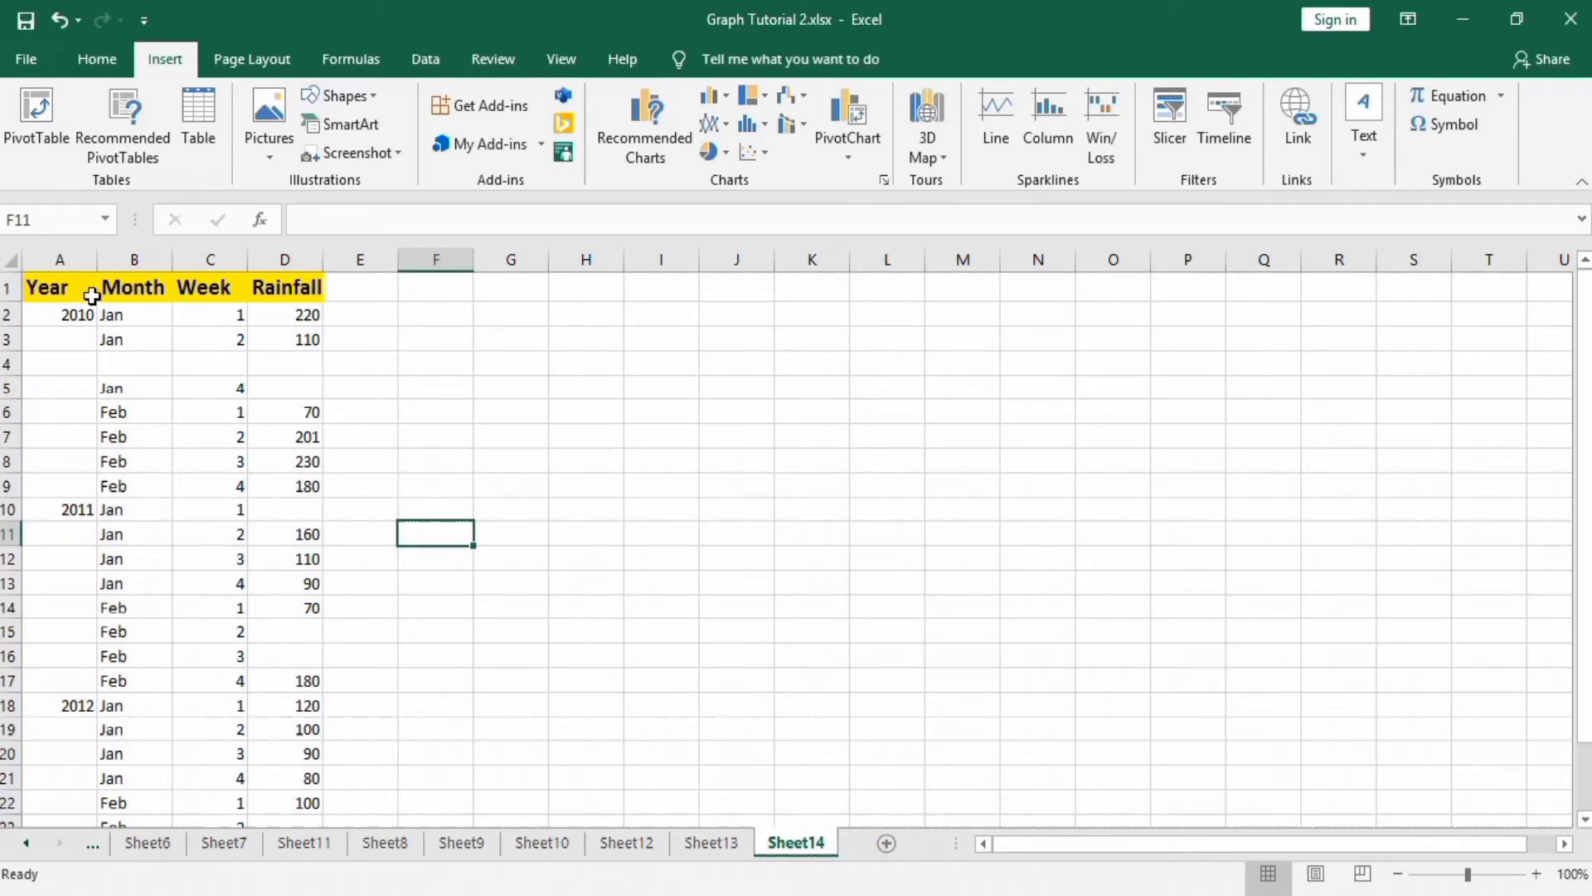
mouse_move(158, 292)
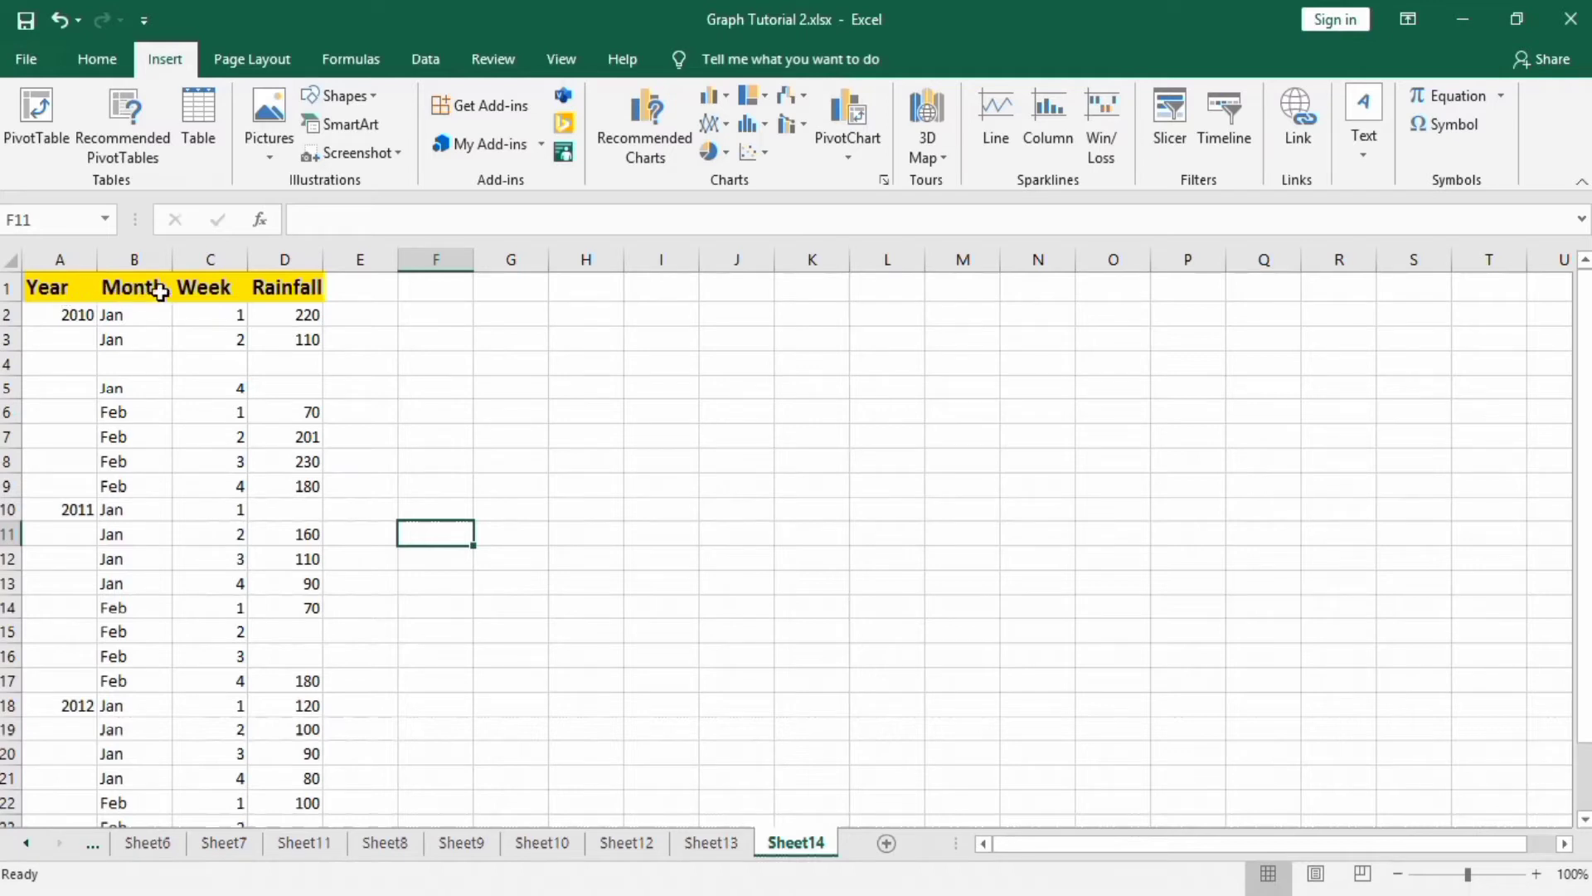
mouse_move(224, 286)
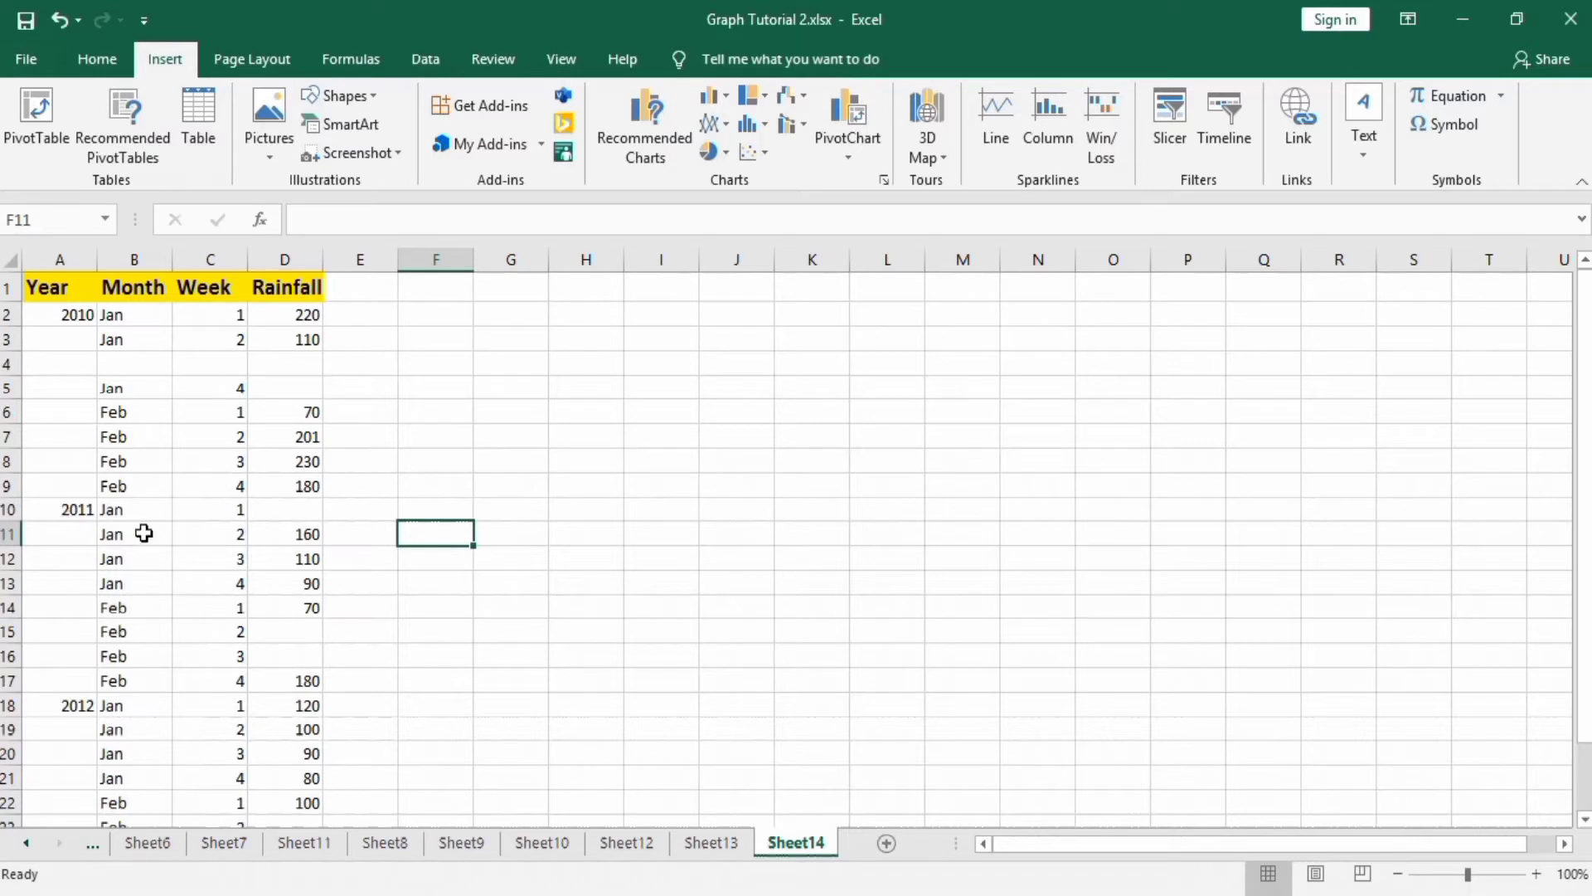
mouse_move(201, 591)
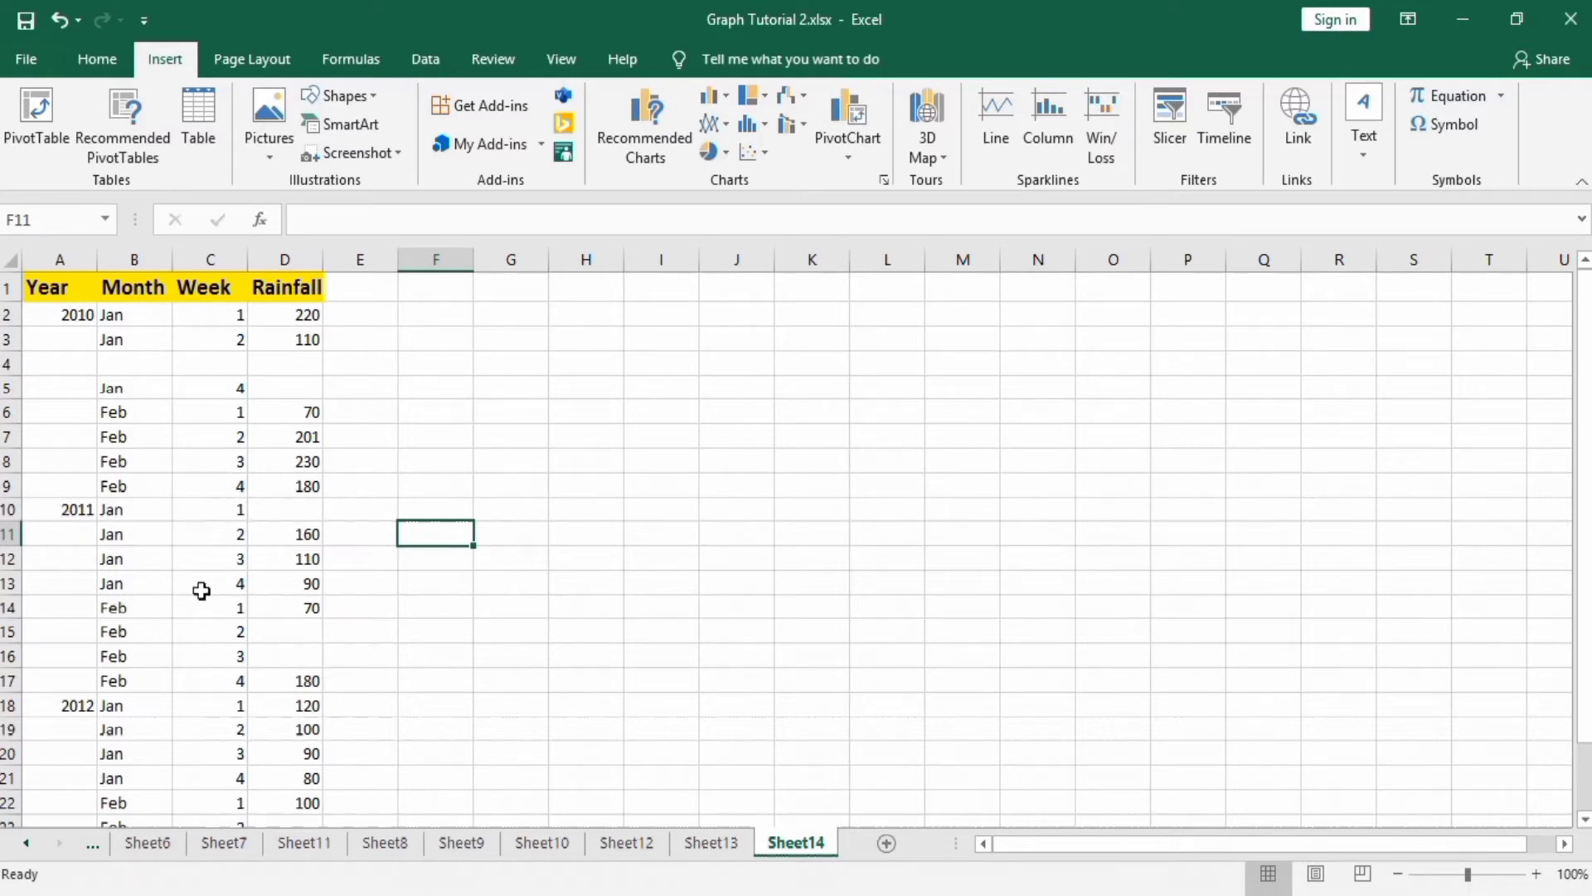
mouse_move(148, 348)
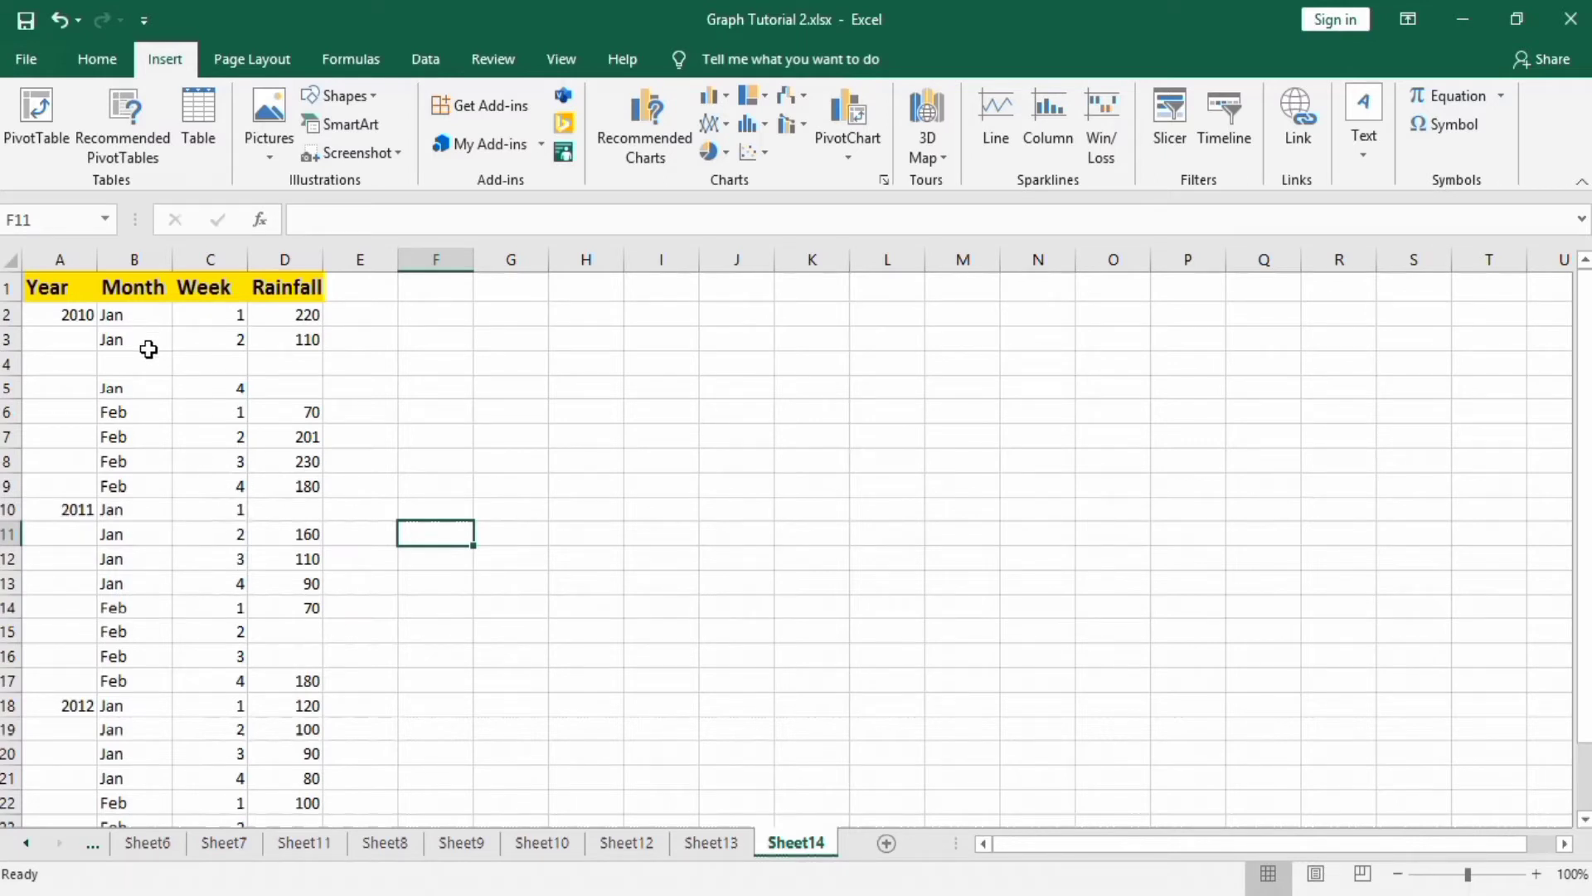
- Fill row 4 with month Jan and week 3 to complete January 2010
click(133, 363)
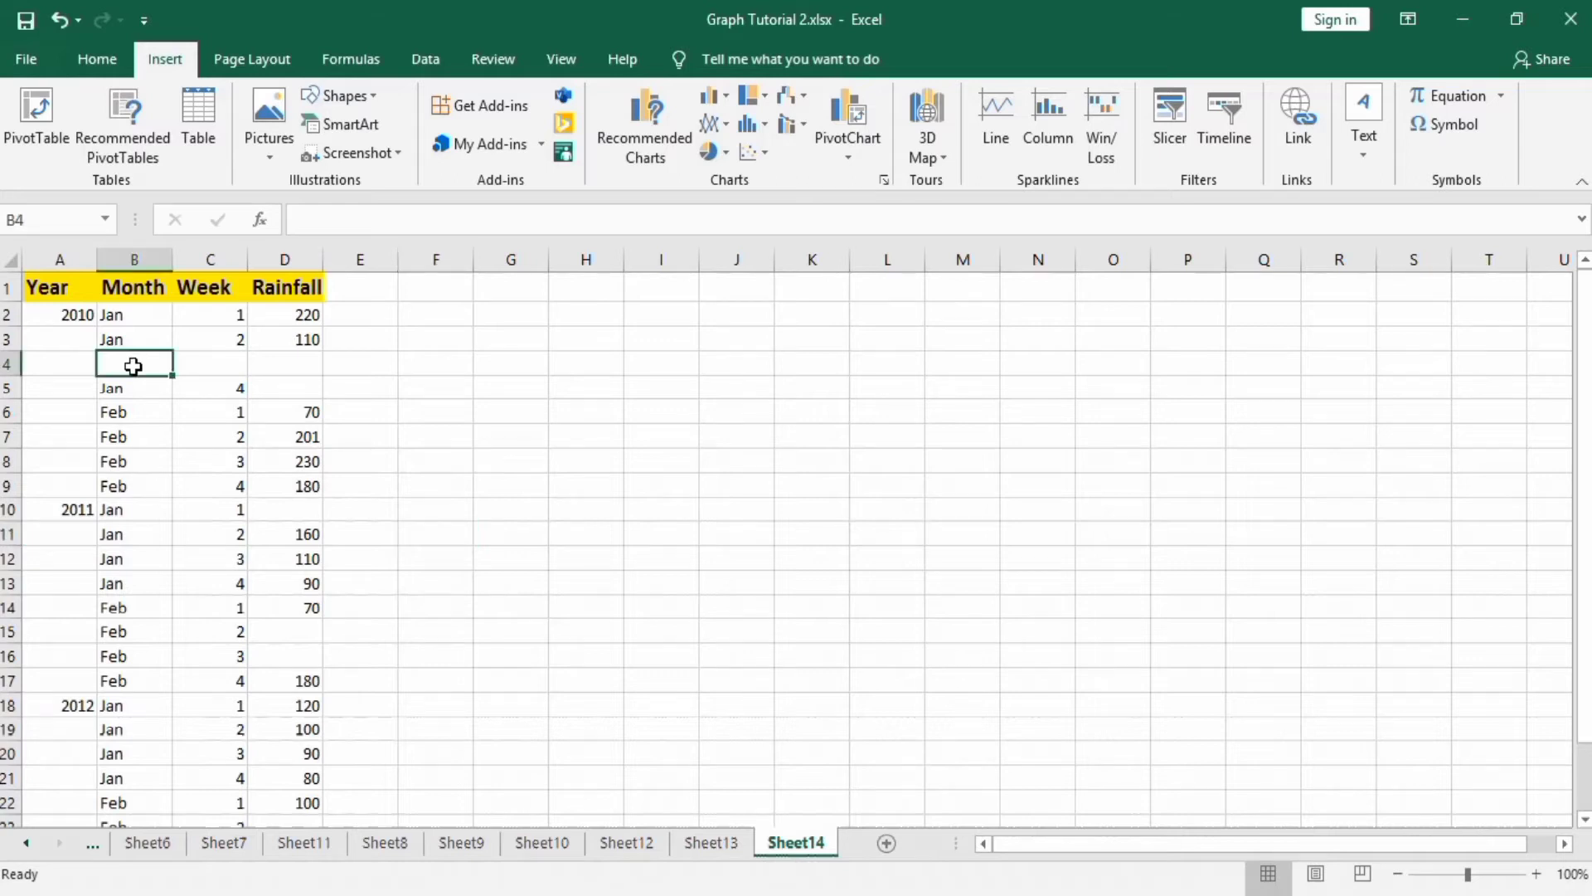
text(Jan)
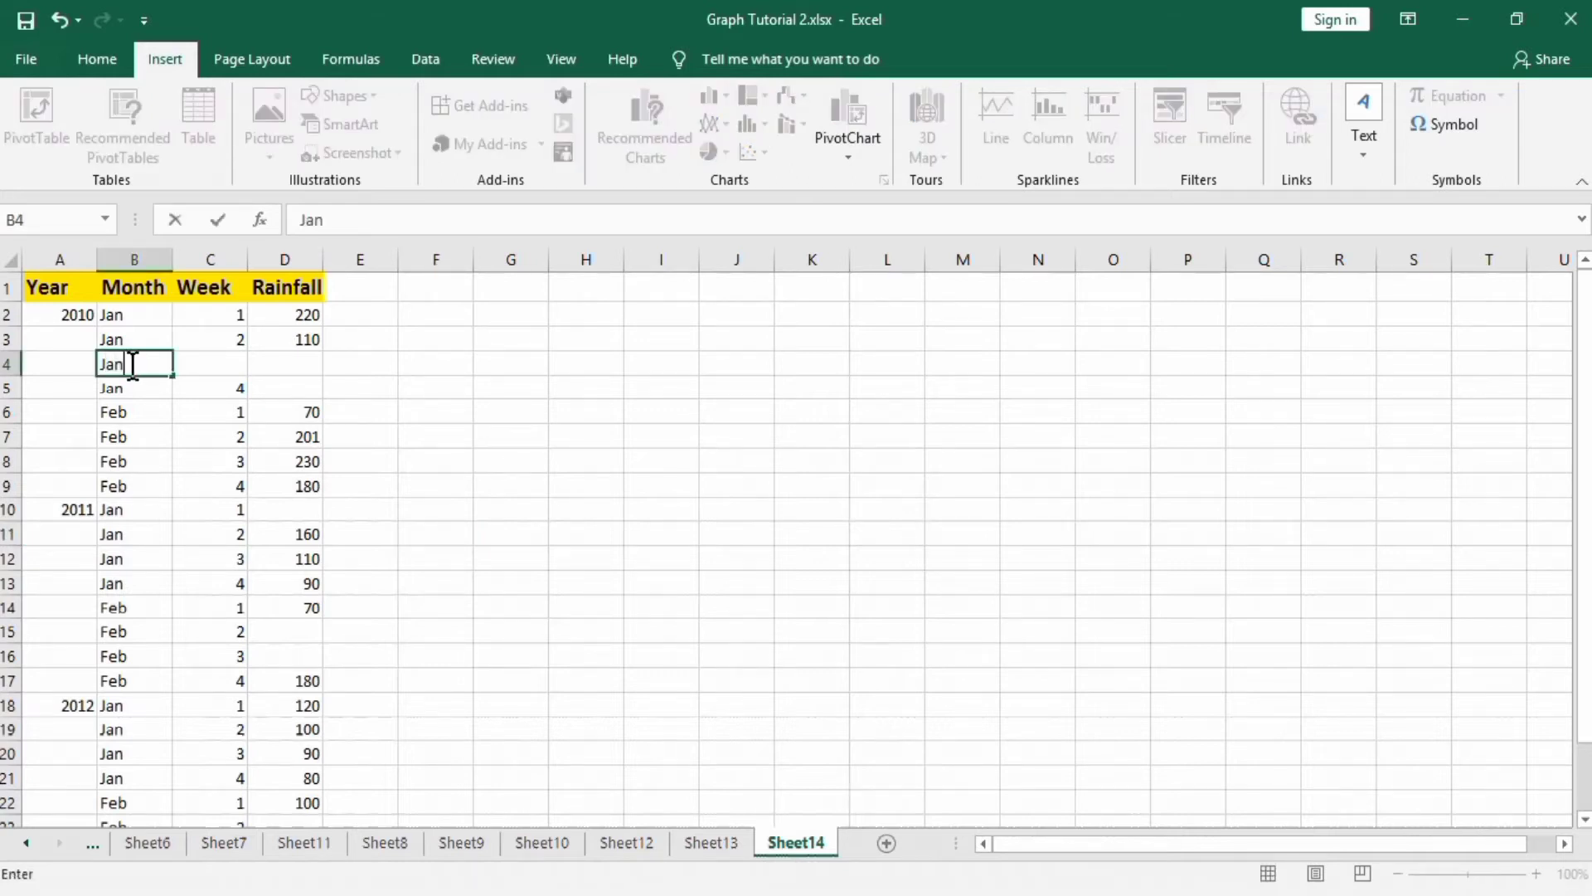
click(211, 363)
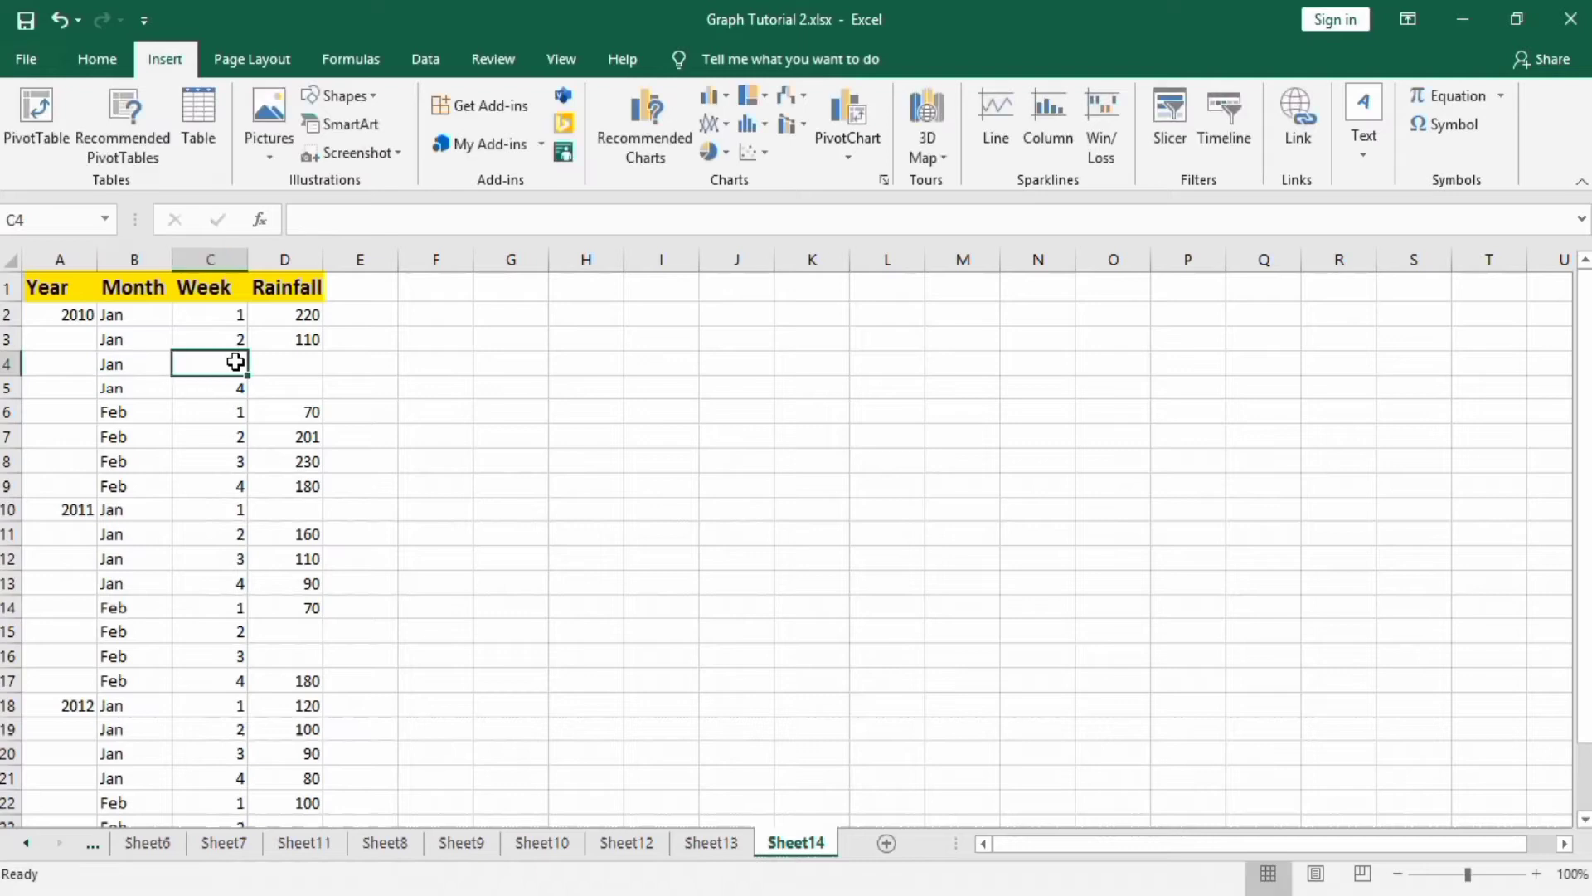
text(3)
click(284, 363)
text(120)
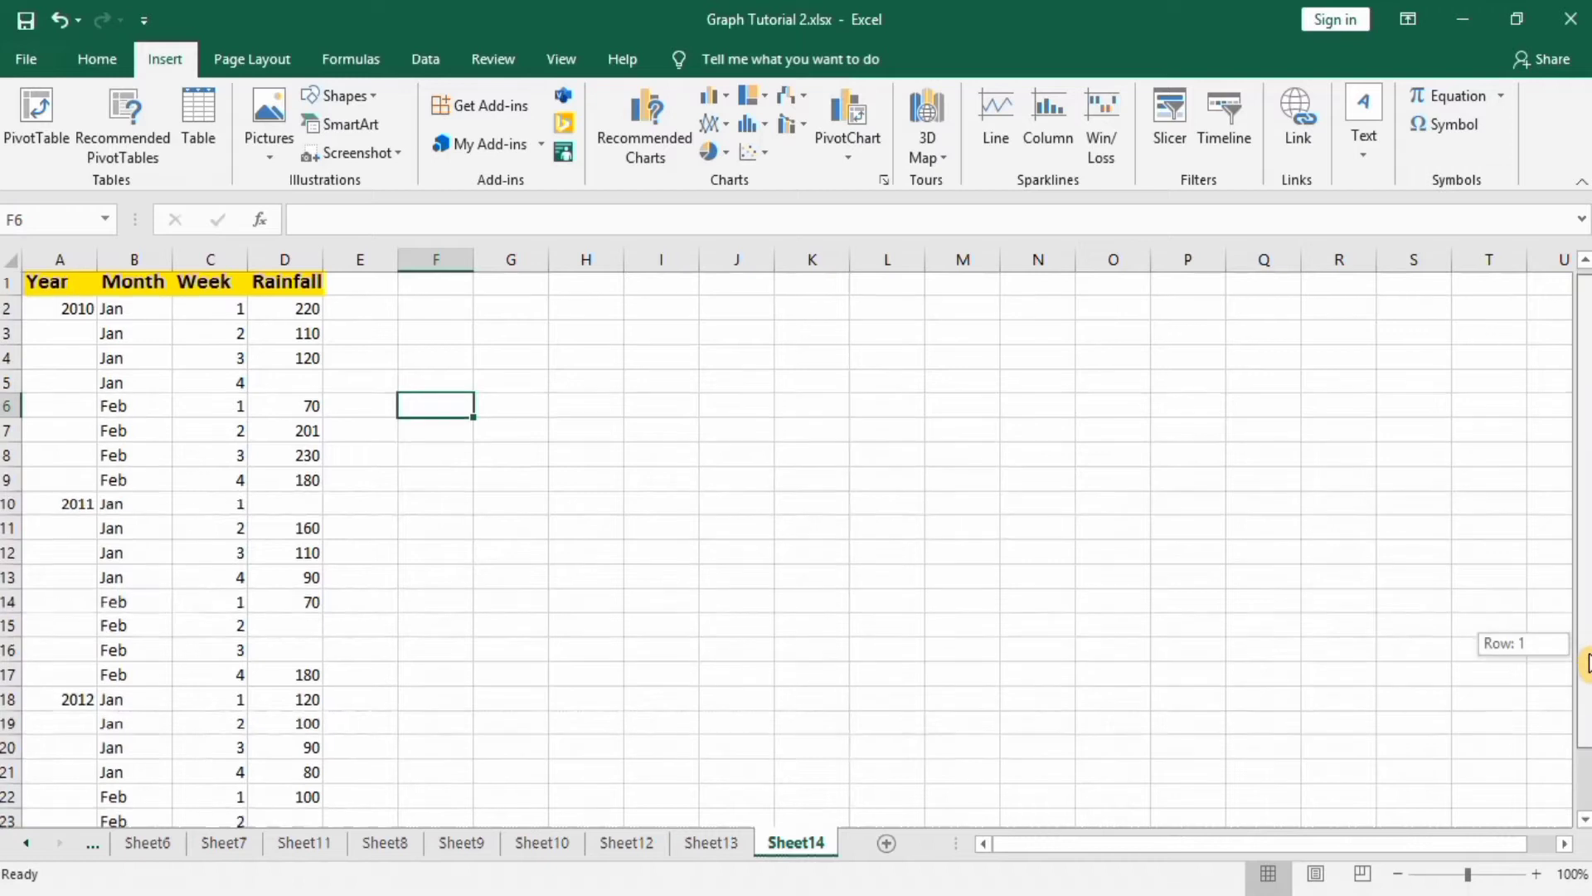
scroll(down, 3)
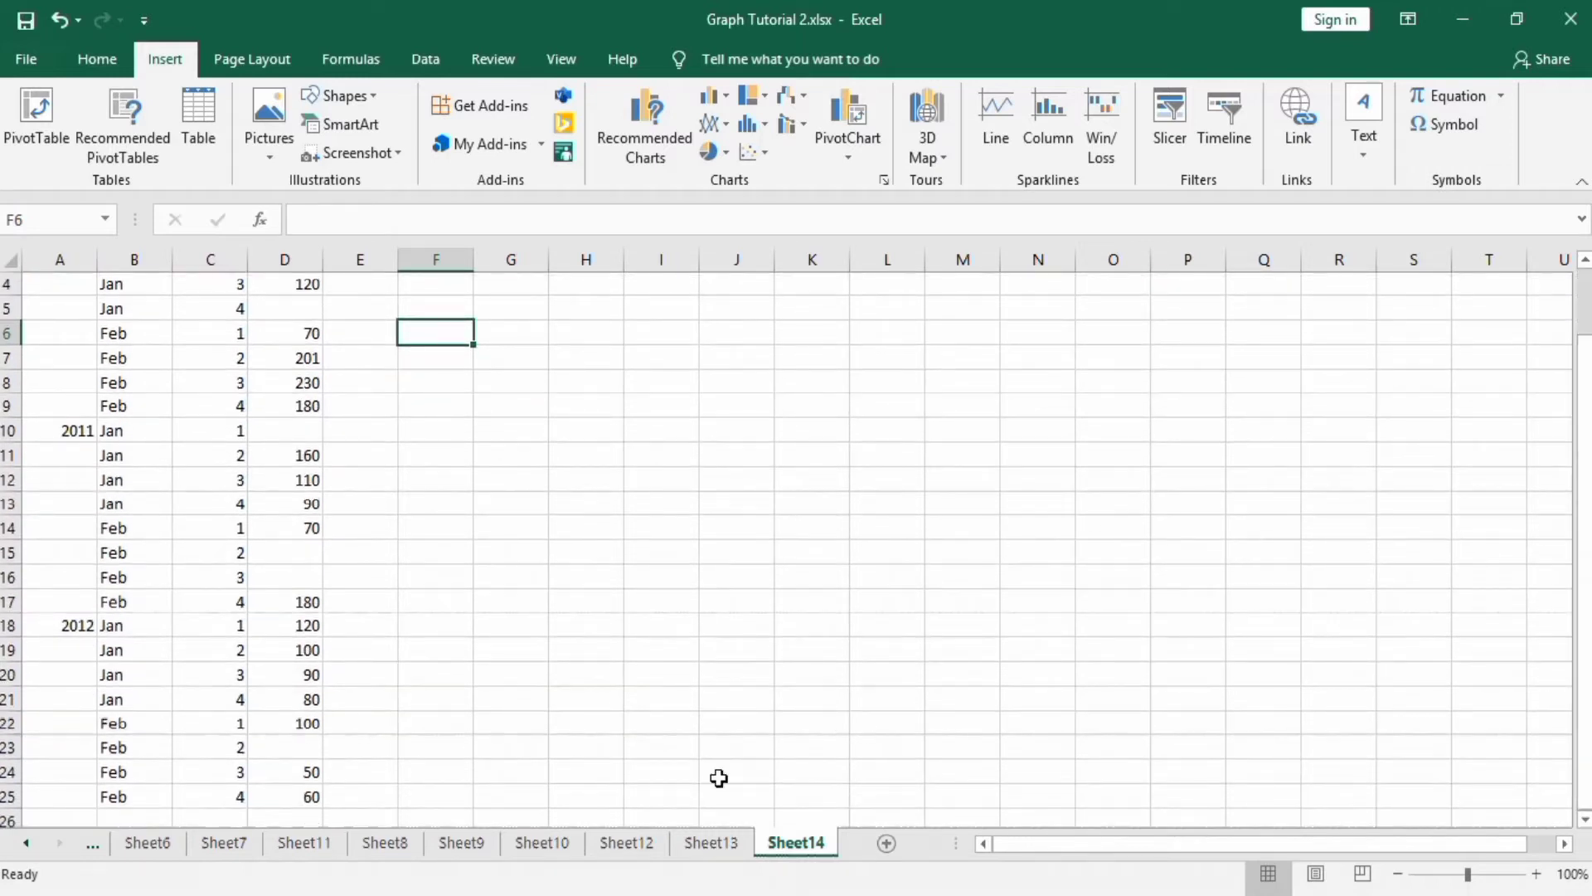
- Insert a sunburst chart from the selected A1:D25 rainfall table
click(283, 796)
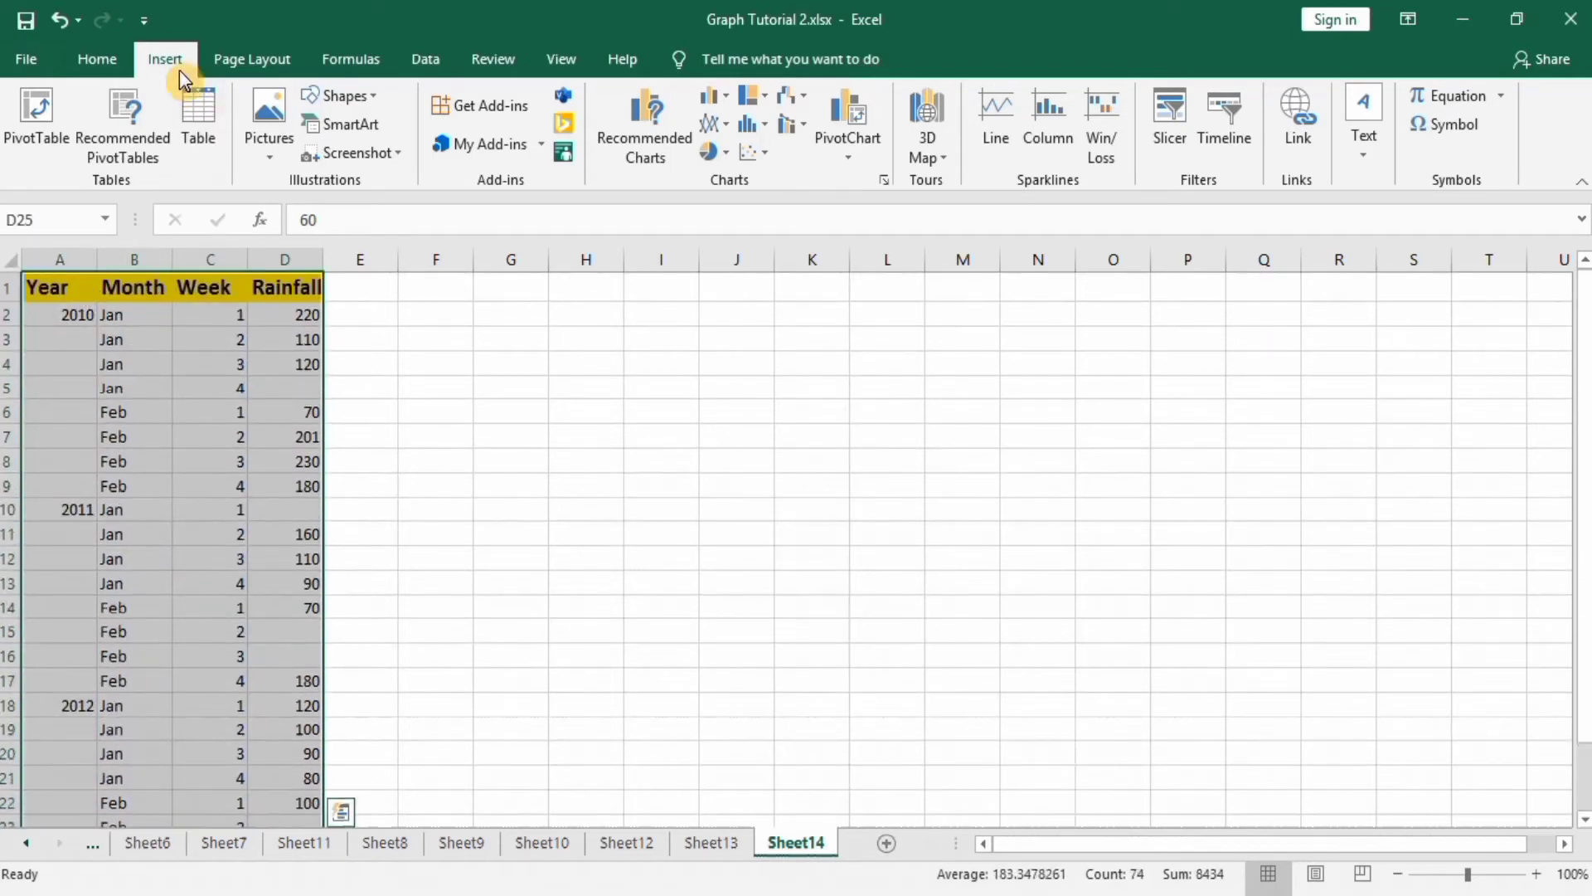
mouse_move(349, 153)
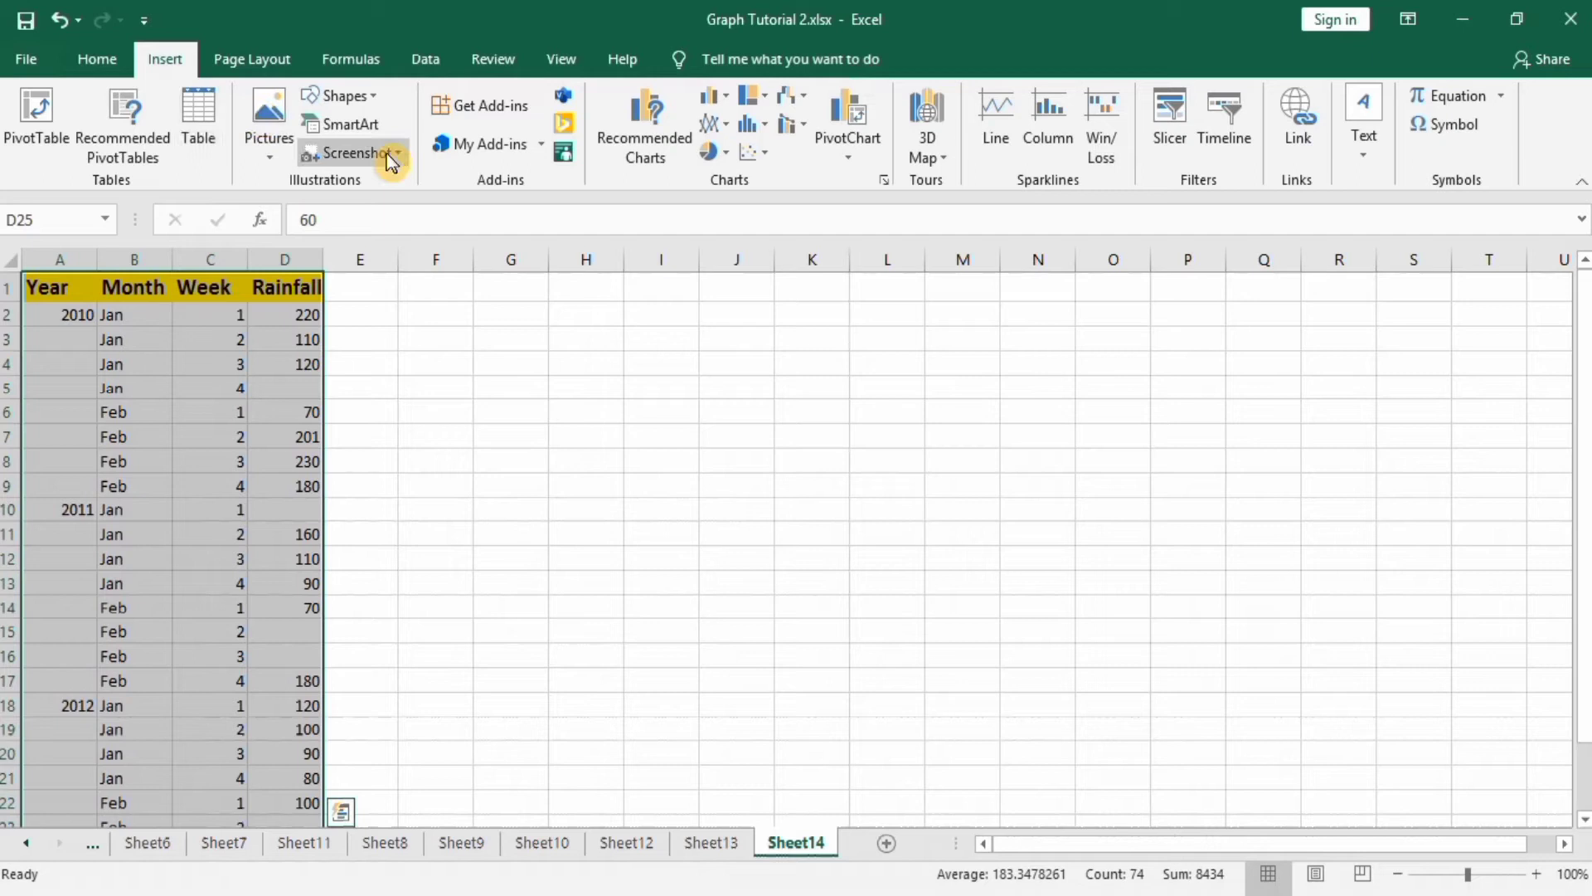
mouse_move(750, 97)
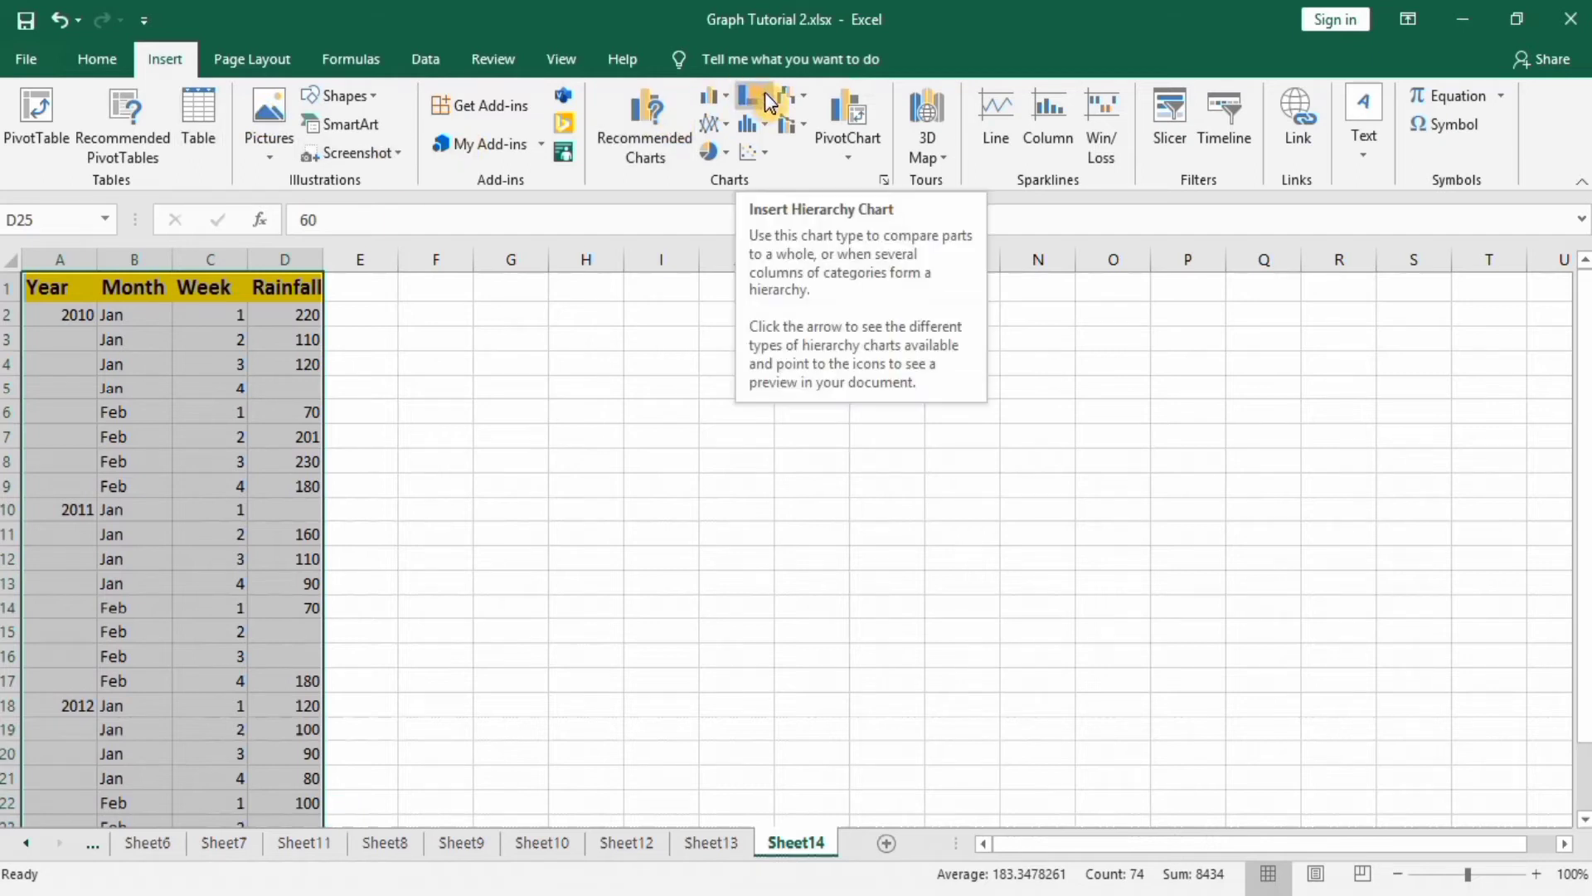
click(762, 96)
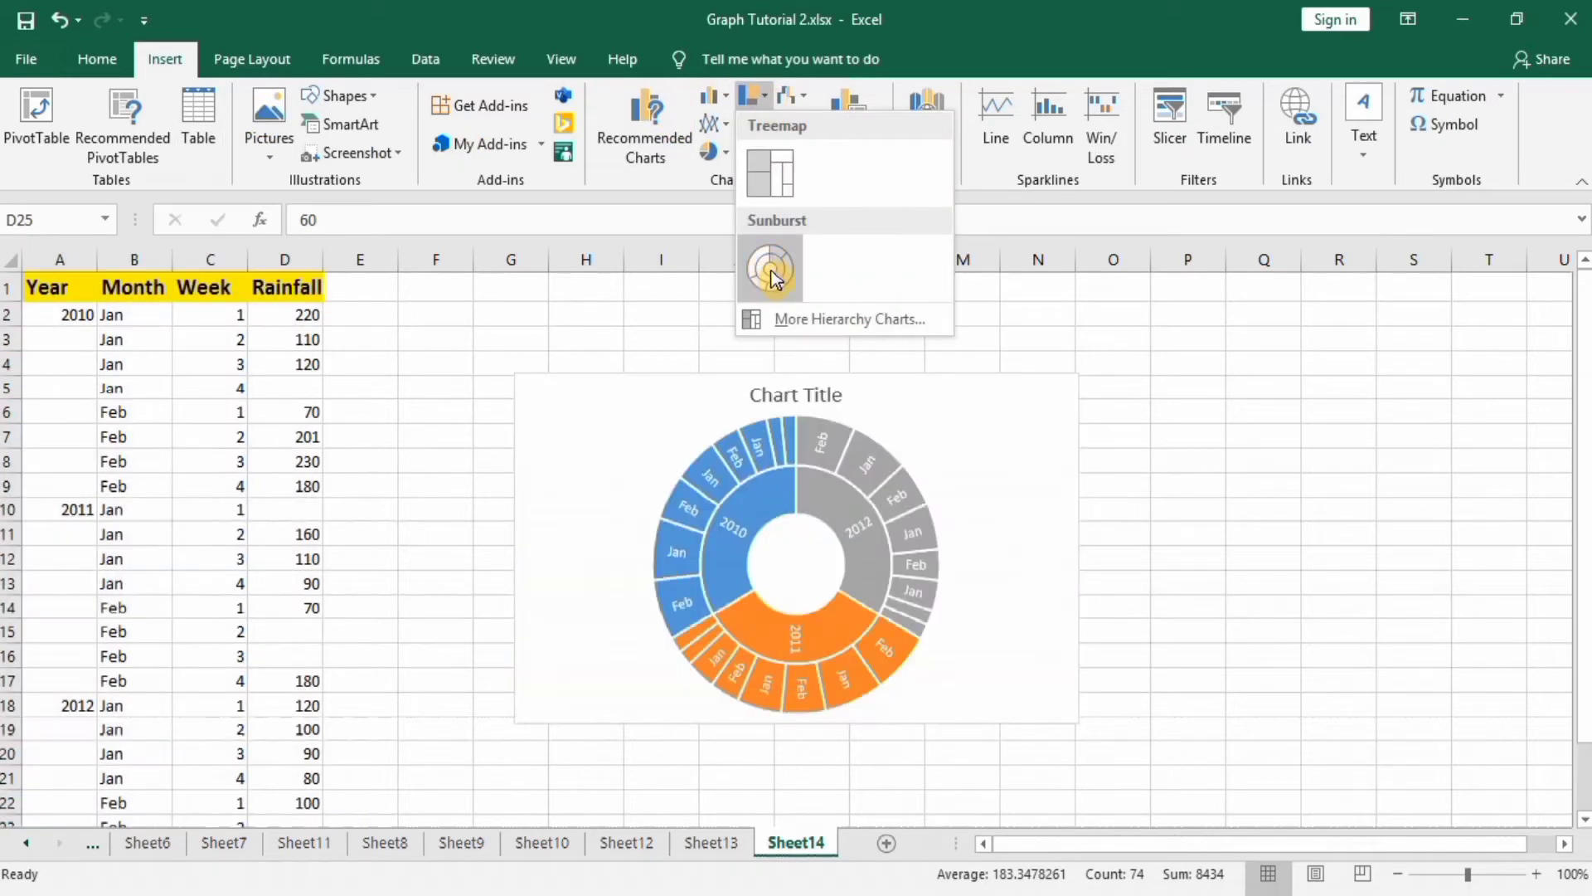
click(768, 268)
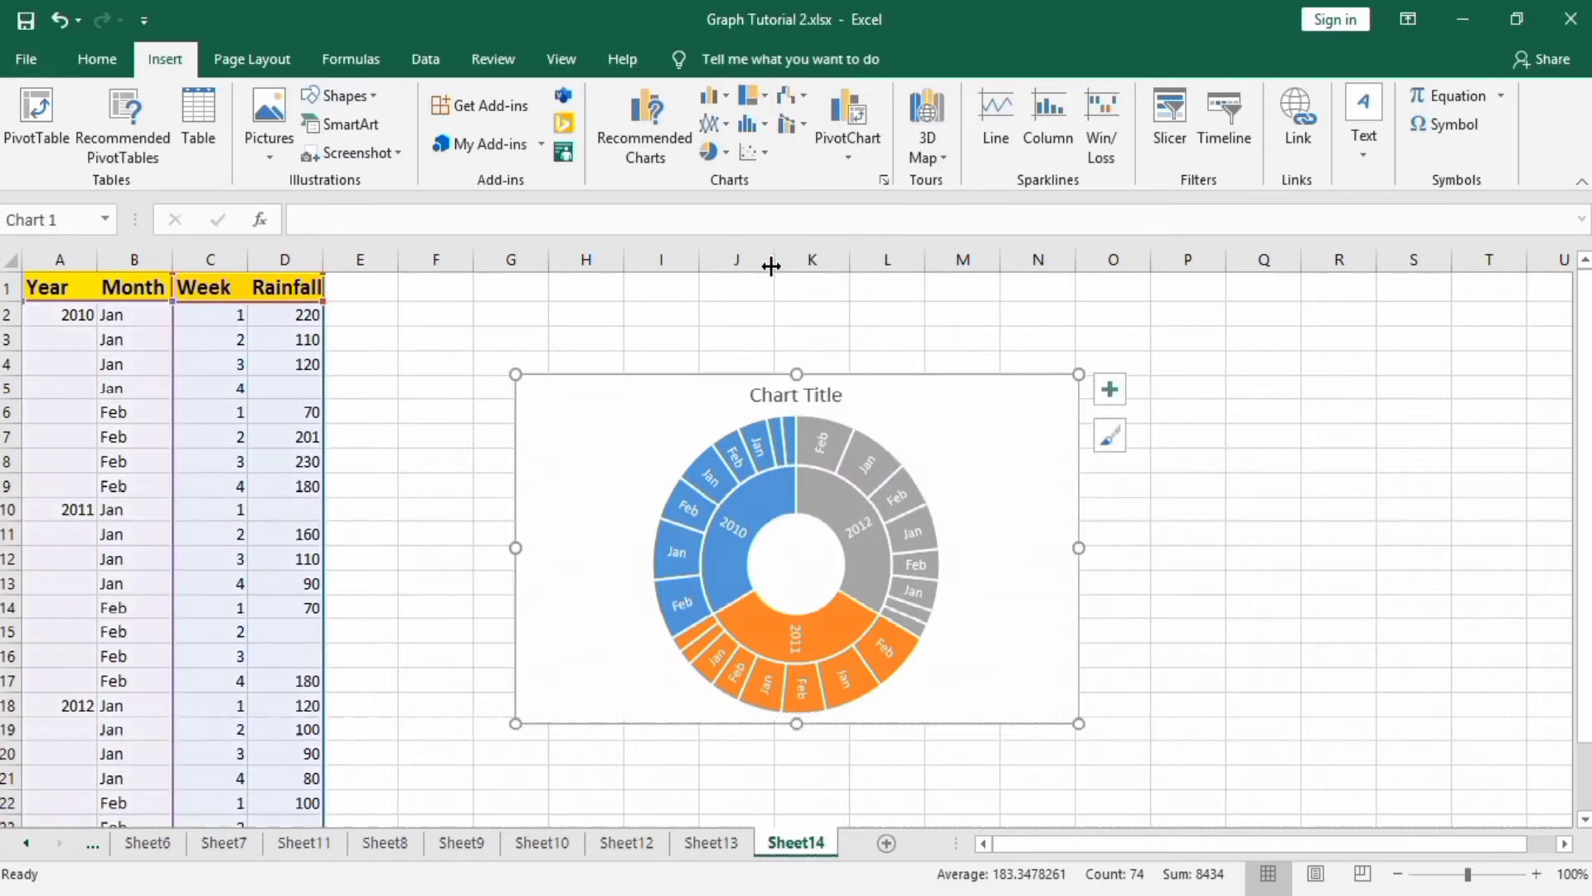
mouse_move(924, 370)
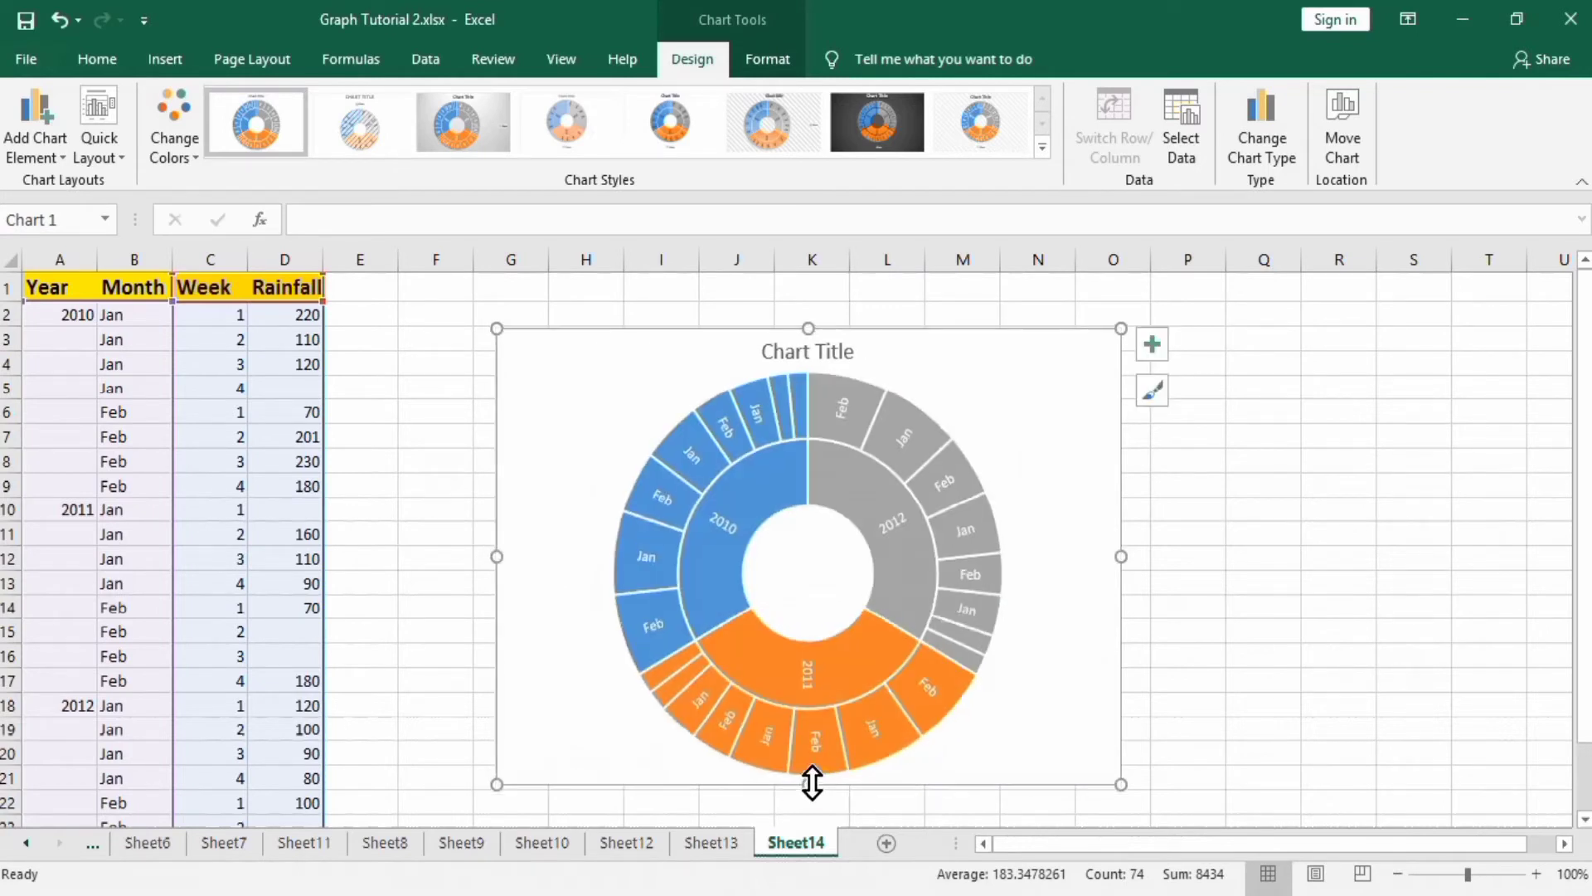
mouse_move(850, 505)
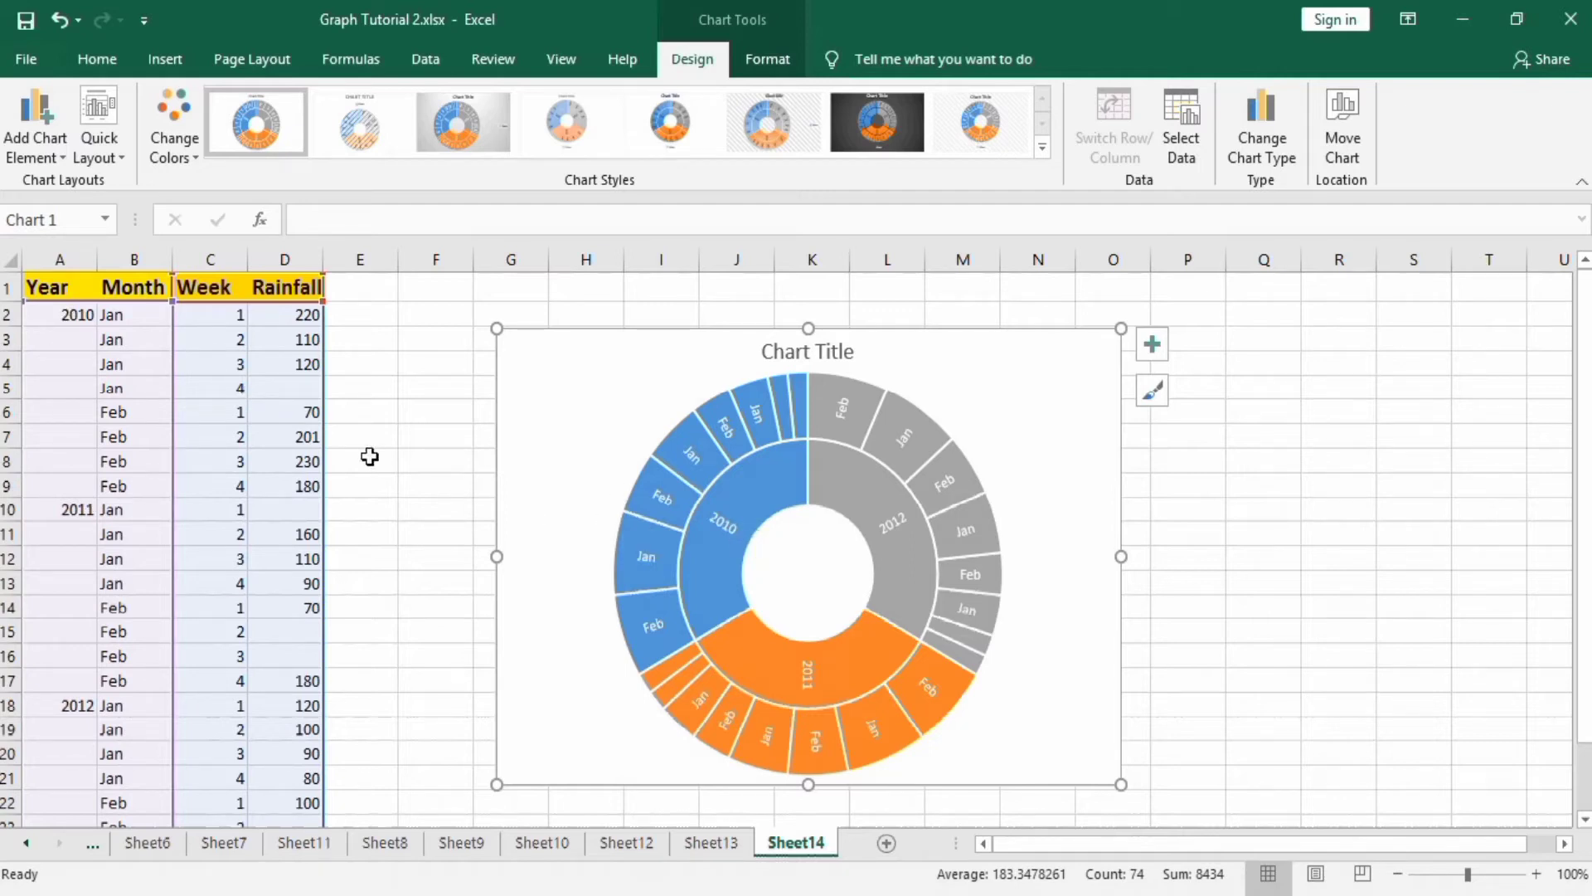
mouse_move(866, 690)
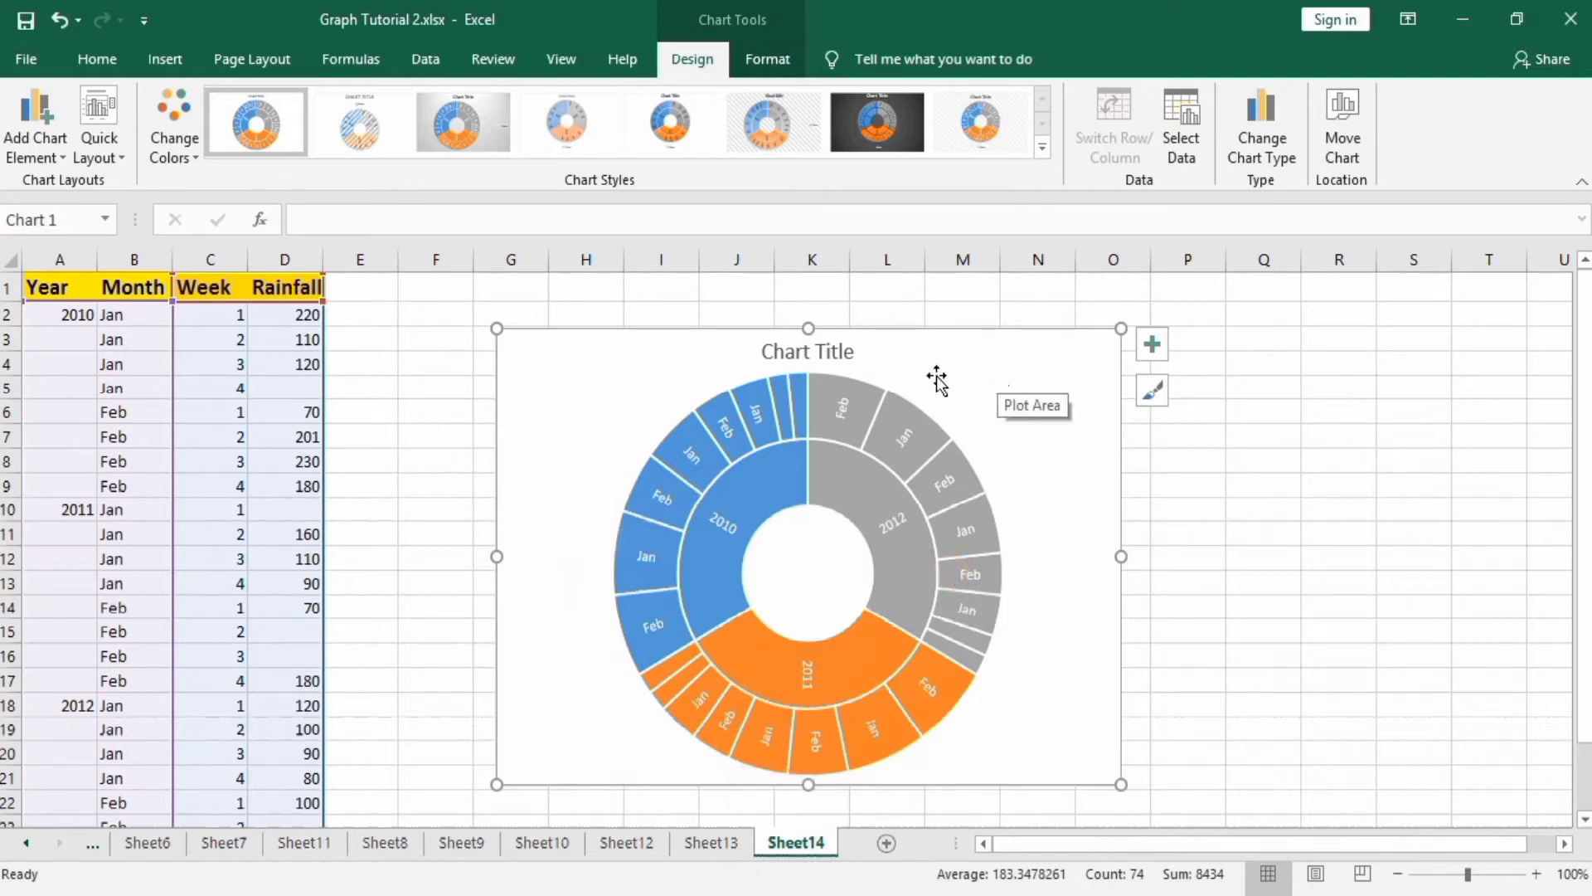
mouse_move(847, 368)
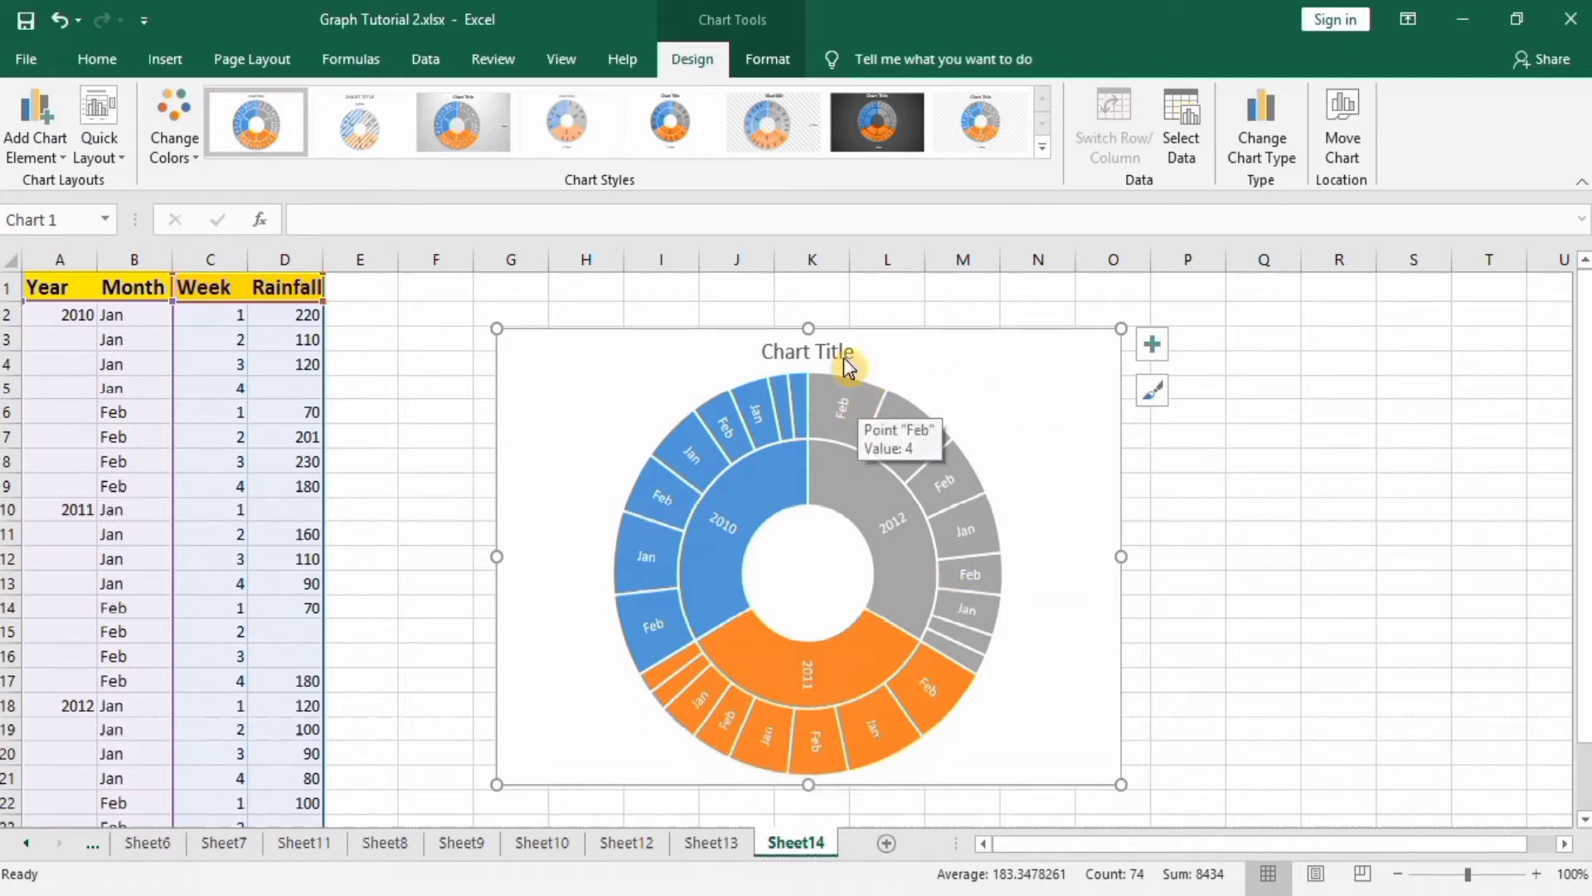
- Replace the default chart title with 'Comparison of Rainfall' and select it
click(808, 351)
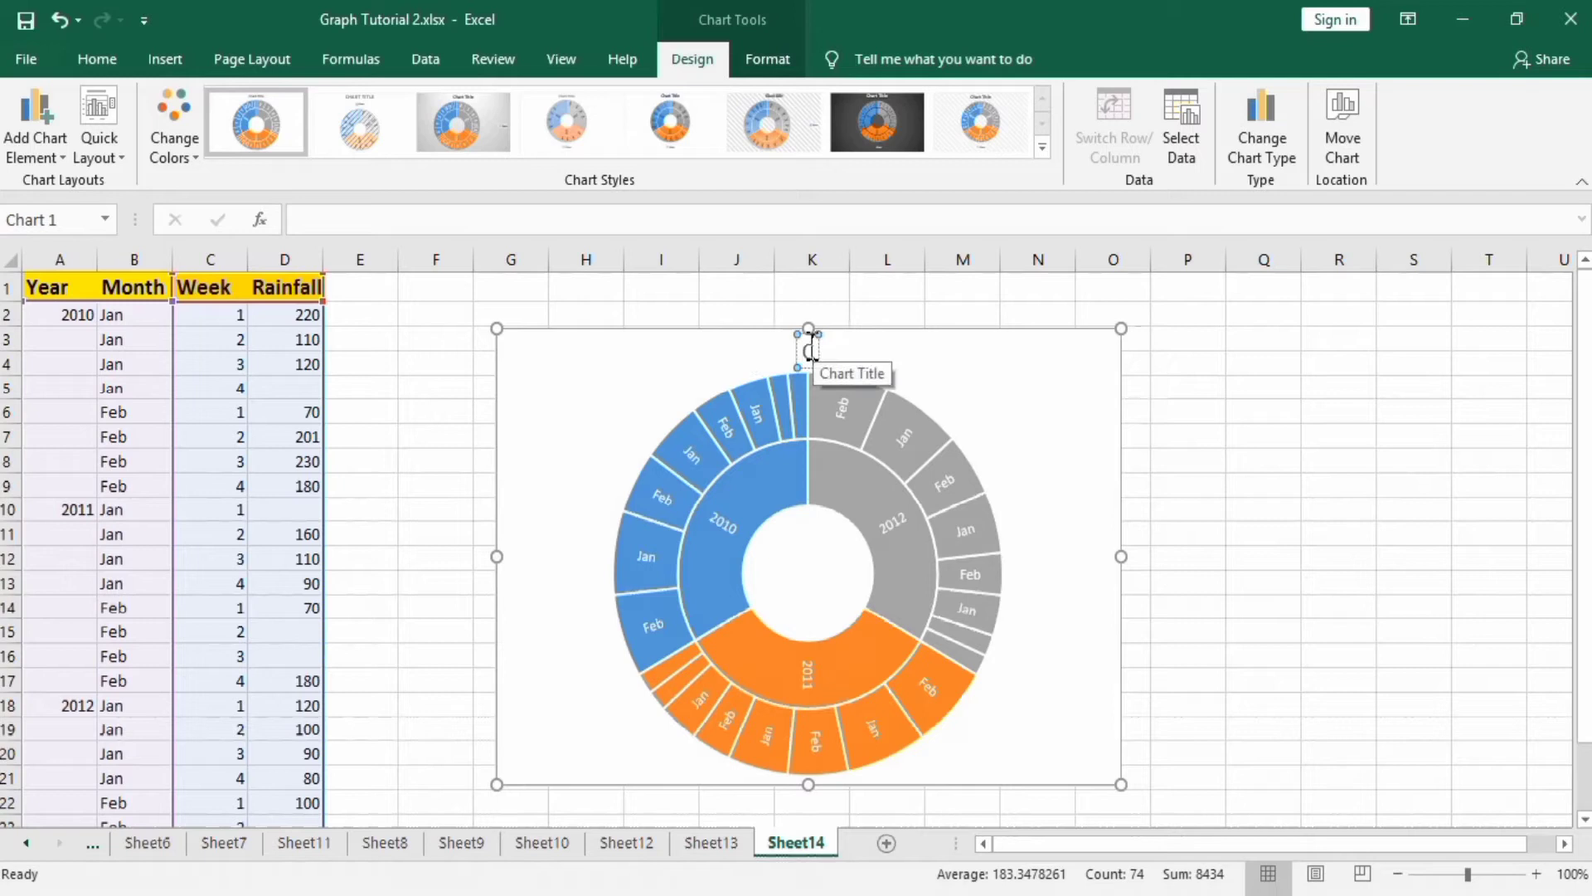
text(Comparison of)
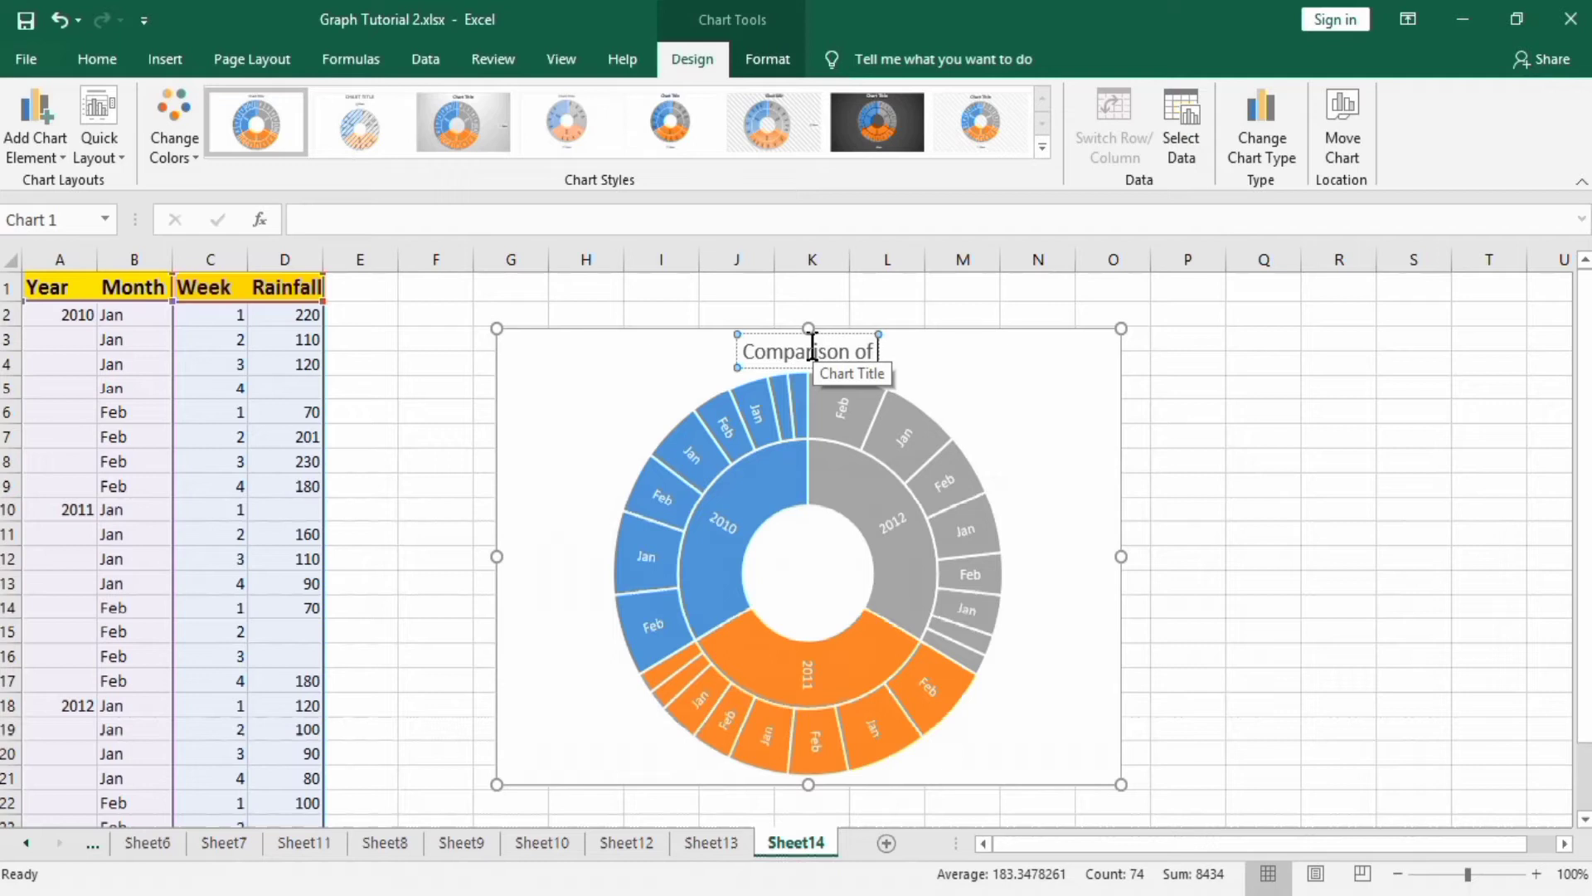
text(Rainfall)
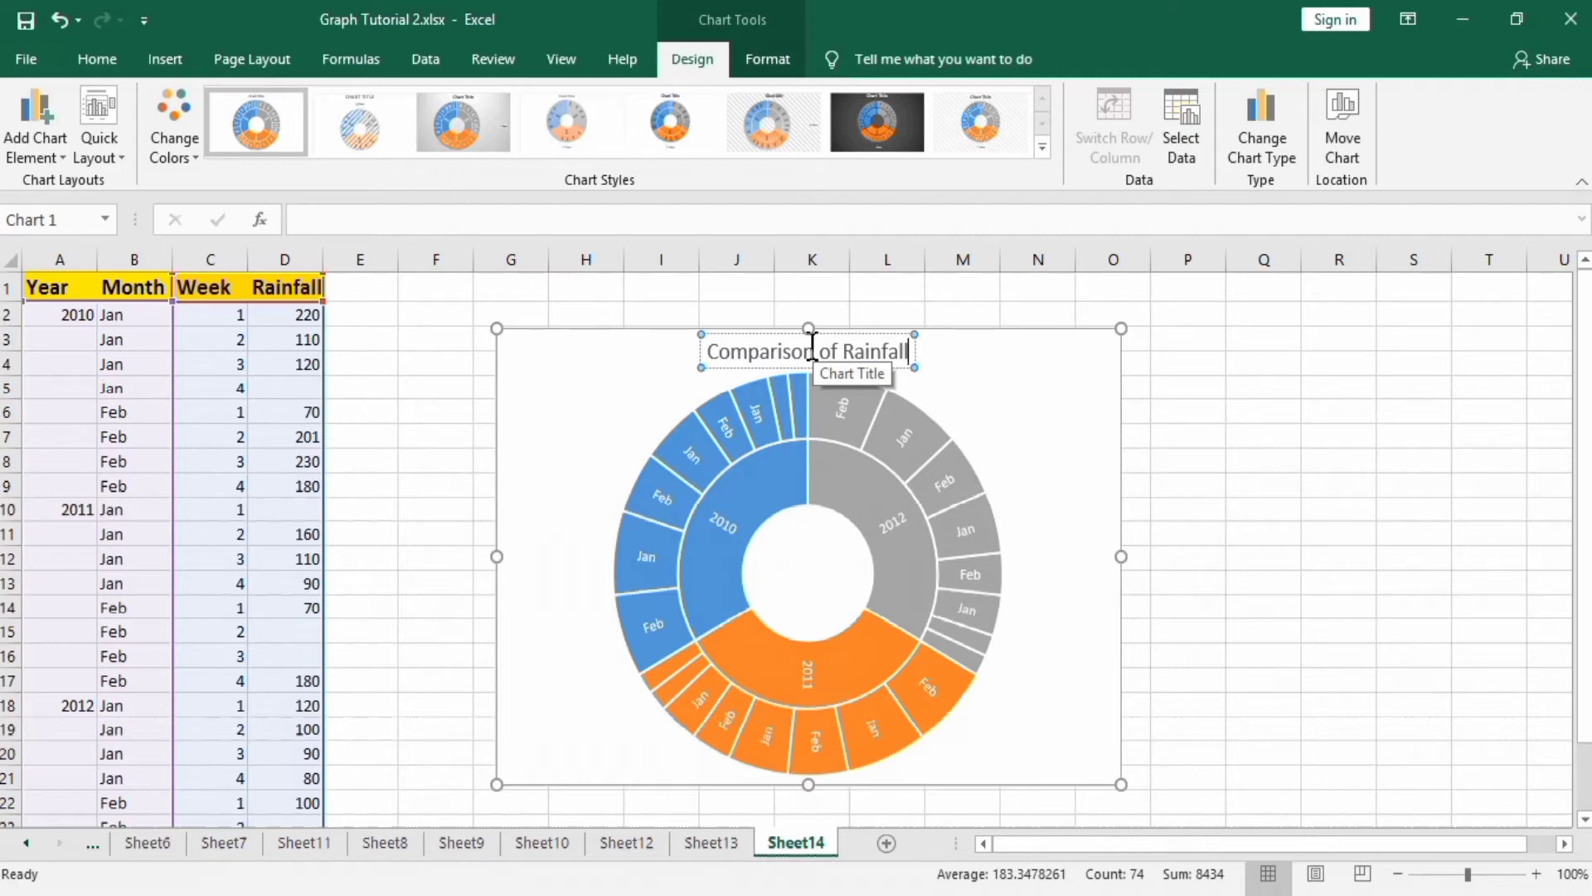
mouse_move(912, 352)
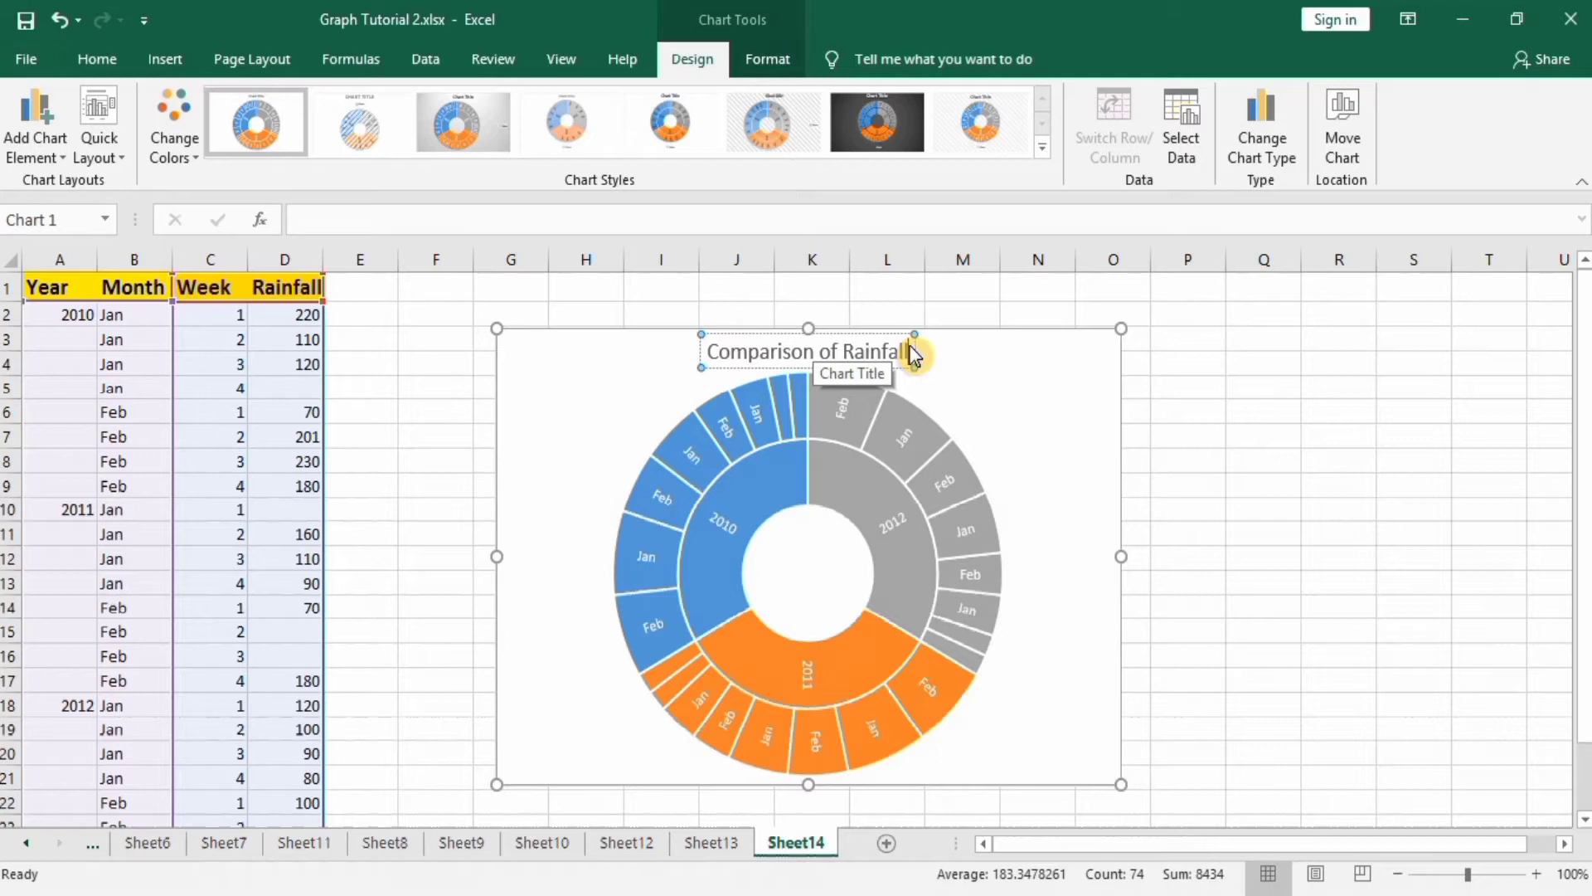
click(807, 350)
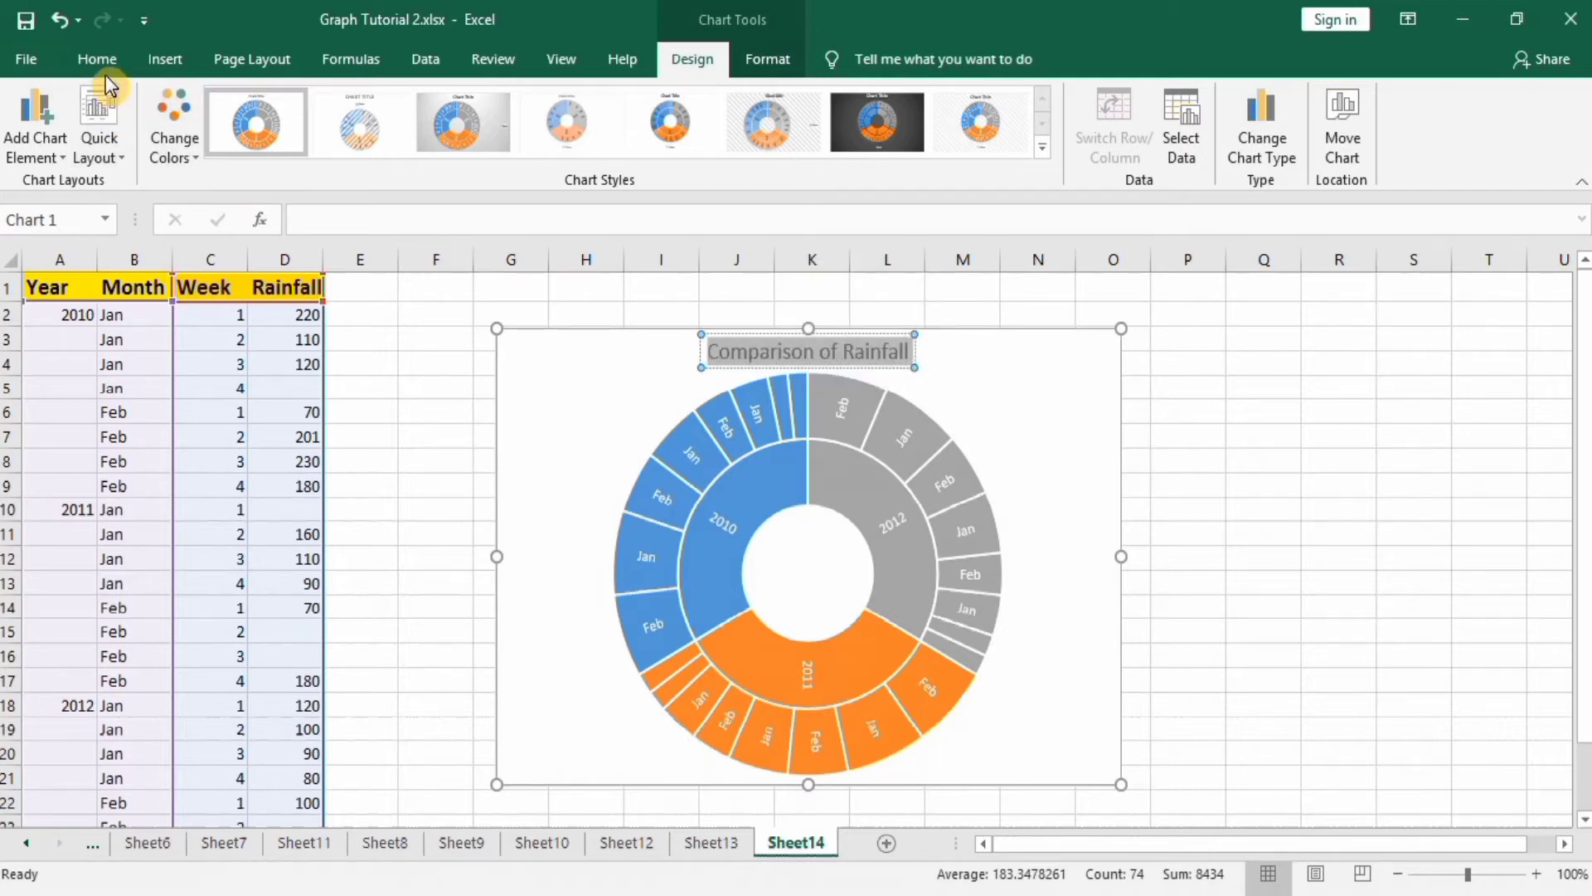
- Make the title bold at font size 20
click(96, 60)
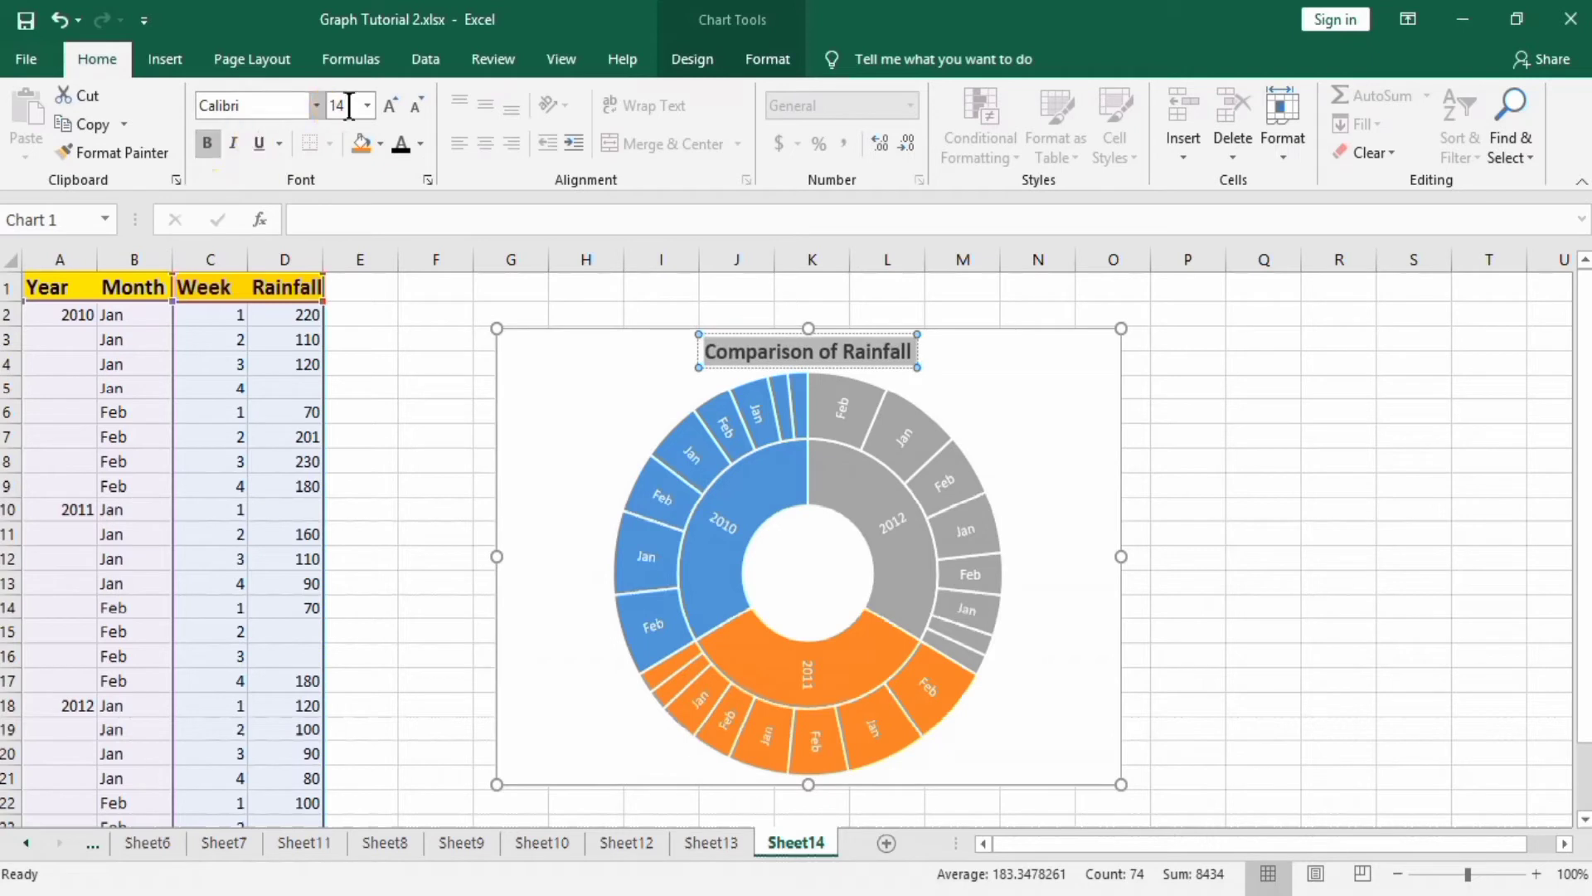
click(363, 105)
text(20)
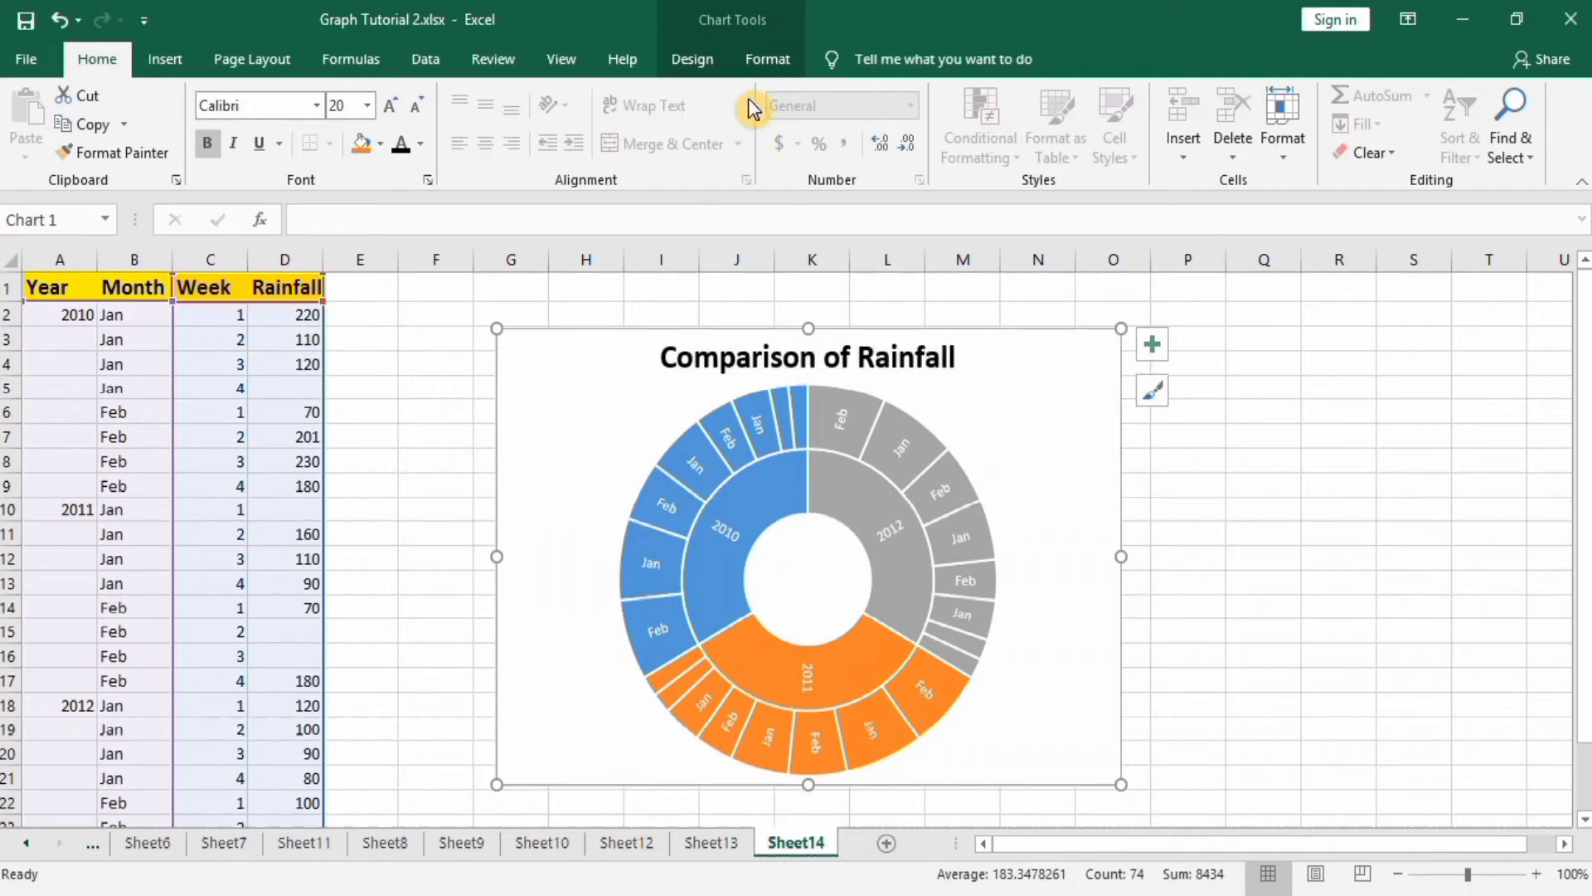
- Apply the green, yellow and blue palette via Change Colors on Chart Design
click(768, 58)
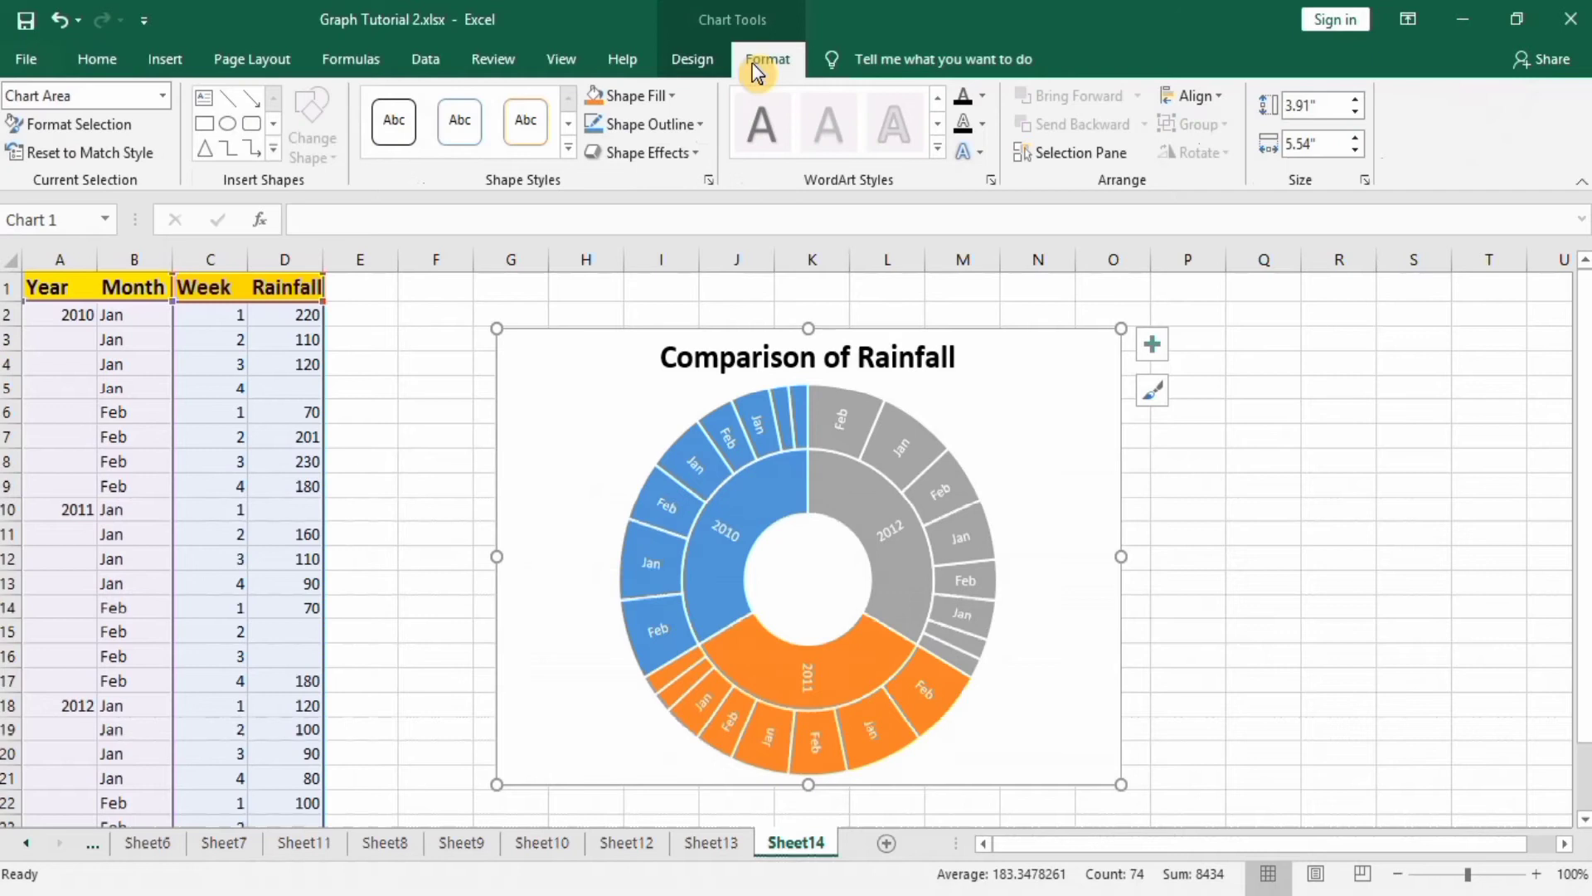
mouse_move(693, 60)
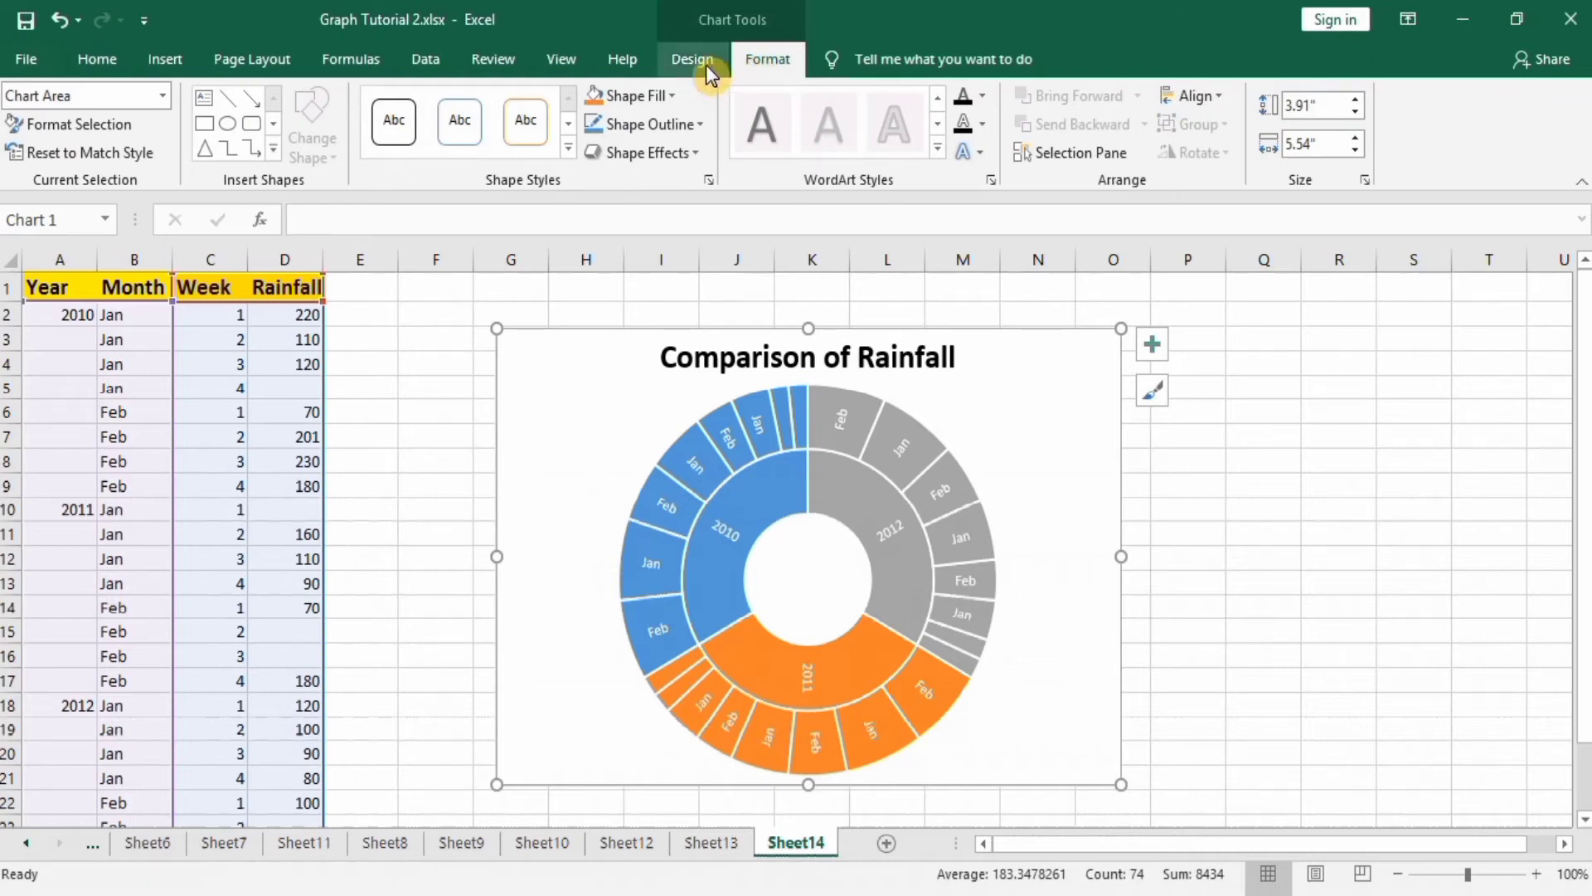
click(692, 58)
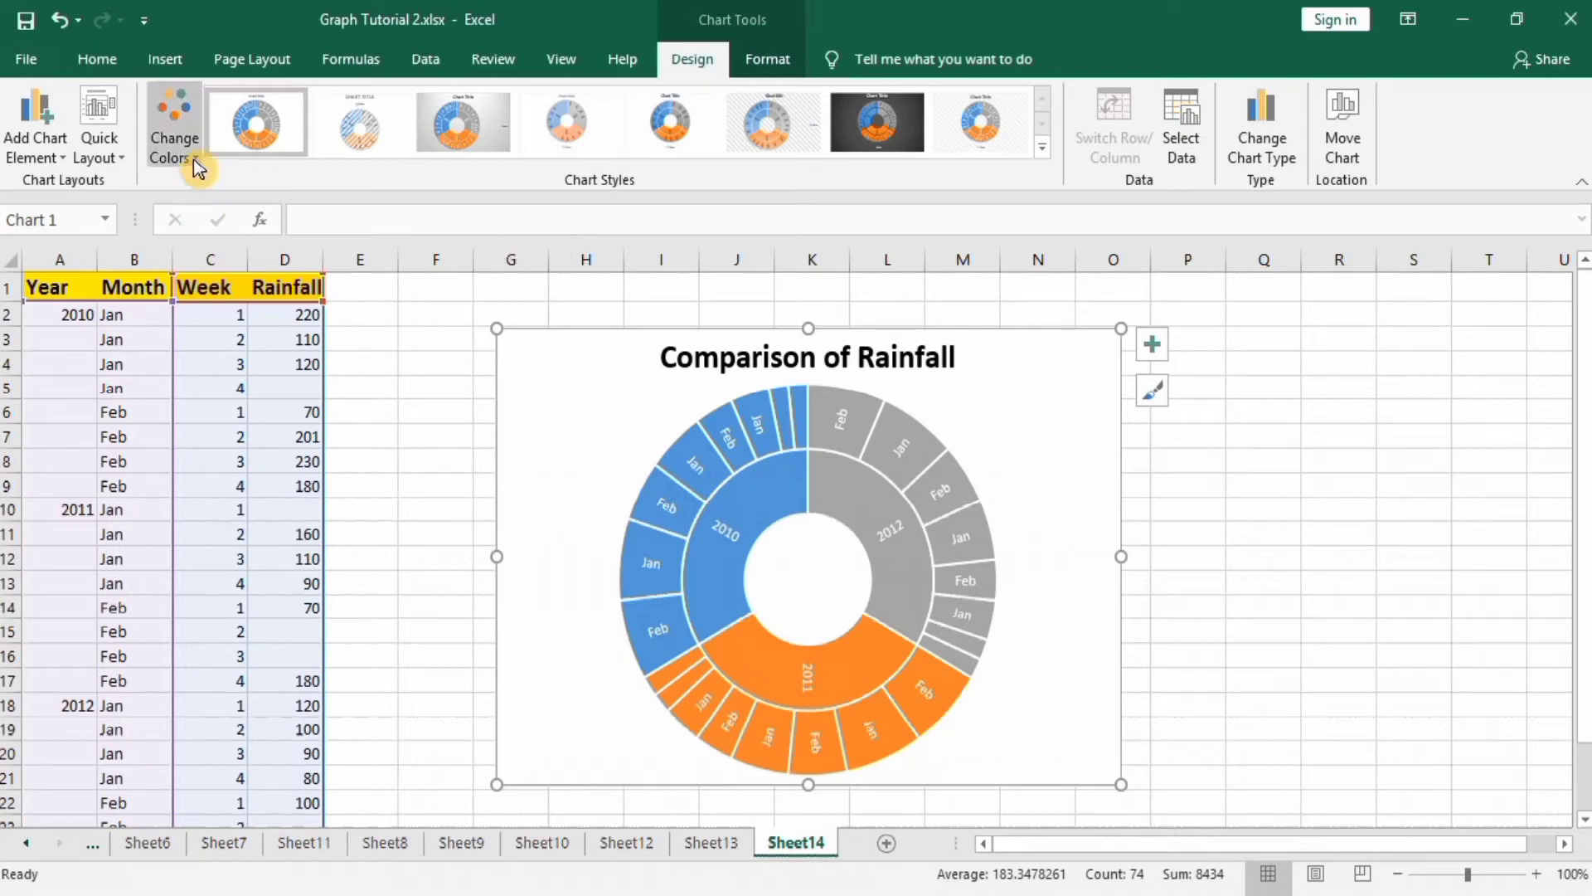
click(173, 127)
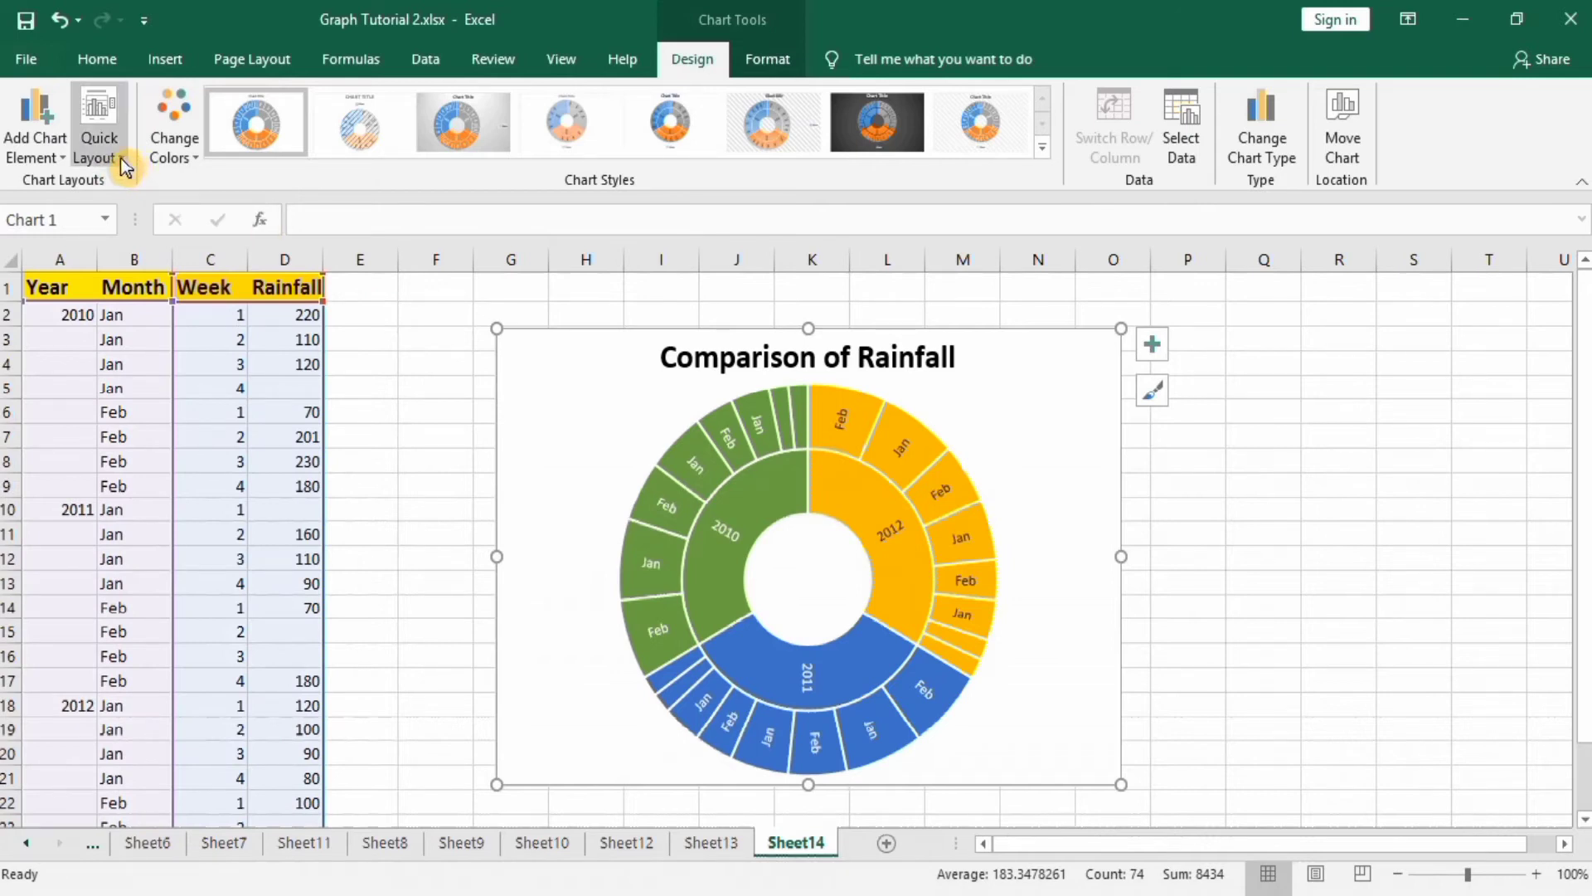
click(98, 121)
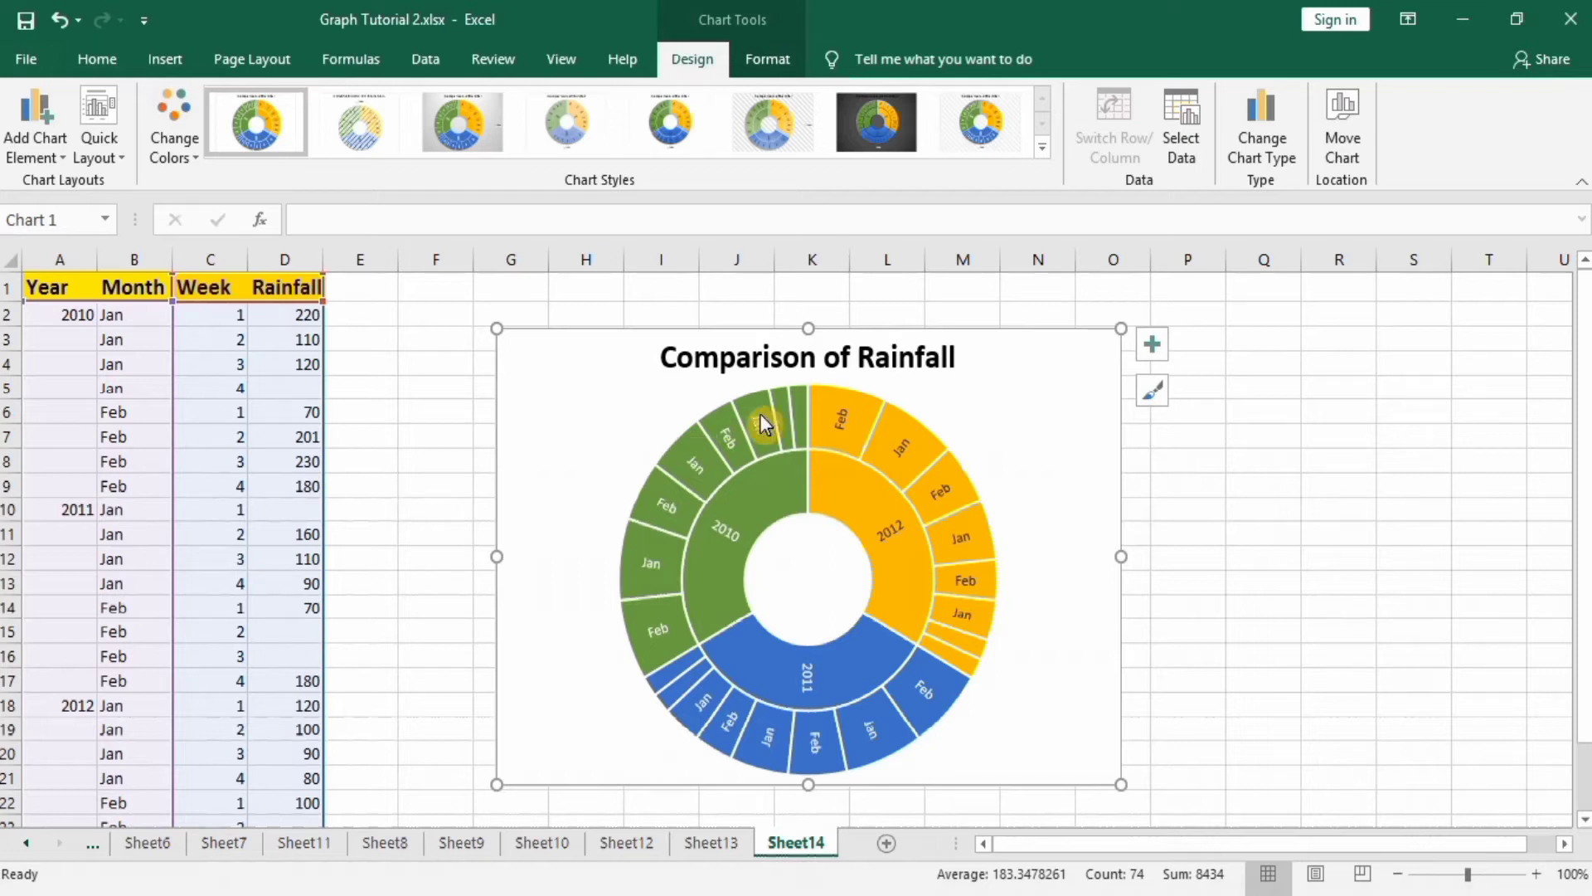
mouse_move(789, 446)
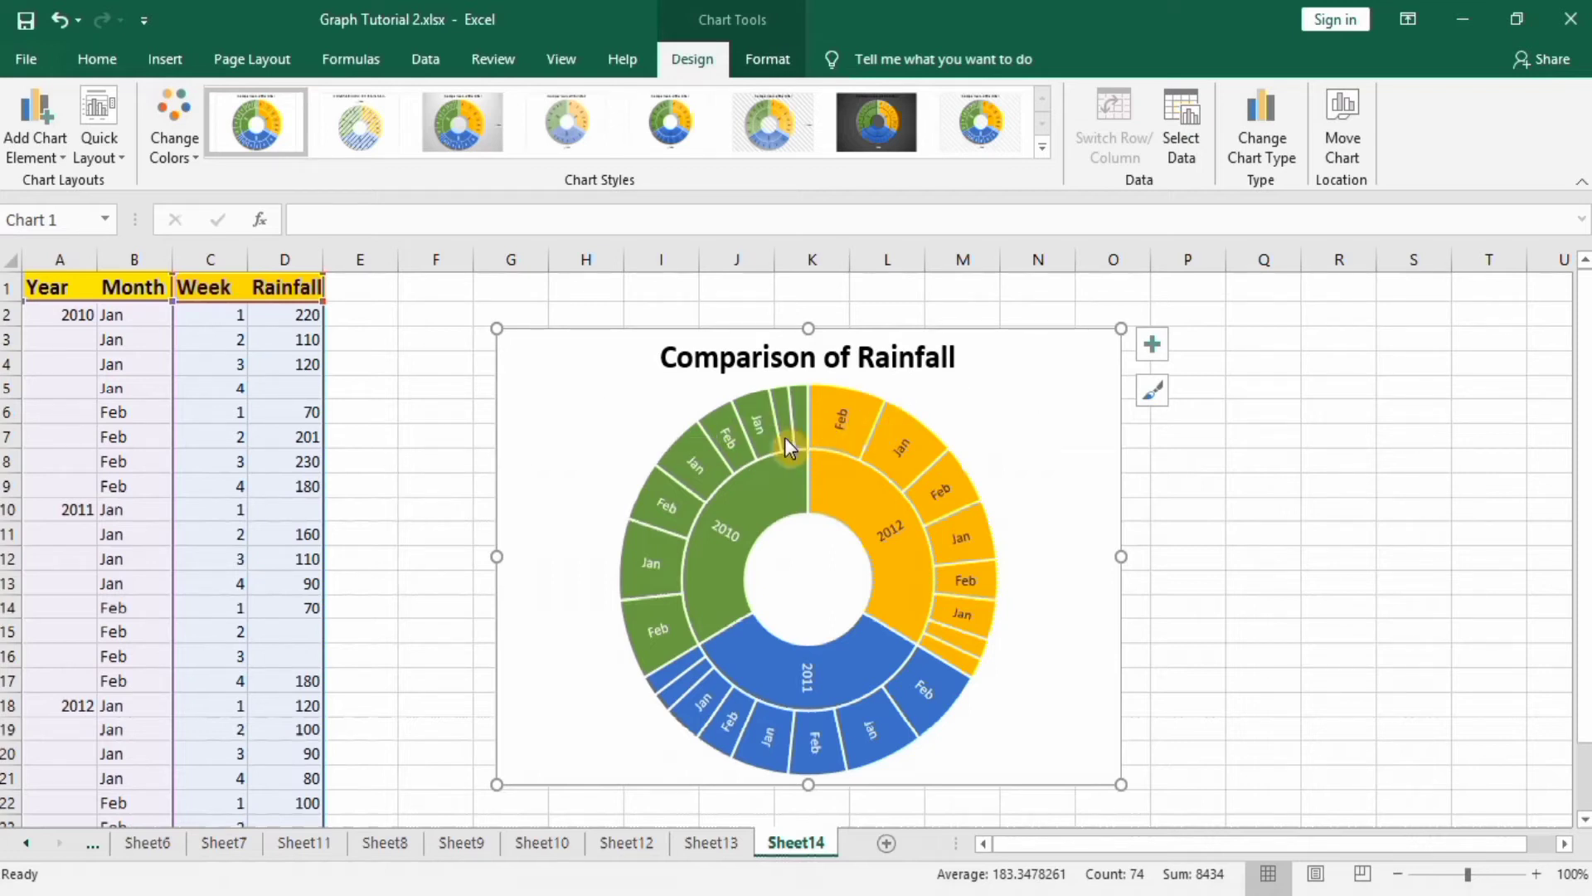
mouse_move(914, 436)
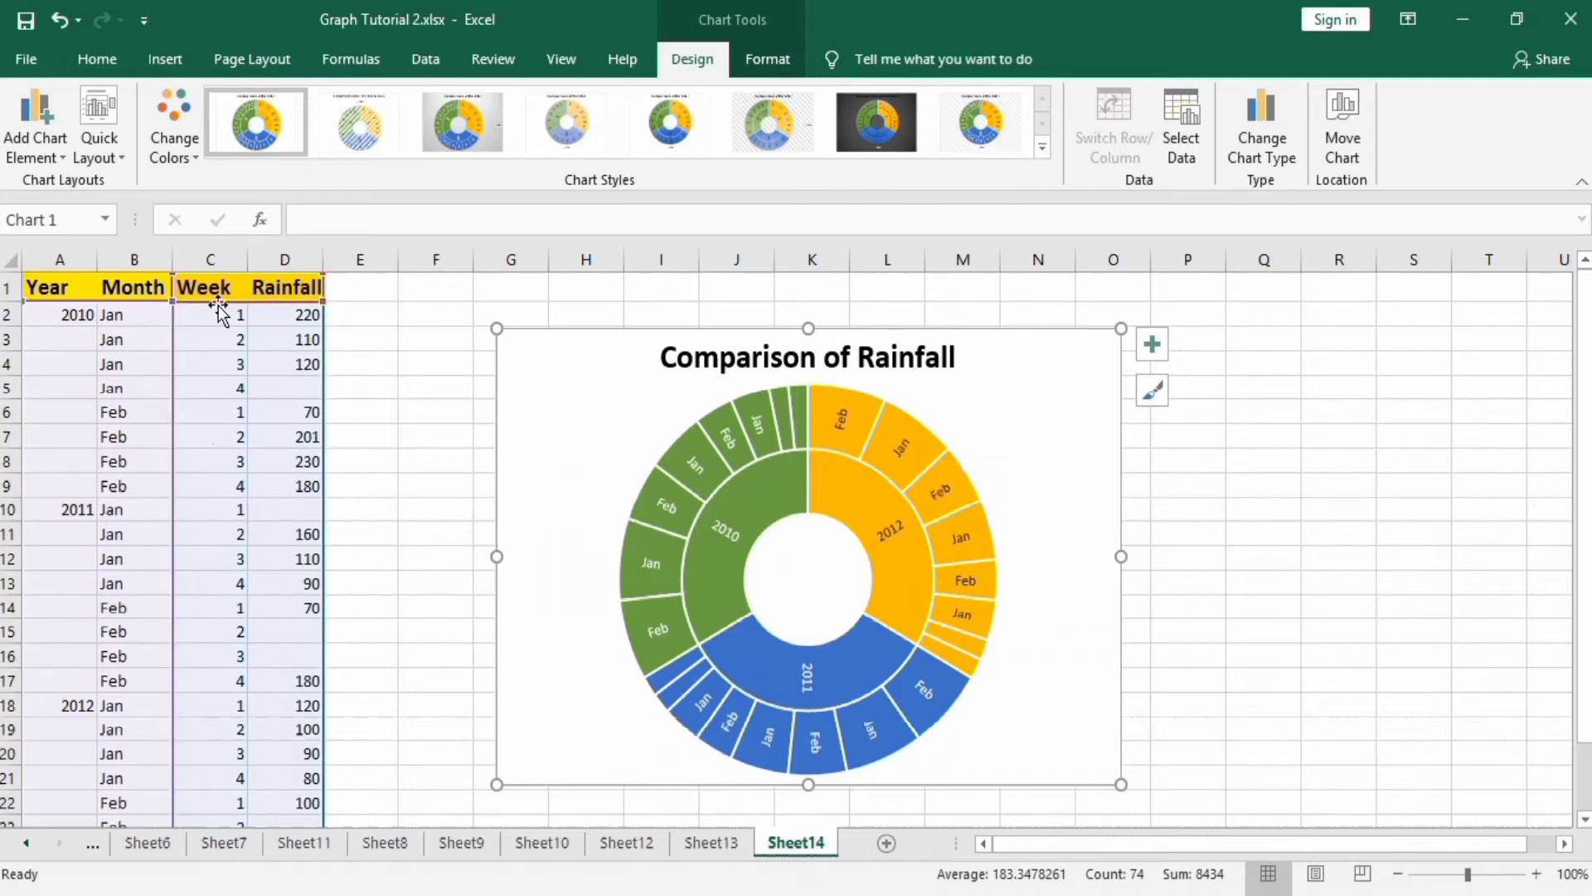
mouse_move(339, 383)
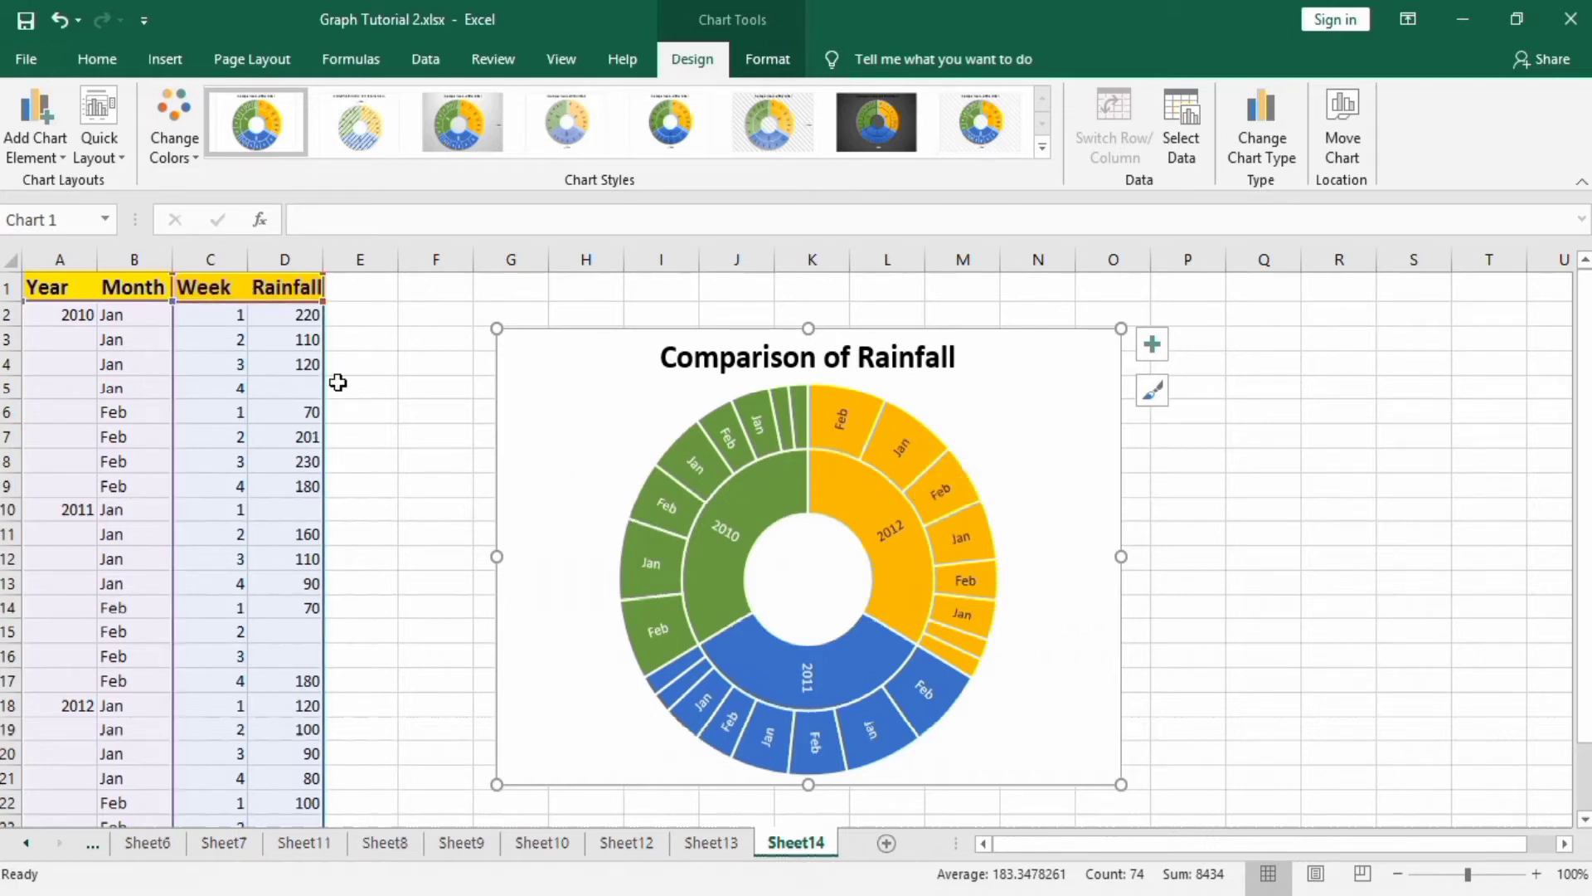
mouse_move(183, 406)
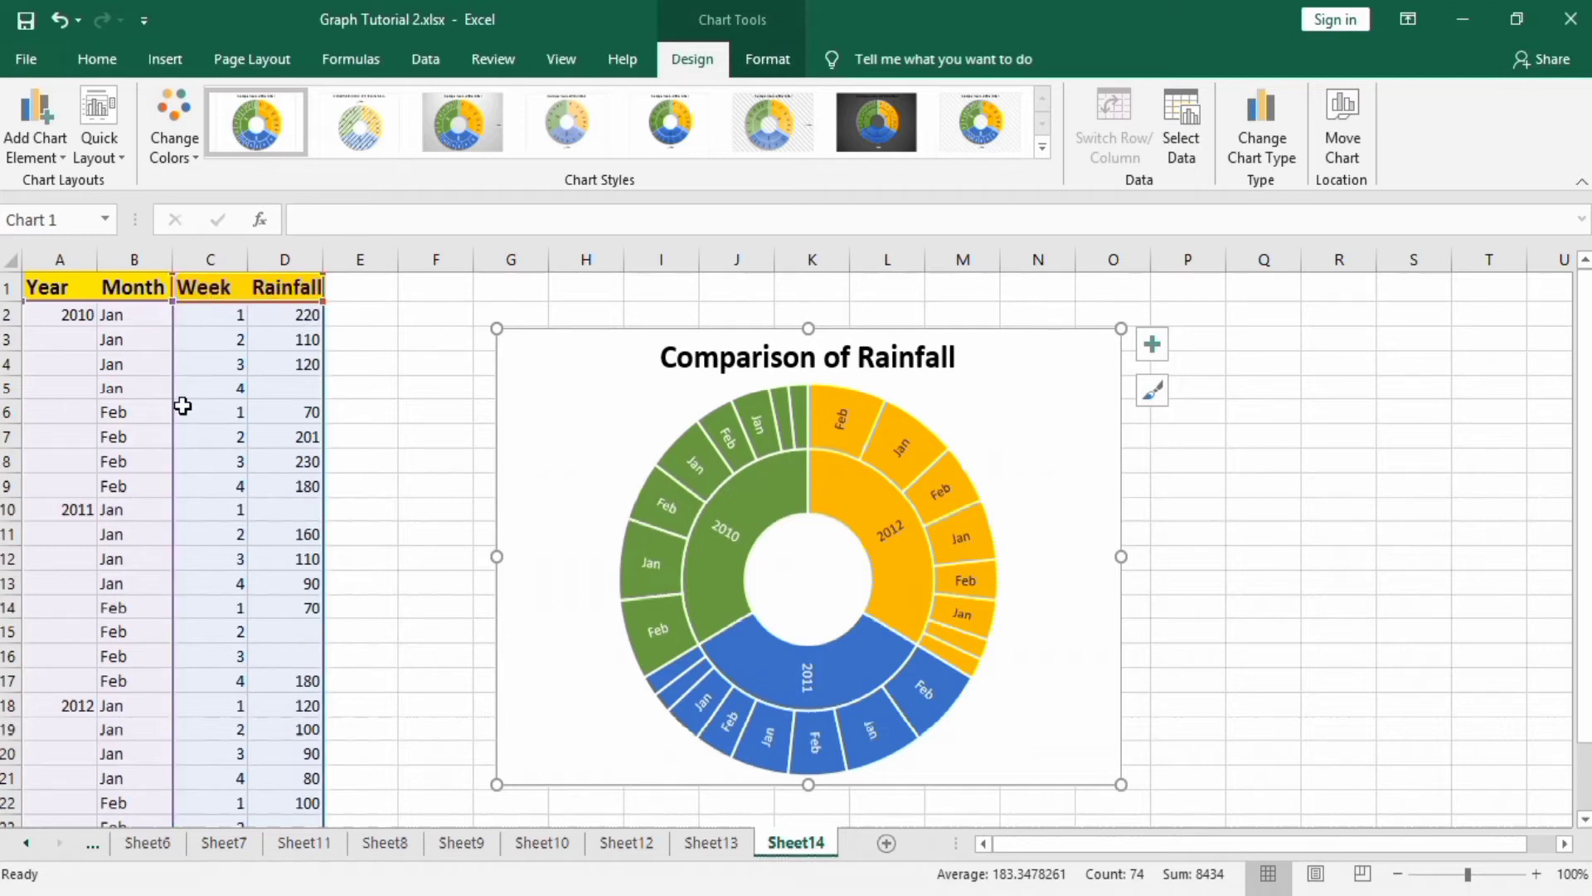
mouse_move(220, 410)
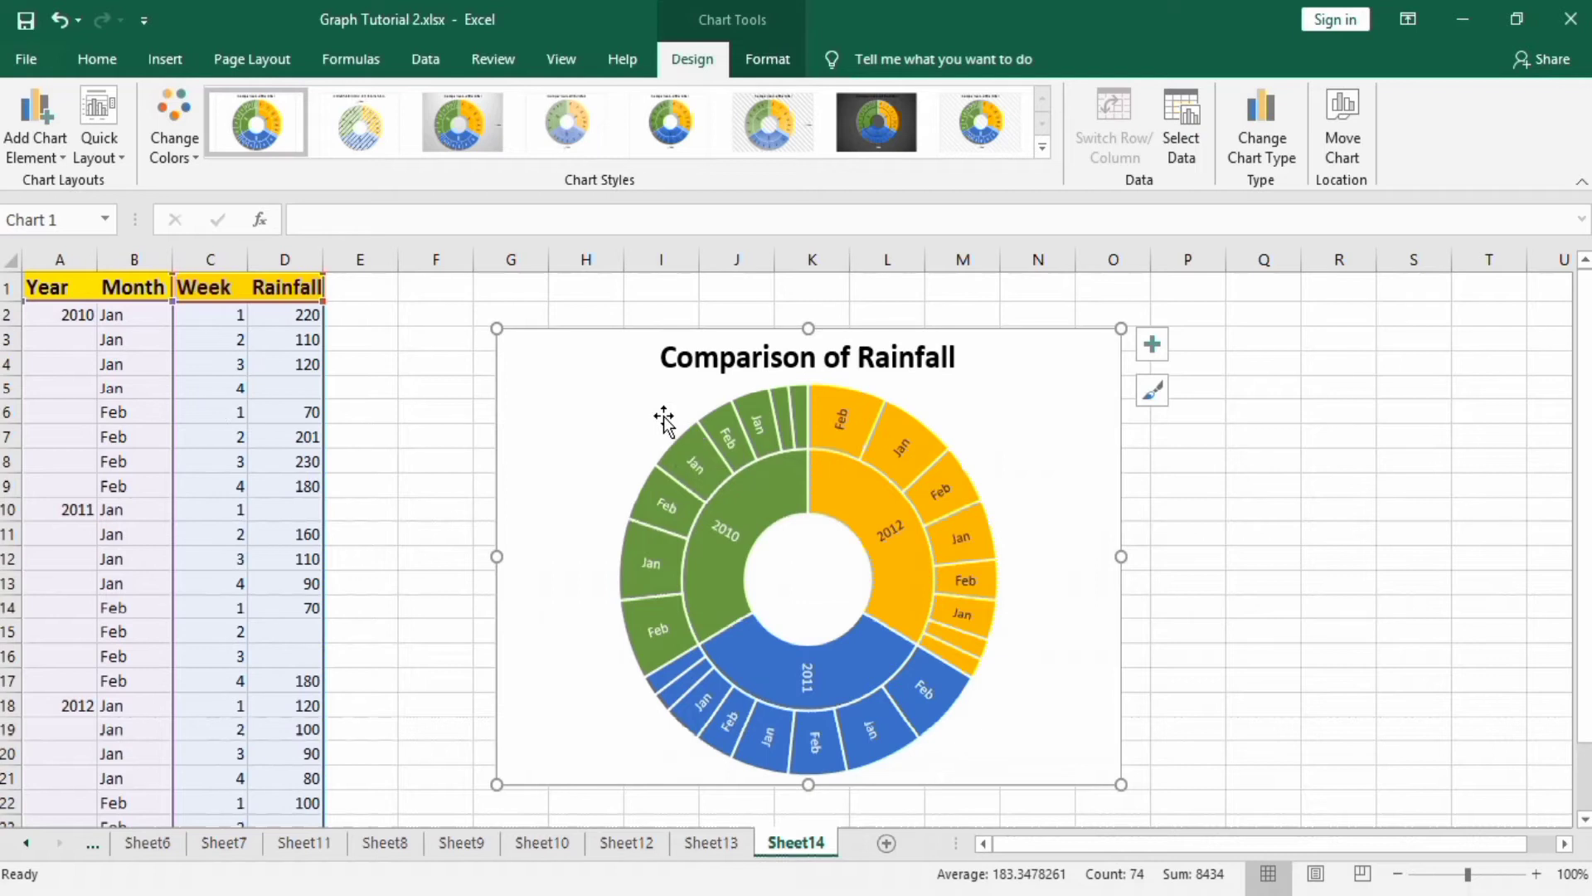
- In Select Data Source remove the Week series and start editing the category labels
right_click(665, 421)
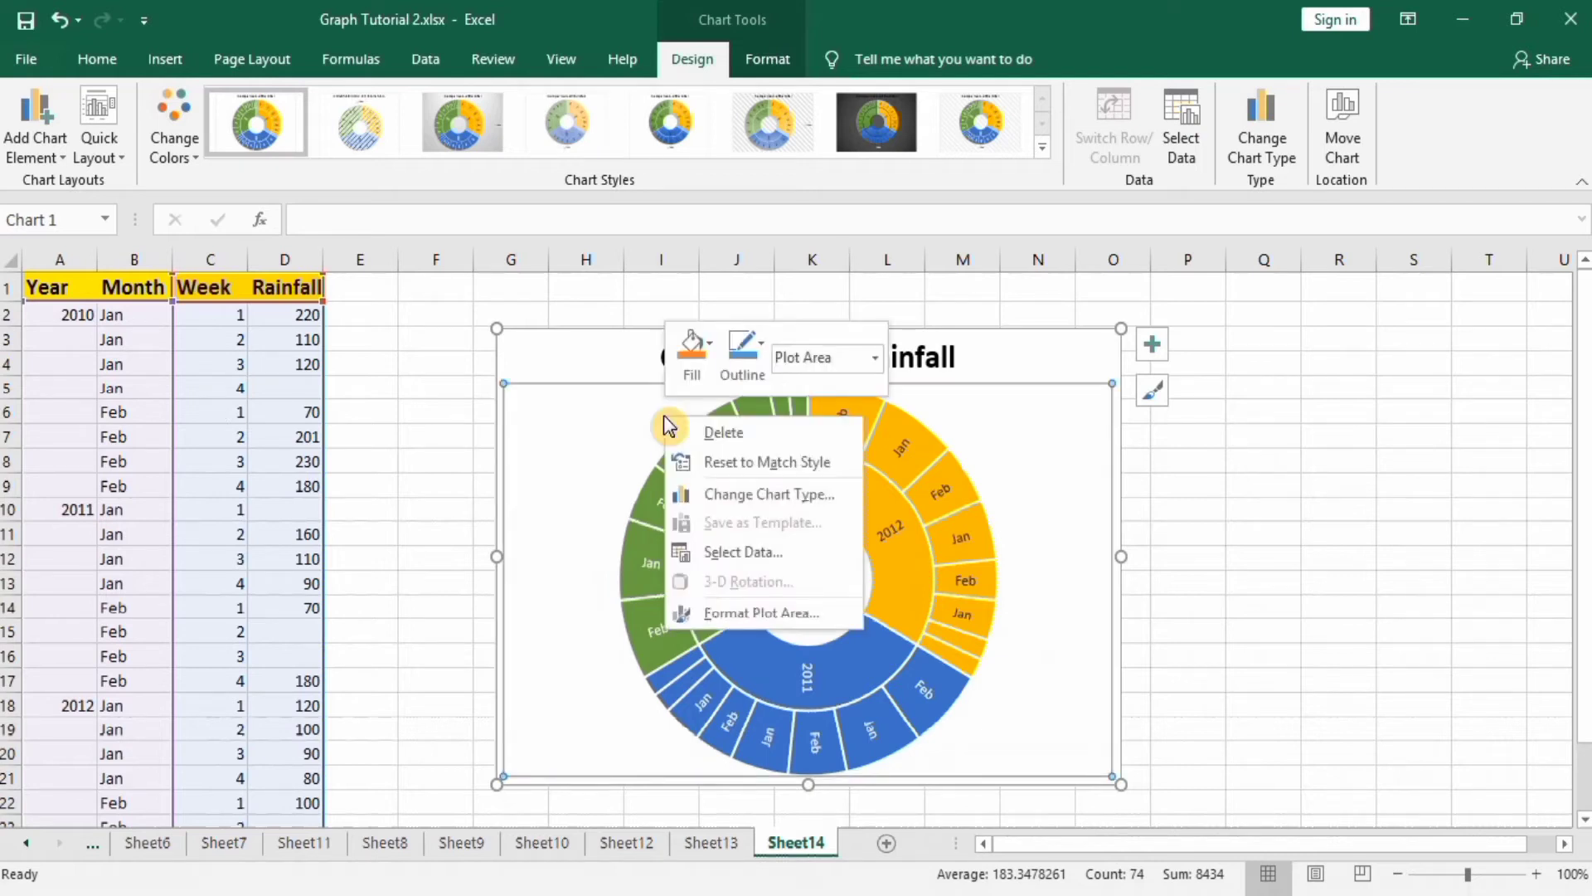
mouse_move(759, 612)
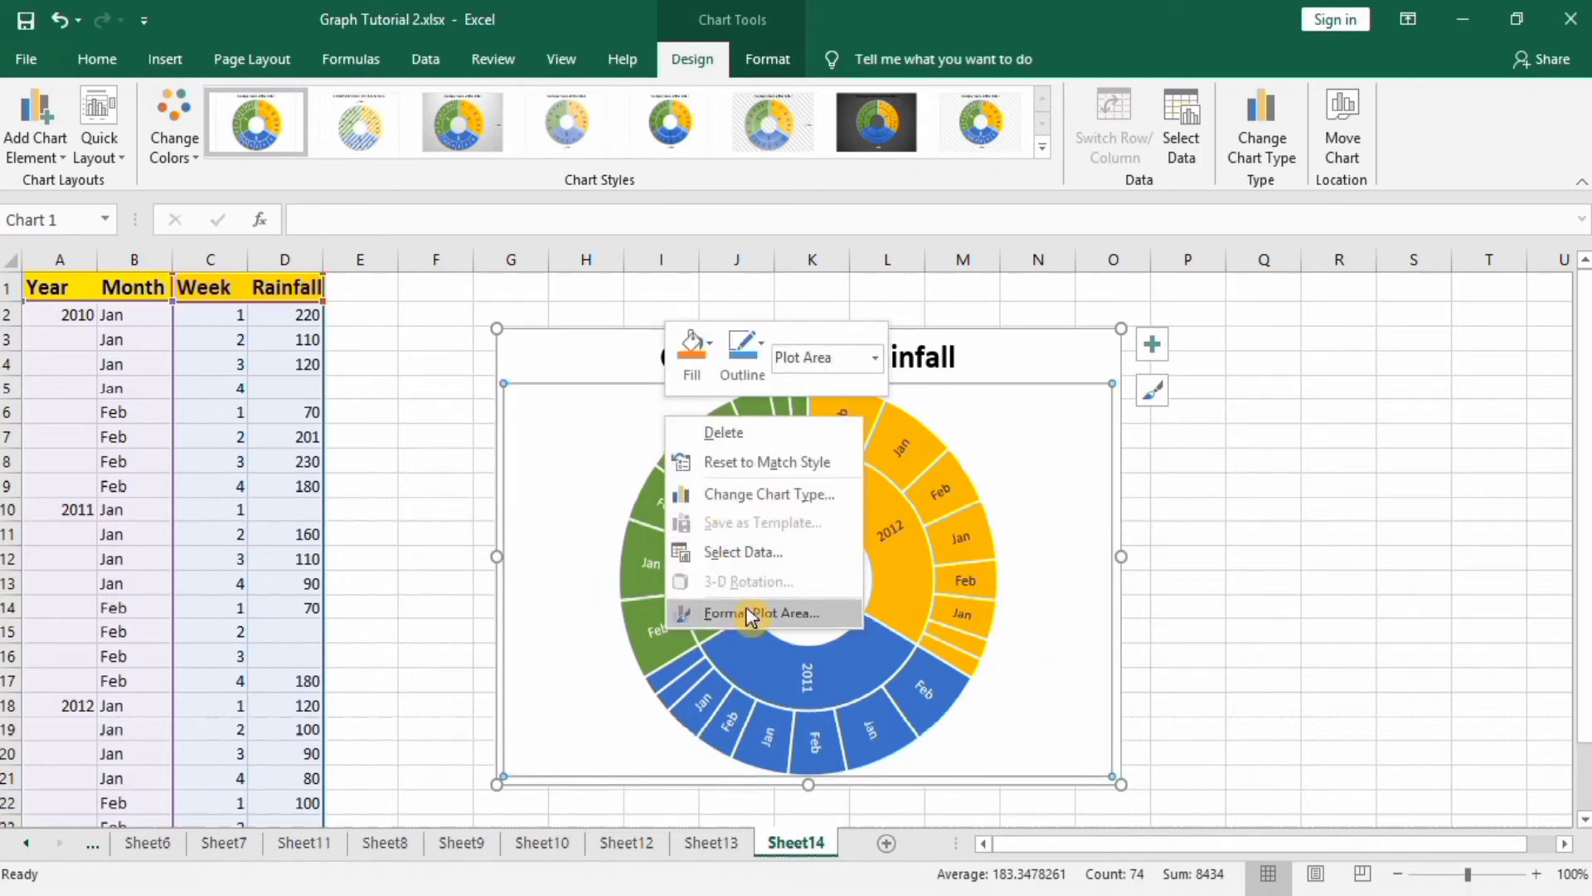
click(743, 551)
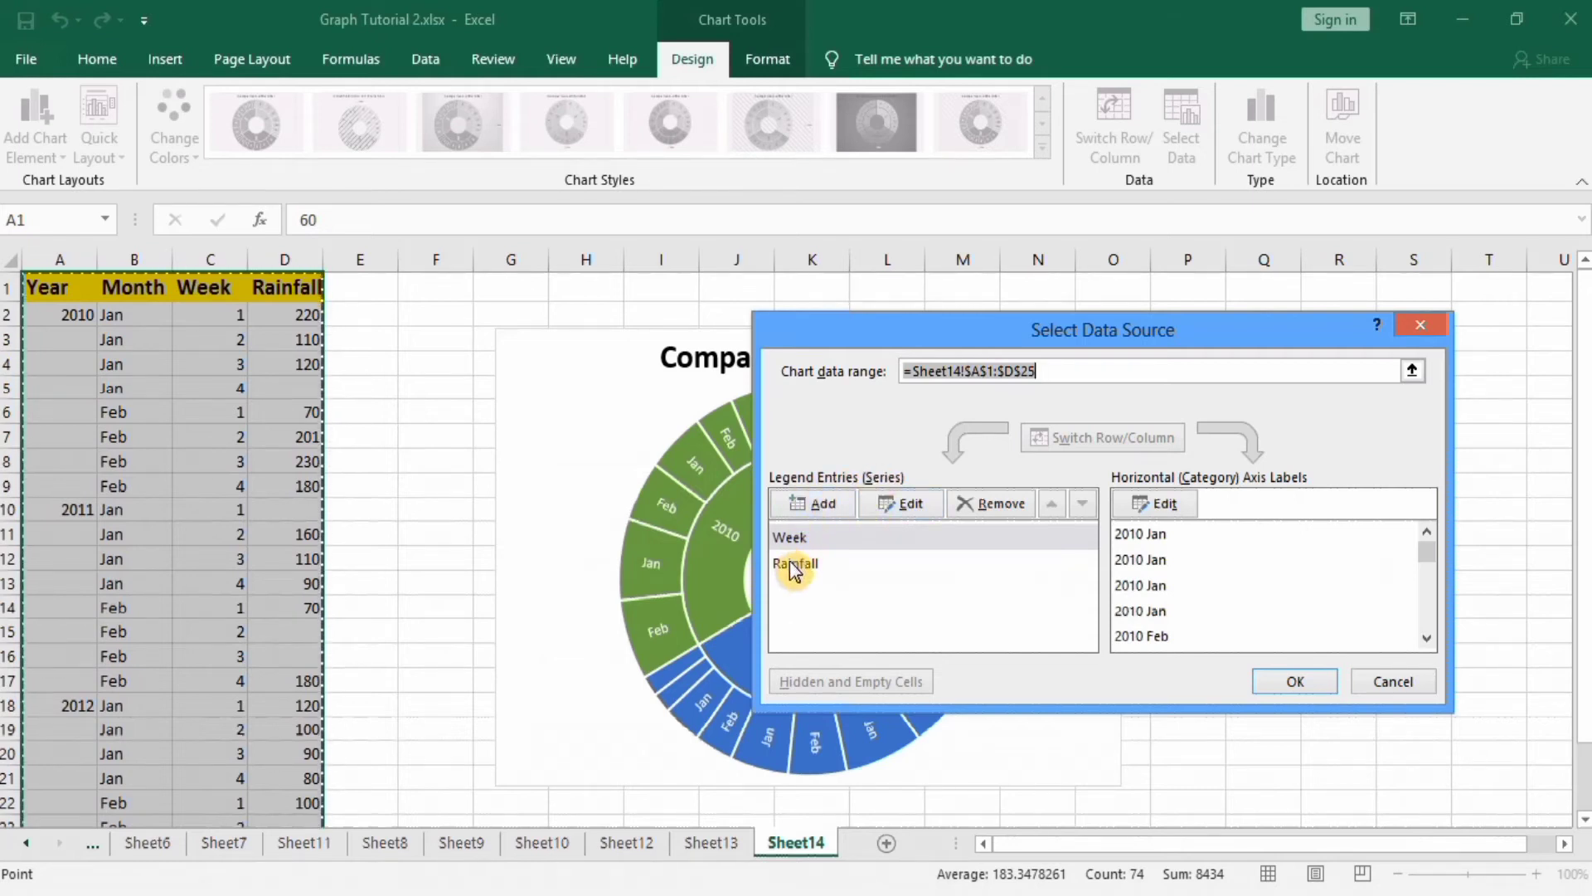
click(794, 564)
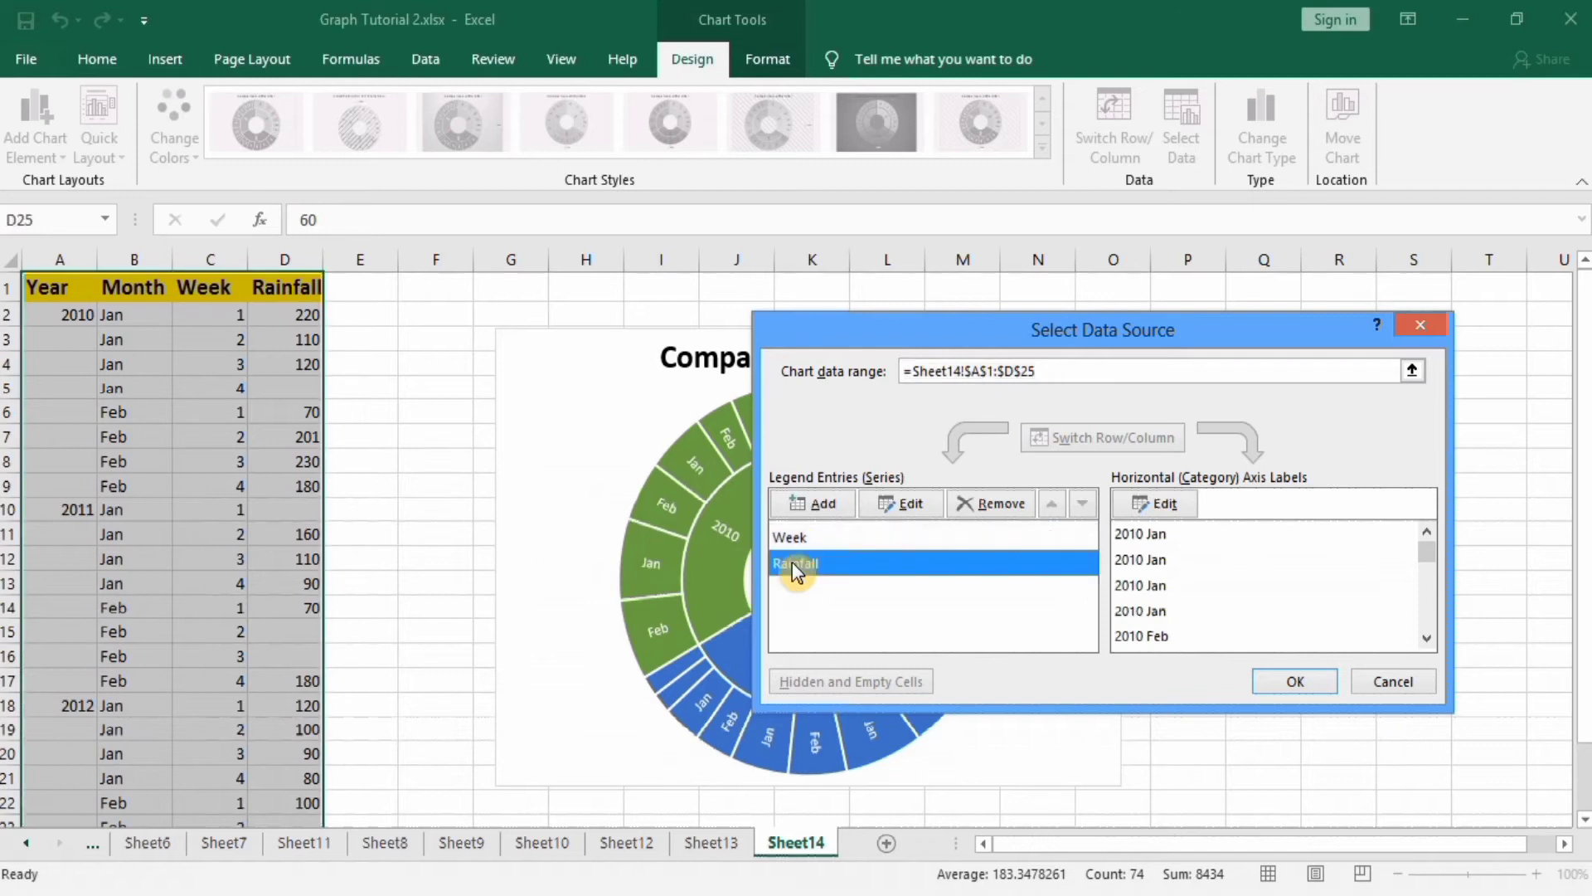
click(793, 536)
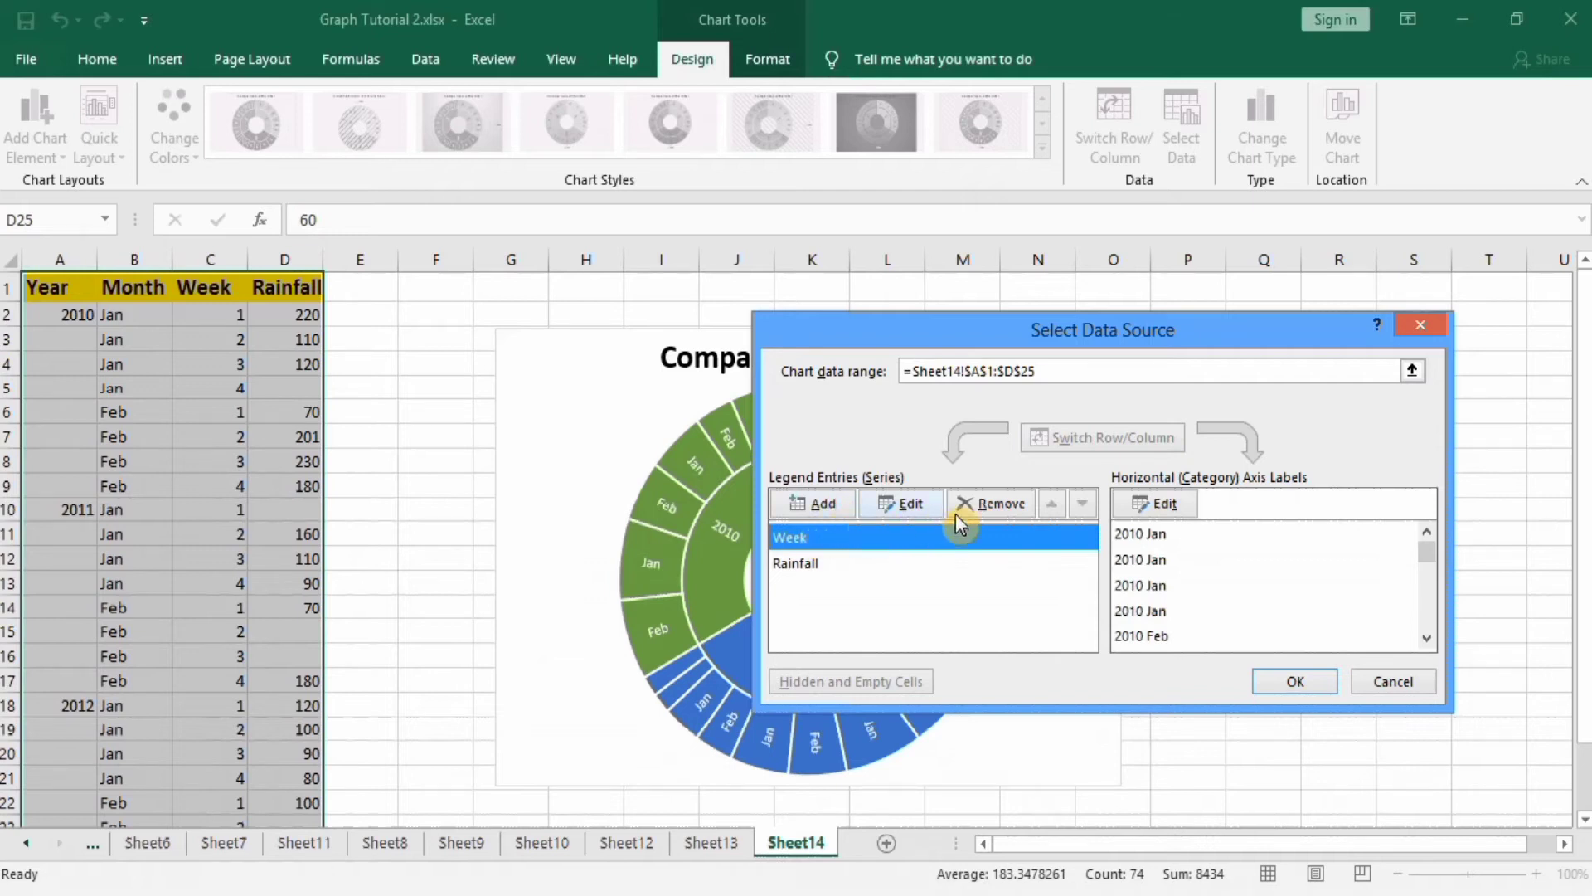
click(998, 502)
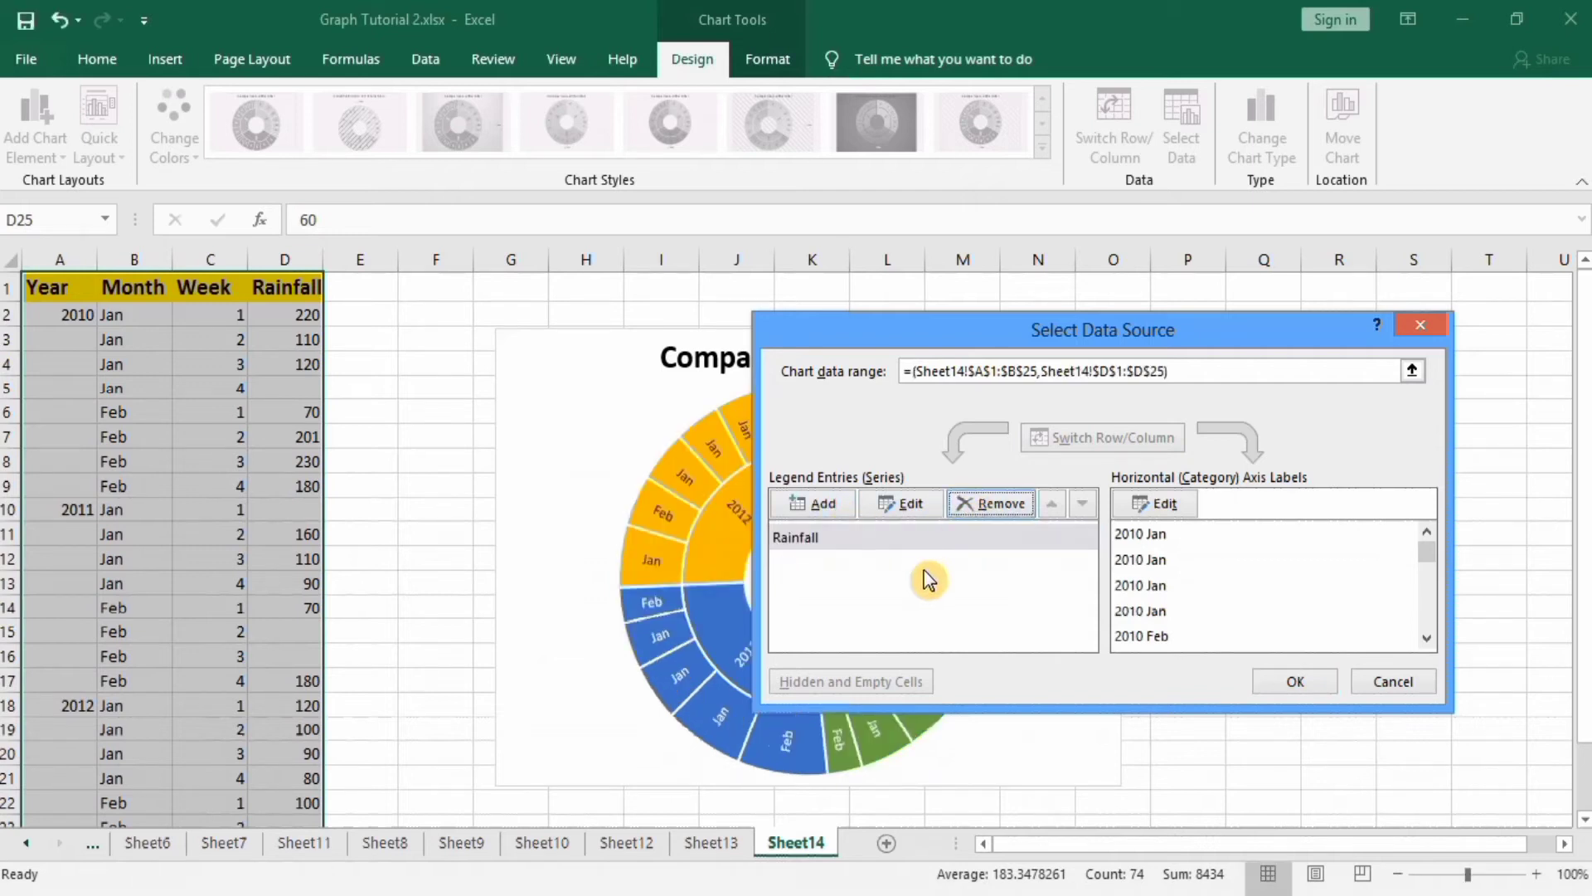
mouse_move(1240, 488)
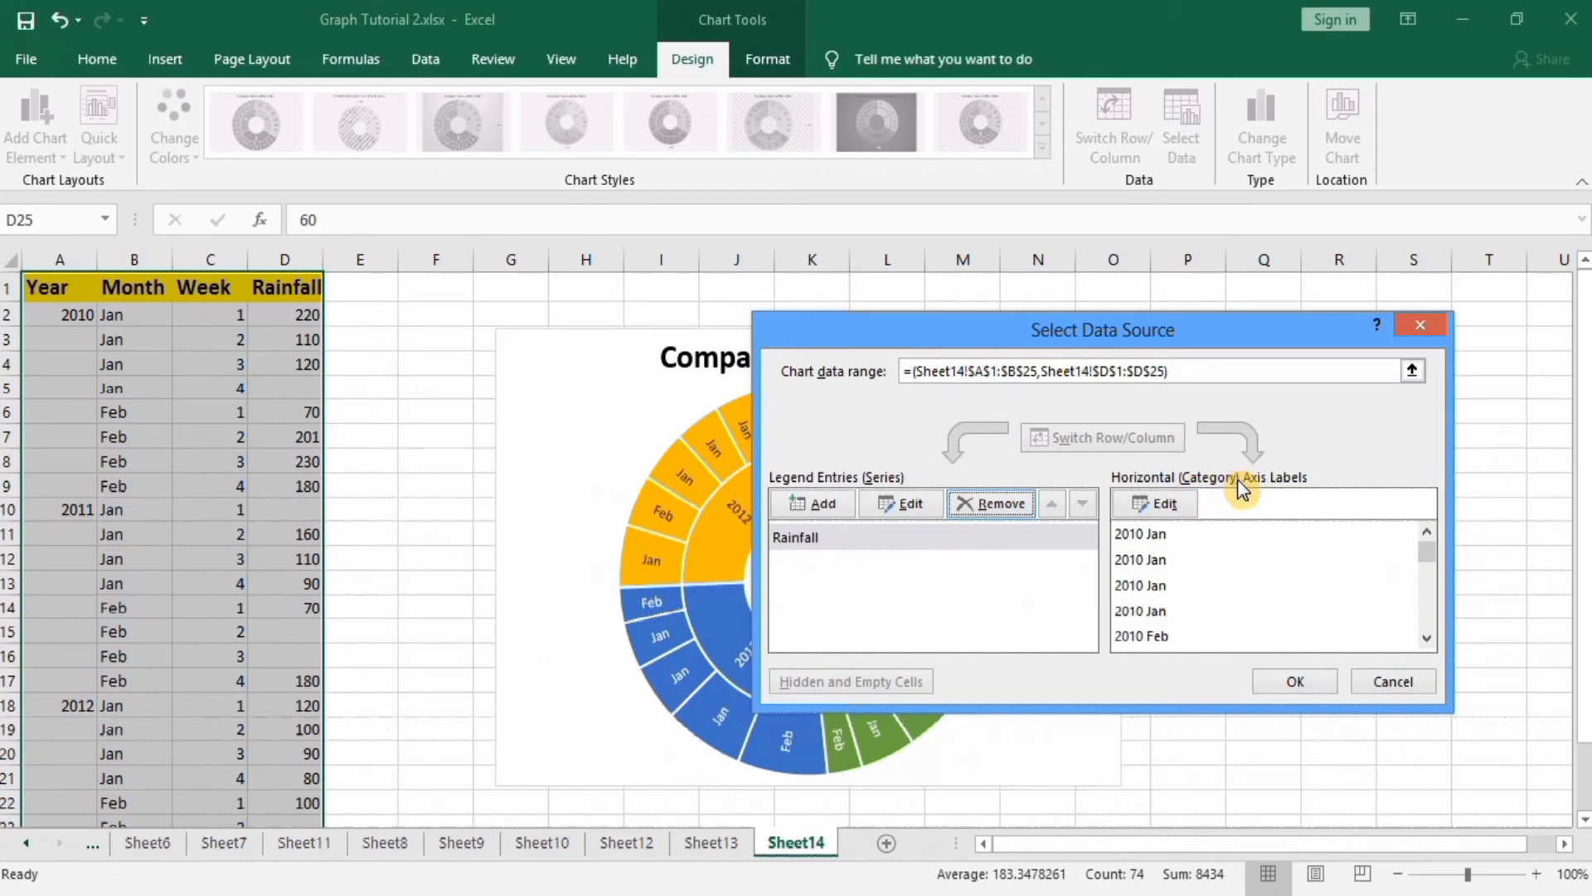
click(1164, 503)
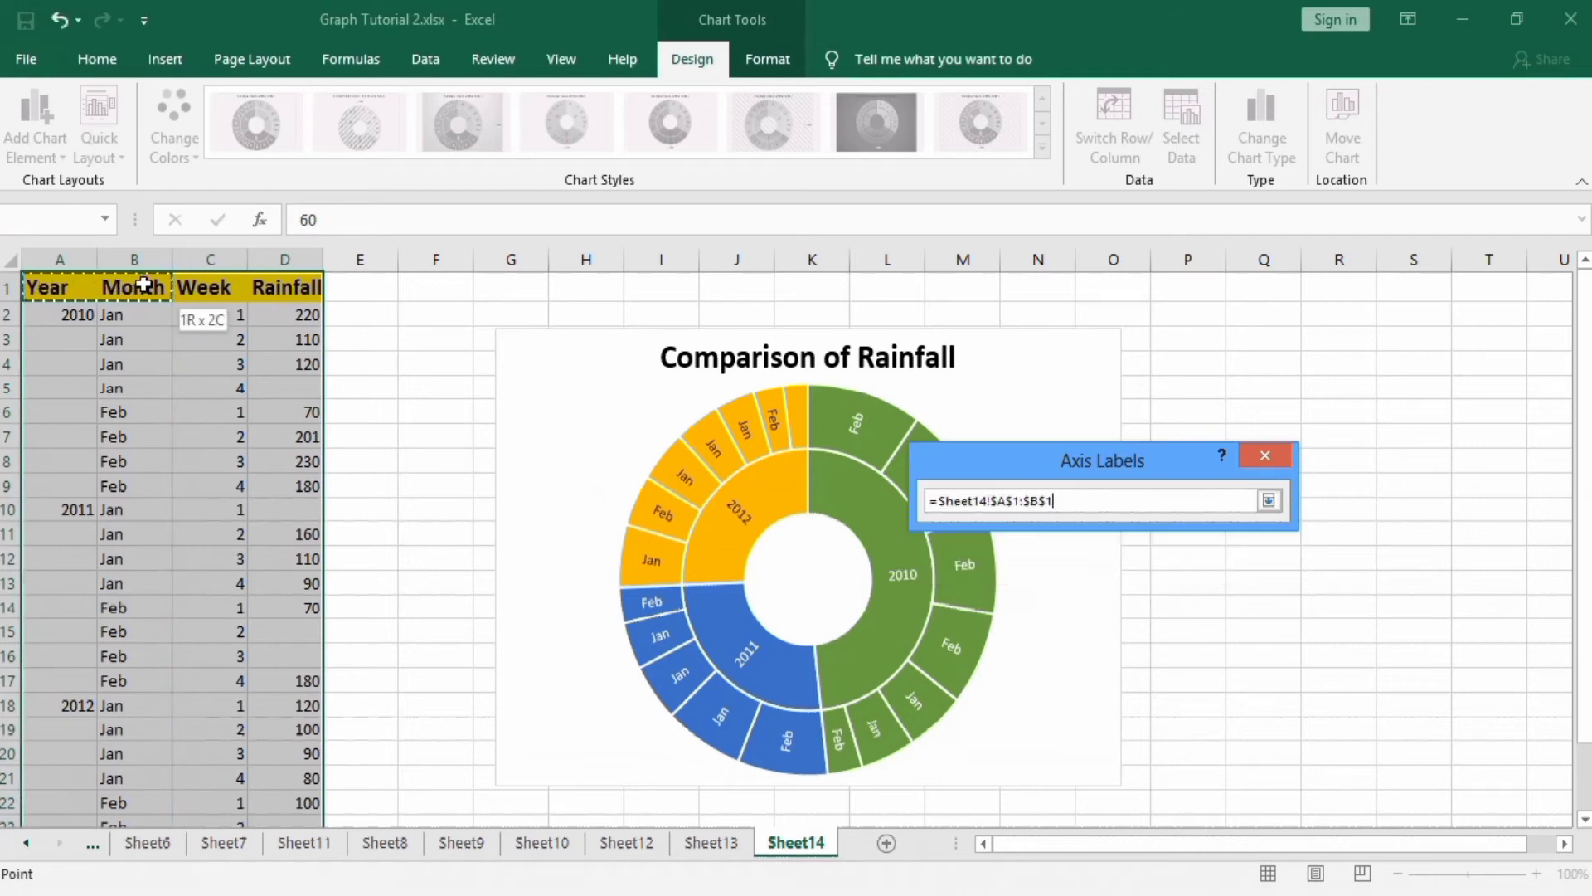
- Set the category label range to A1:C25 (Year, Month, Week) and apply it
drag(133, 295, 184, 773)
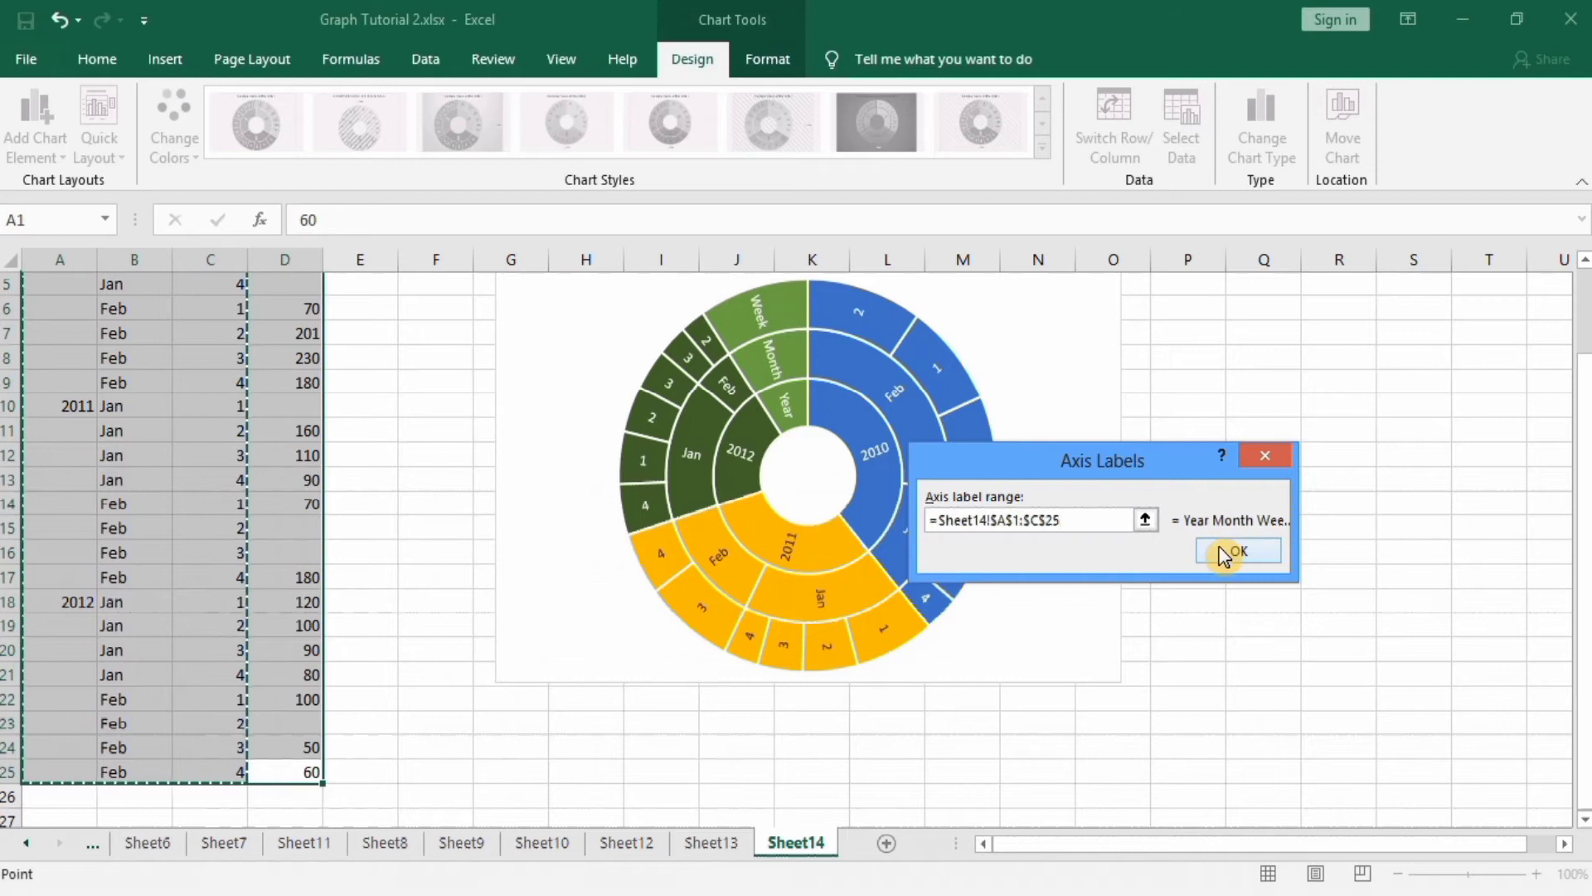
click(1237, 551)
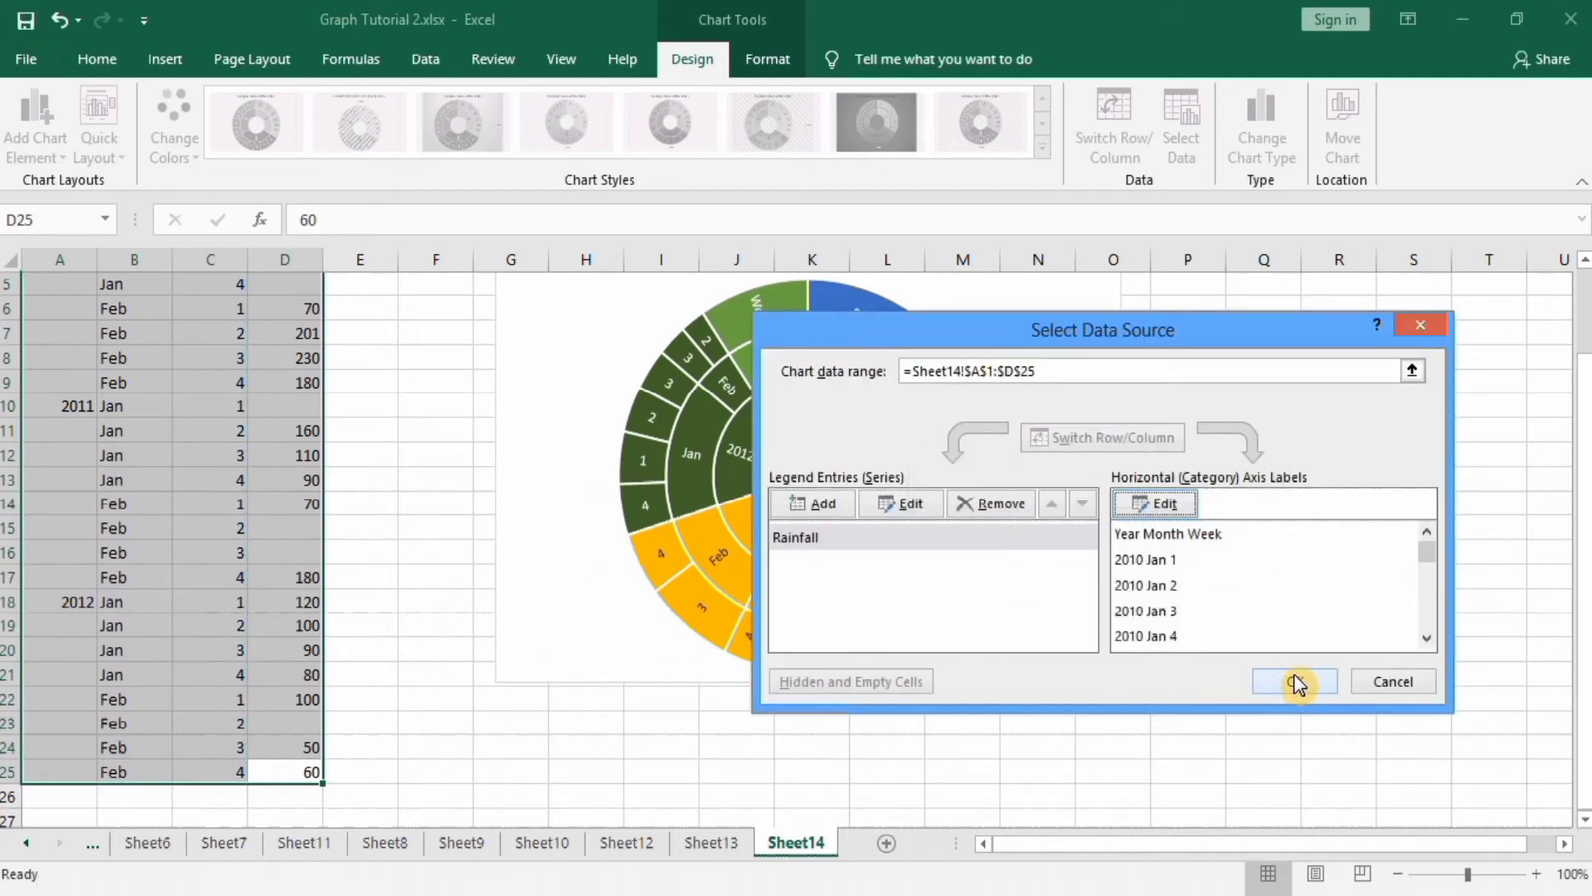
click(1293, 680)
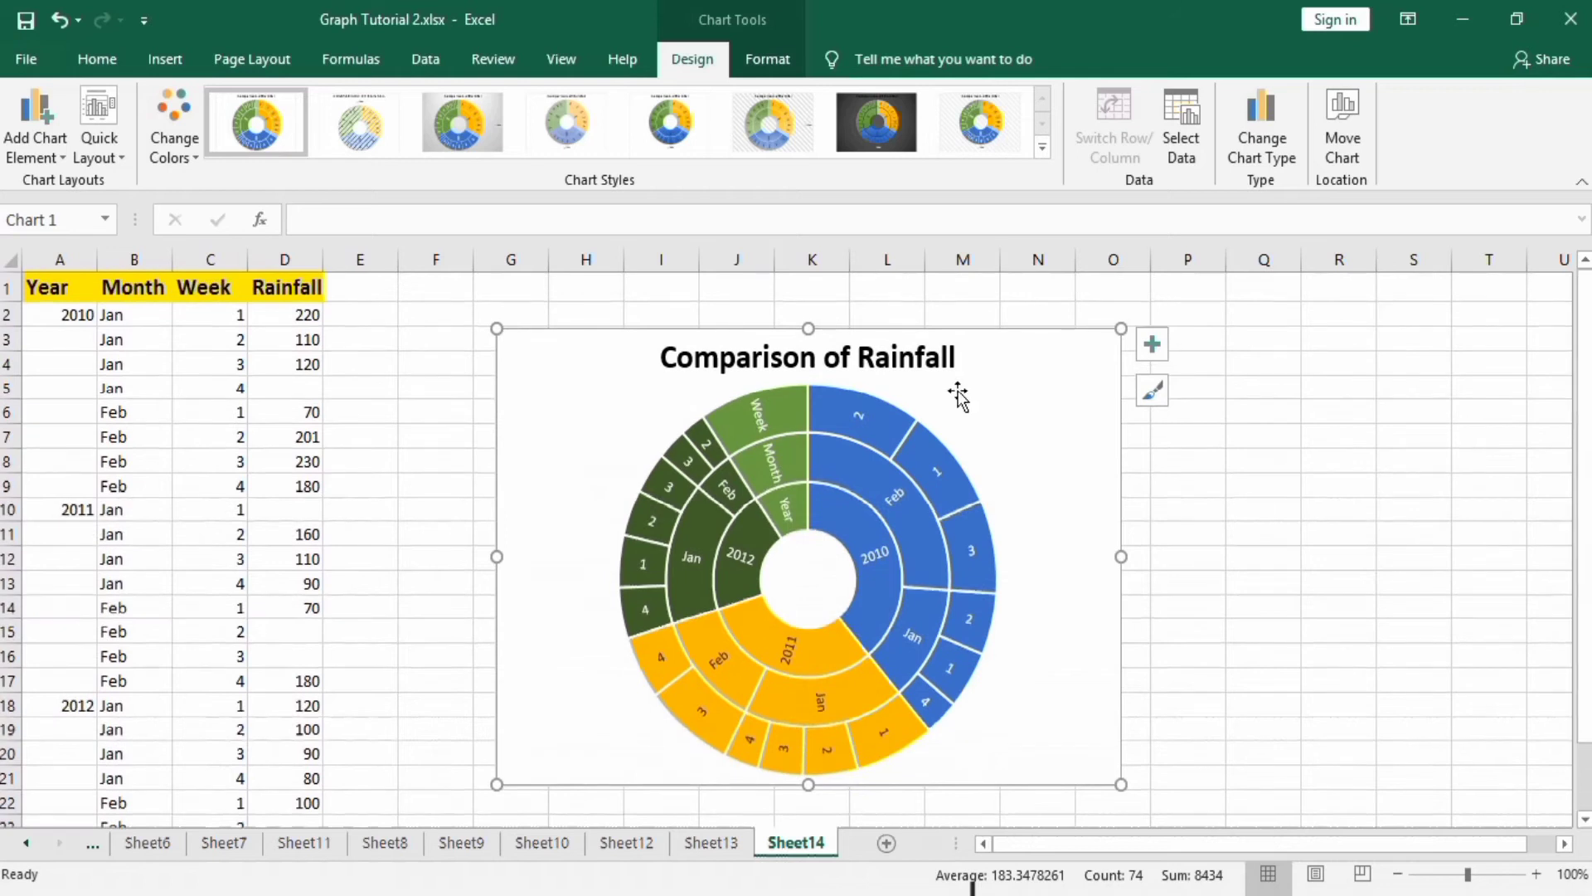
- Reopen Select Data Source and edit the category label range again
right_click(957, 395)
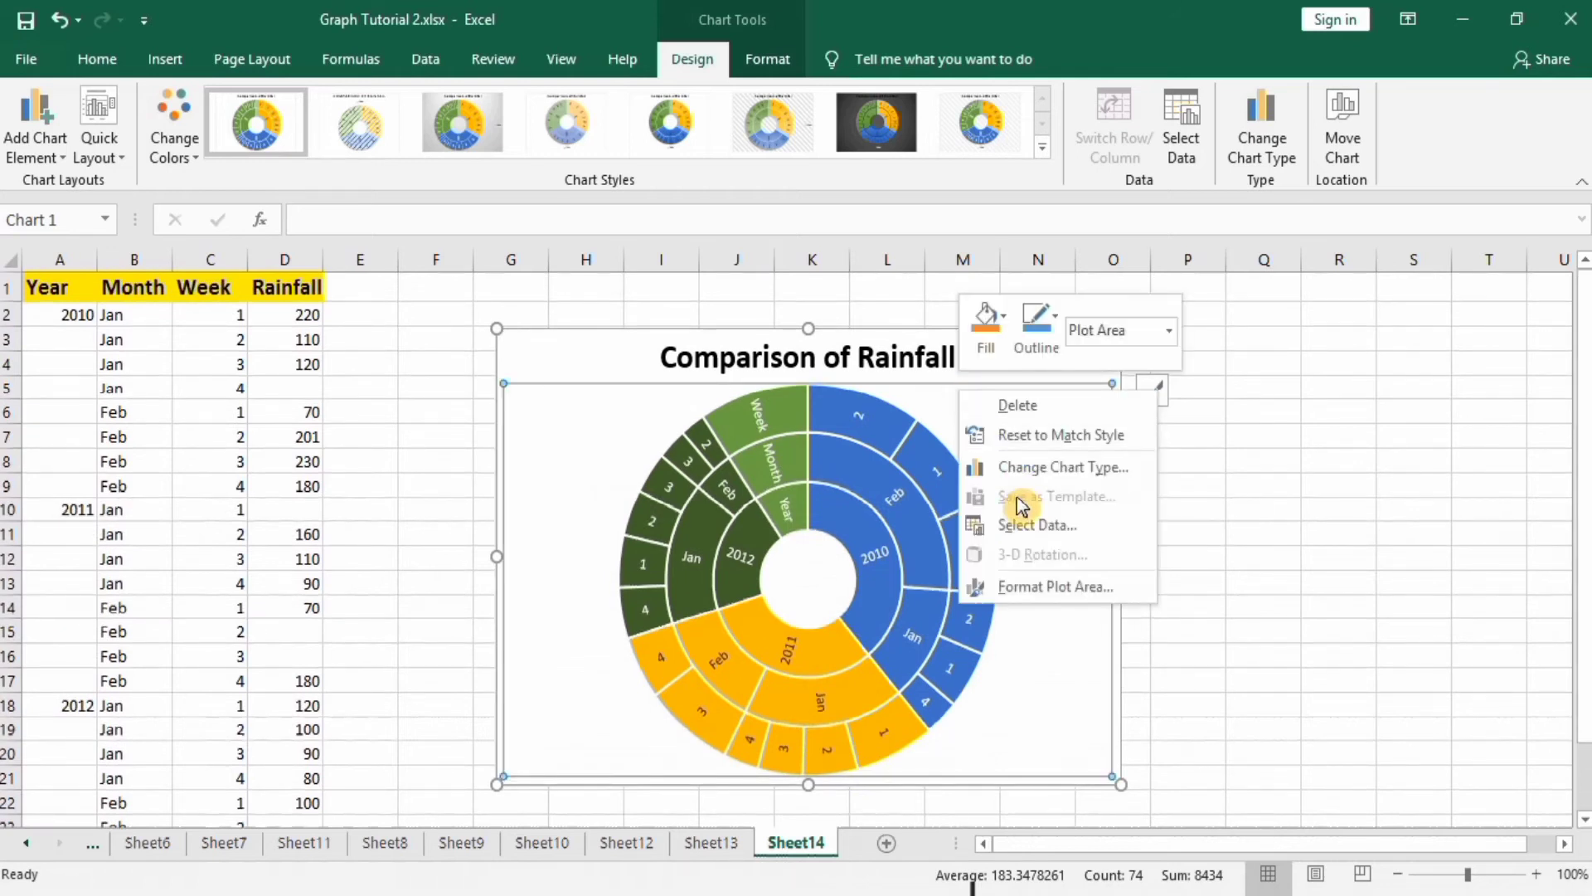
click(1036, 526)
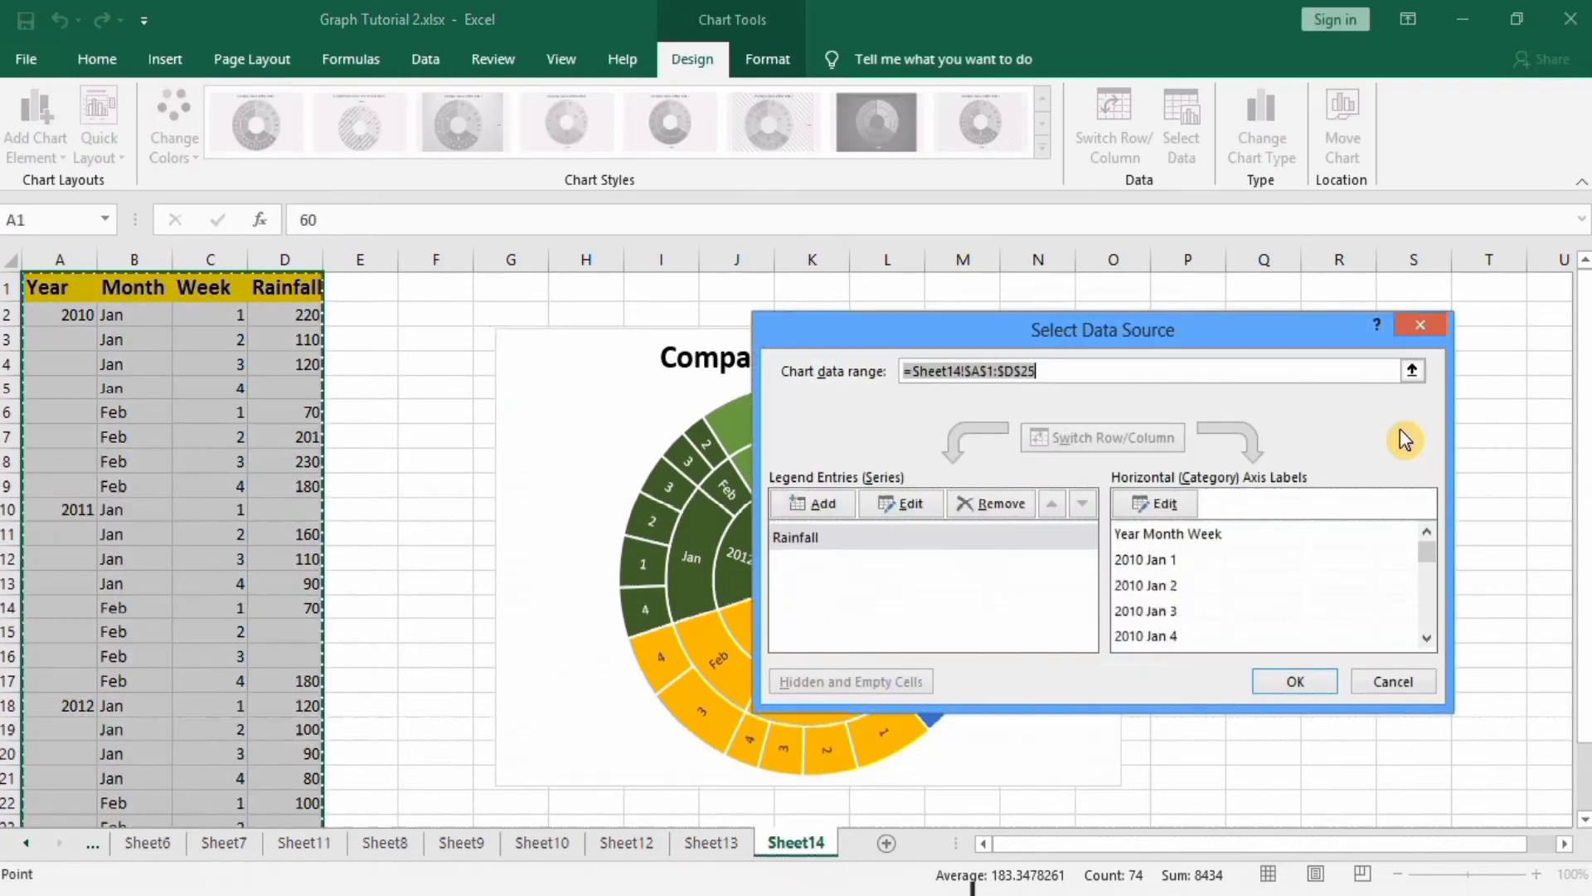
mouse_move(1197, 544)
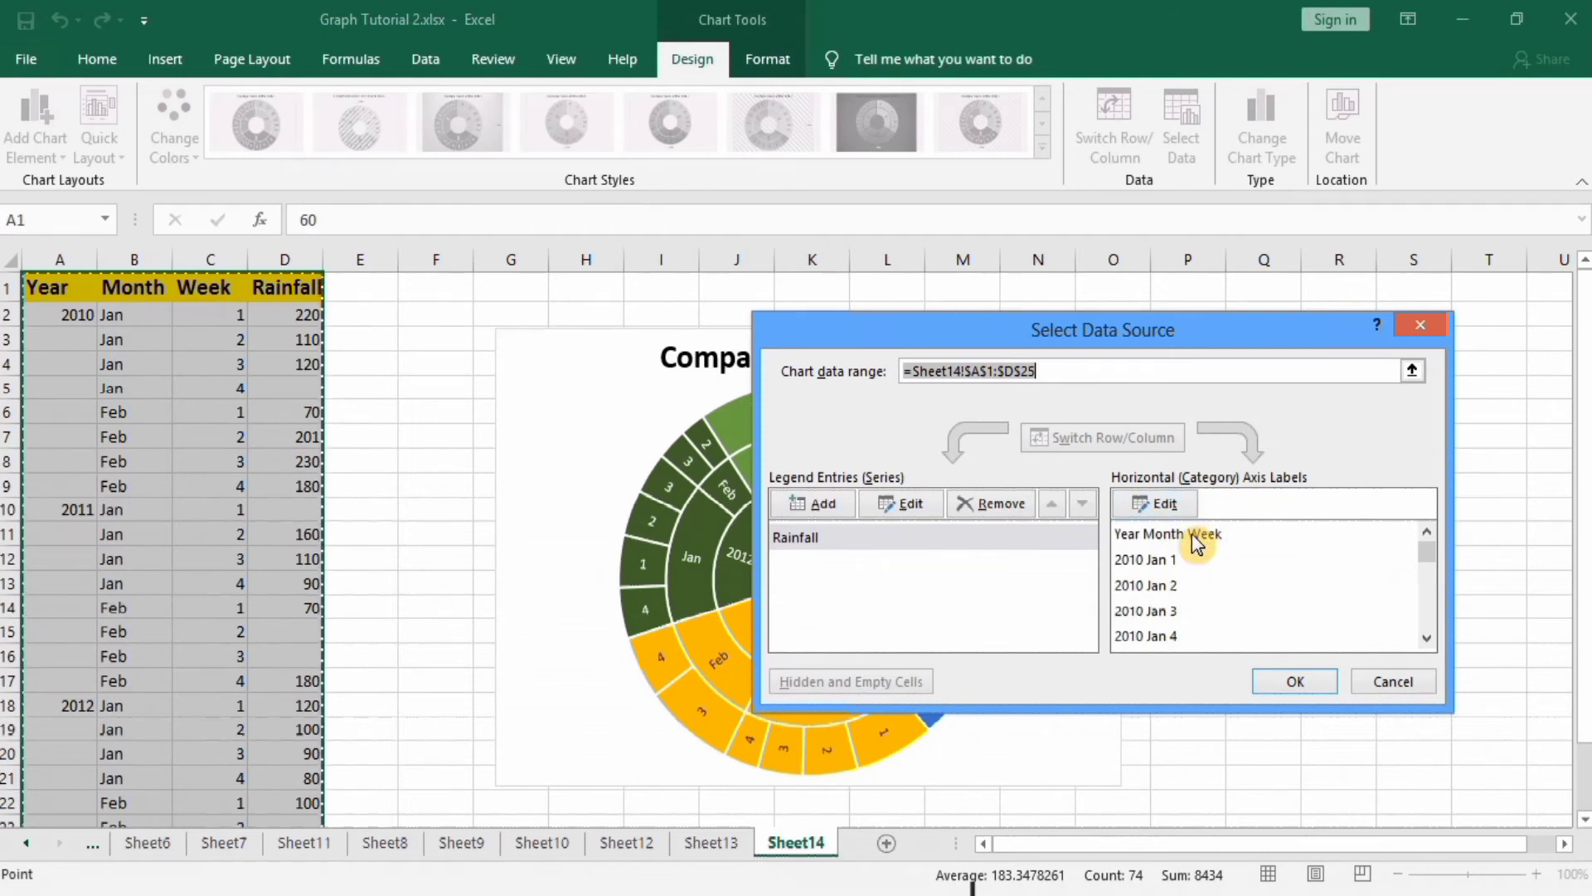
click(1168, 532)
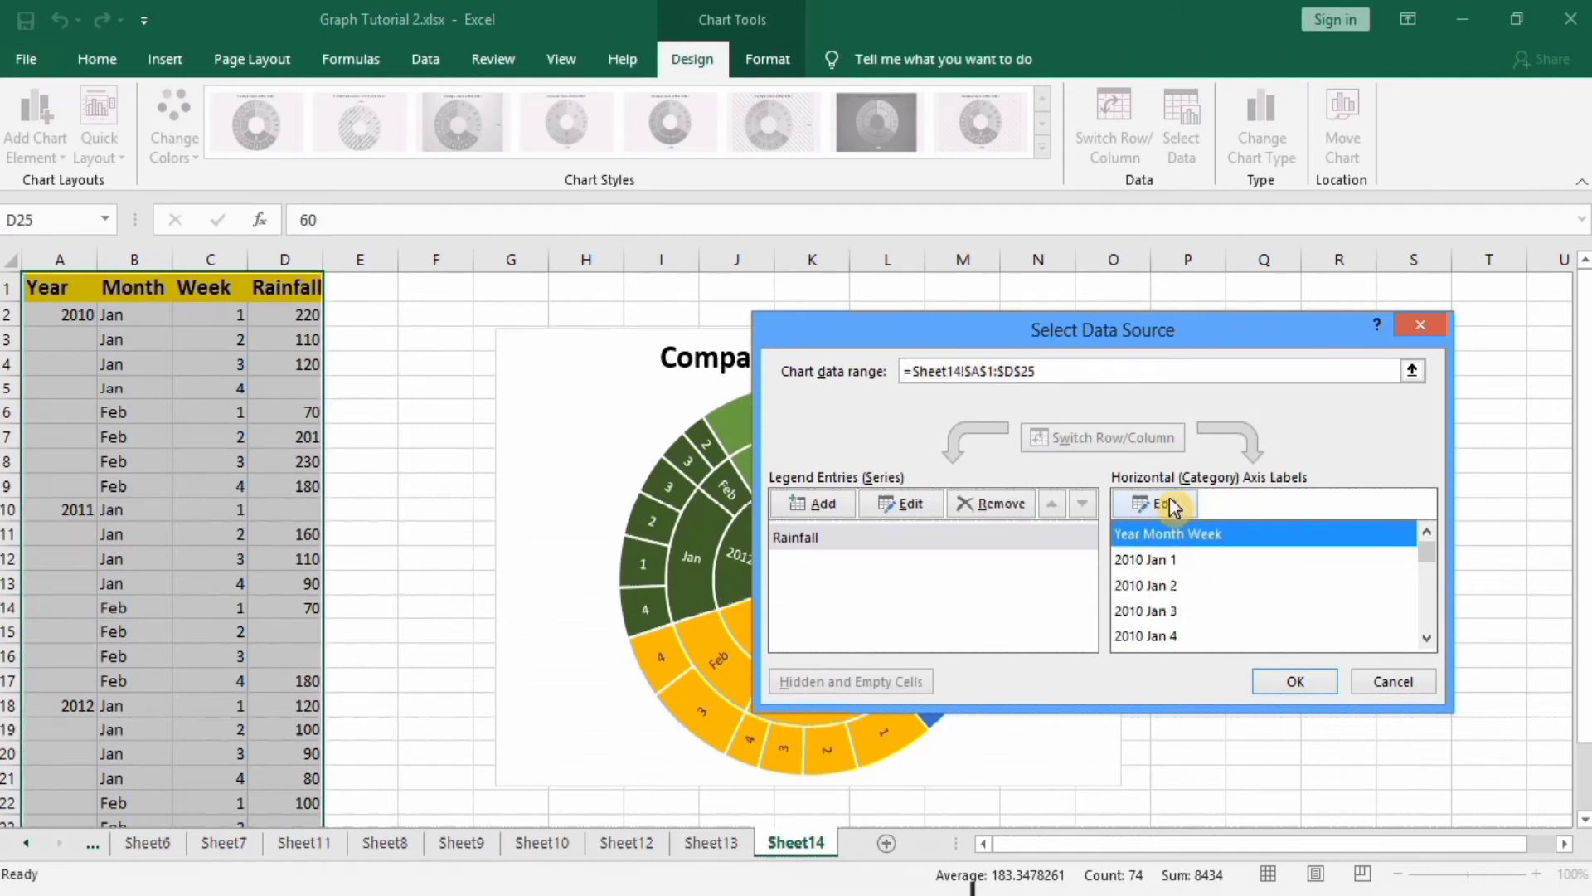
click(1154, 502)
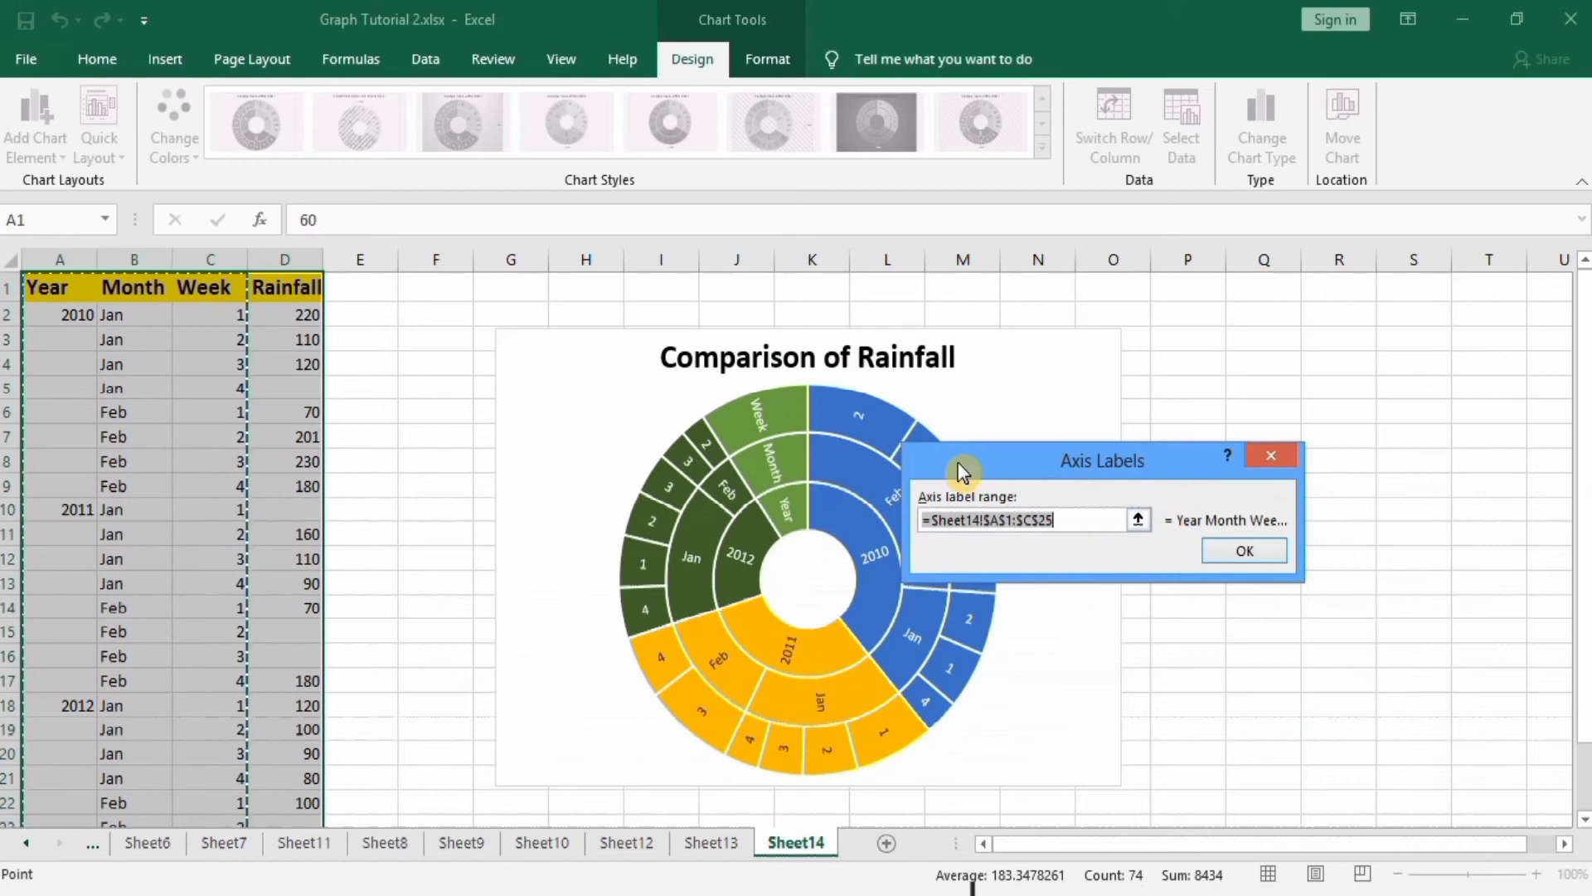
- Set labels to A2:C25 without headers so only 2010–2012 rings remain
click(60, 313)
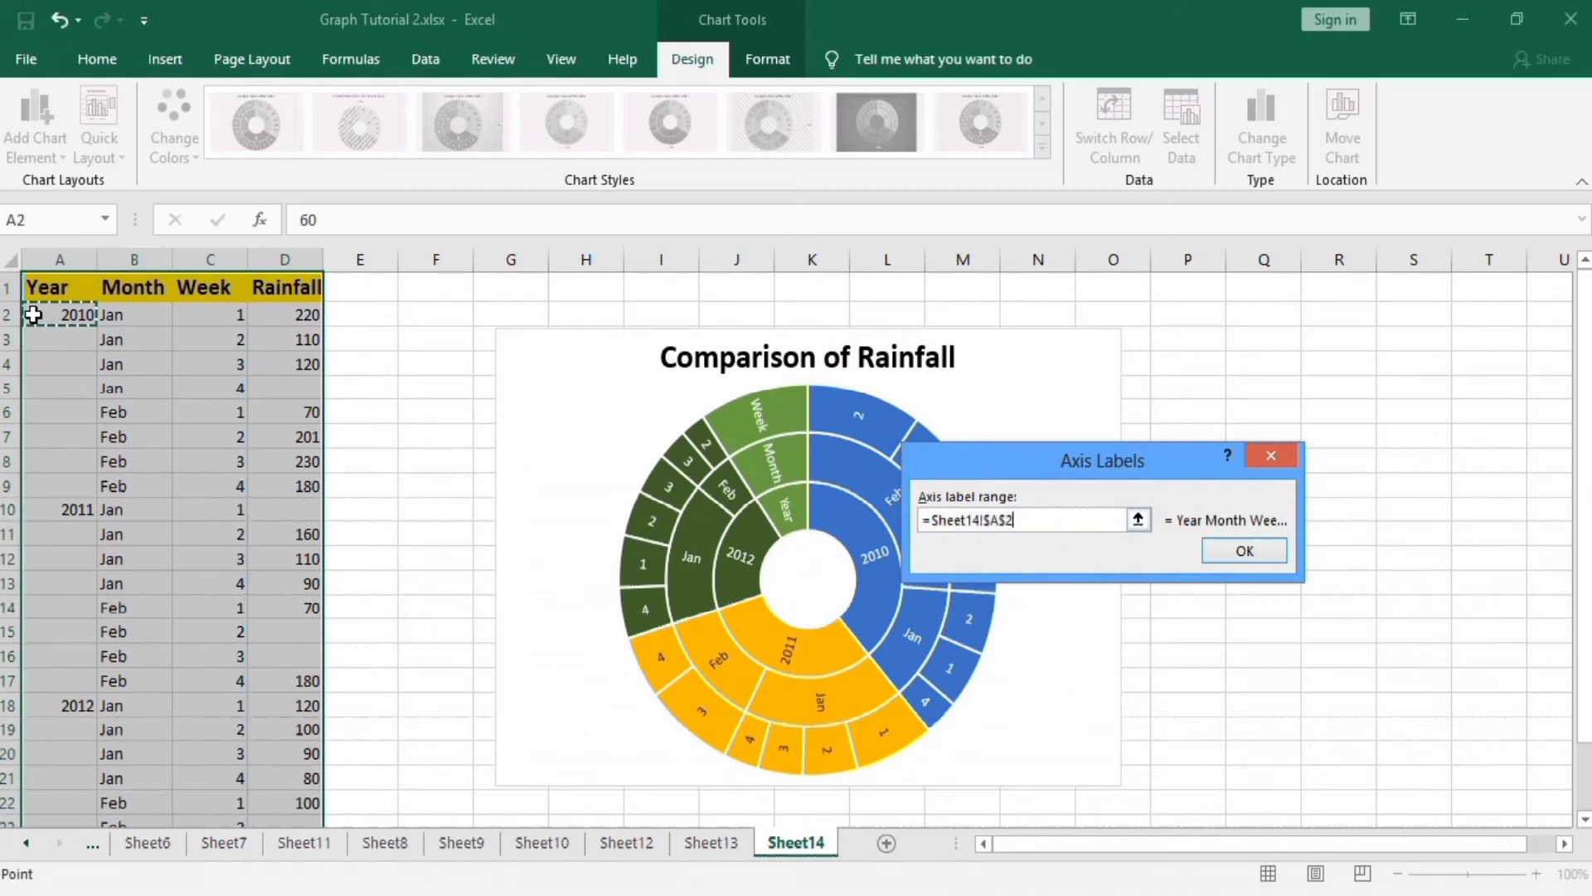
drag(60, 314, 211, 314)
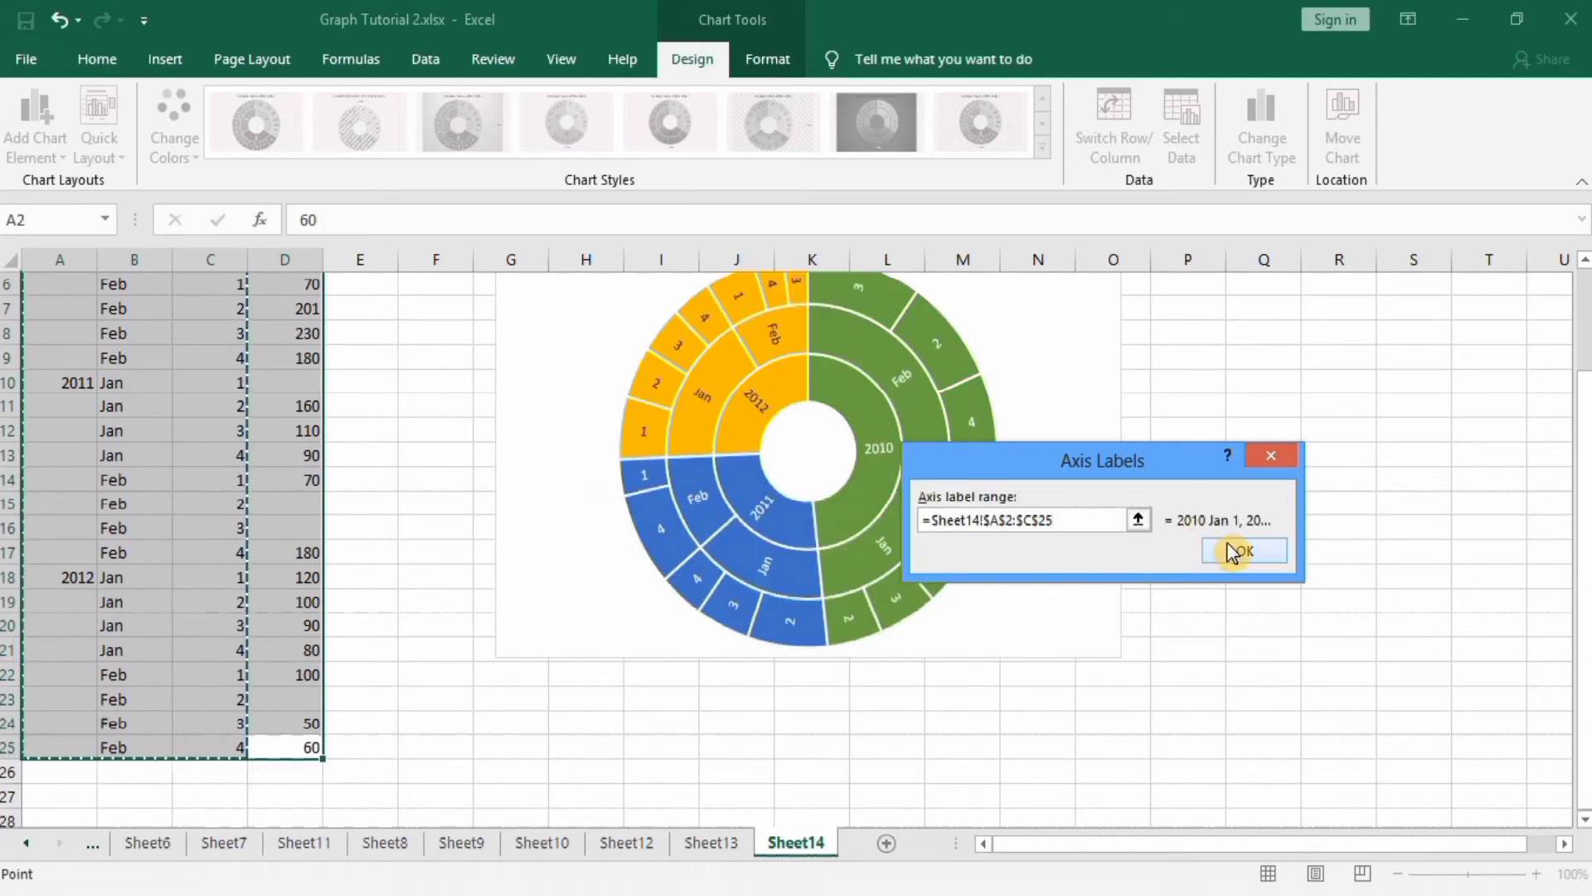
click(1242, 550)
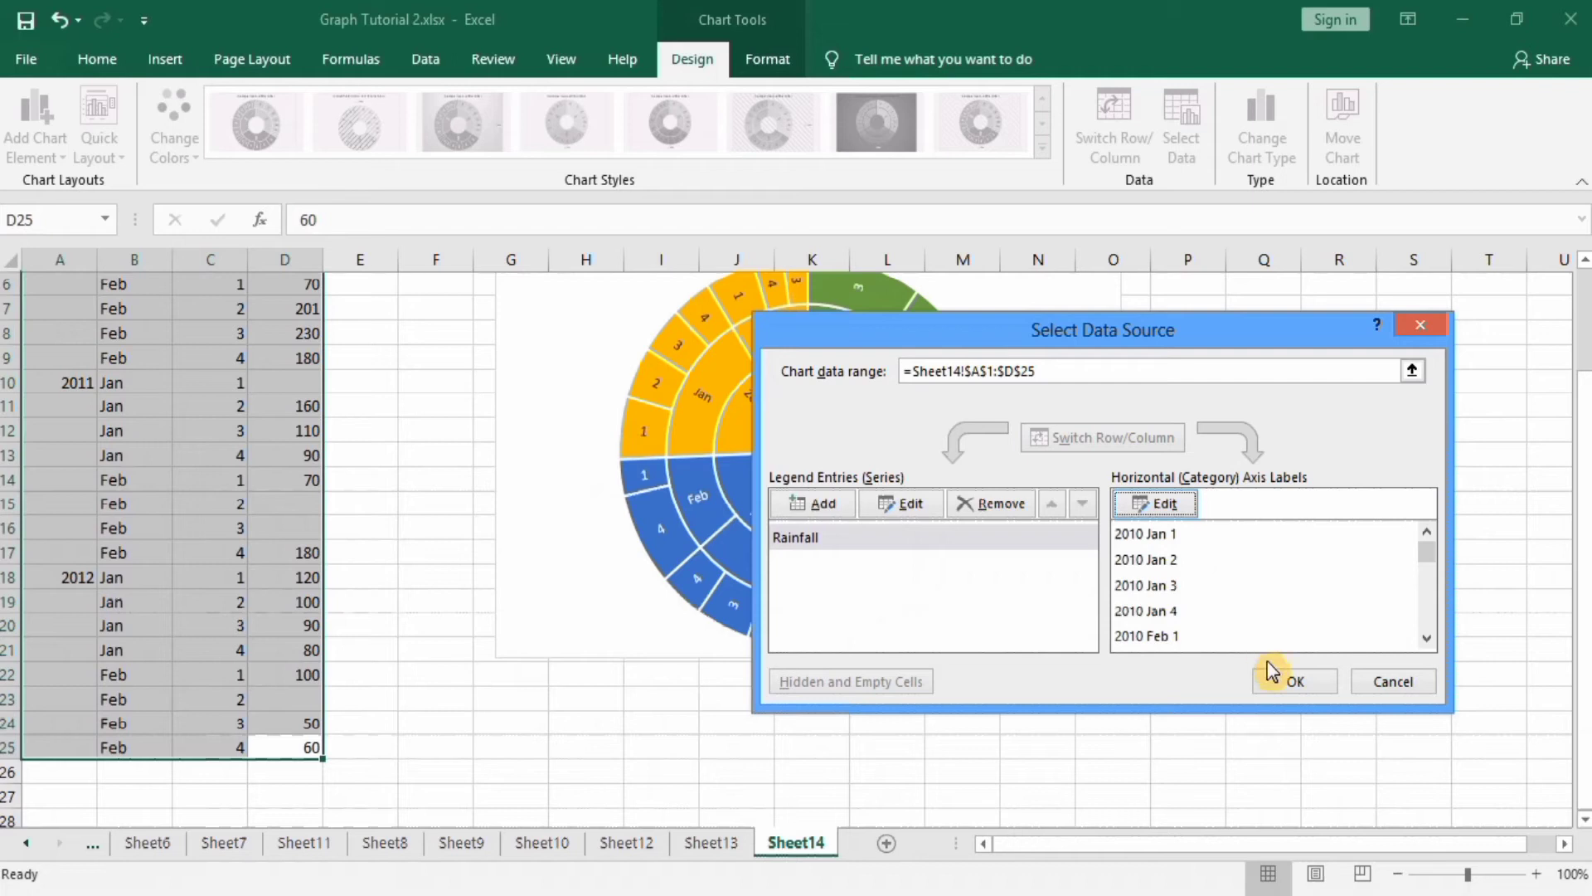
click(1293, 681)
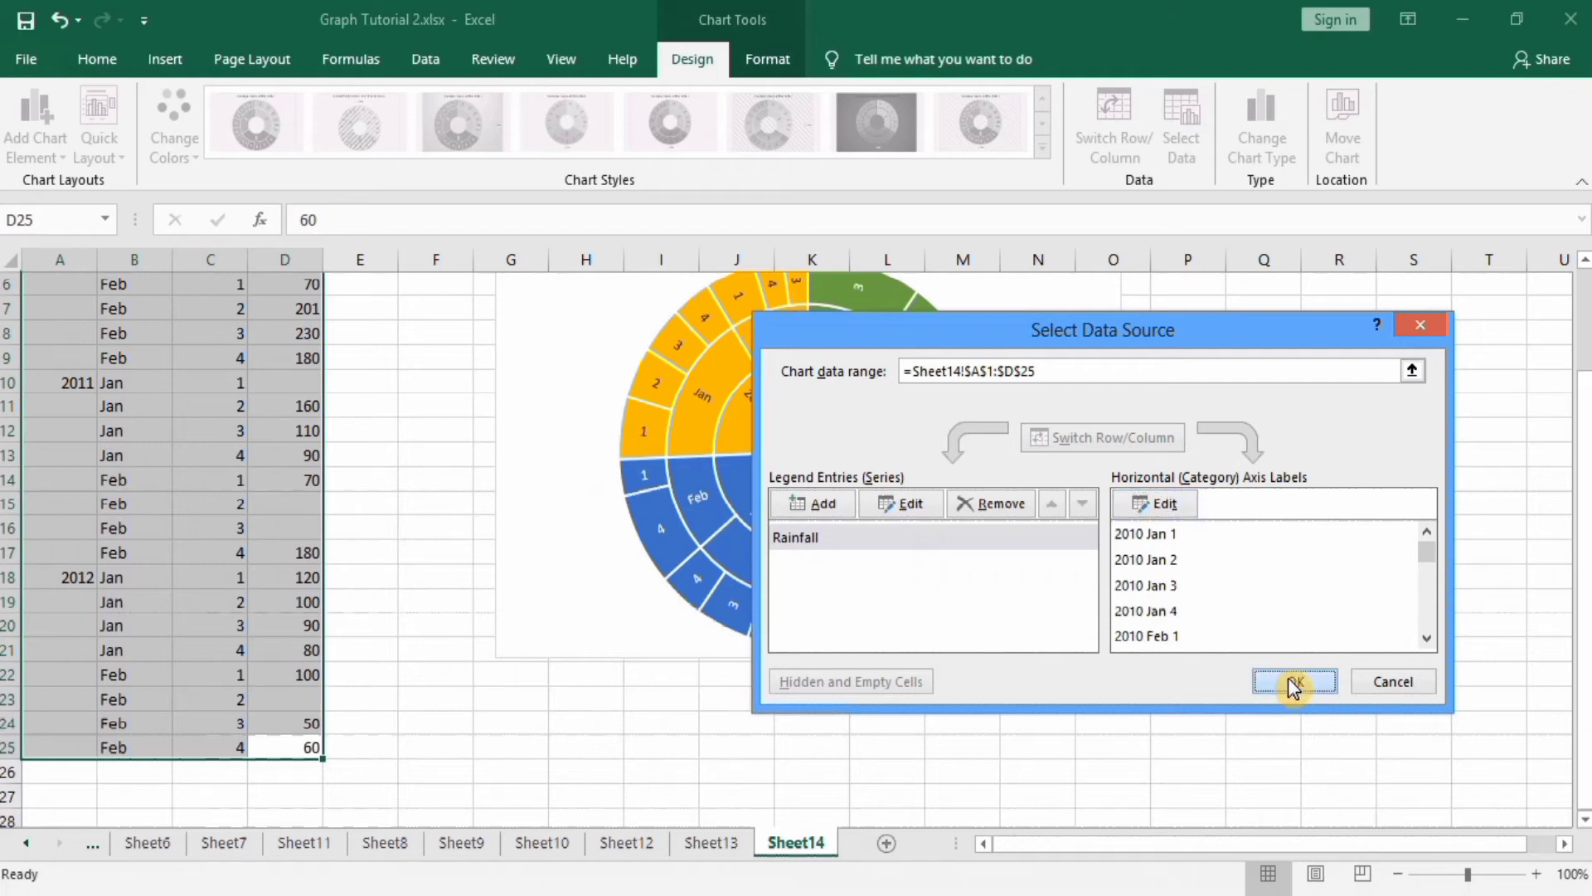
click(1295, 681)
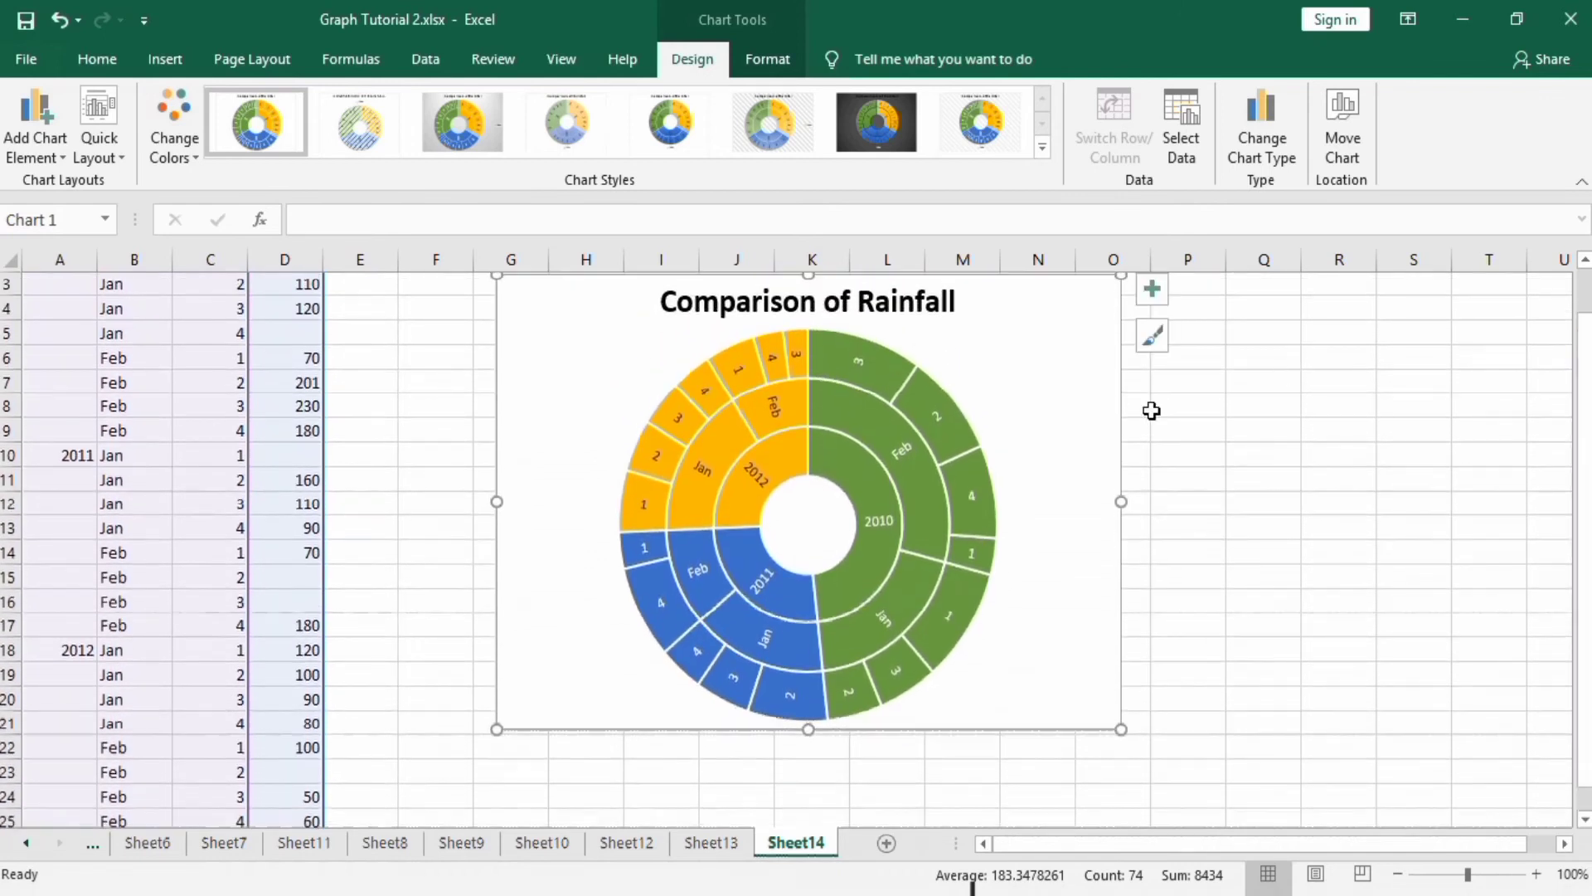
mouse_move(1245, 506)
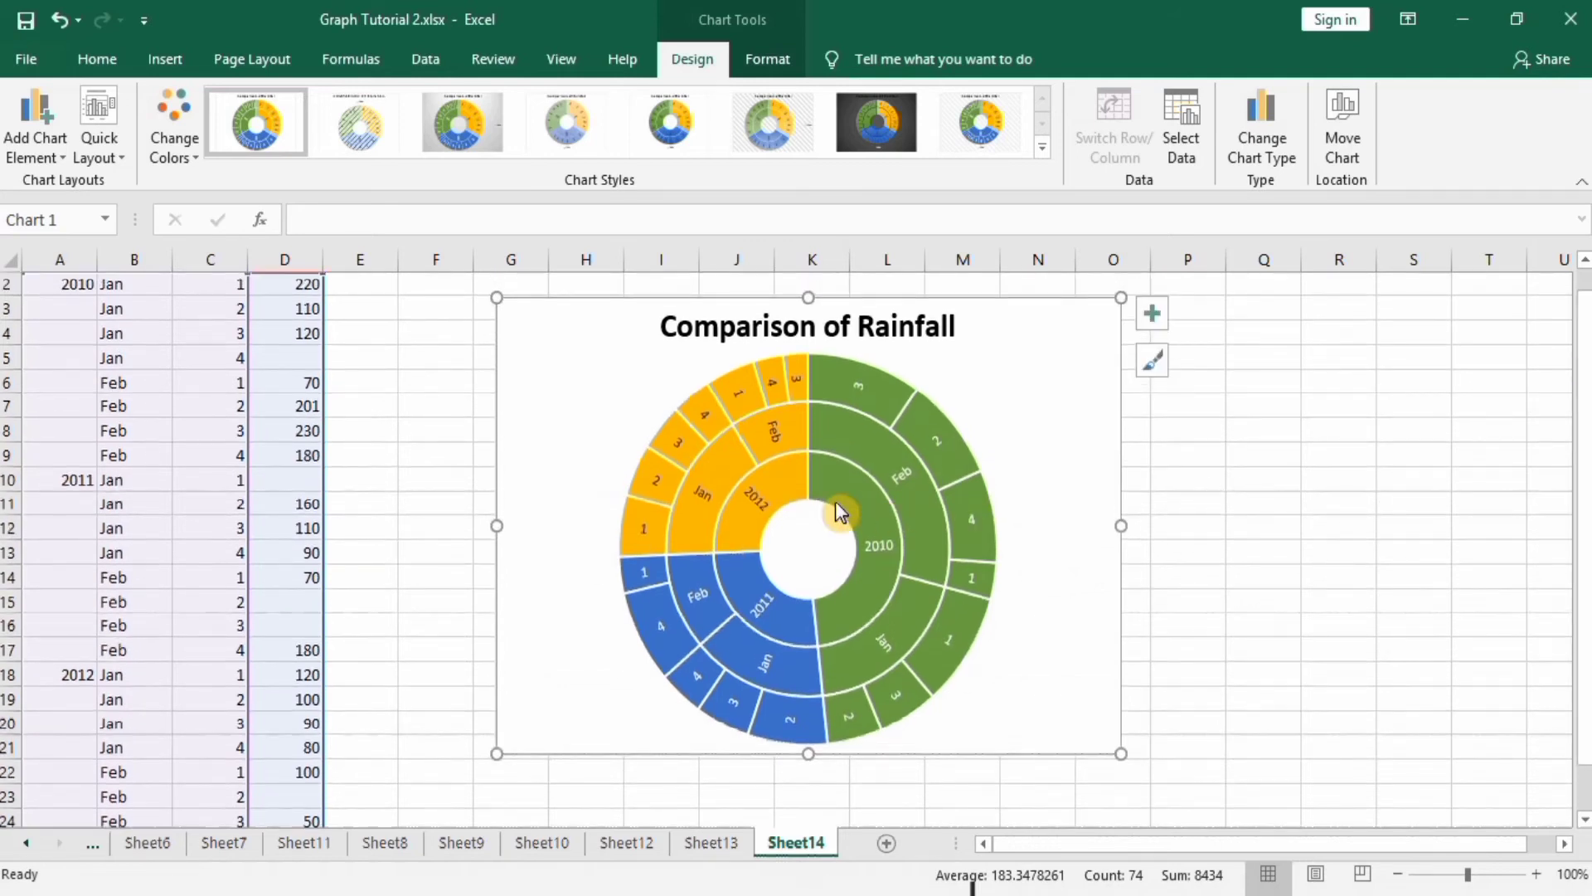
mouse_move(751, 564)
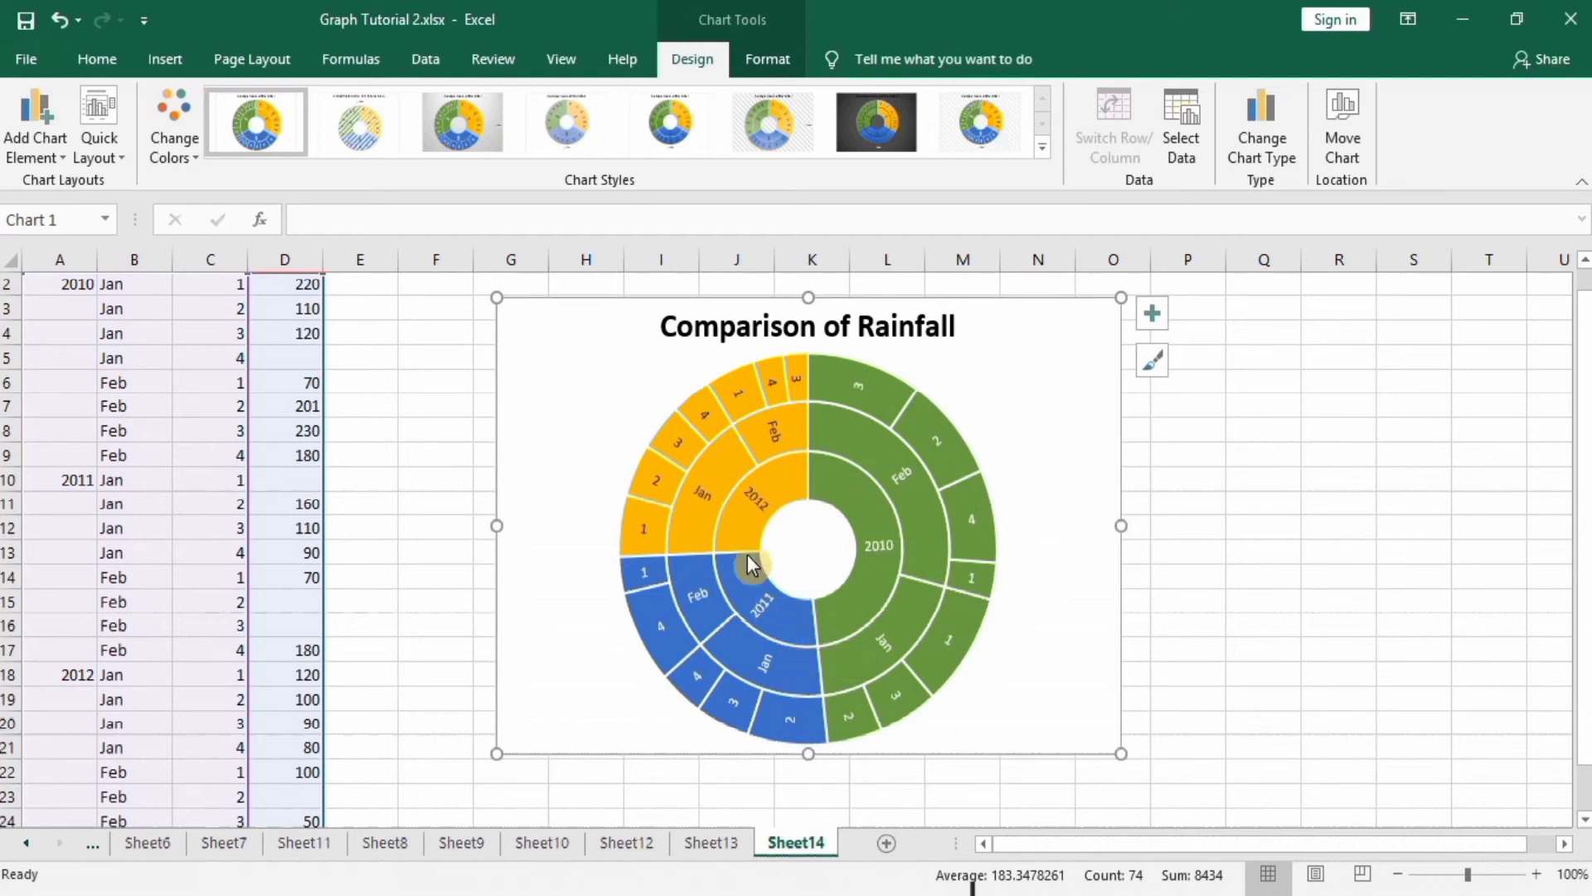
mouse_move(289, 401)
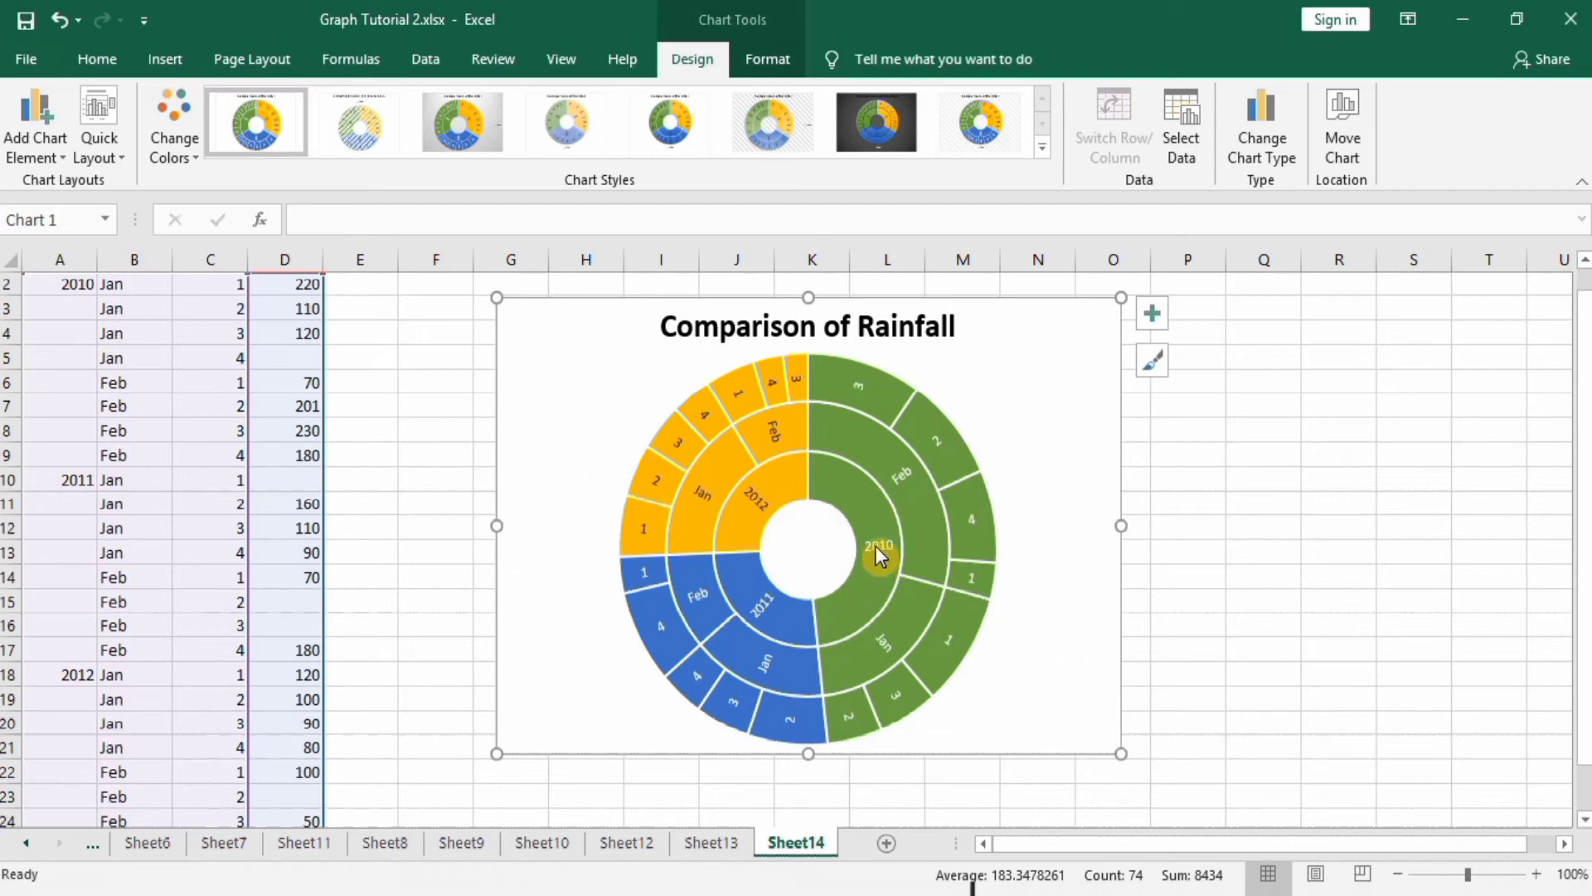
mouse_move(889, 665)
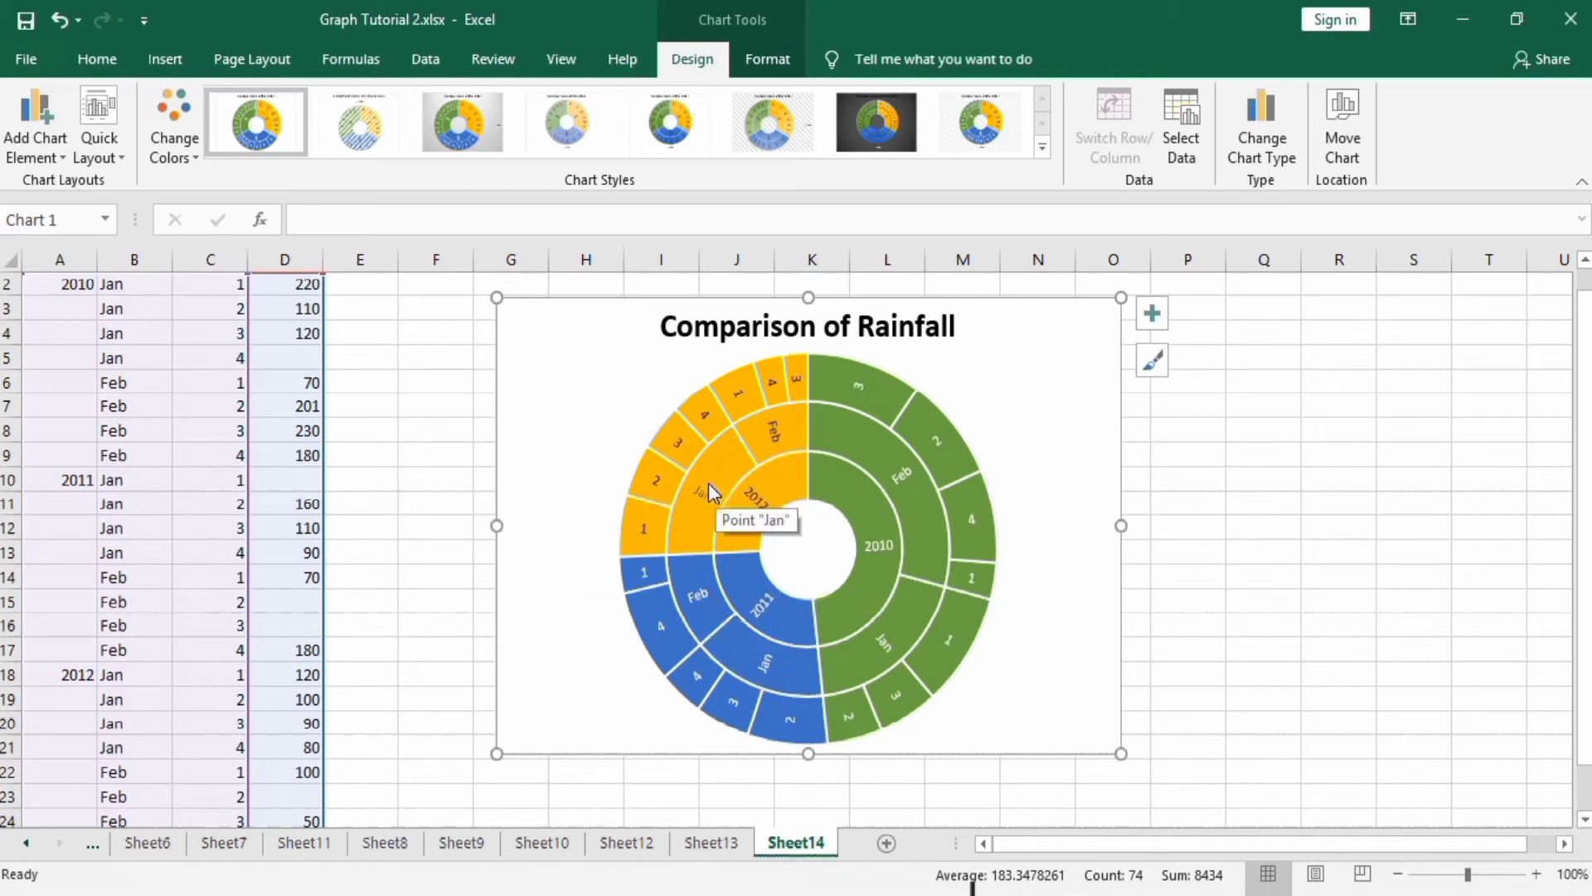
mouse_move(955, 441)
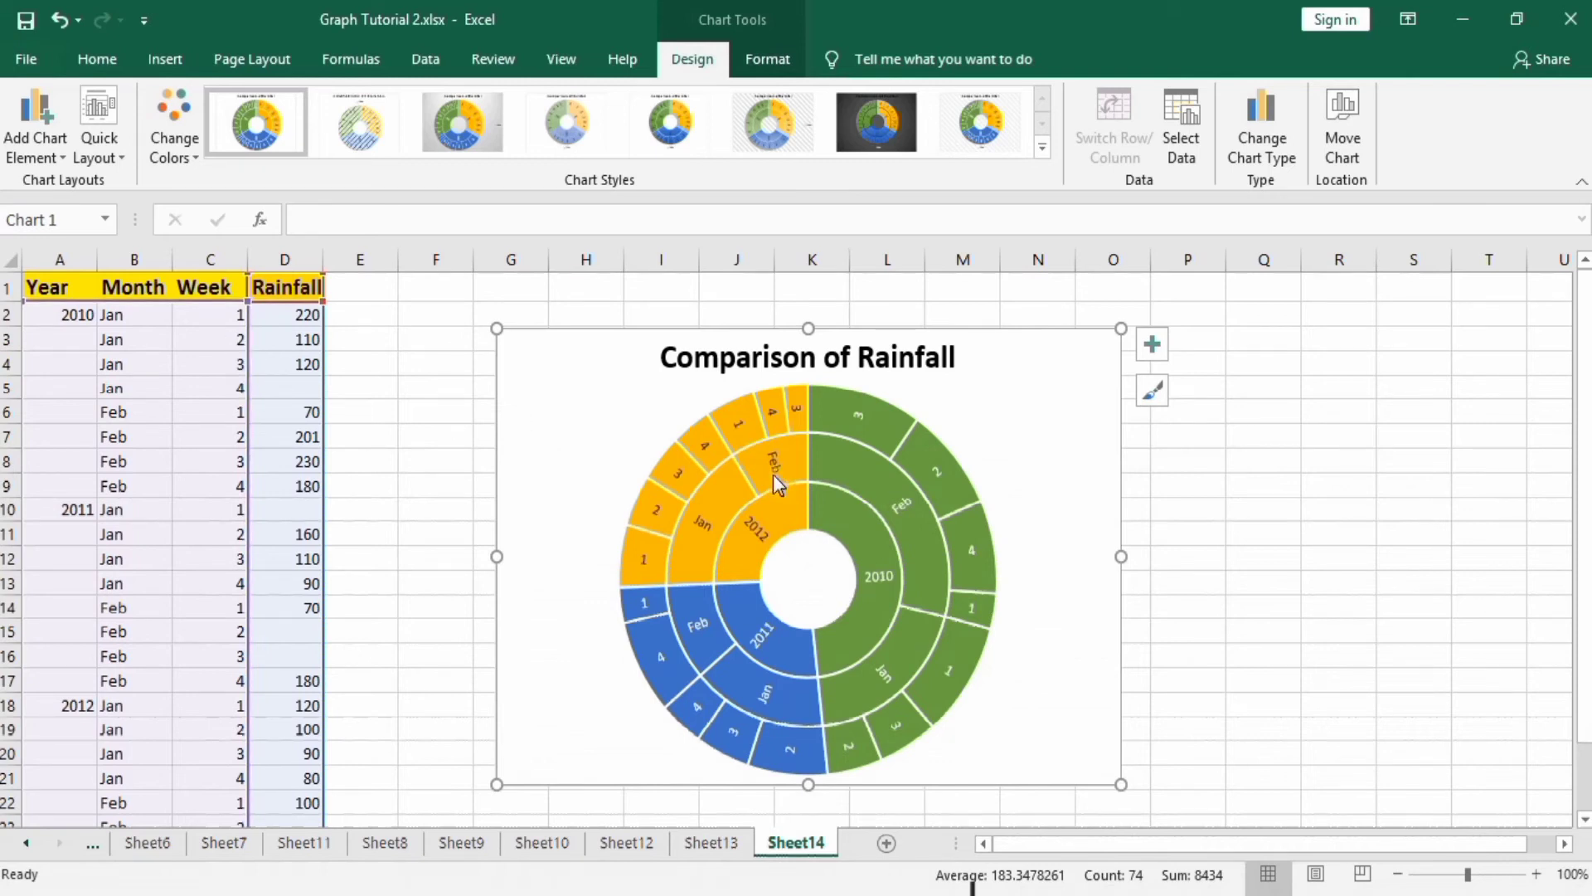
mouse_move(962, 682)
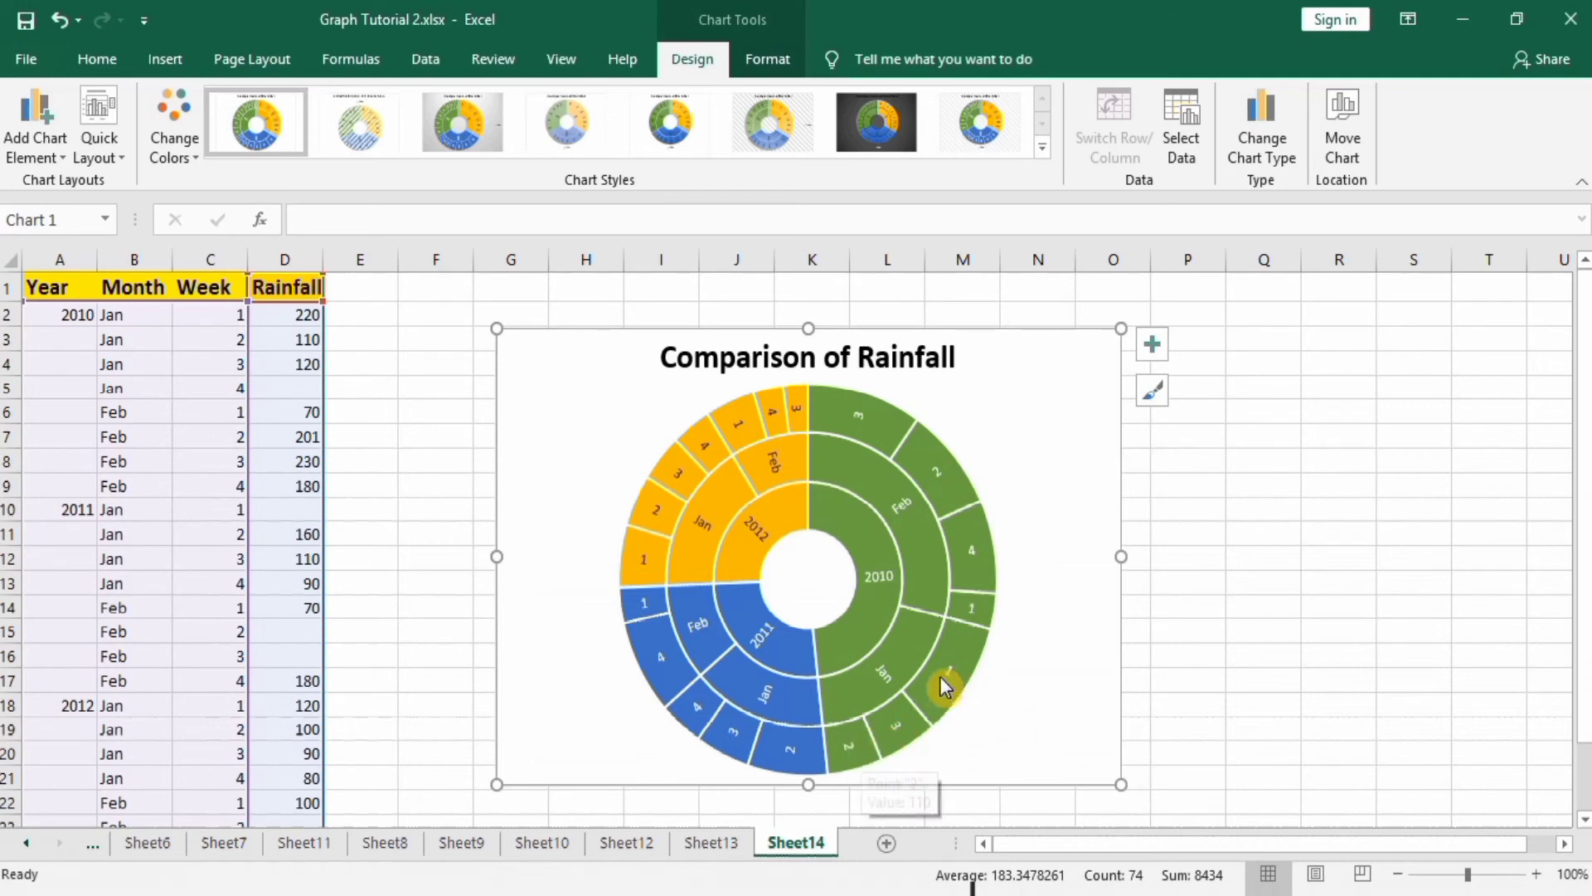
mouse_move(955, 655)
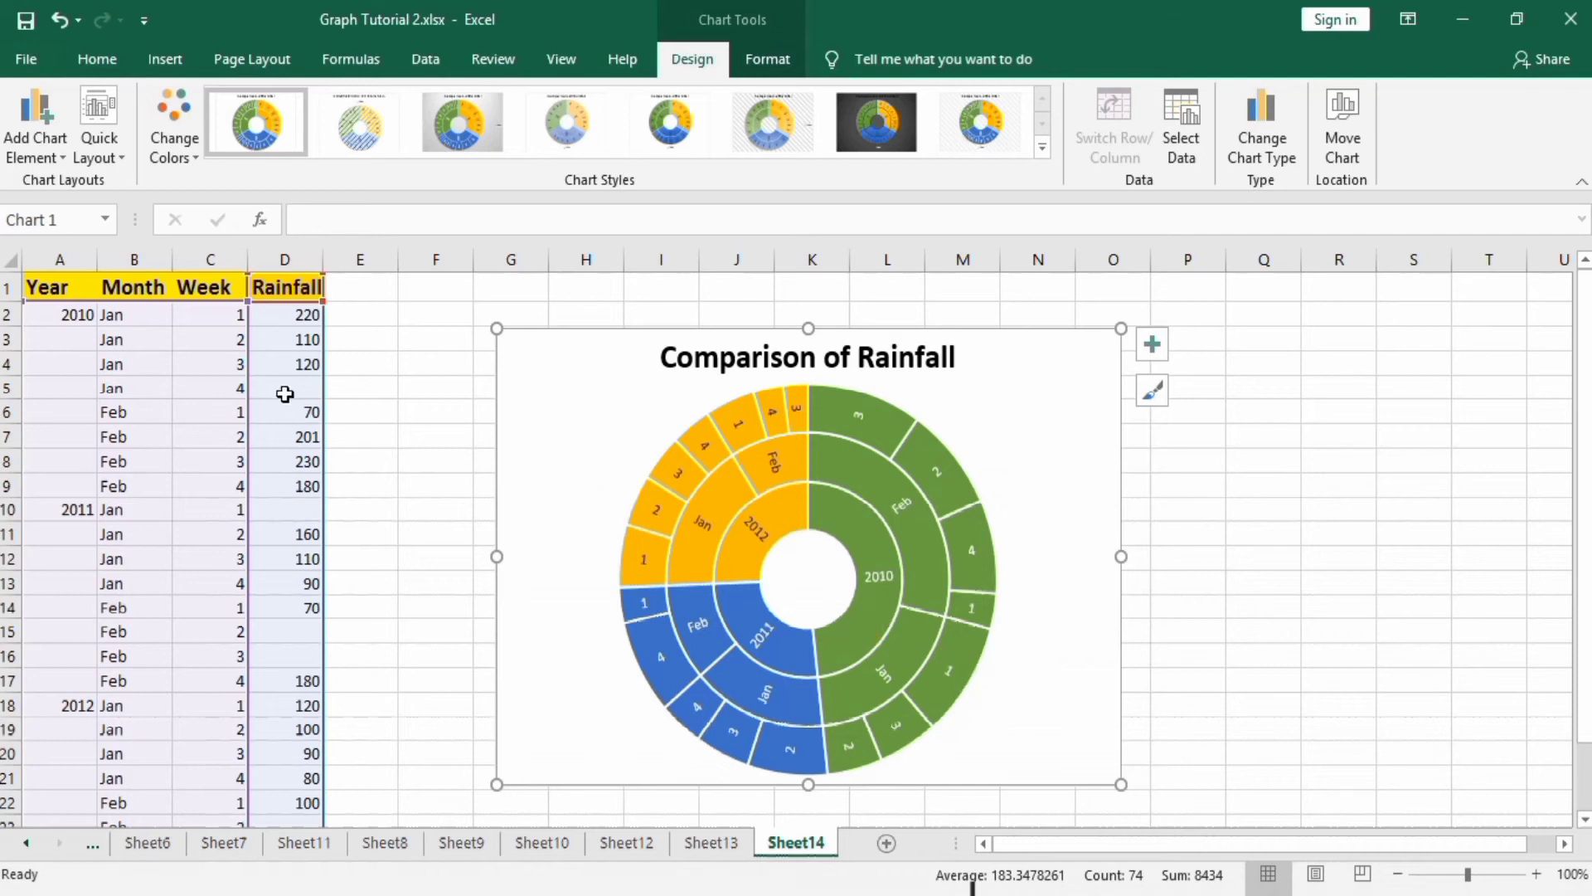
click(284, 386)
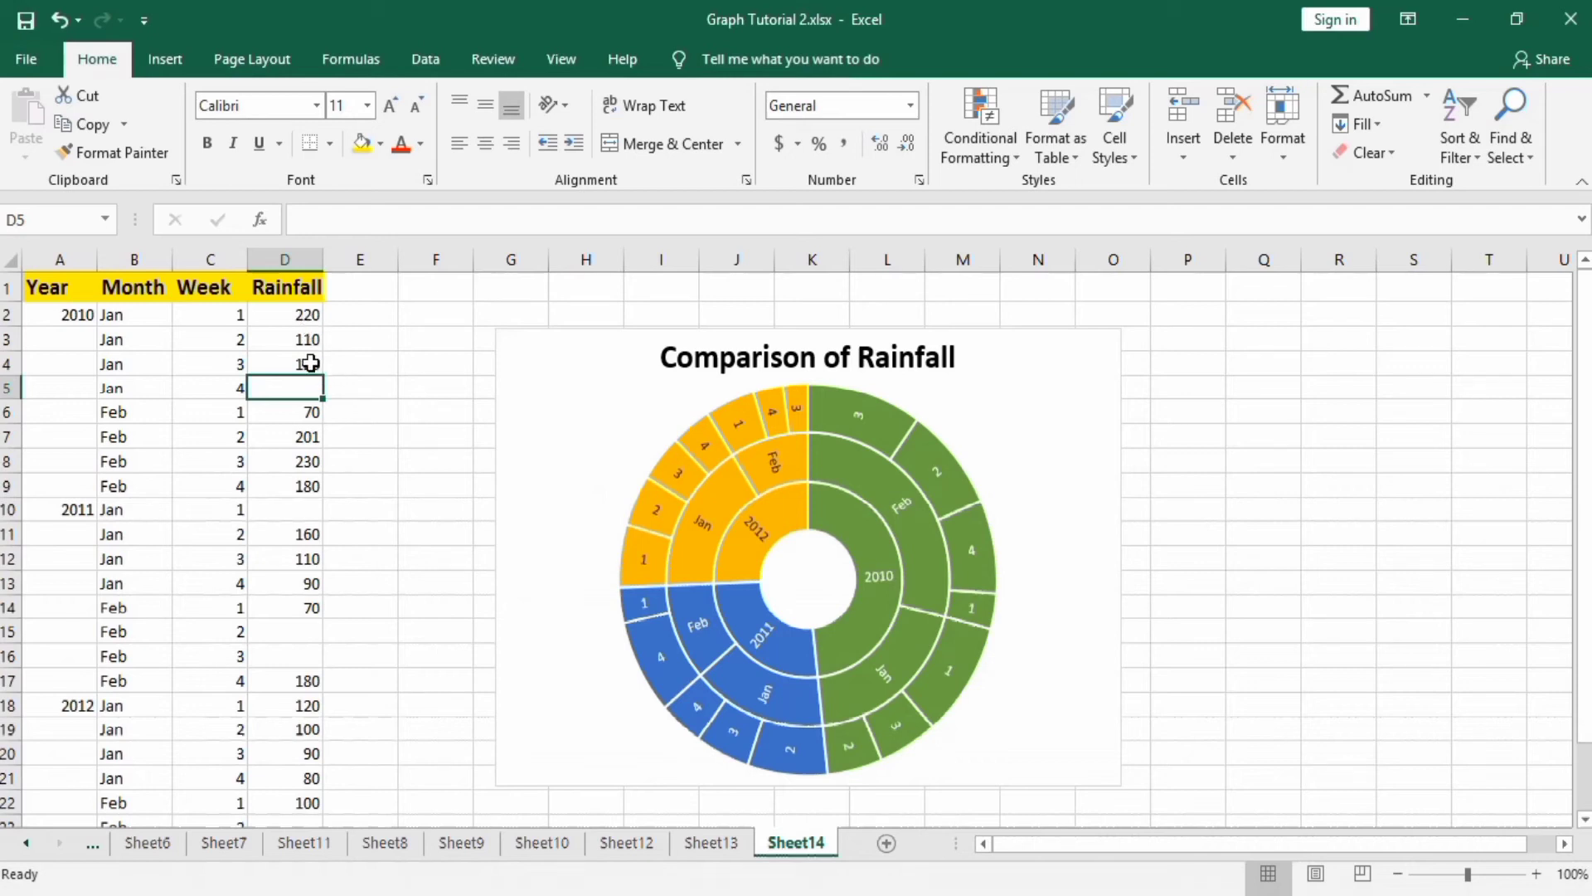
text(120)
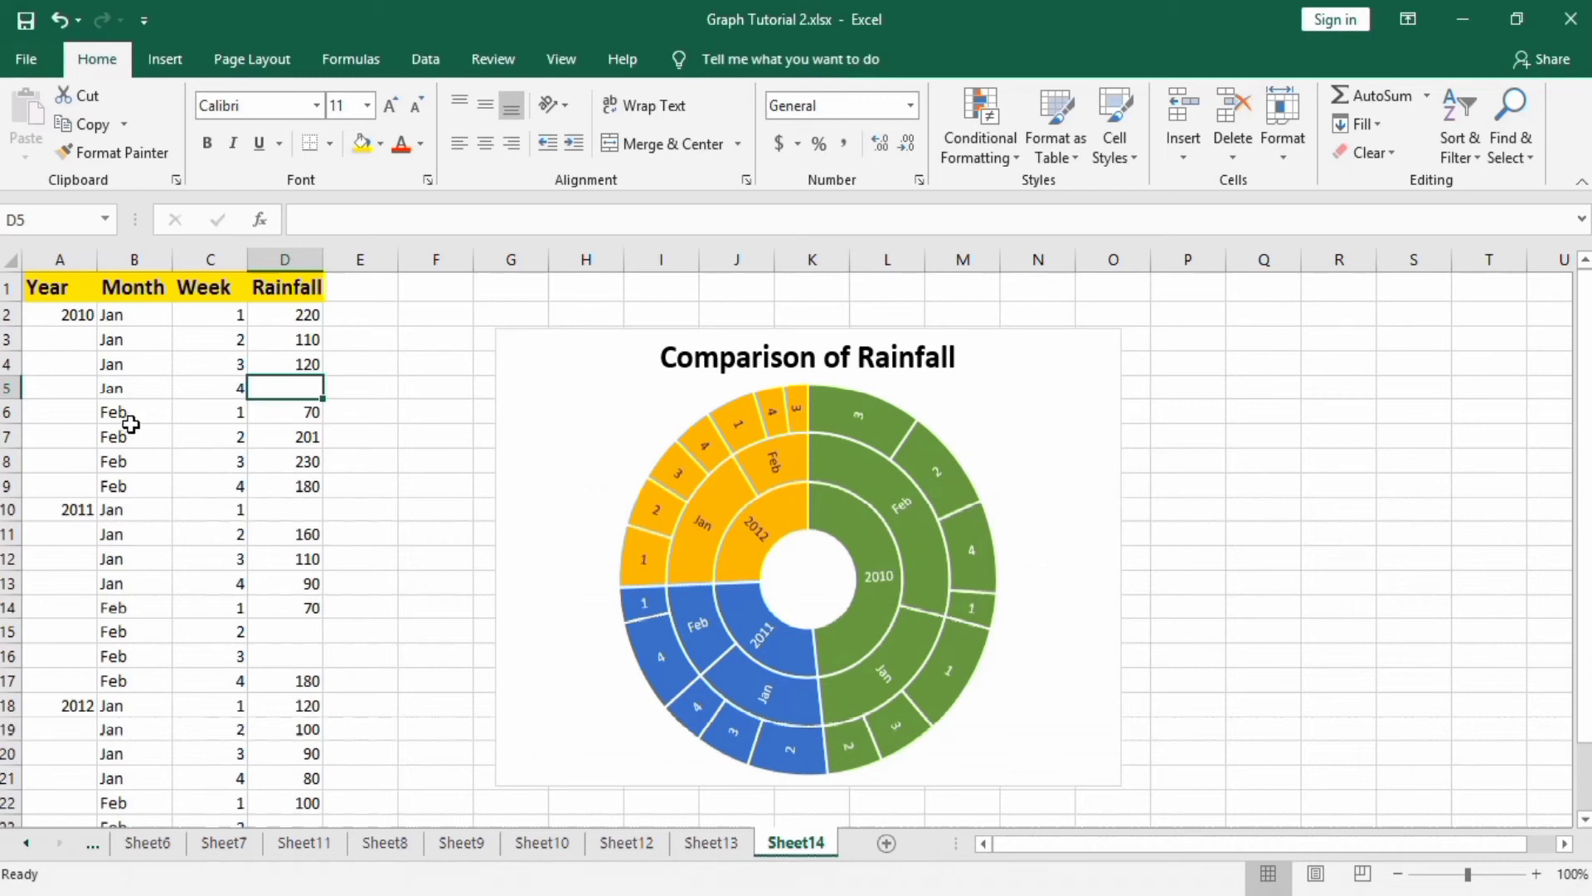
mouse_move(143, 488)
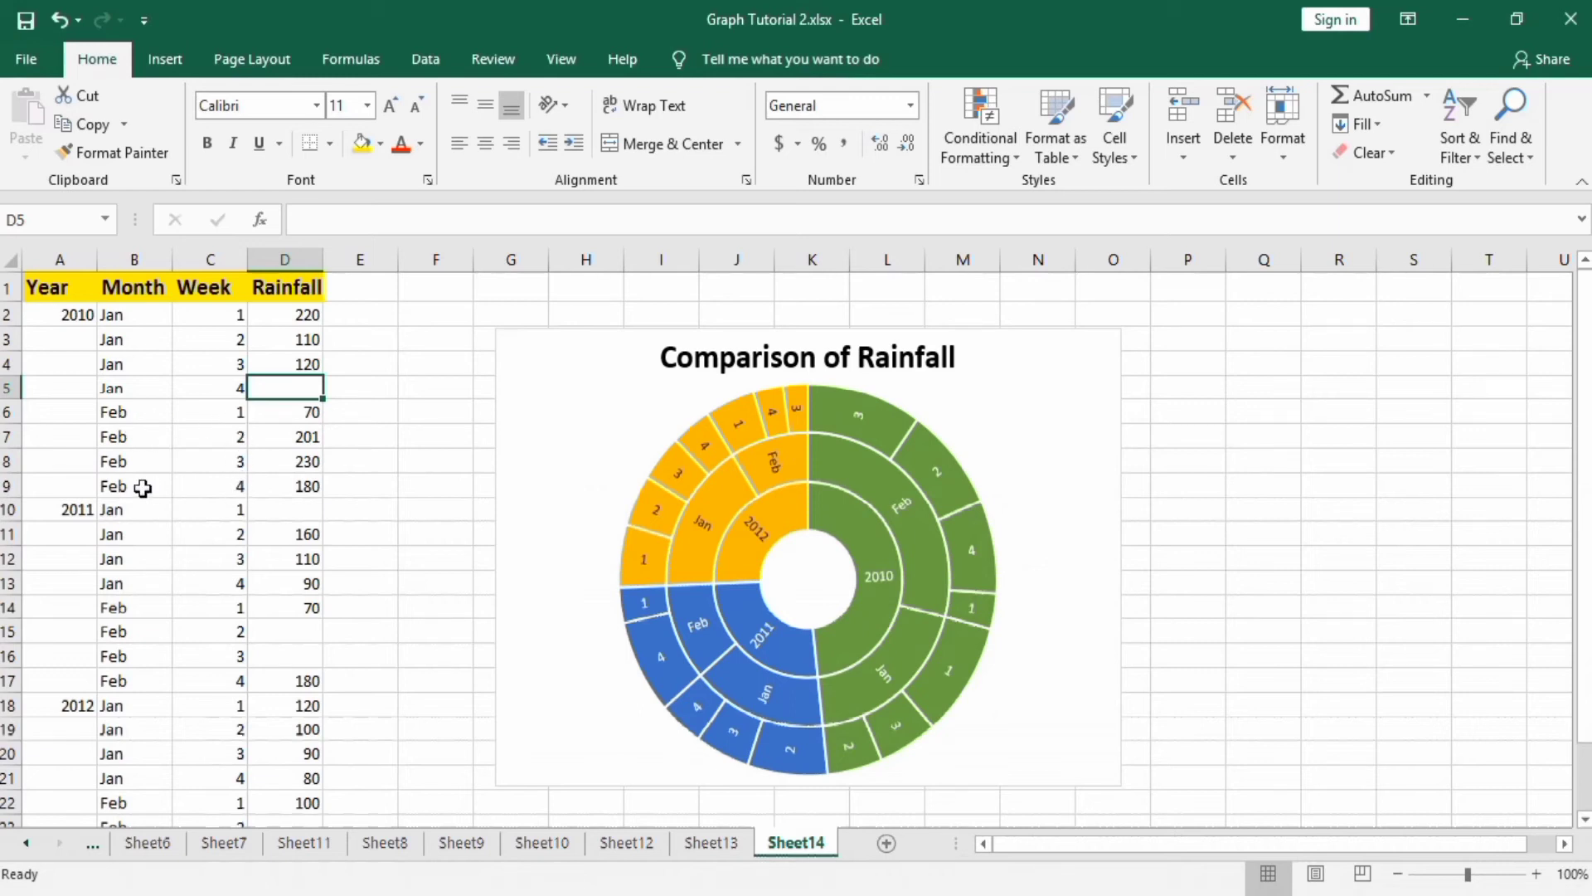
mouse_move(809, 535)
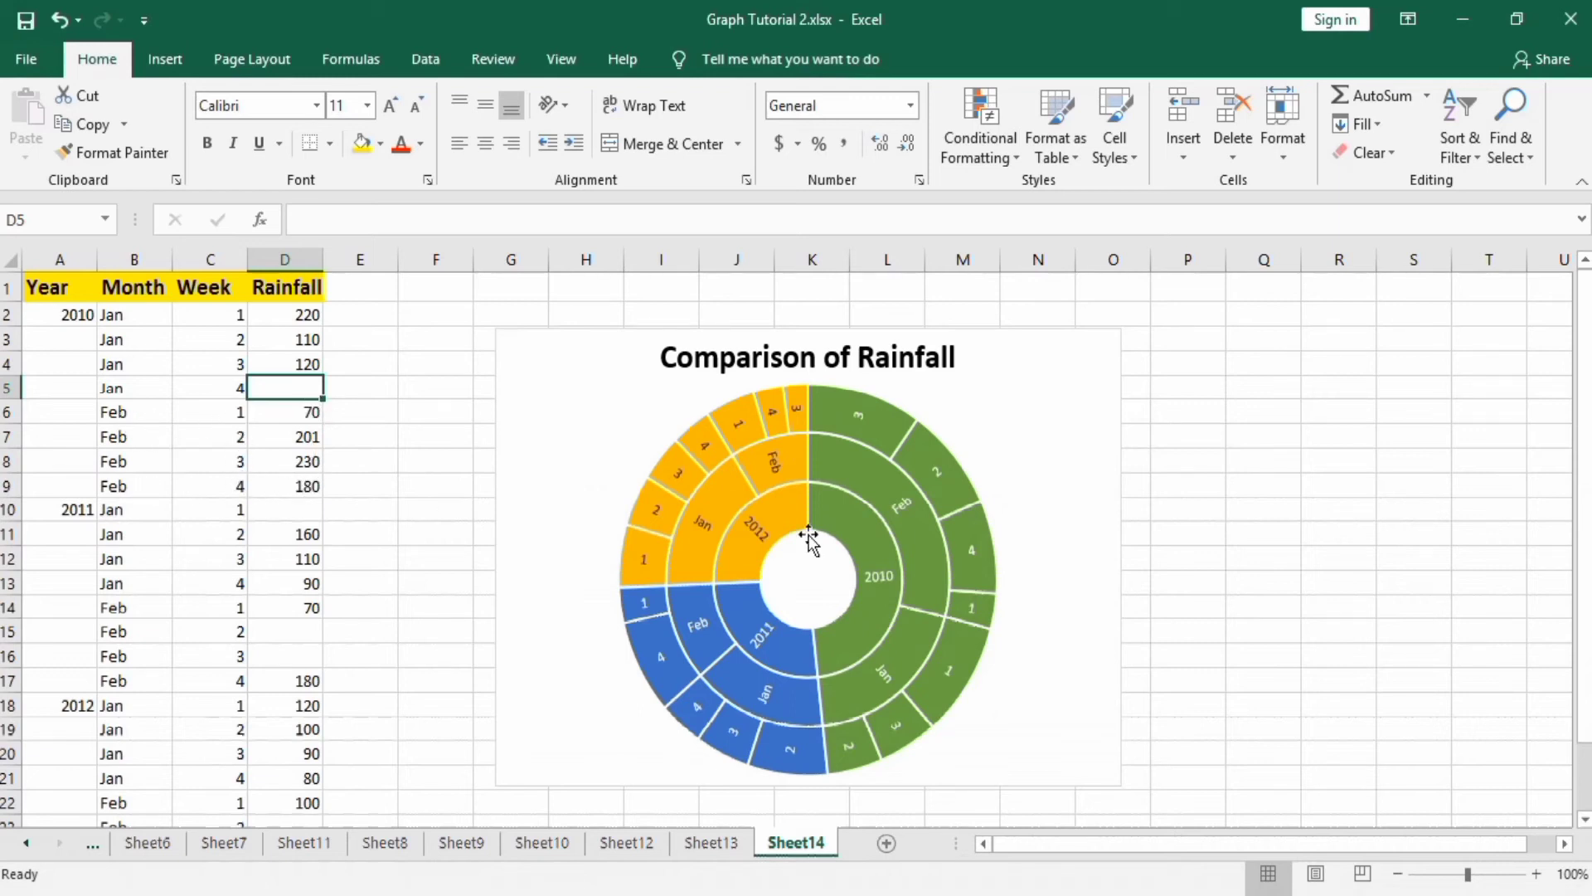
mouse_move(889, 488)
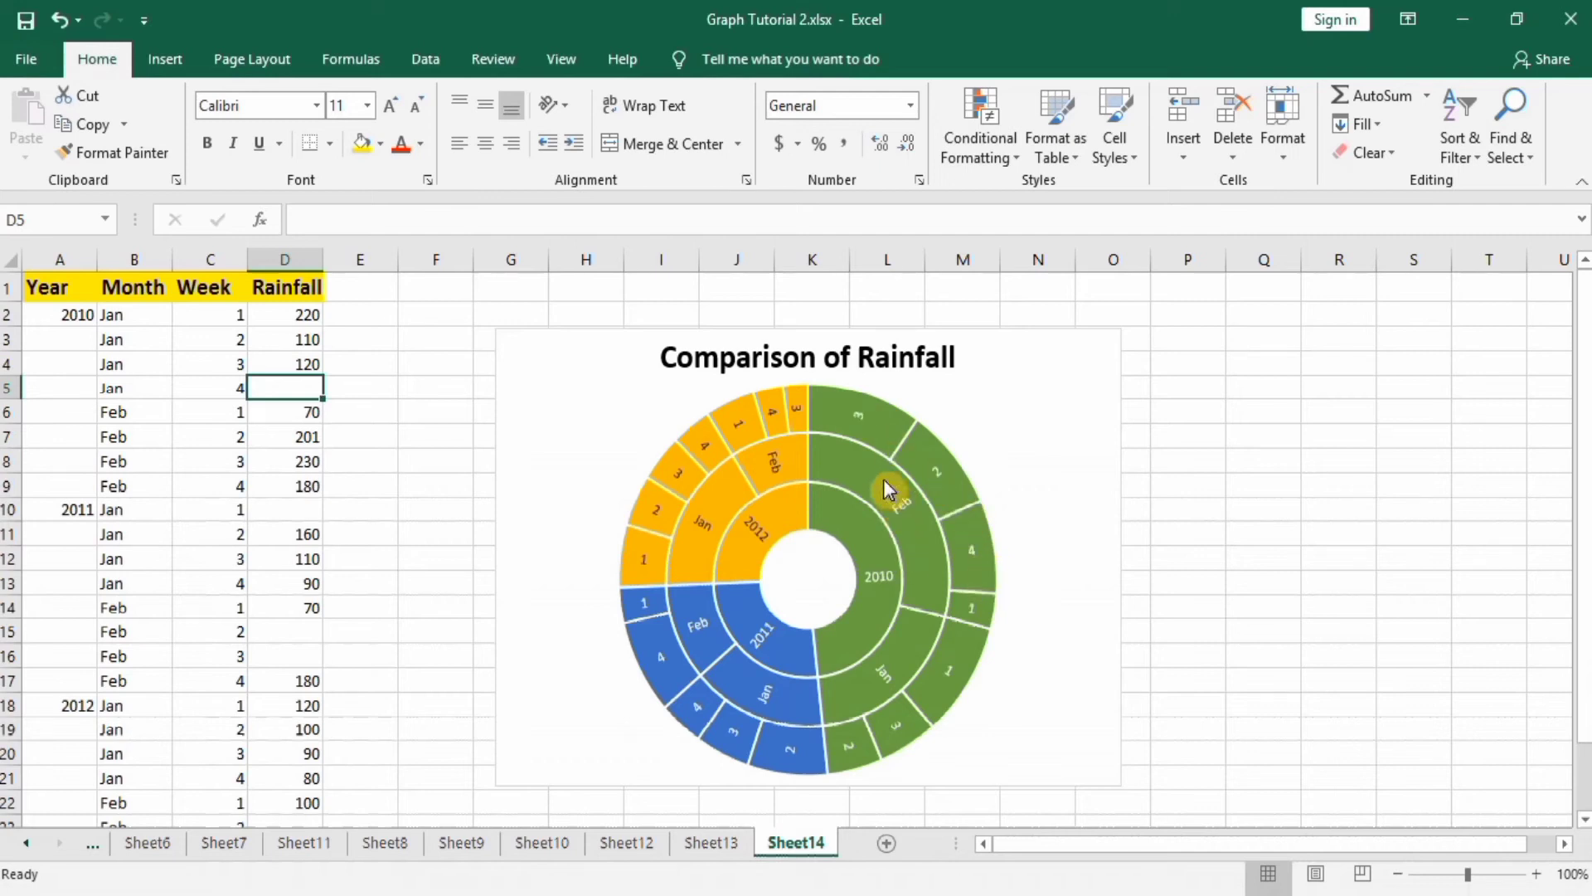
mouse_move(287, 658)
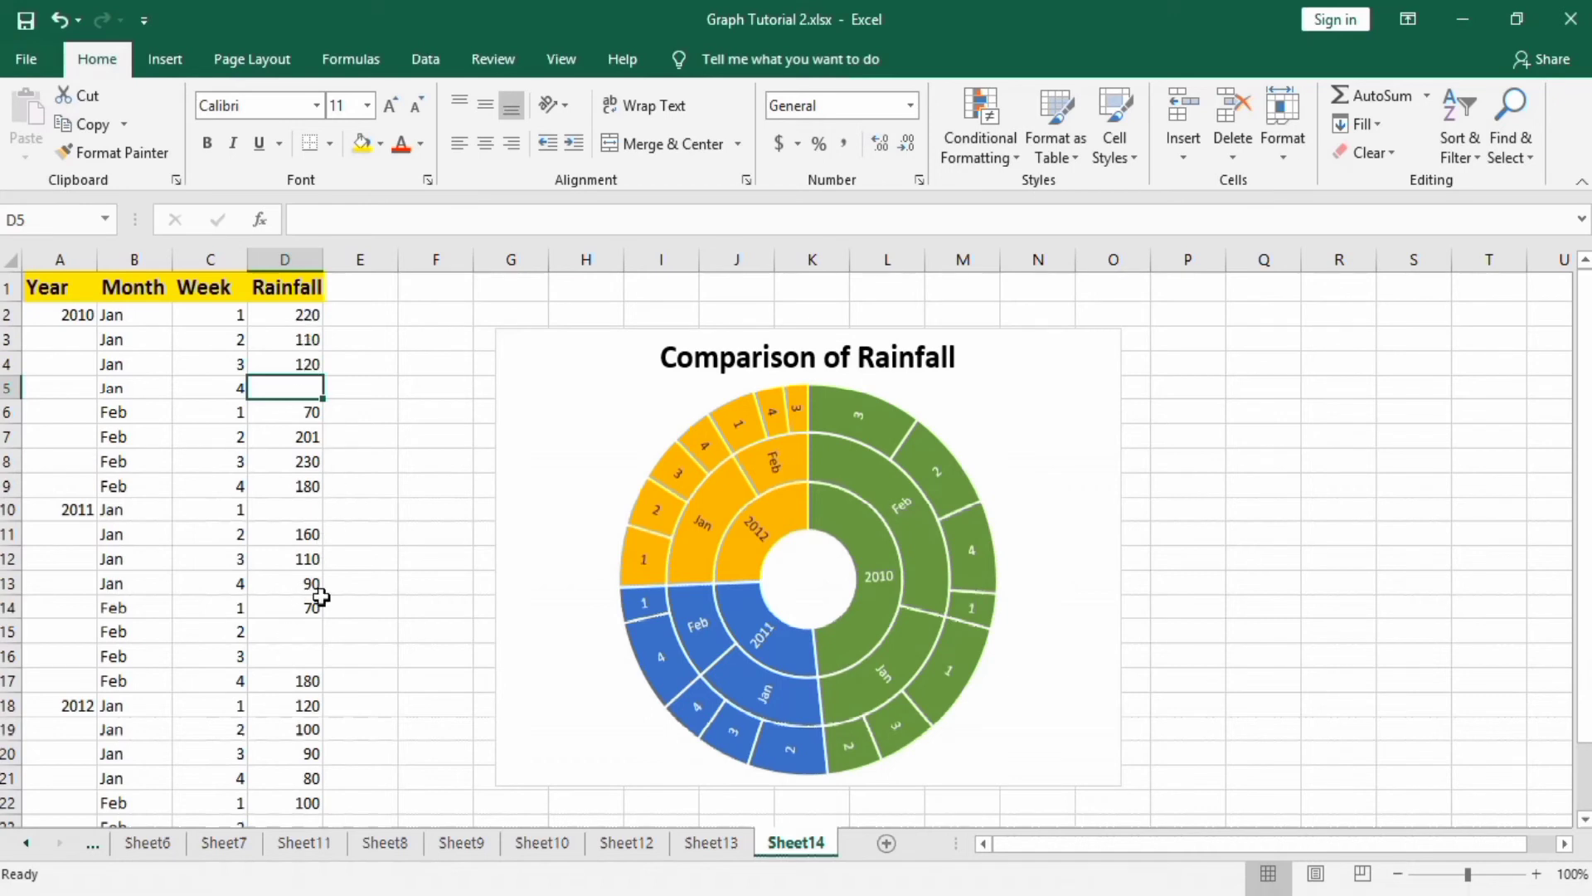
mouse_move(726, 468)
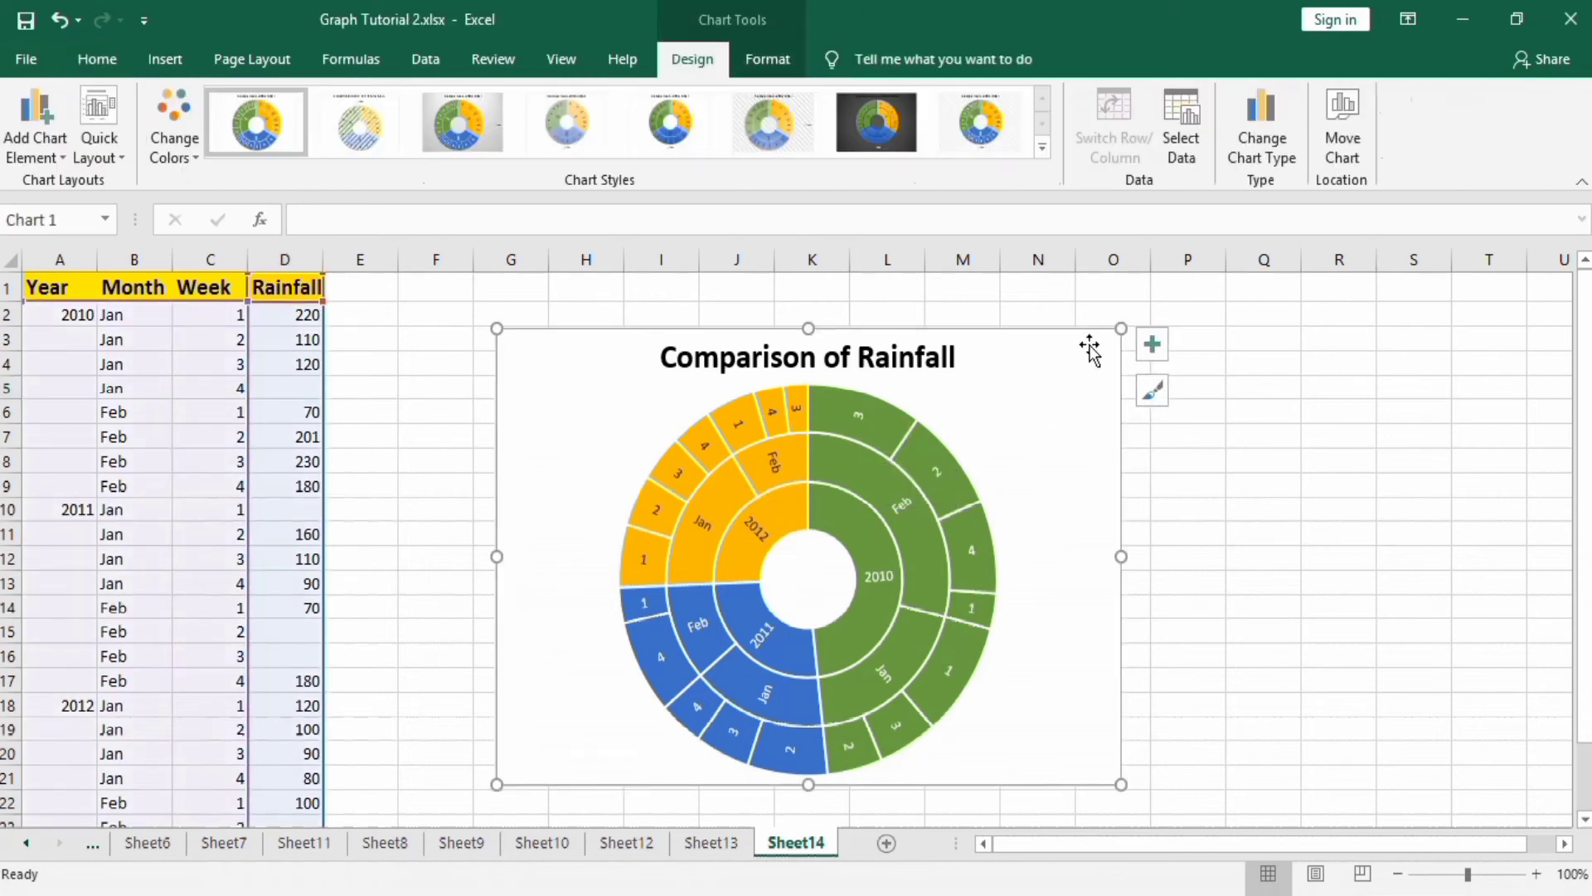
mouse_move(1151, 344)
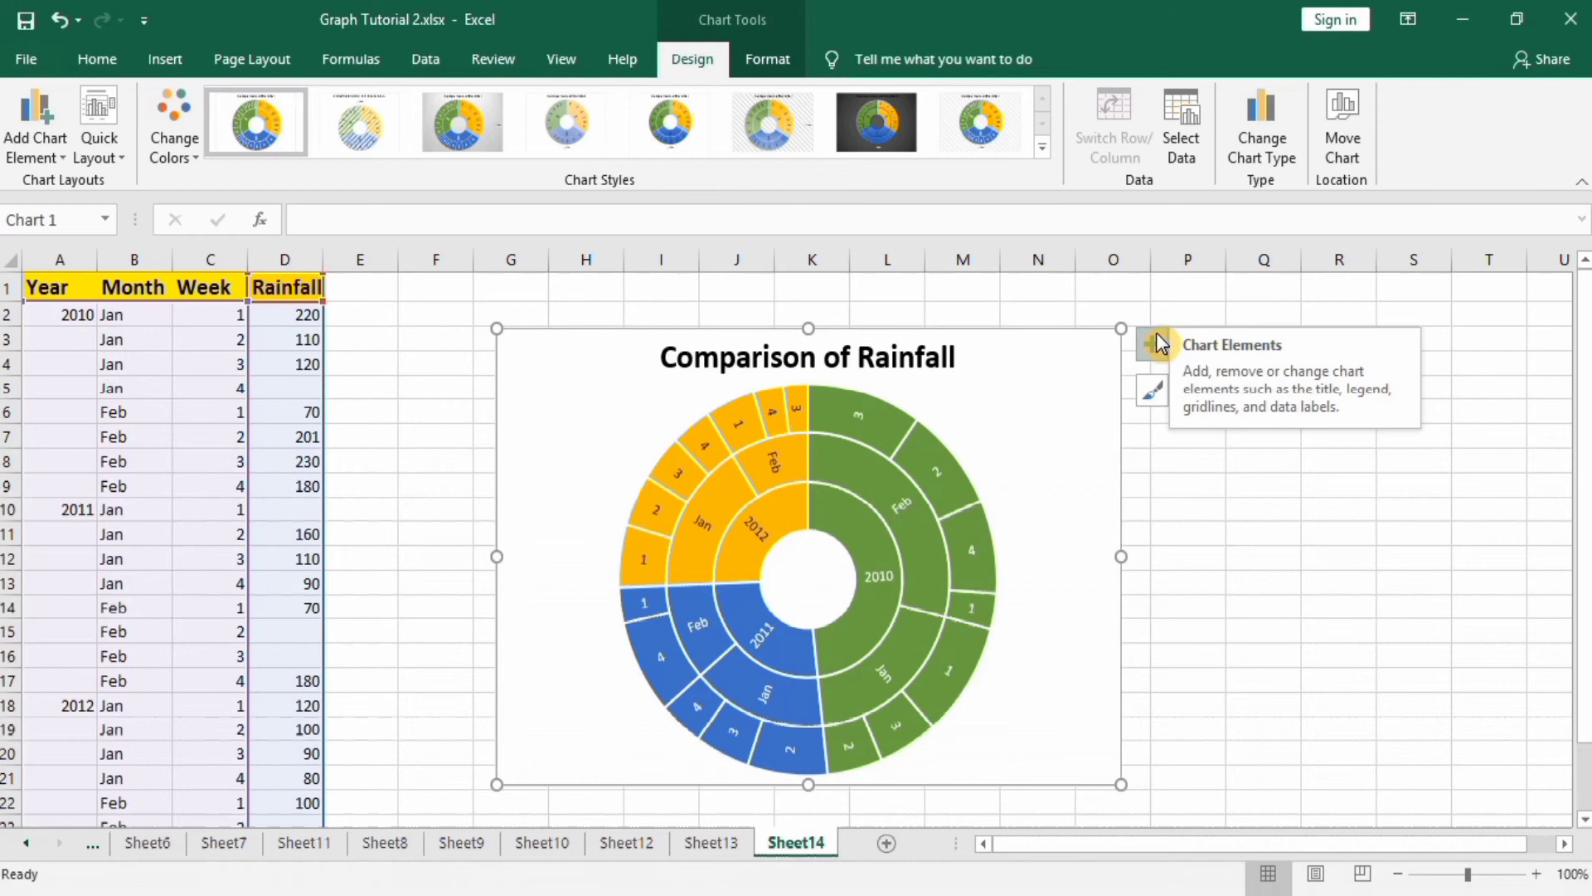
- Show the Chart Elements list and the Format Chart Area pane
click(1151, 344)
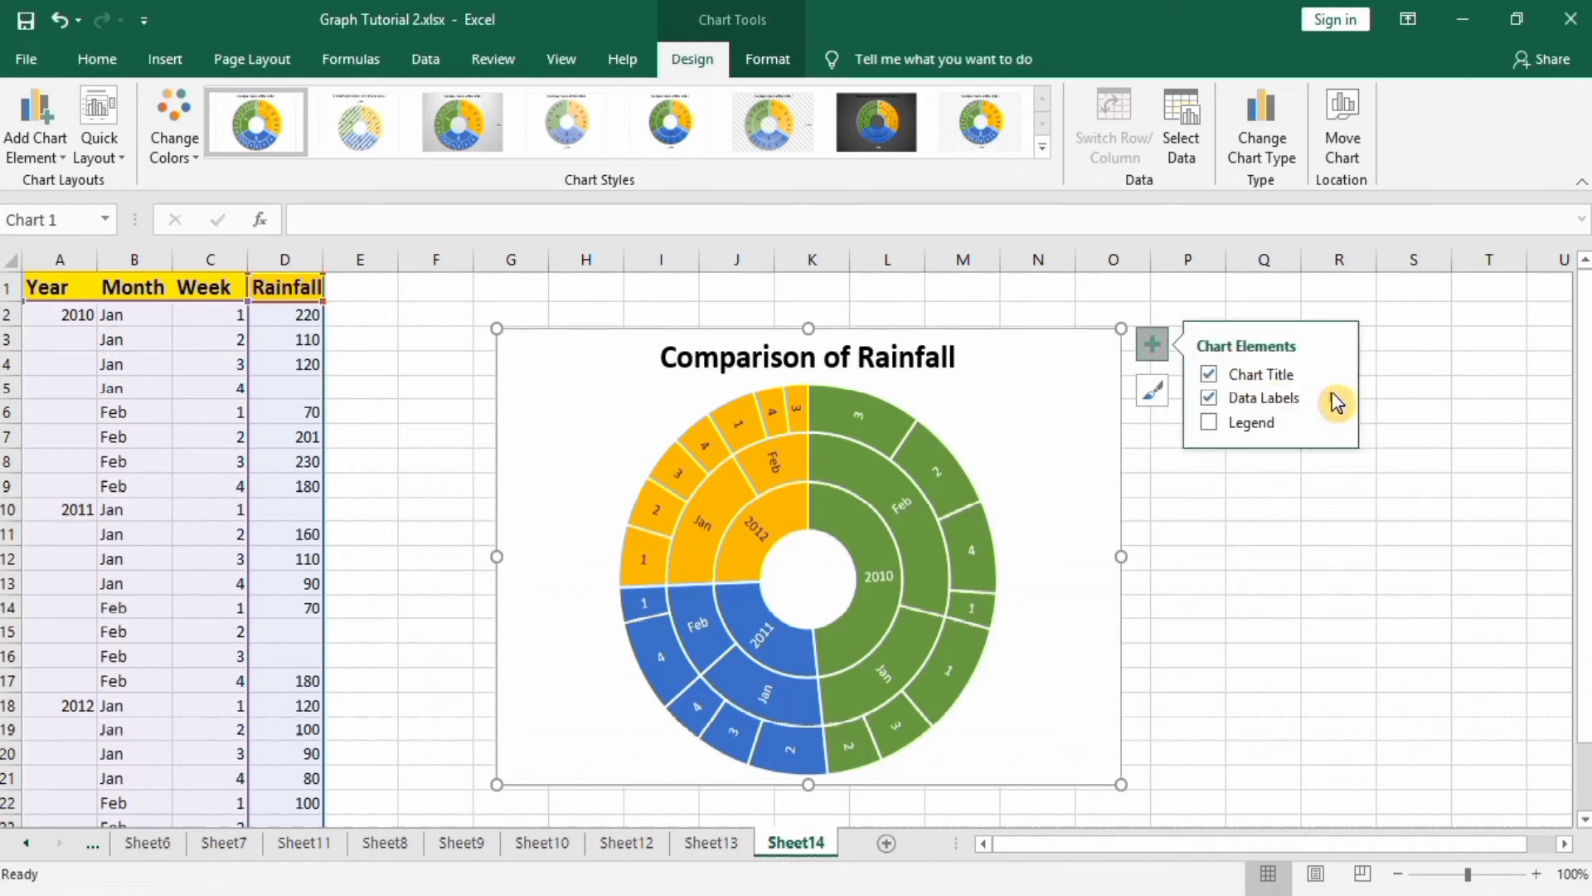
click(1332, 397)
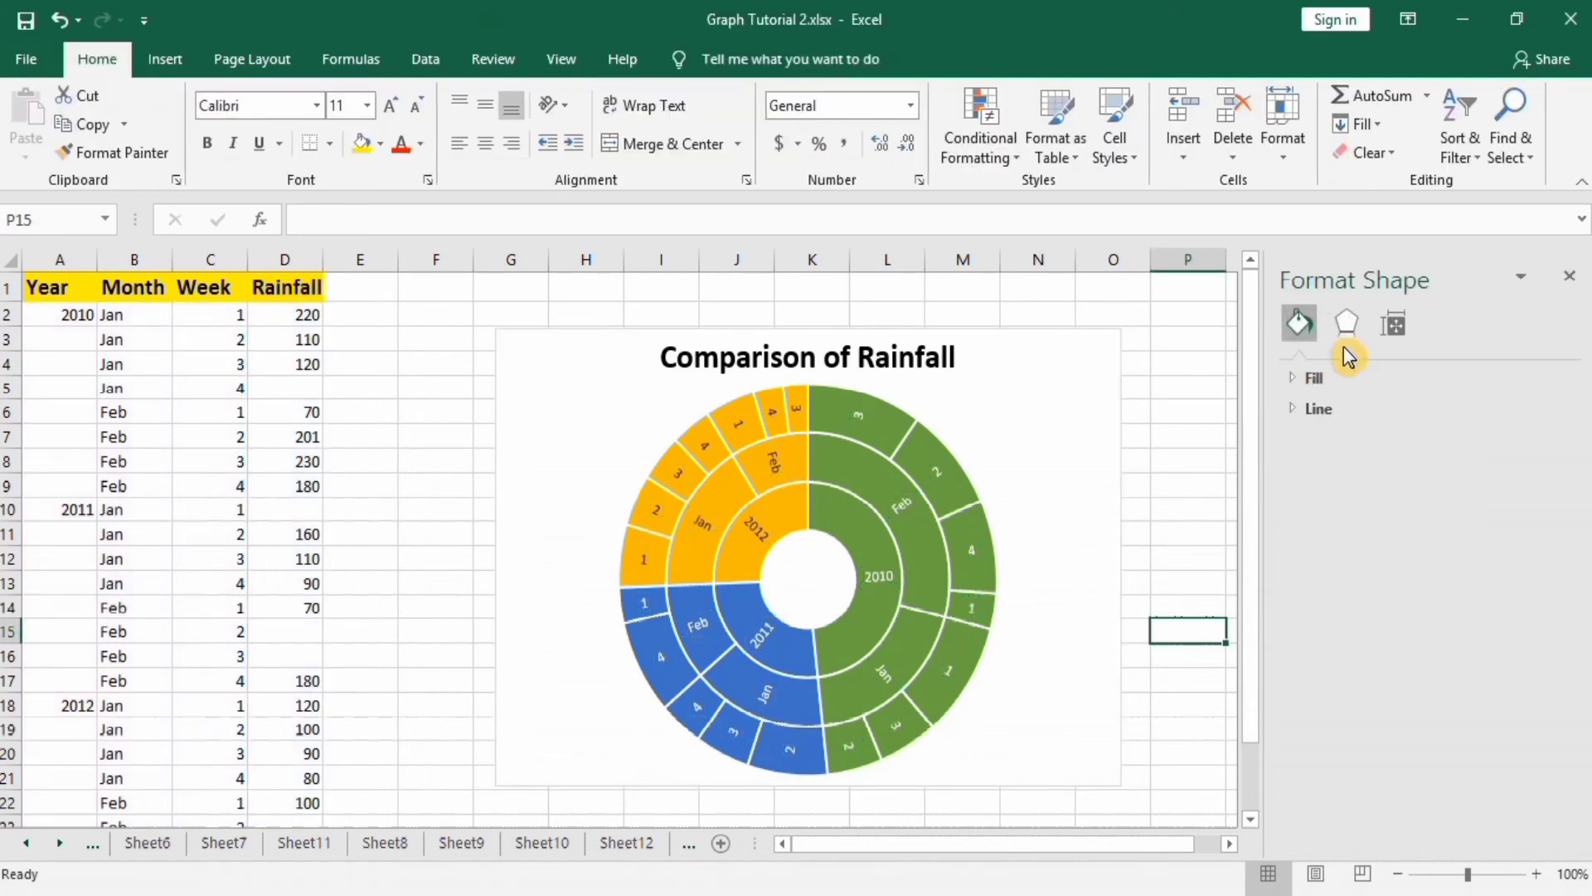
mouse_move(1347, 323)
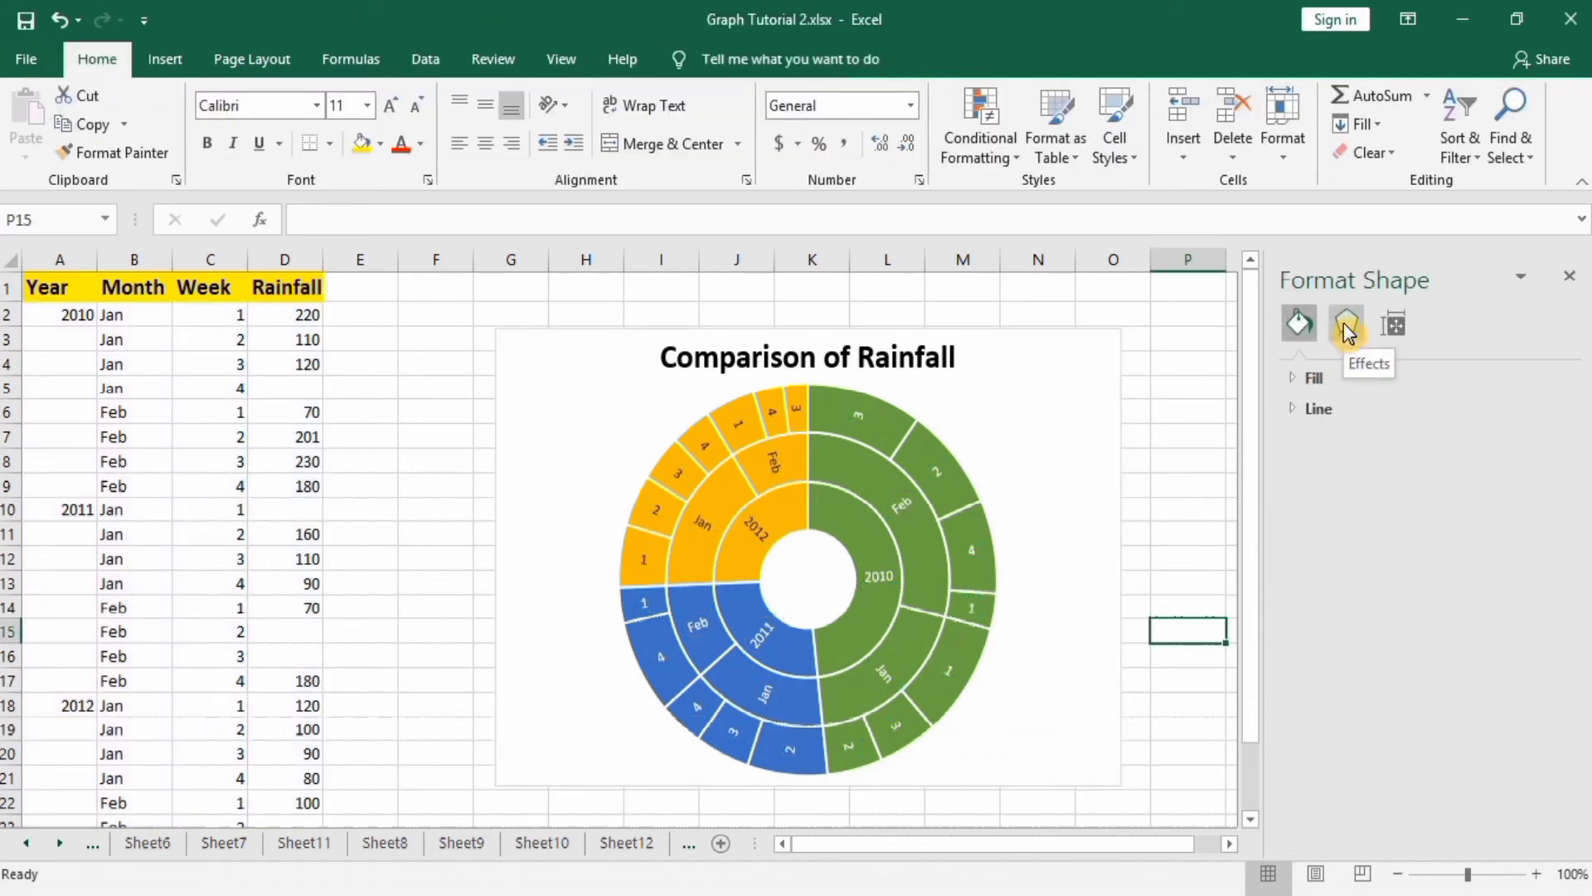
mouse_move(1087, 360)
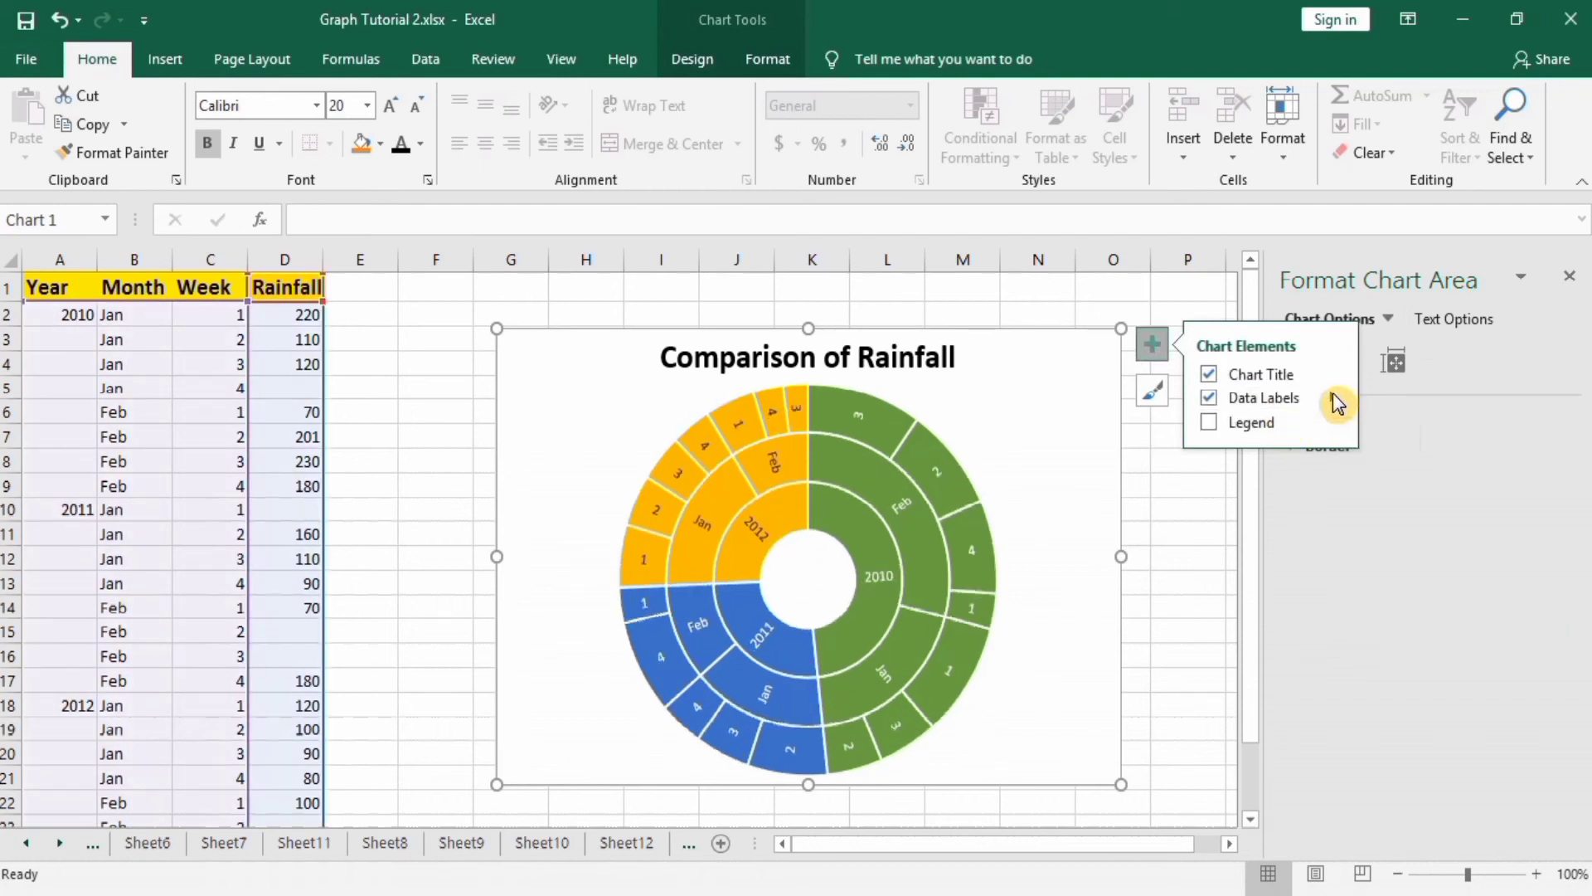
- Show category name and value in data labels, separated by a semicolon
click(1334, 396)
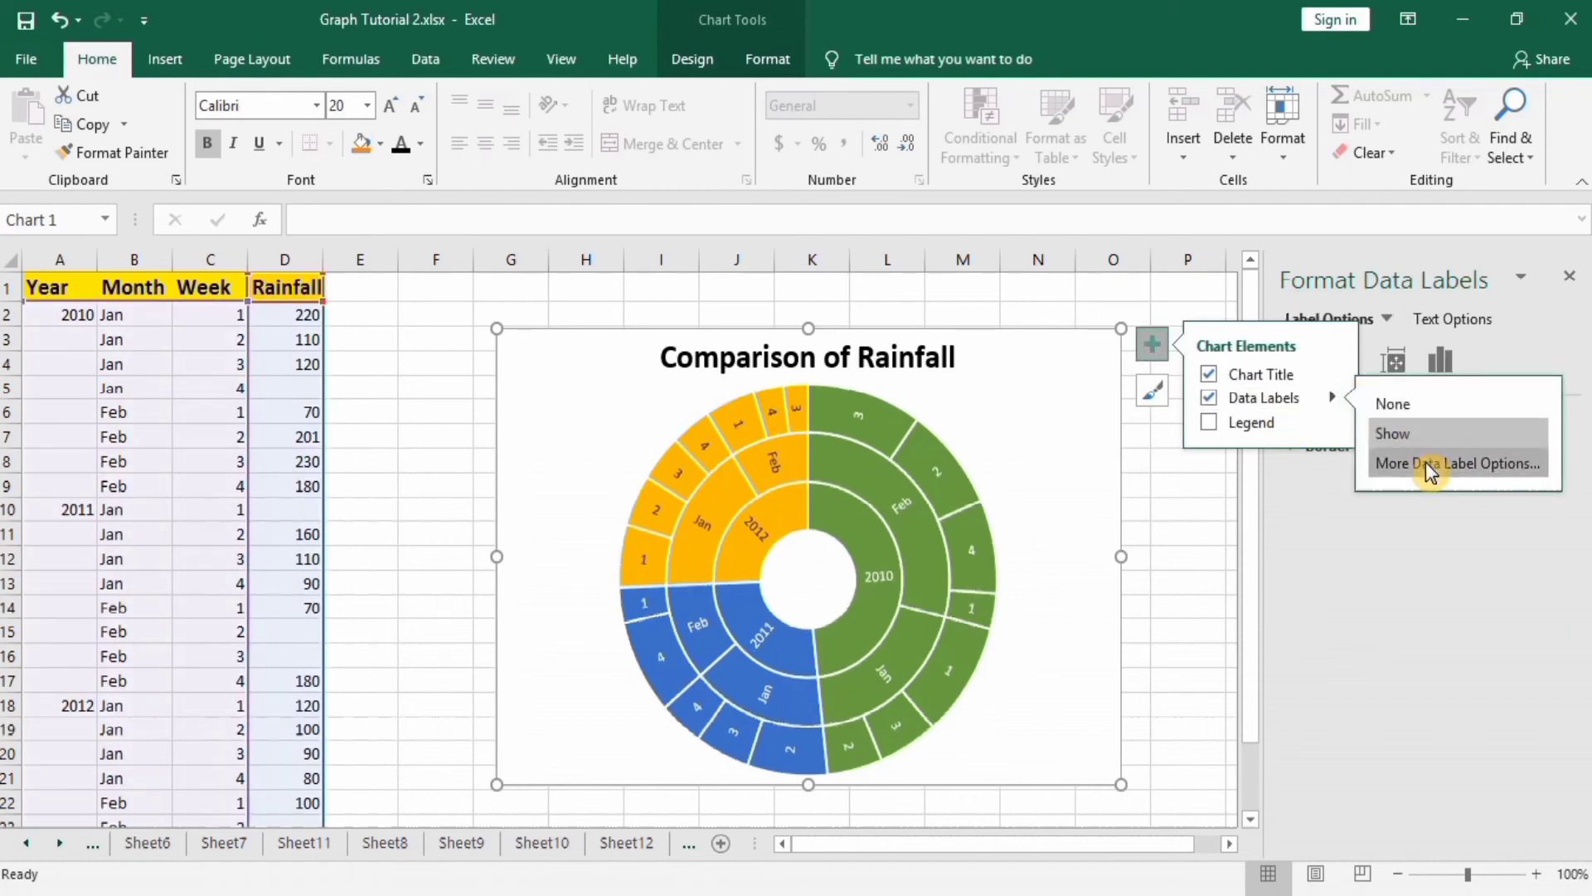
click(1457, 463)
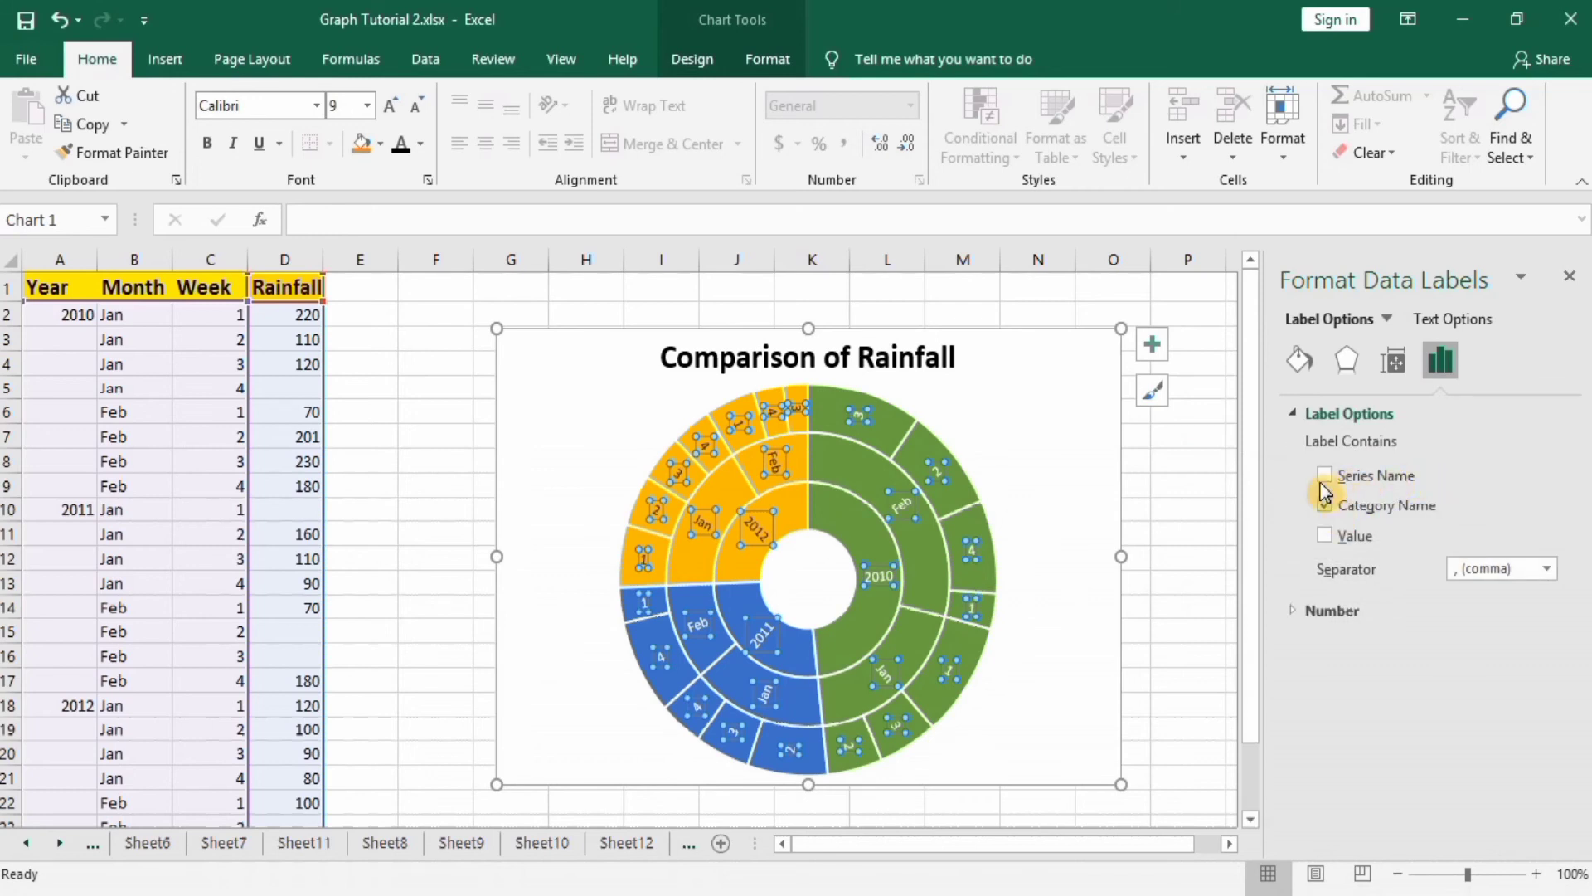
click(1325, 504)
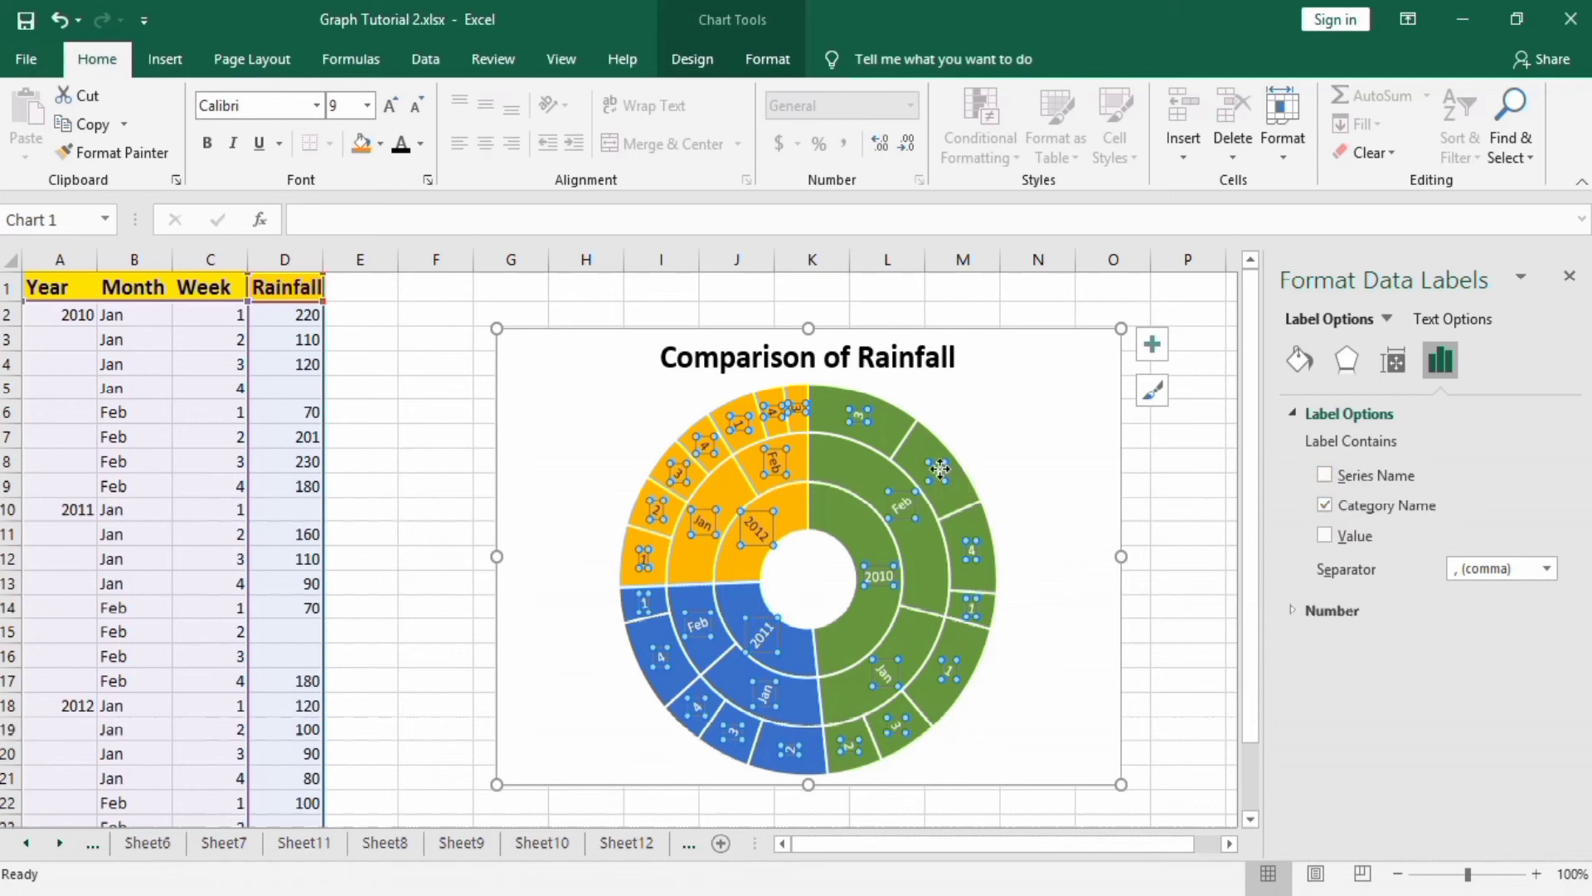
mouse_move(1232, 469)
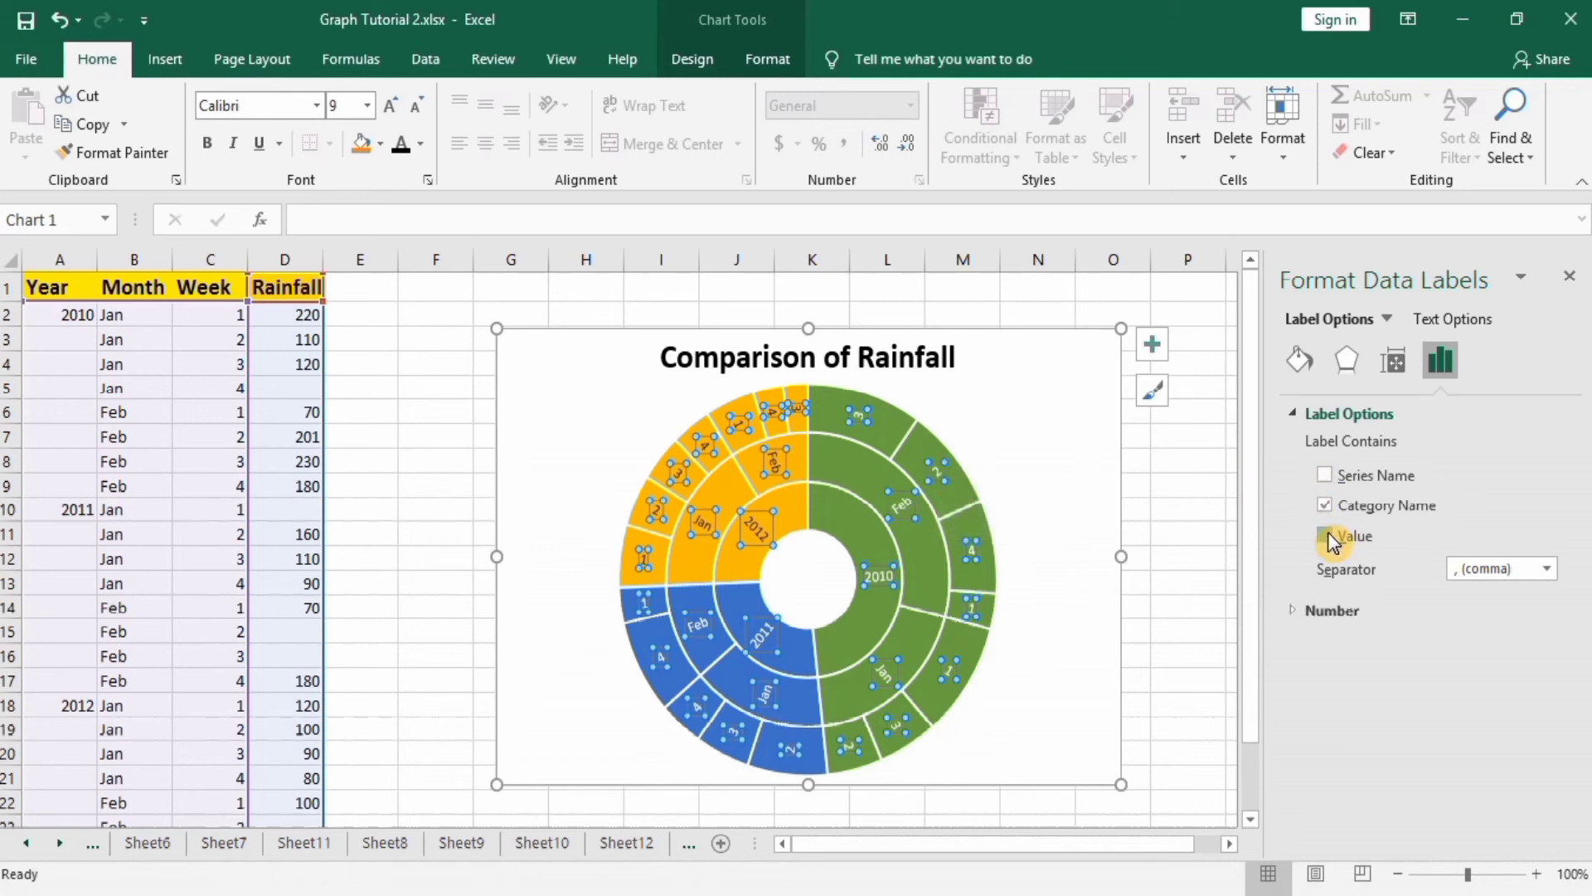
click(1325, 536)
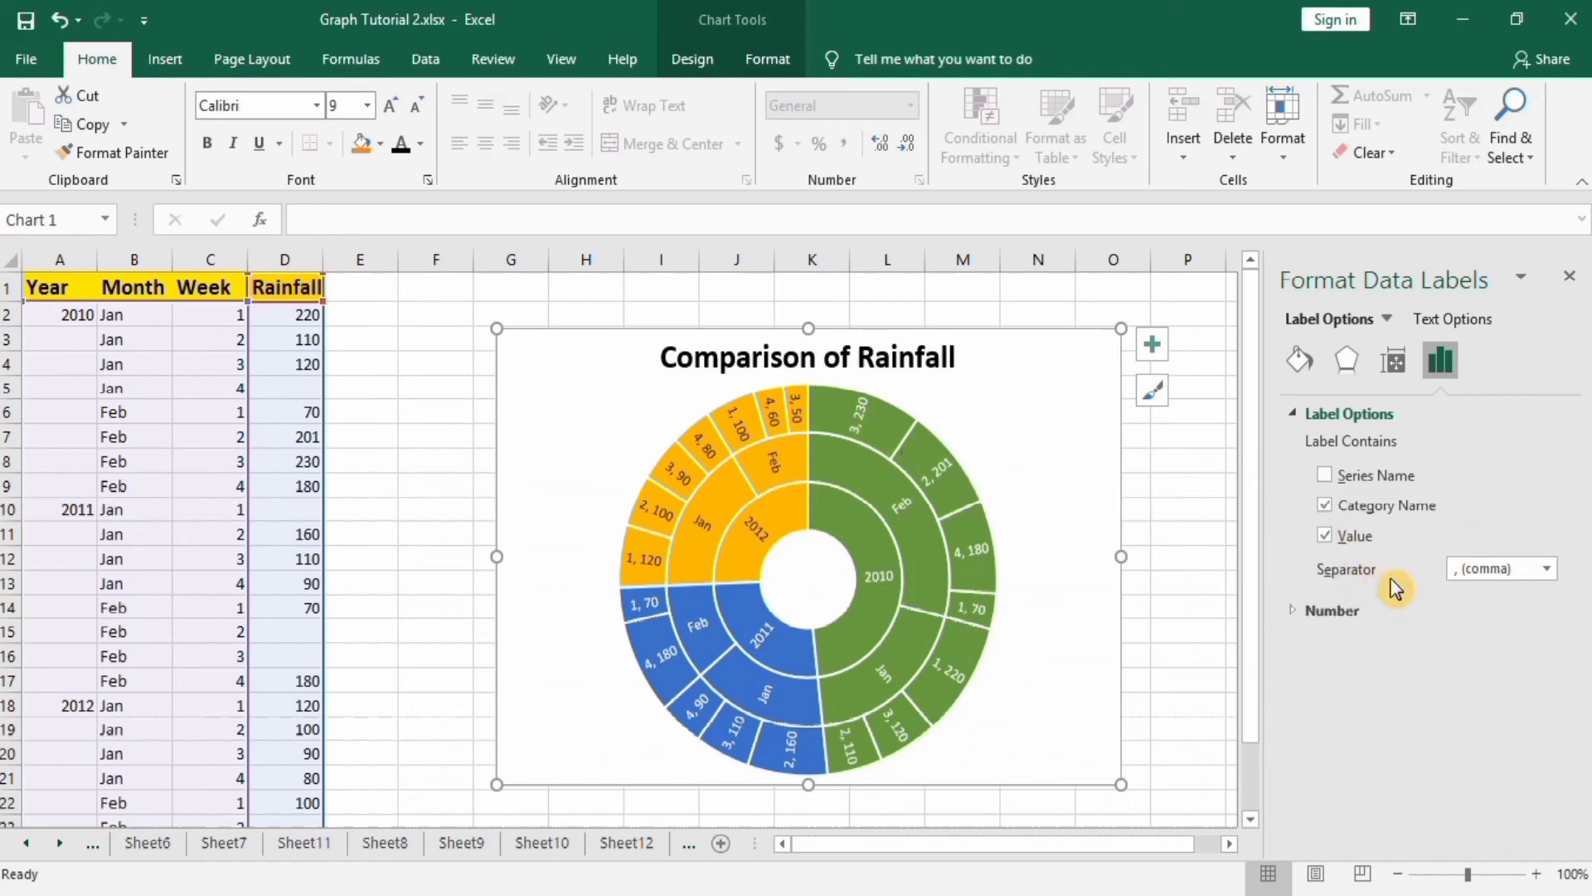
click(1554, 567)
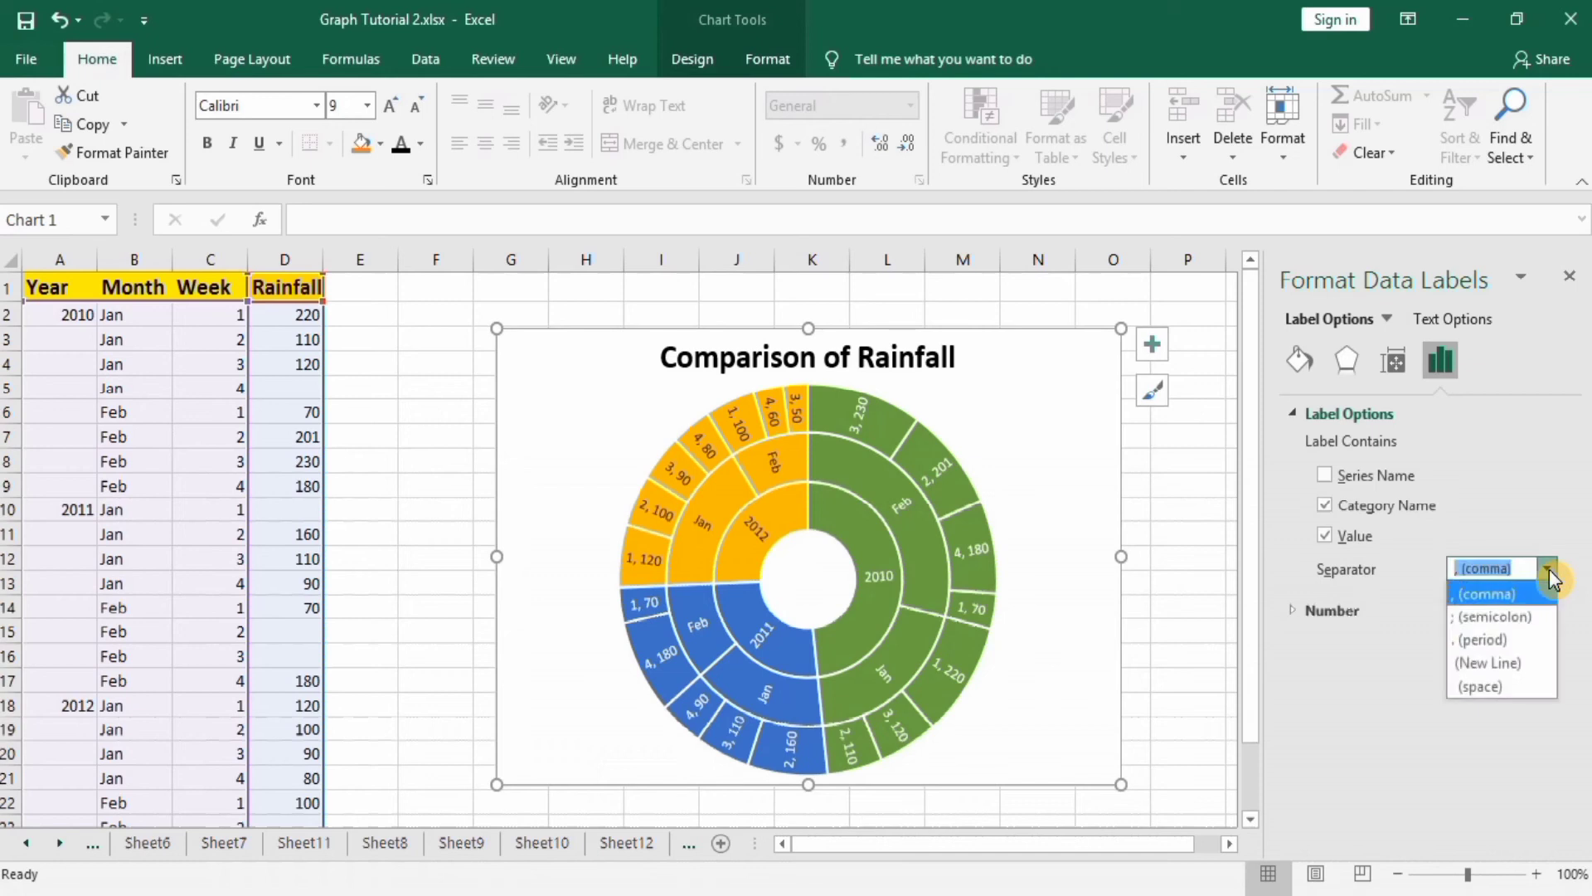
click(1494, 619)
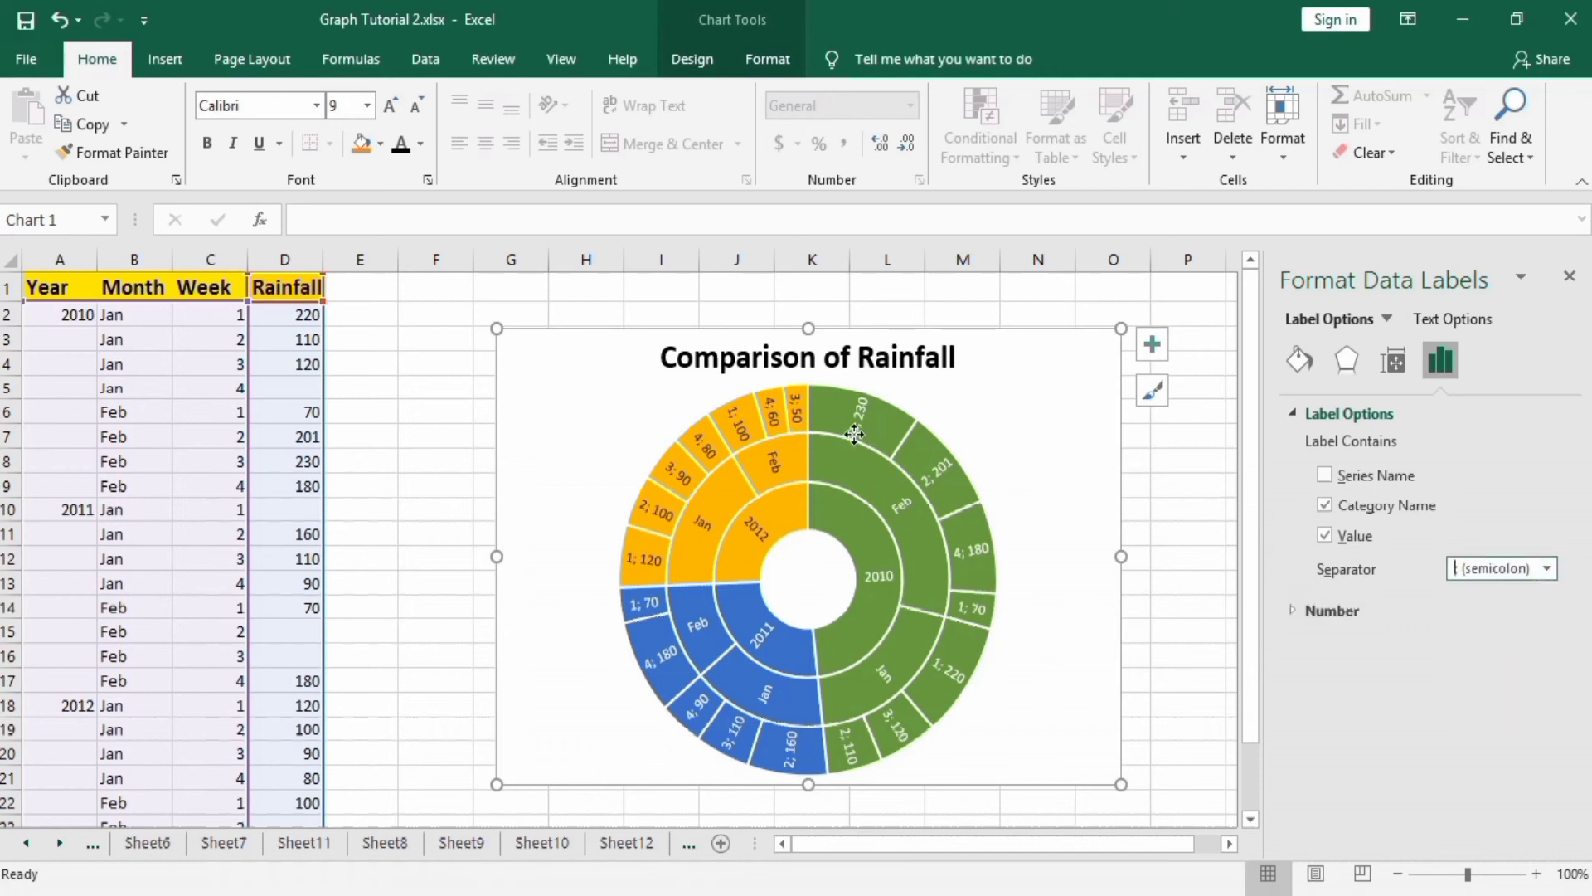
mouse_move(892, 459)
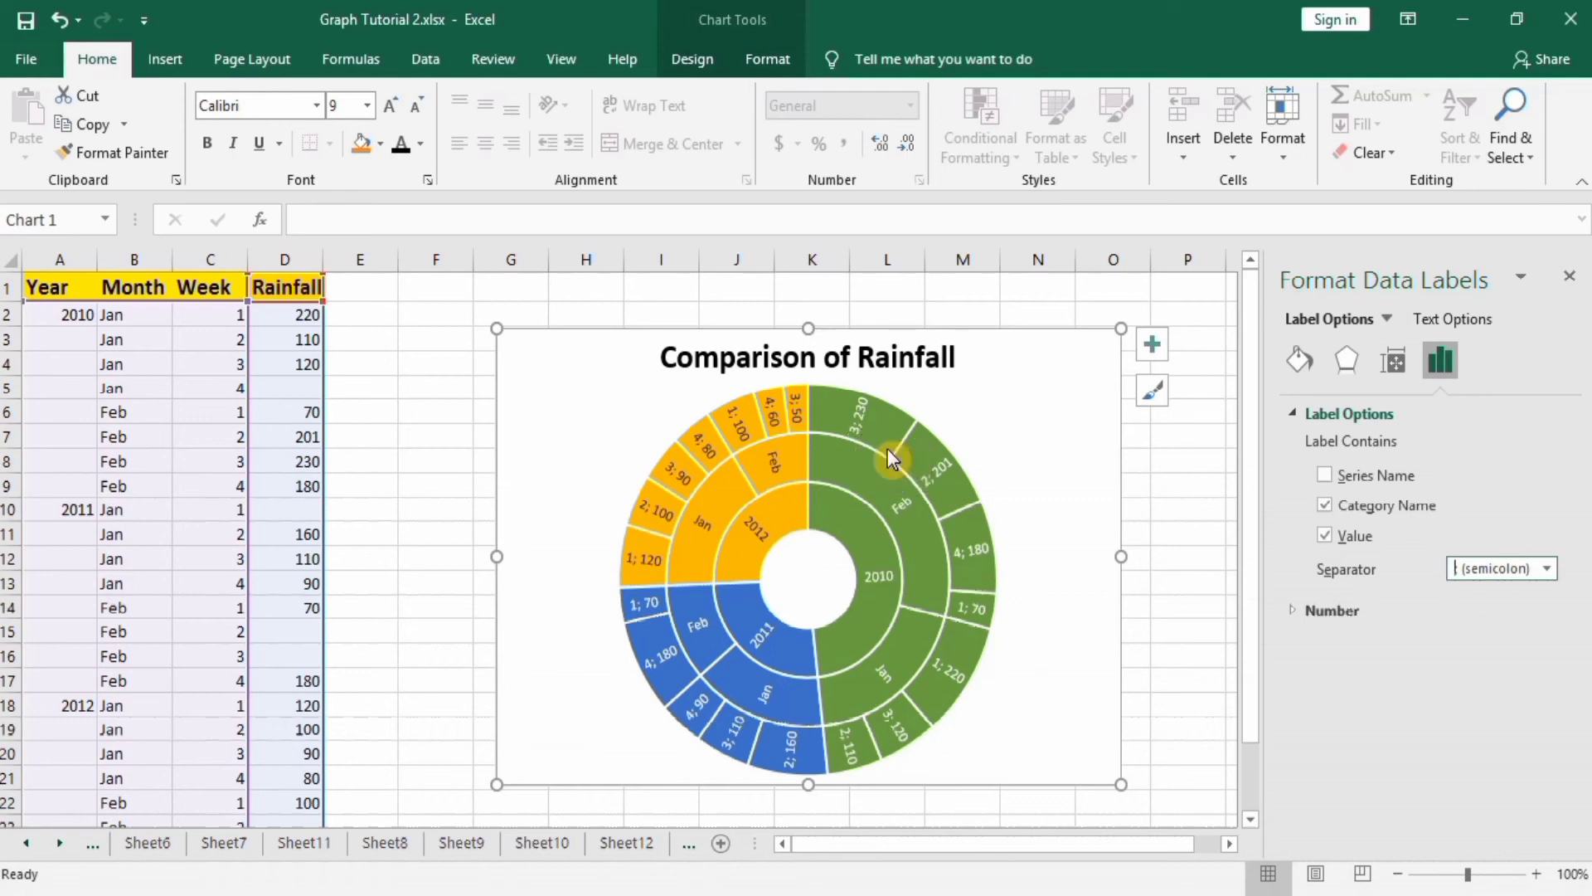
mouse_move(861, 420)
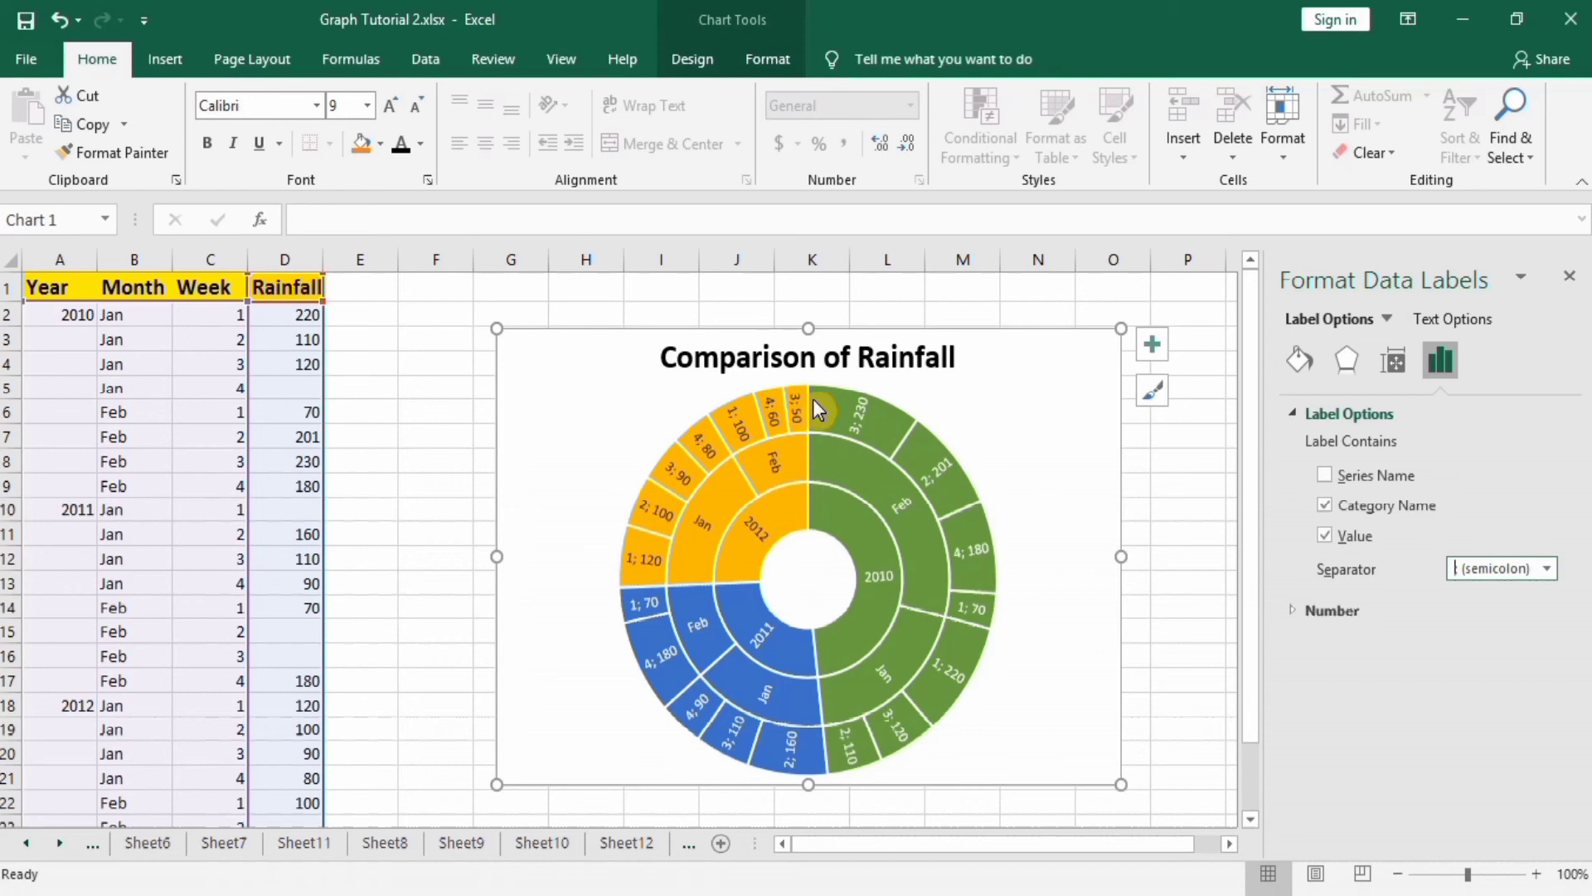
mouse_move(1033, 650)
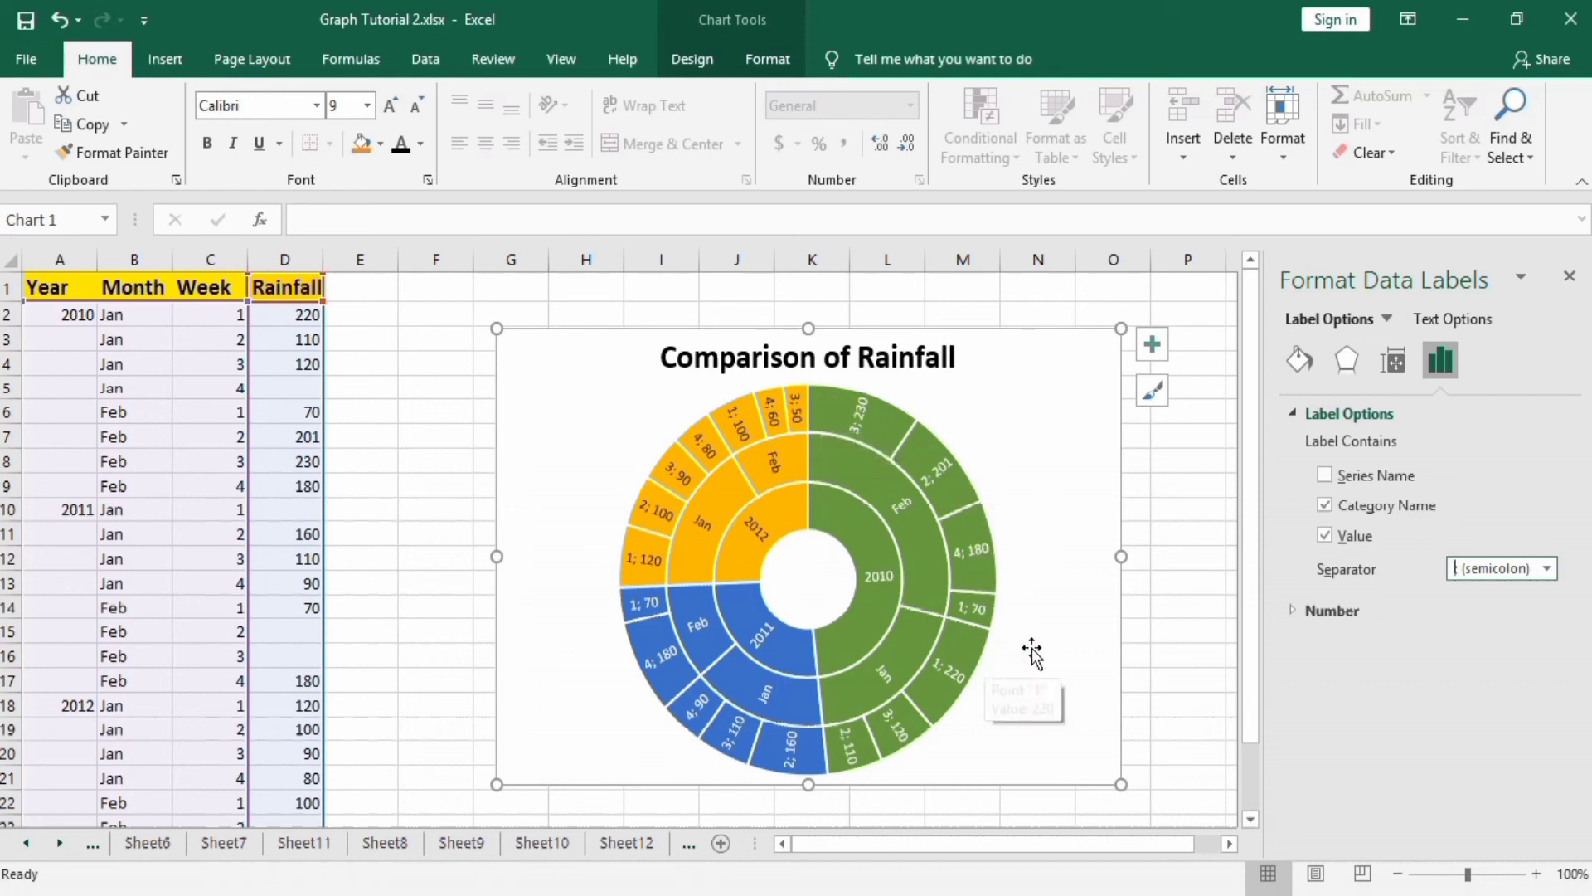
mouse_move(863, 416)
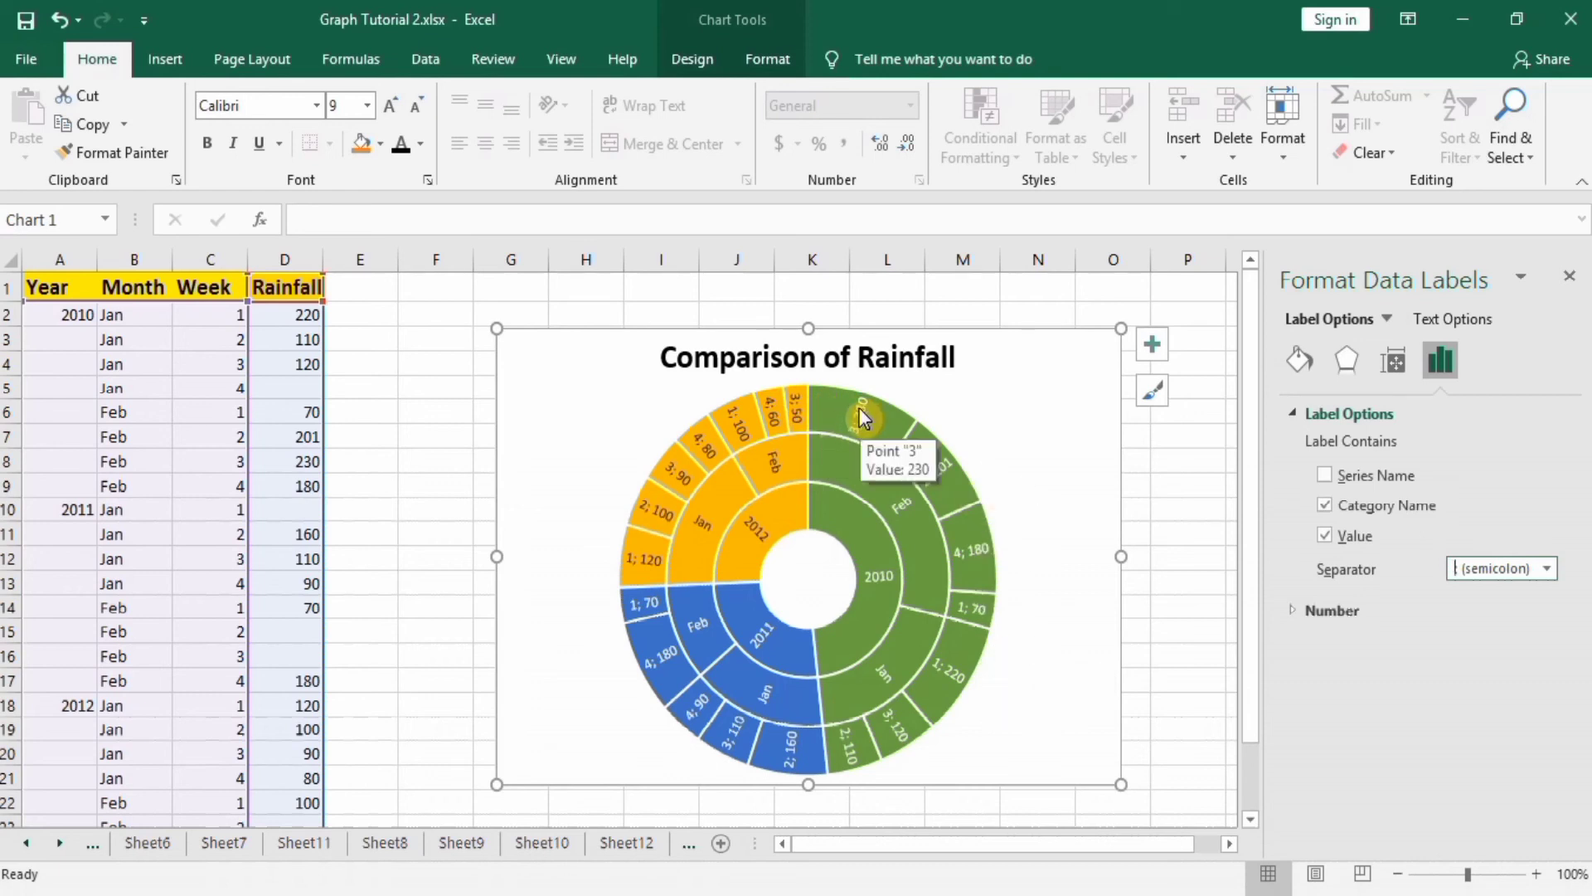
- Bold the data labels and give the sunburst series a solid black border line
click(862, 412)
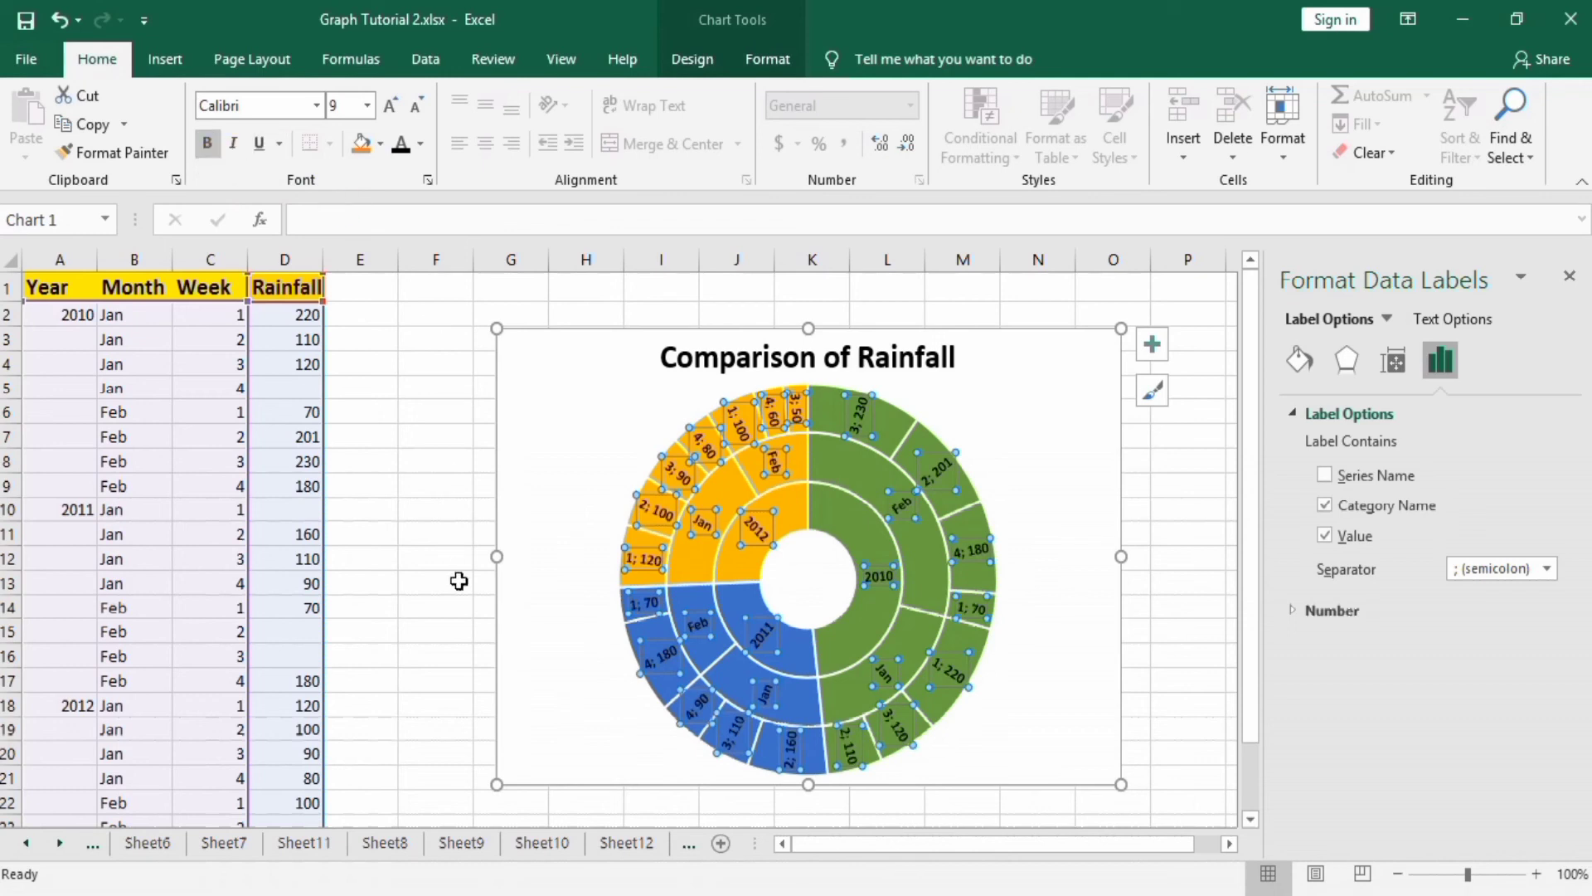
mouse_move(1184, 587)
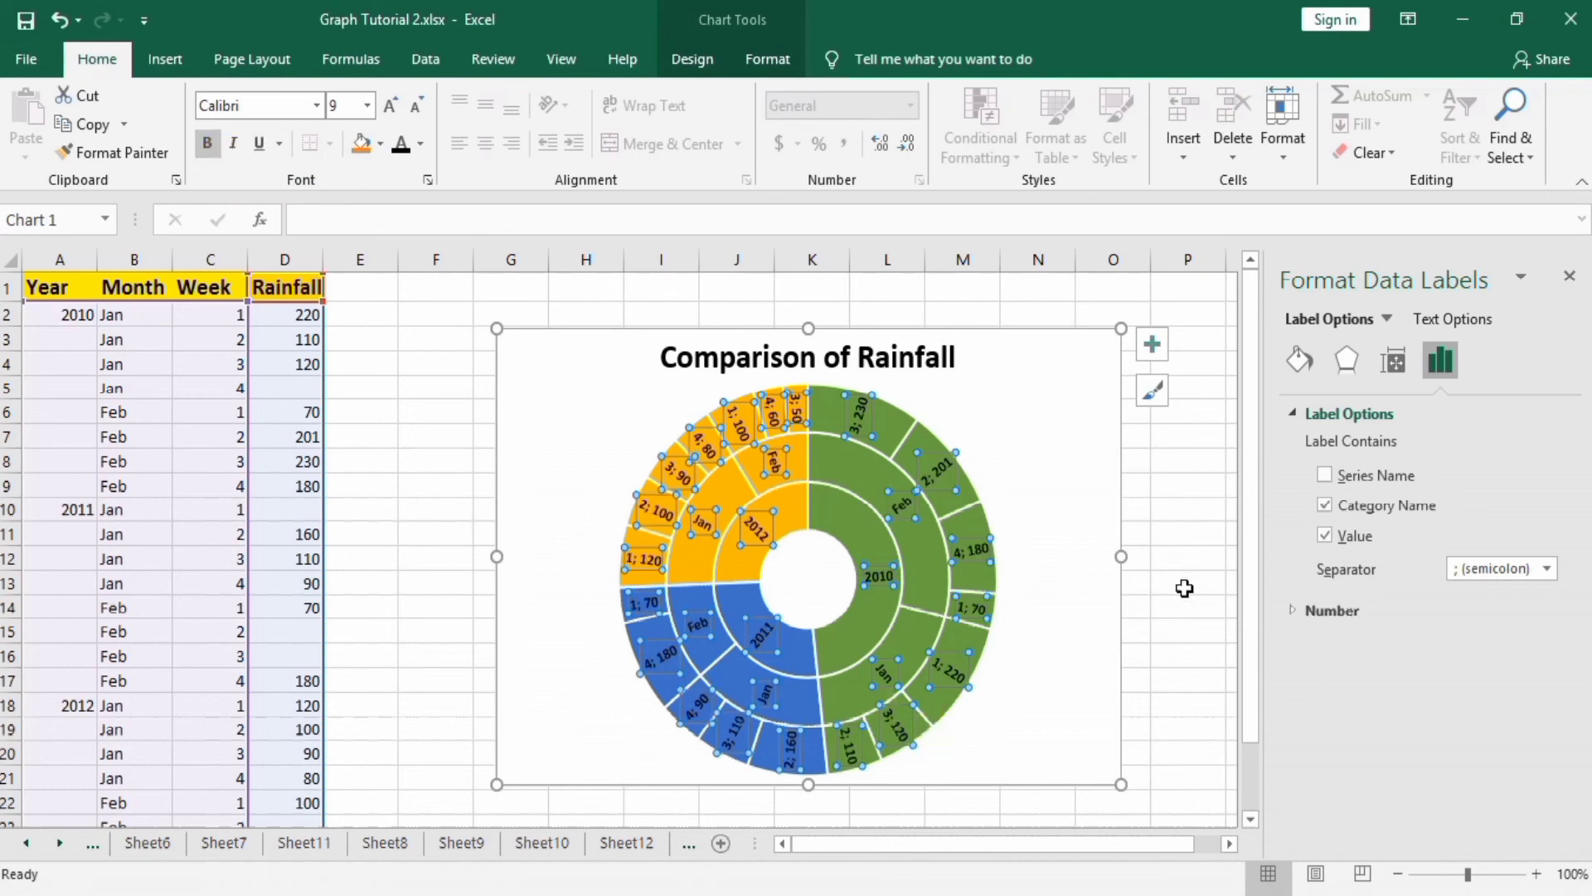
click(843, 458)
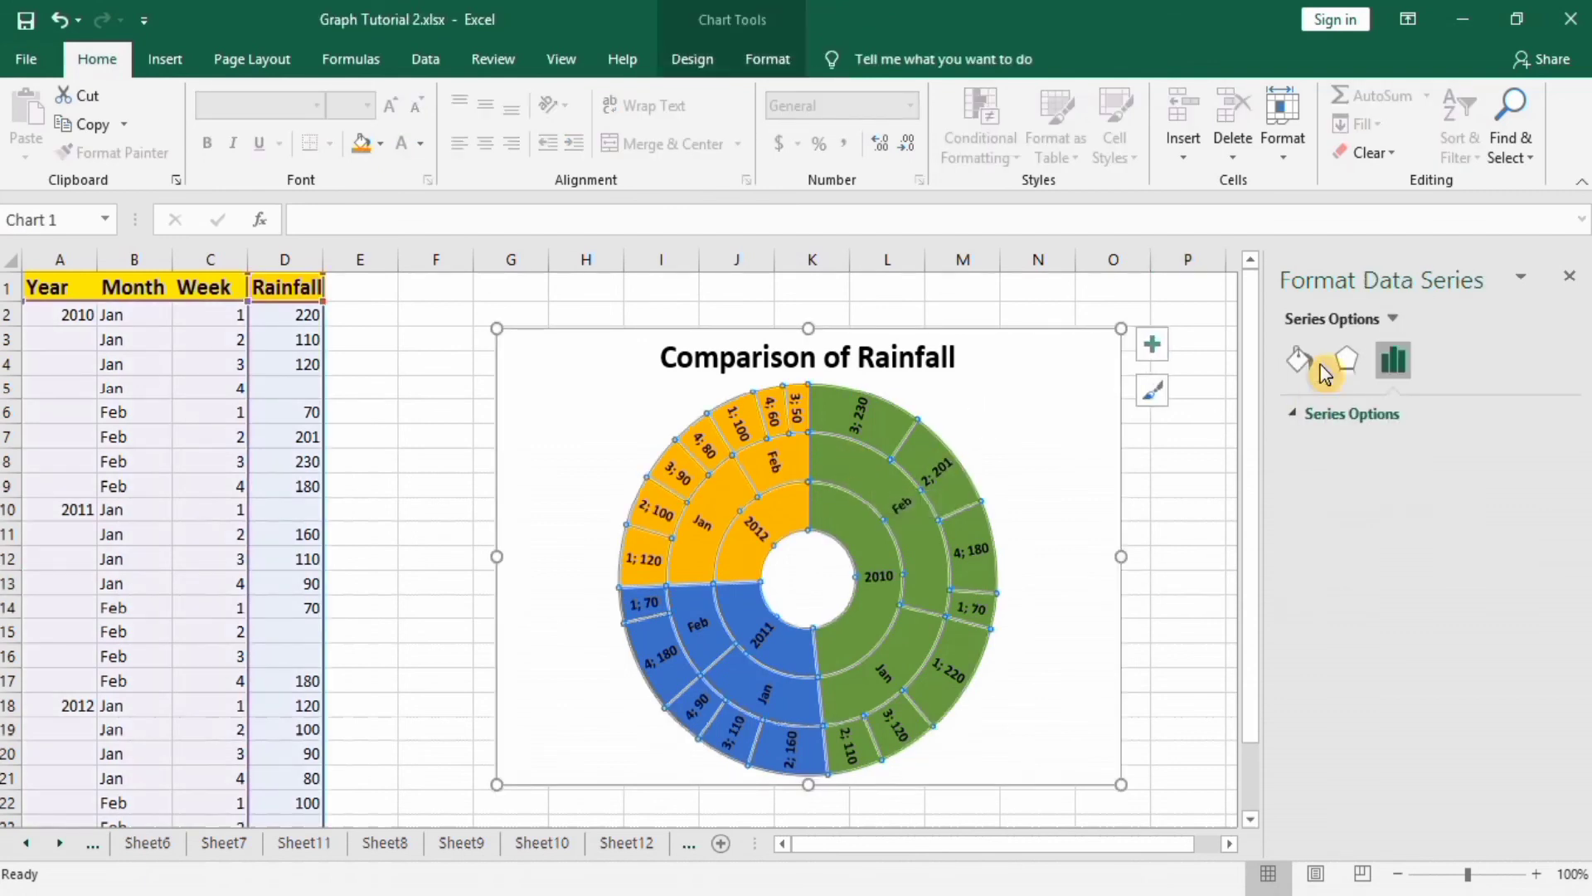
click(1299, 360)
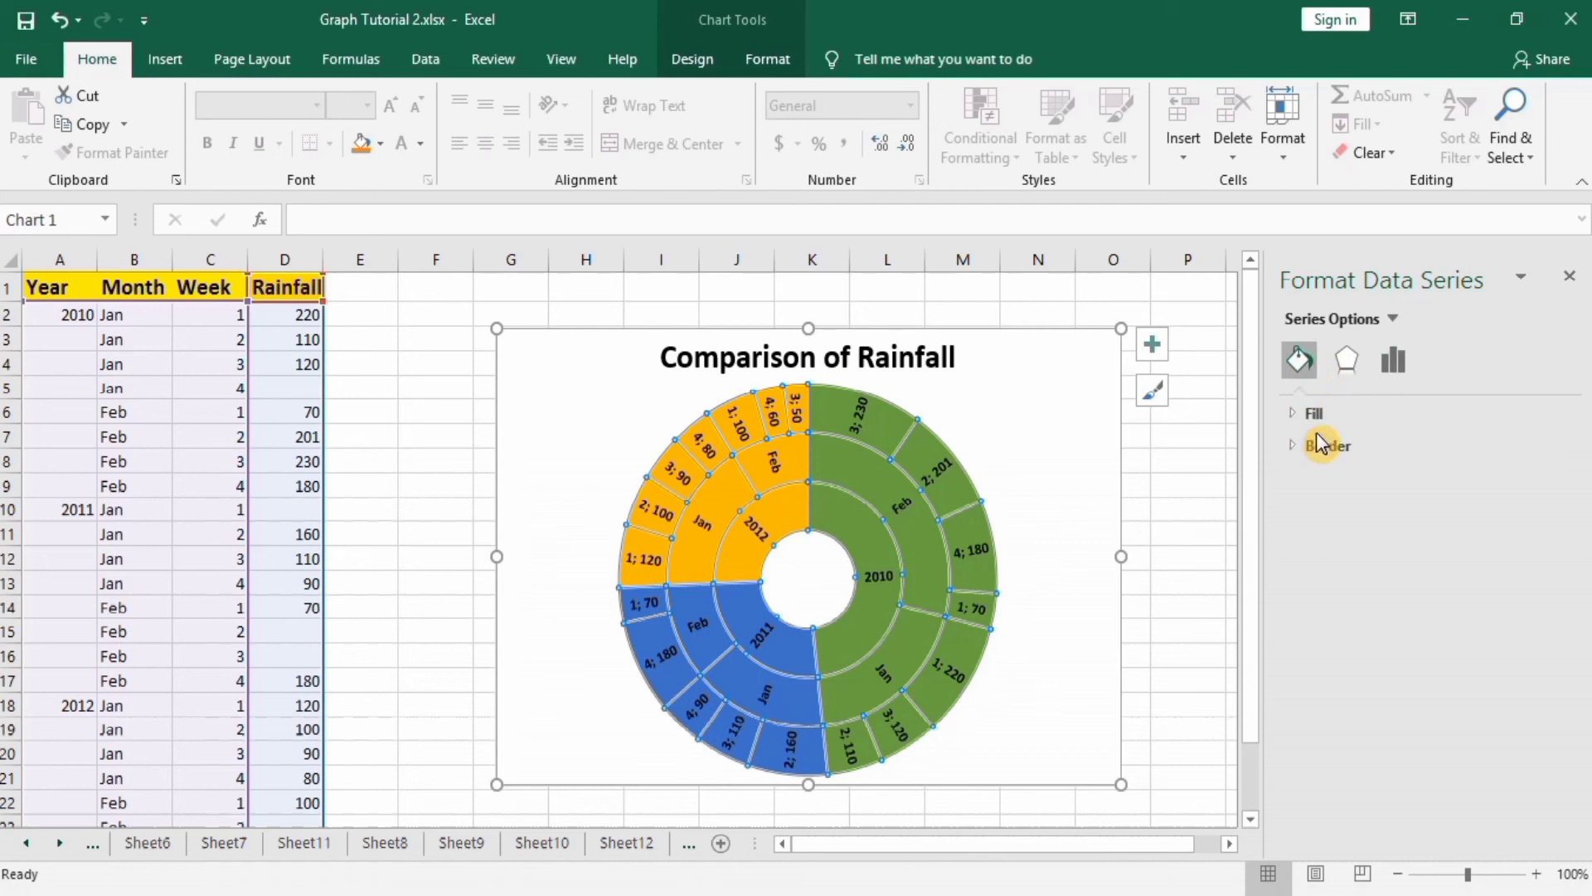
click(1327, 446)
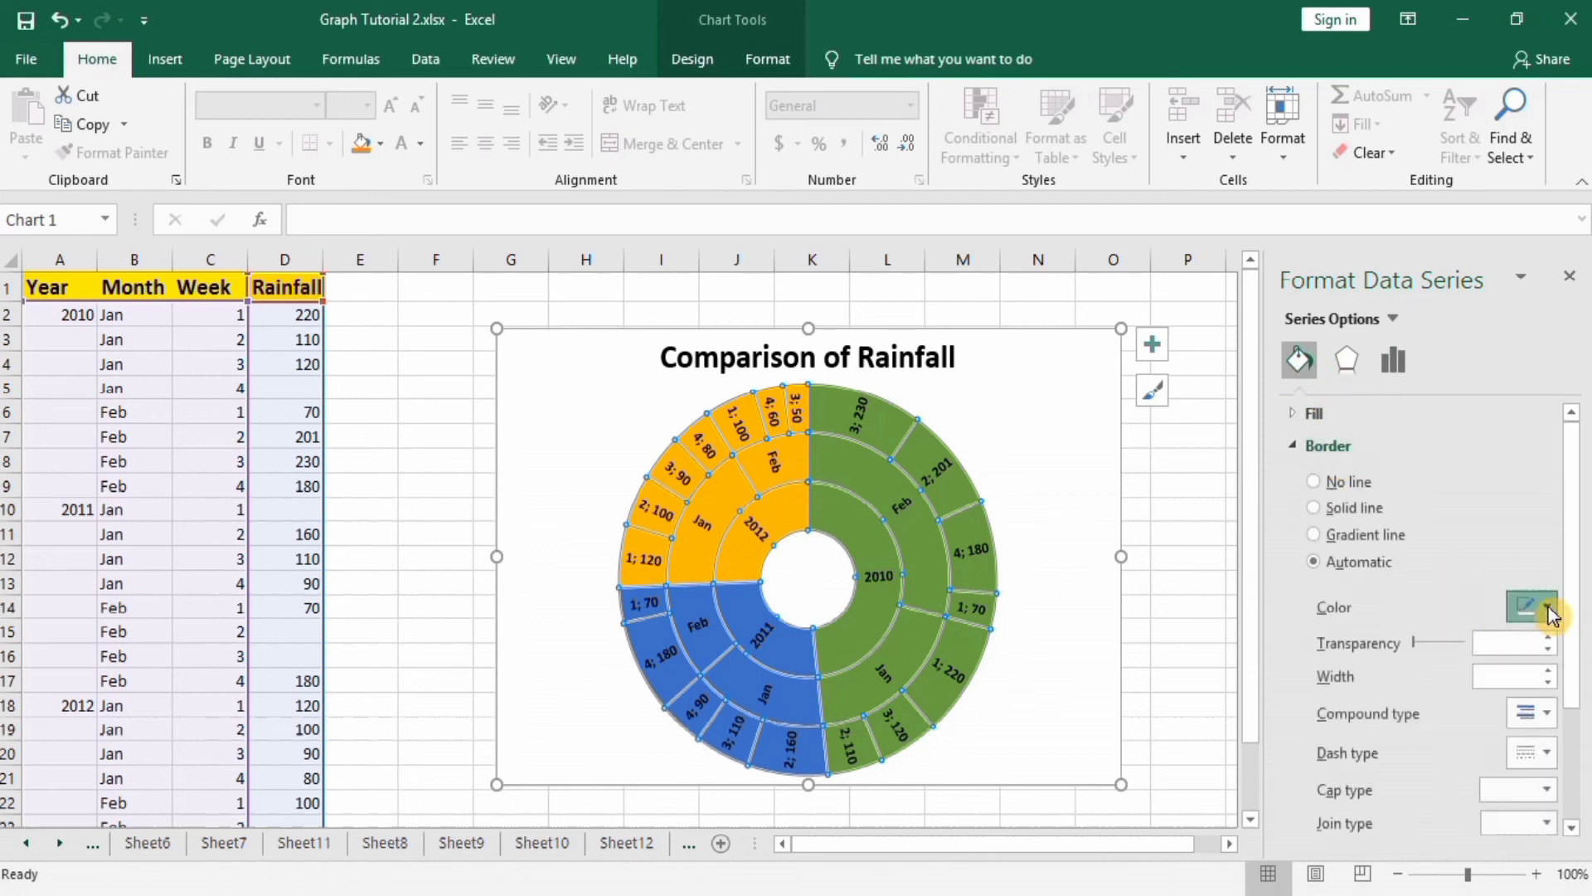
click(1313, 508)
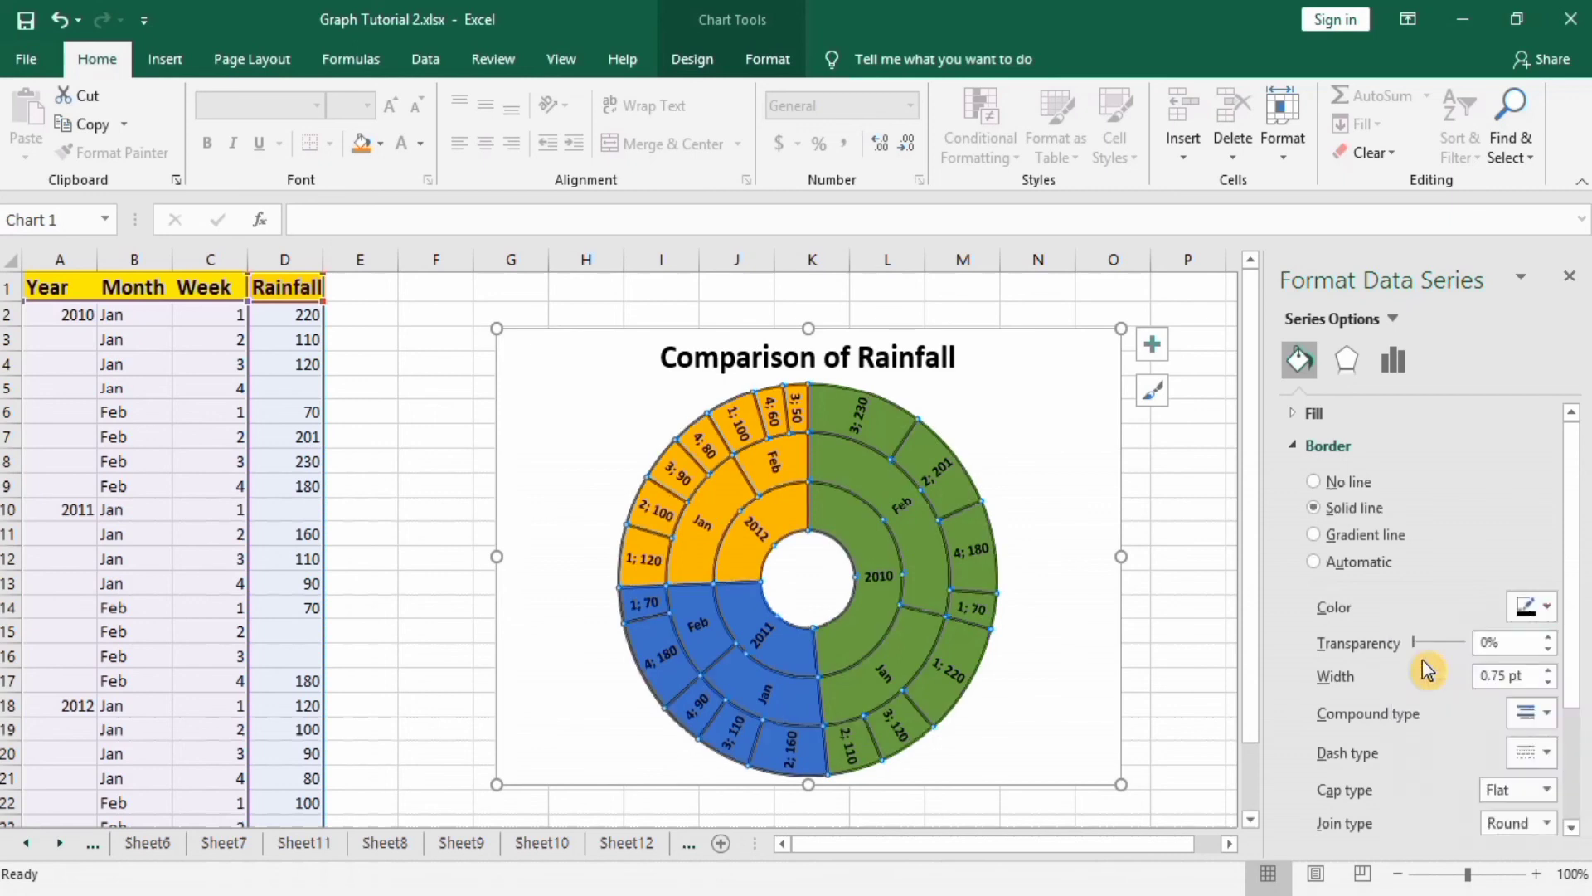
mouse_move(1177, 598)
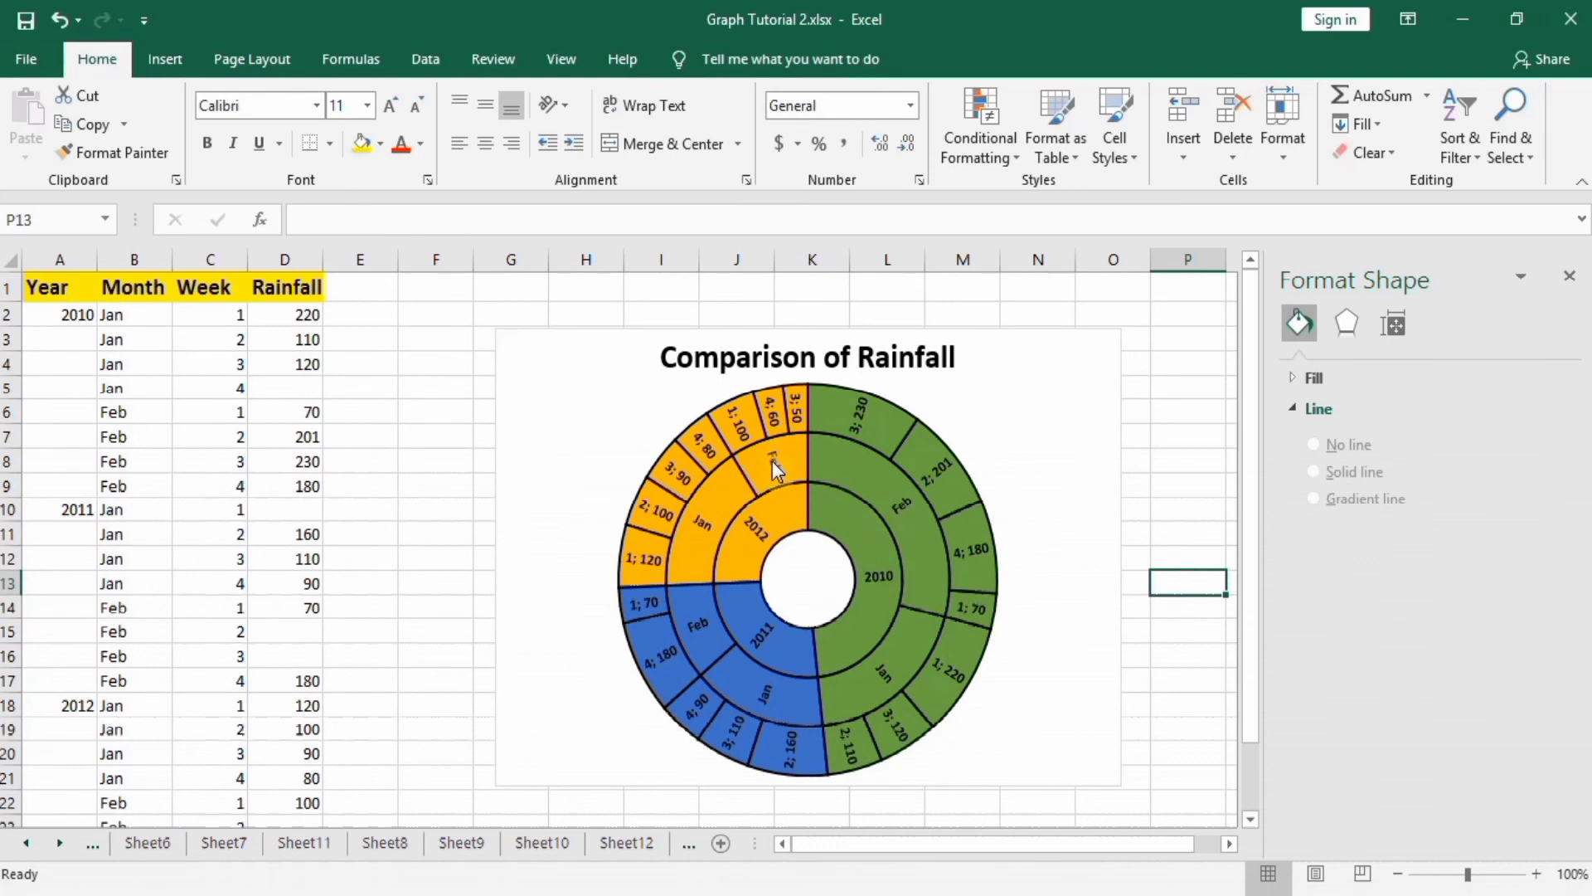
mouse_move(817, 506)
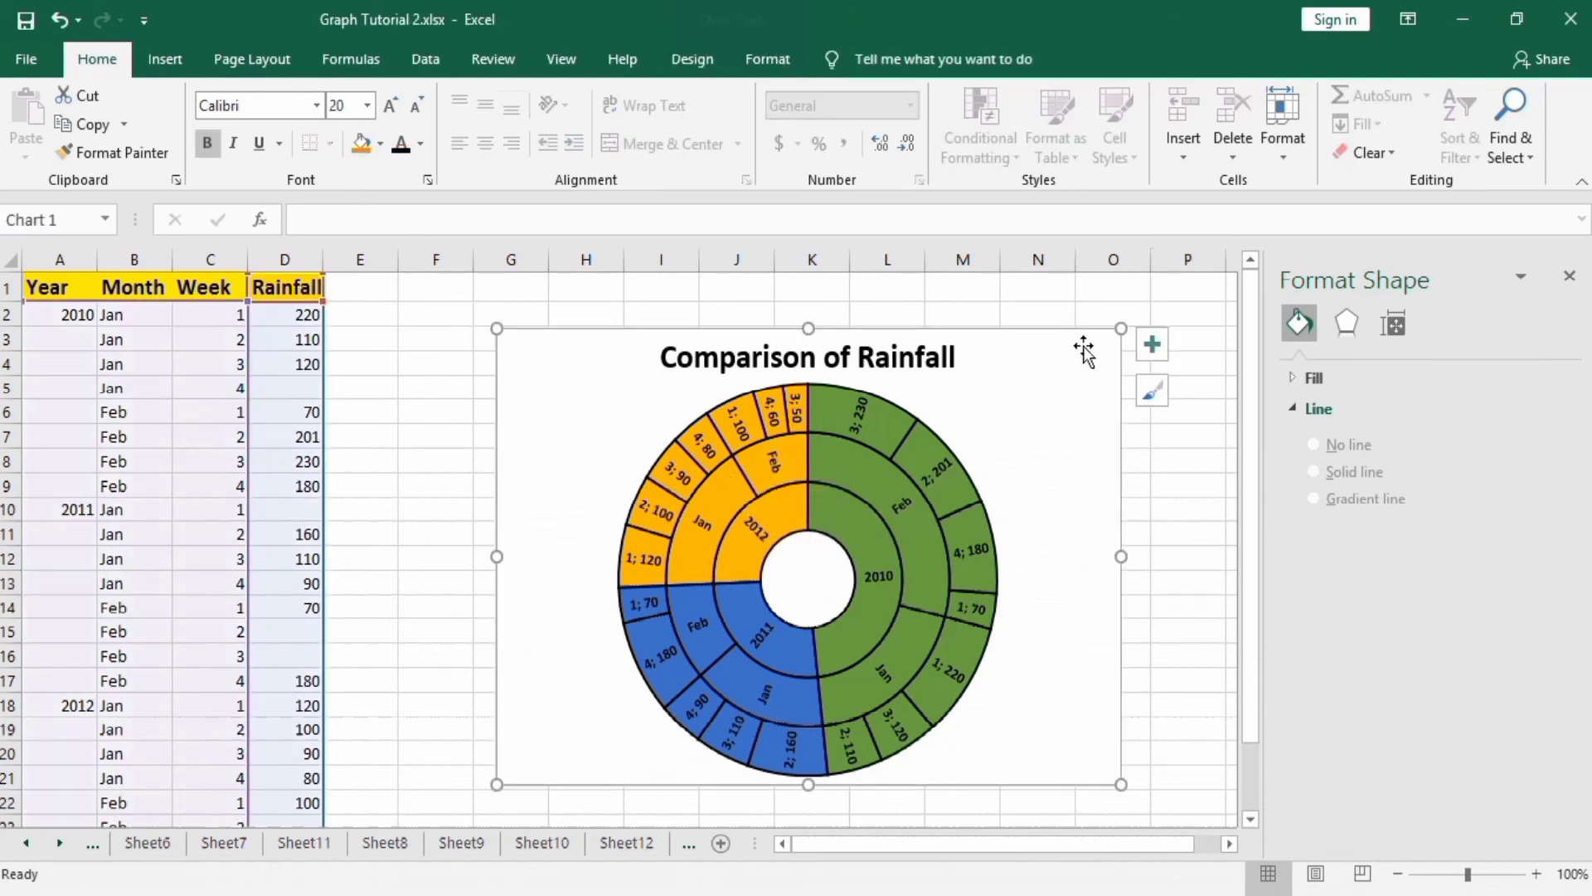
- Add a legend for 2010, 2011 and 2012 and position it on the chart's right side
click(1151, 344)
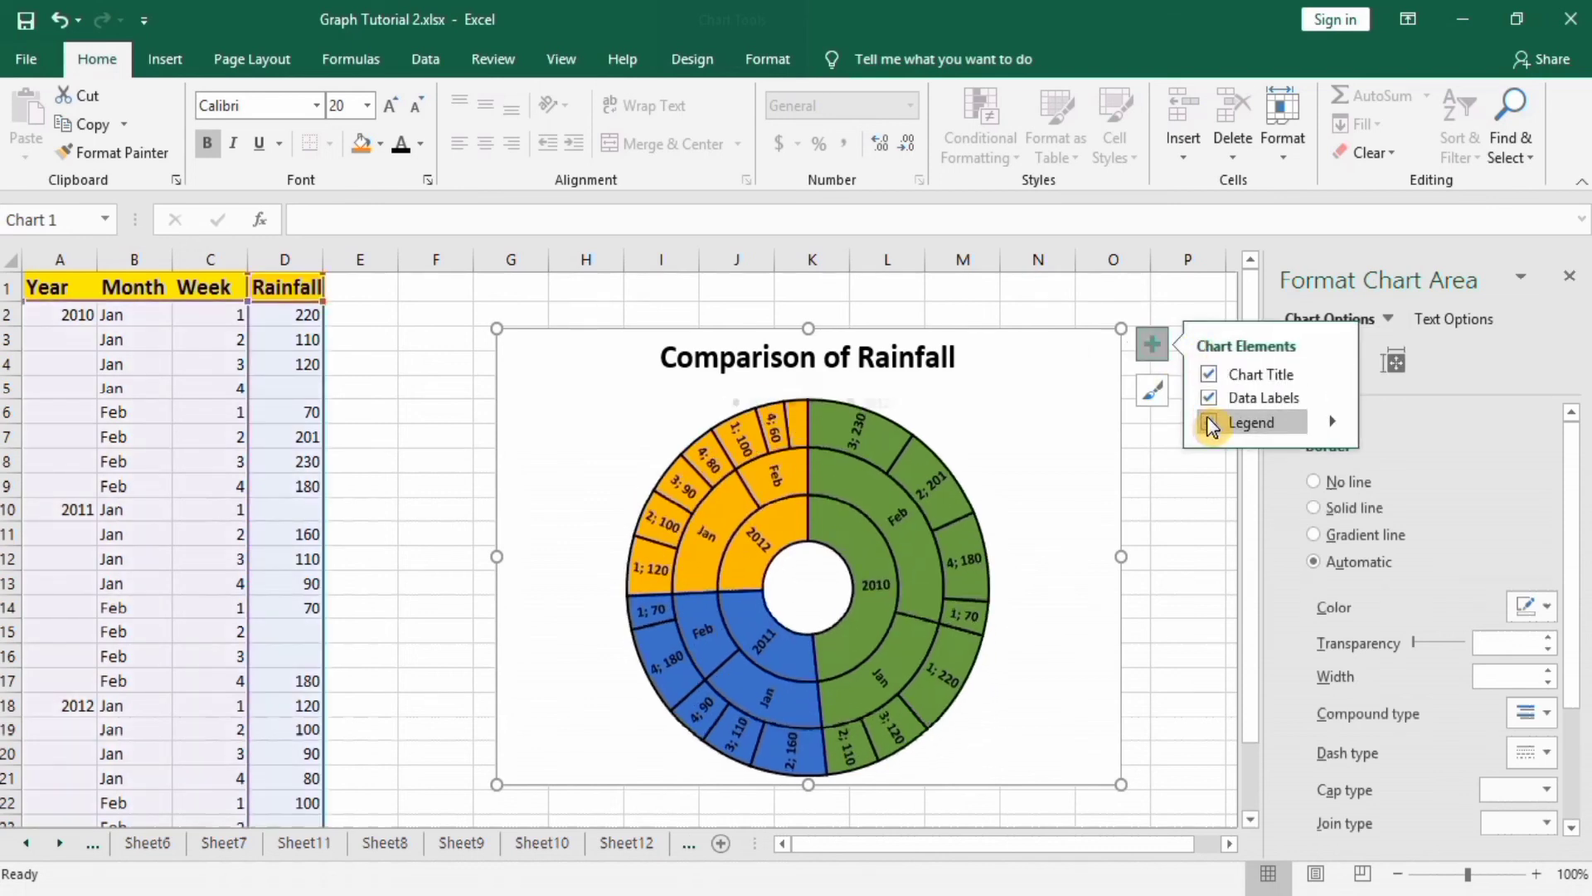
click(1207, 423)
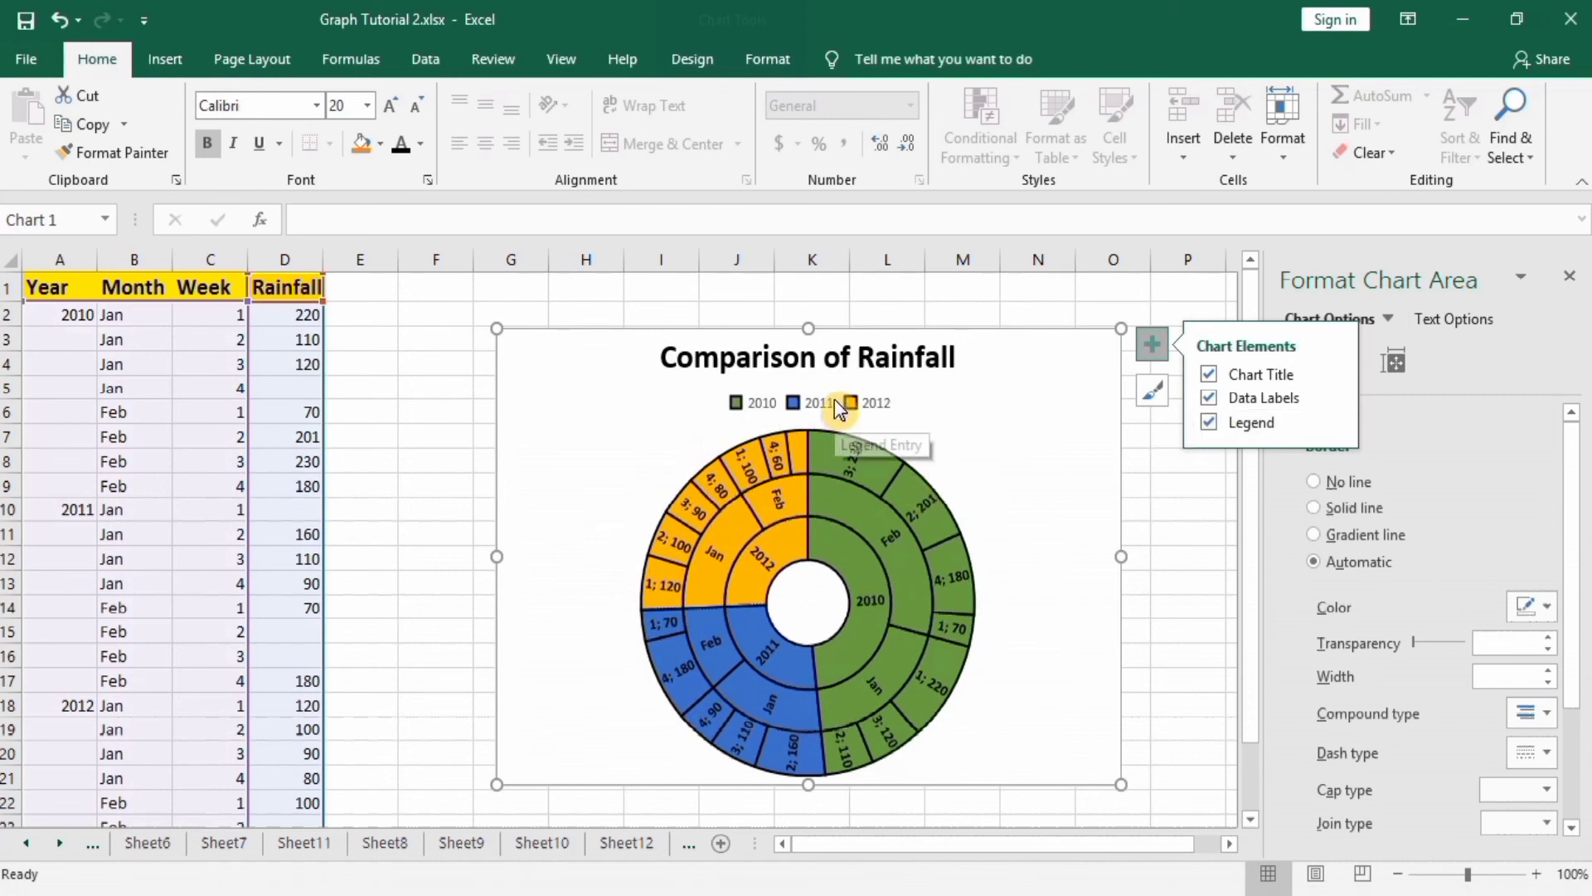
click(808, 403)
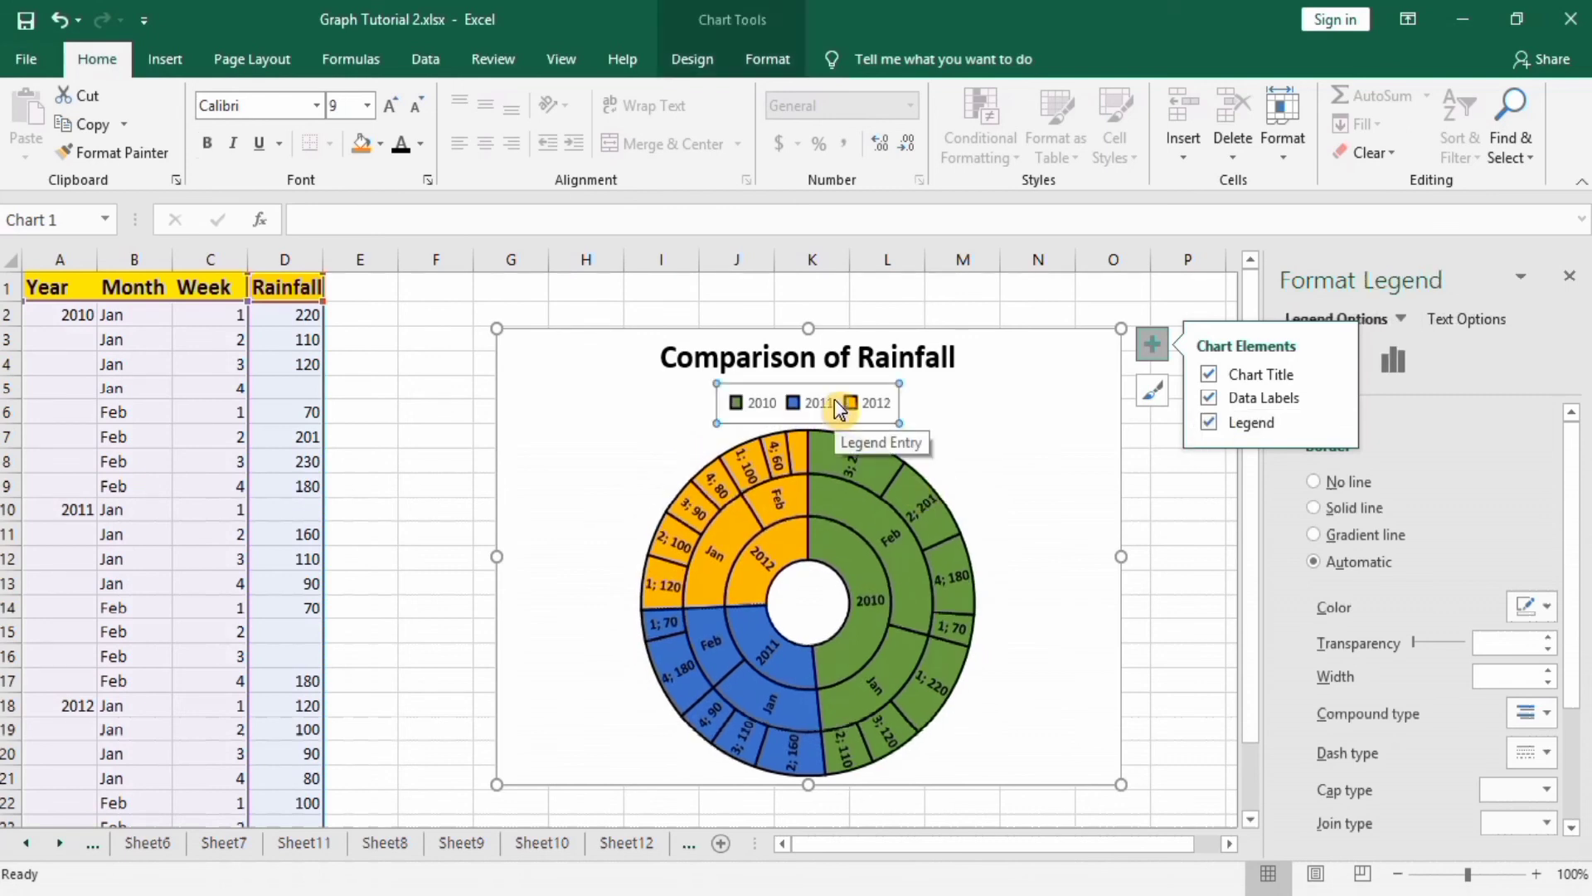
right_click(845, 403)
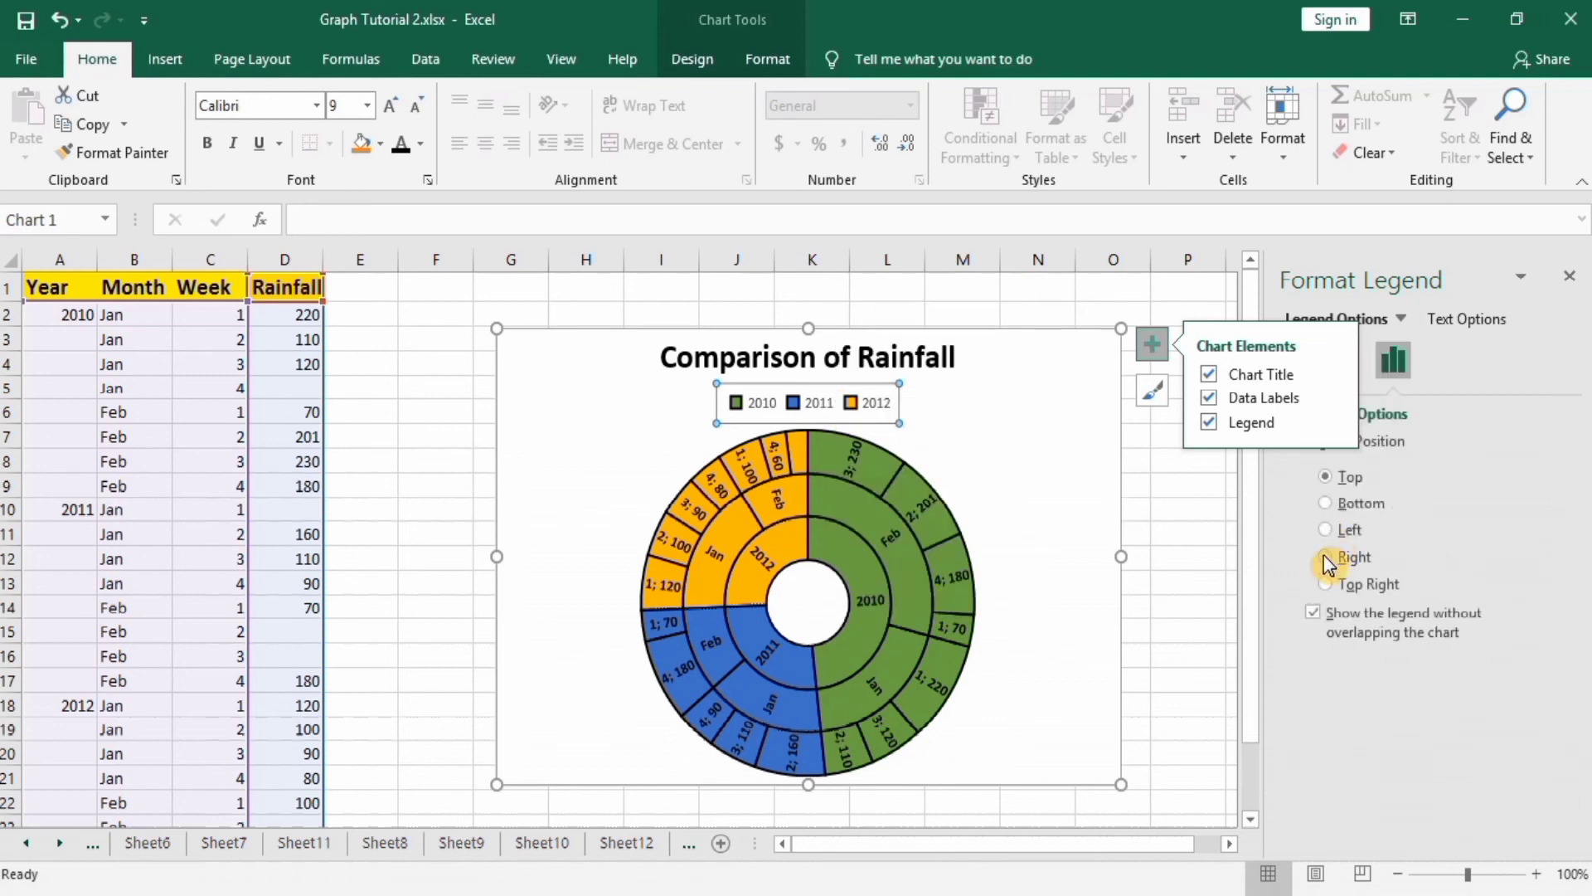
click(1325, 557)
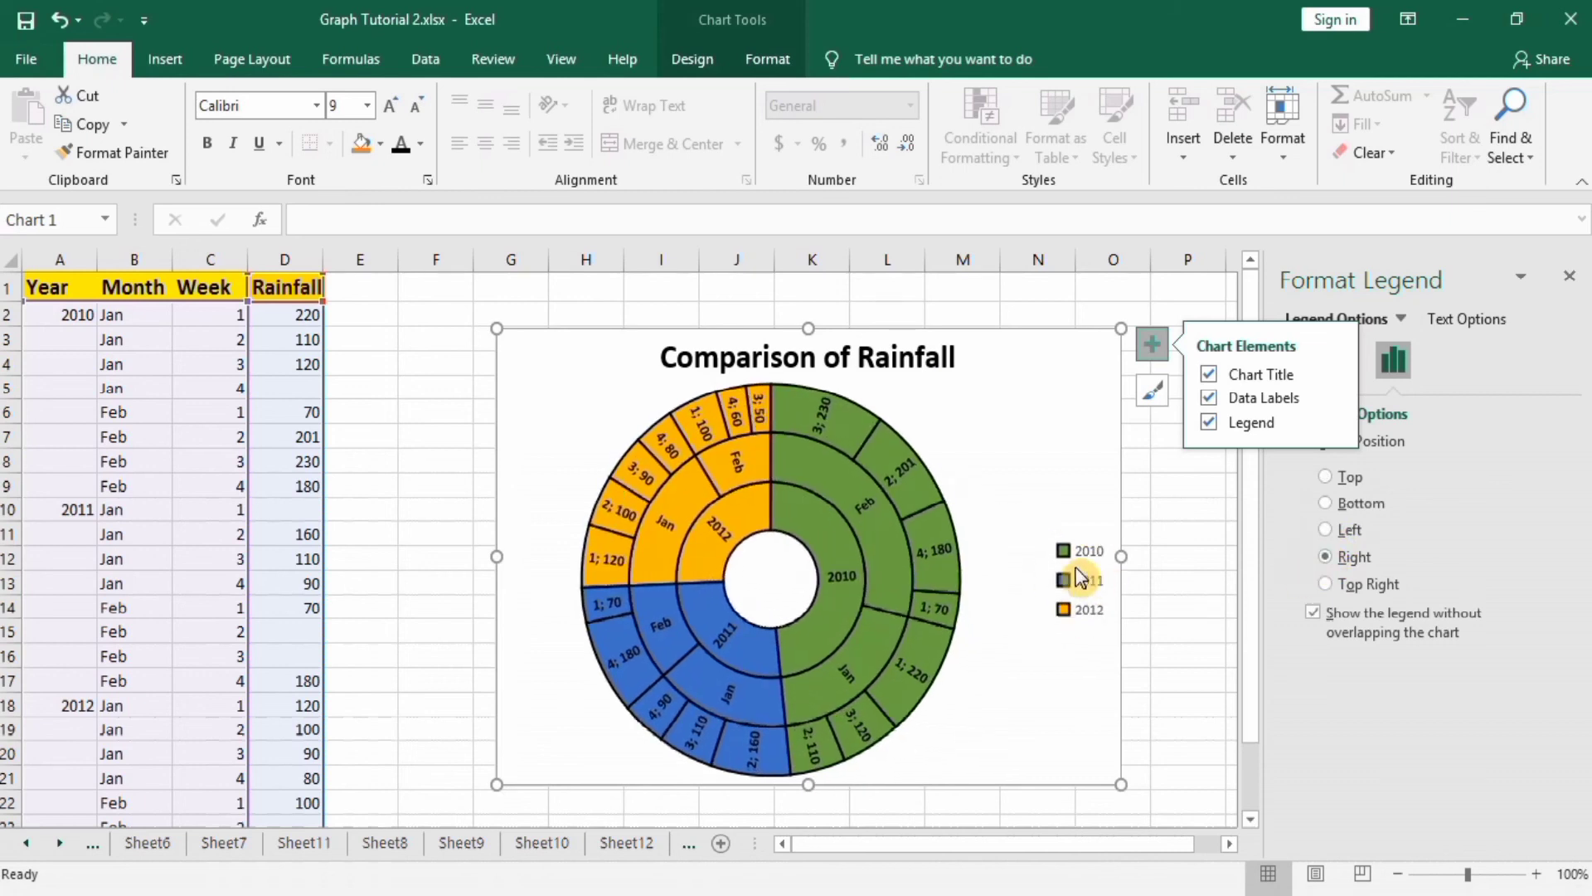
- Enlarge the legend text with a bigger font size from the Home ribbon
click(1080, 580)
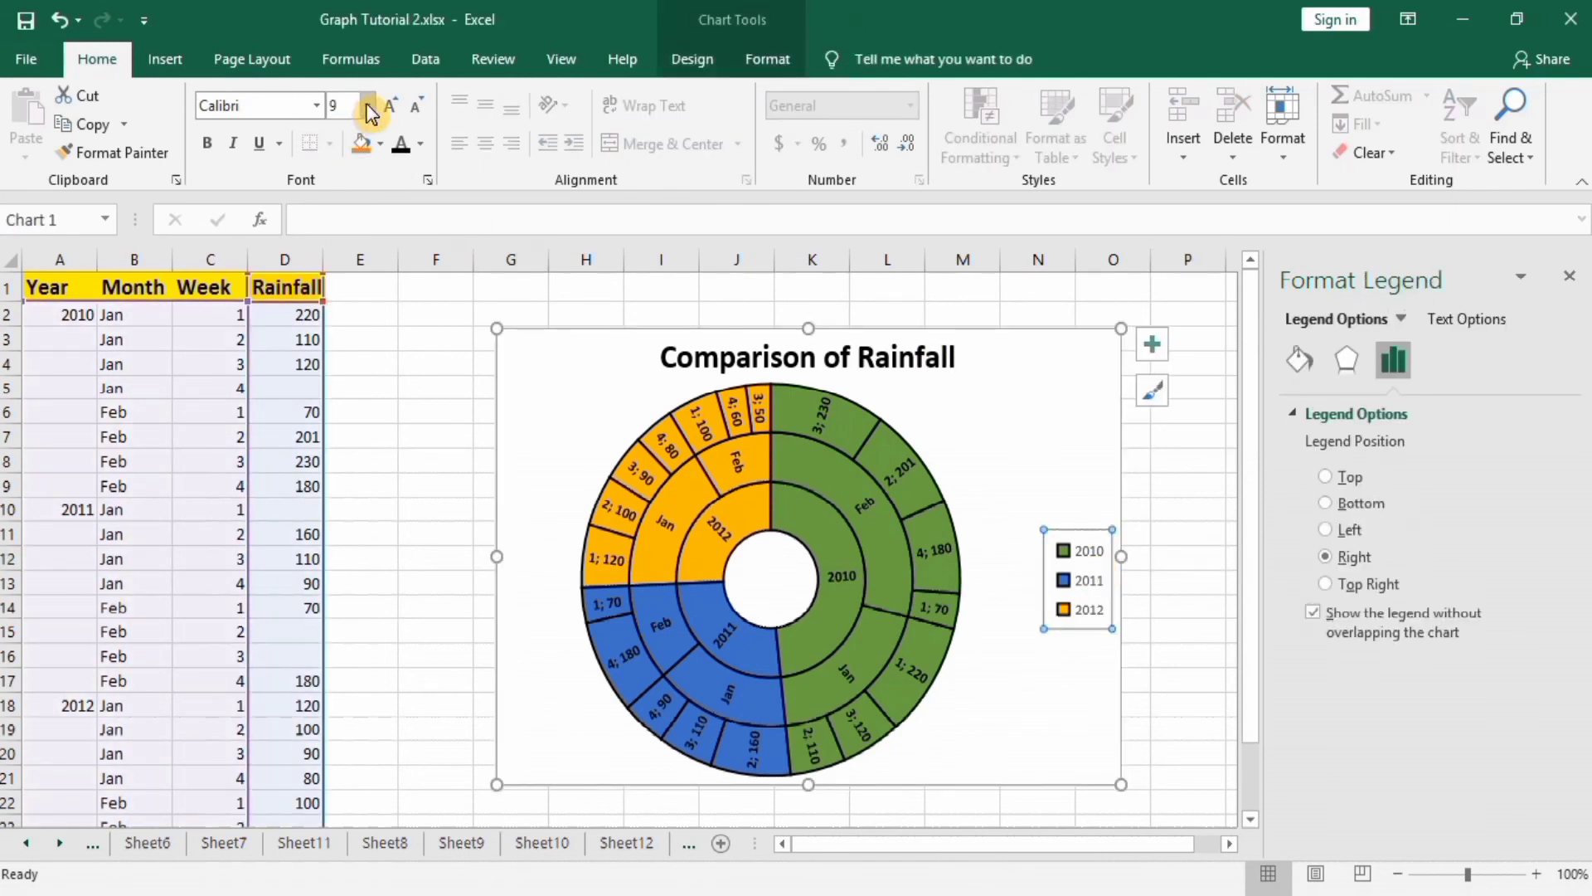
click(371, 105)
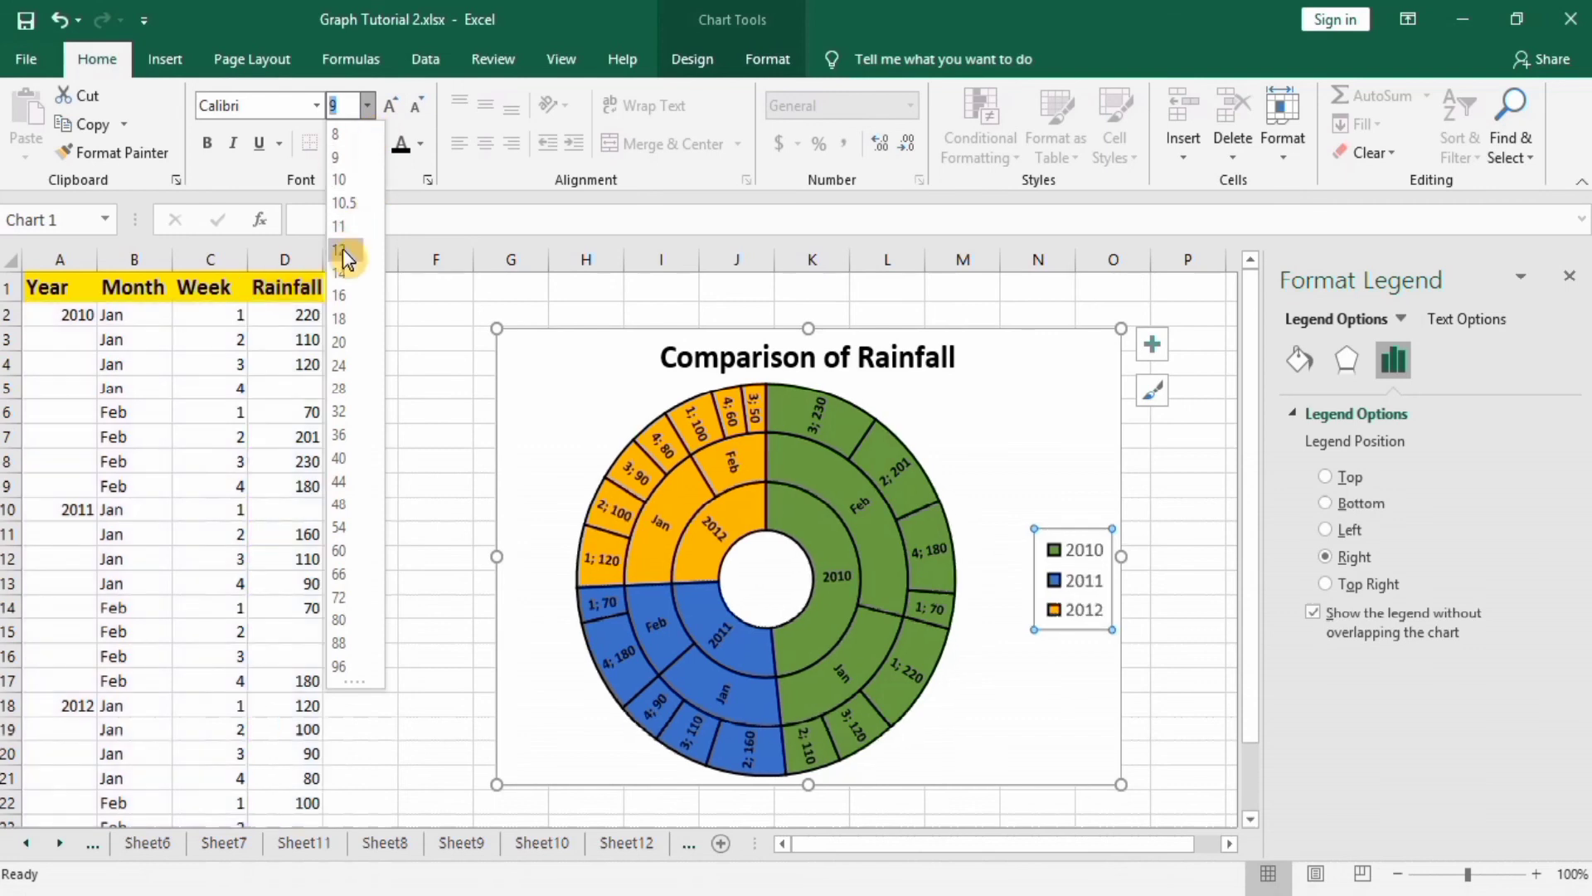
click(338, 250)
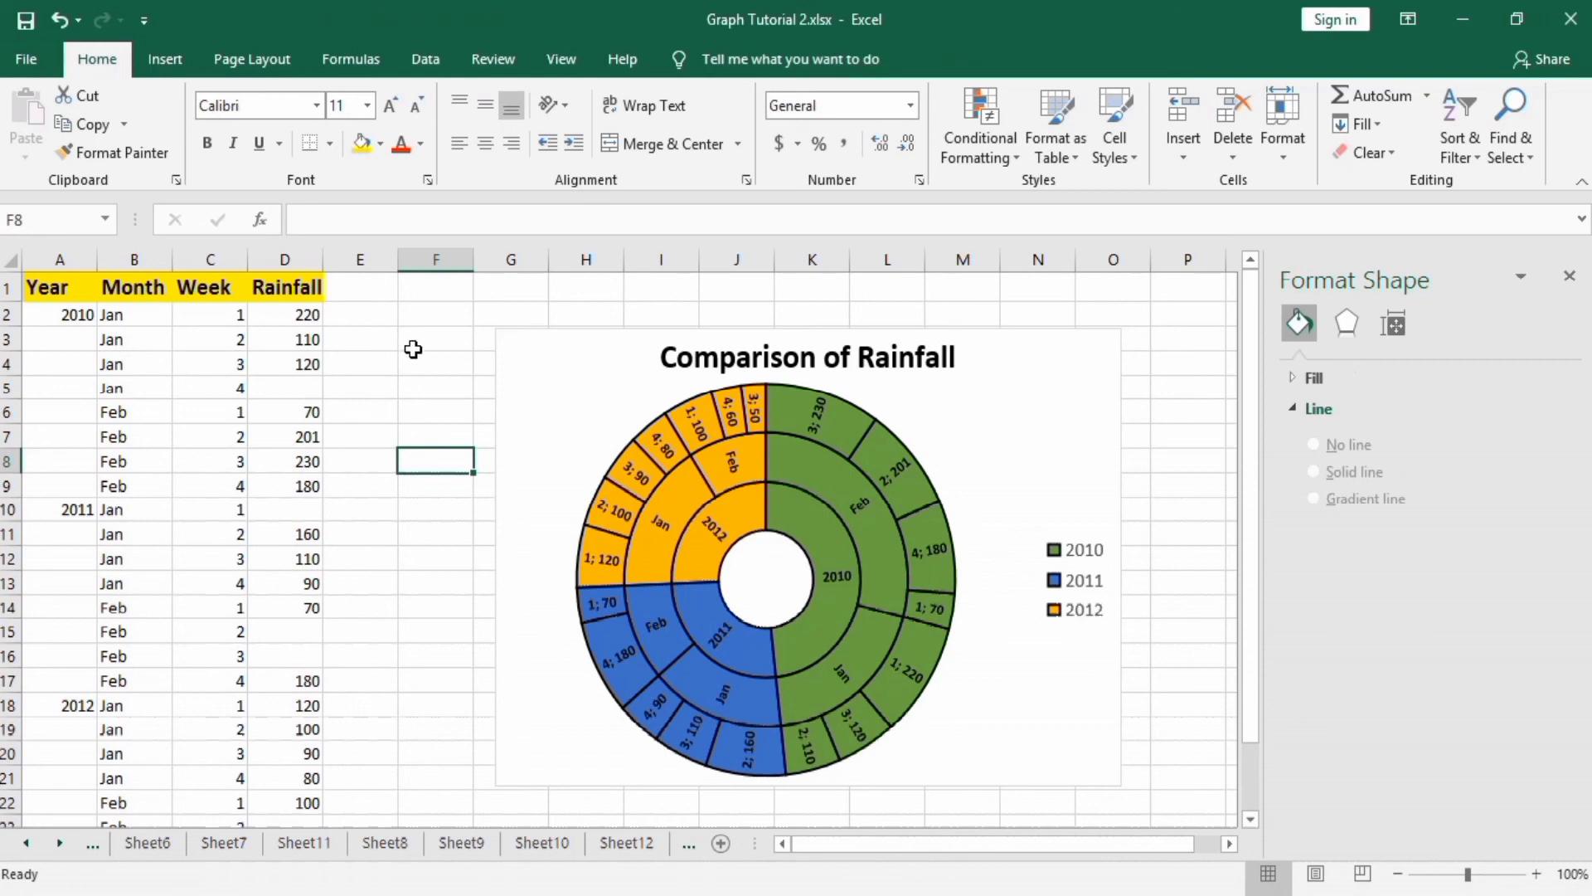
mouse_move(498, 345)
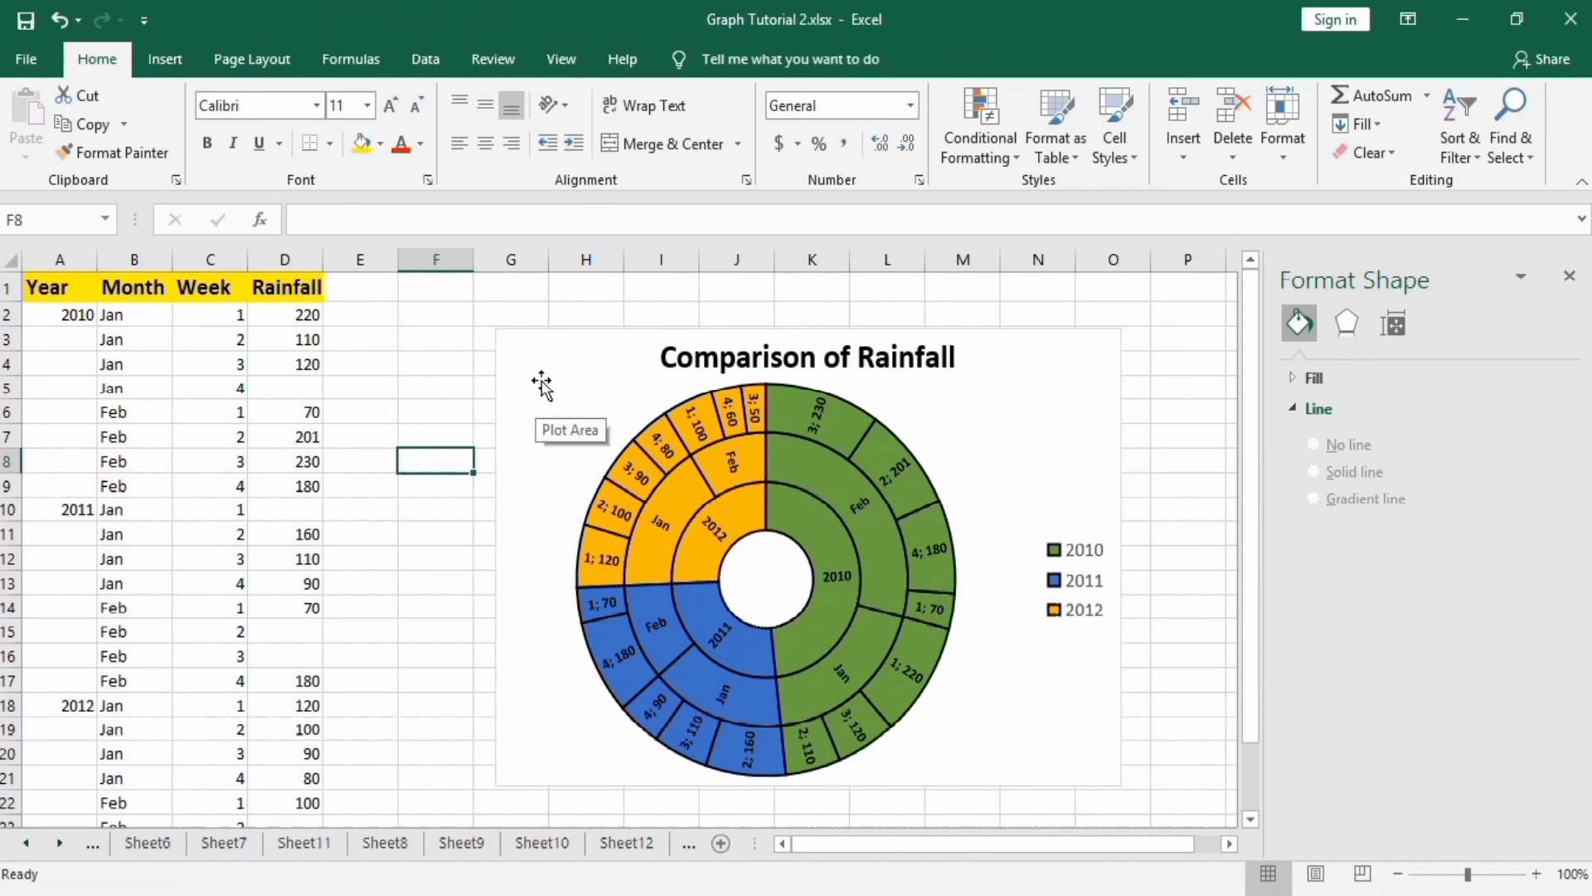
mouse_move(538, 401)
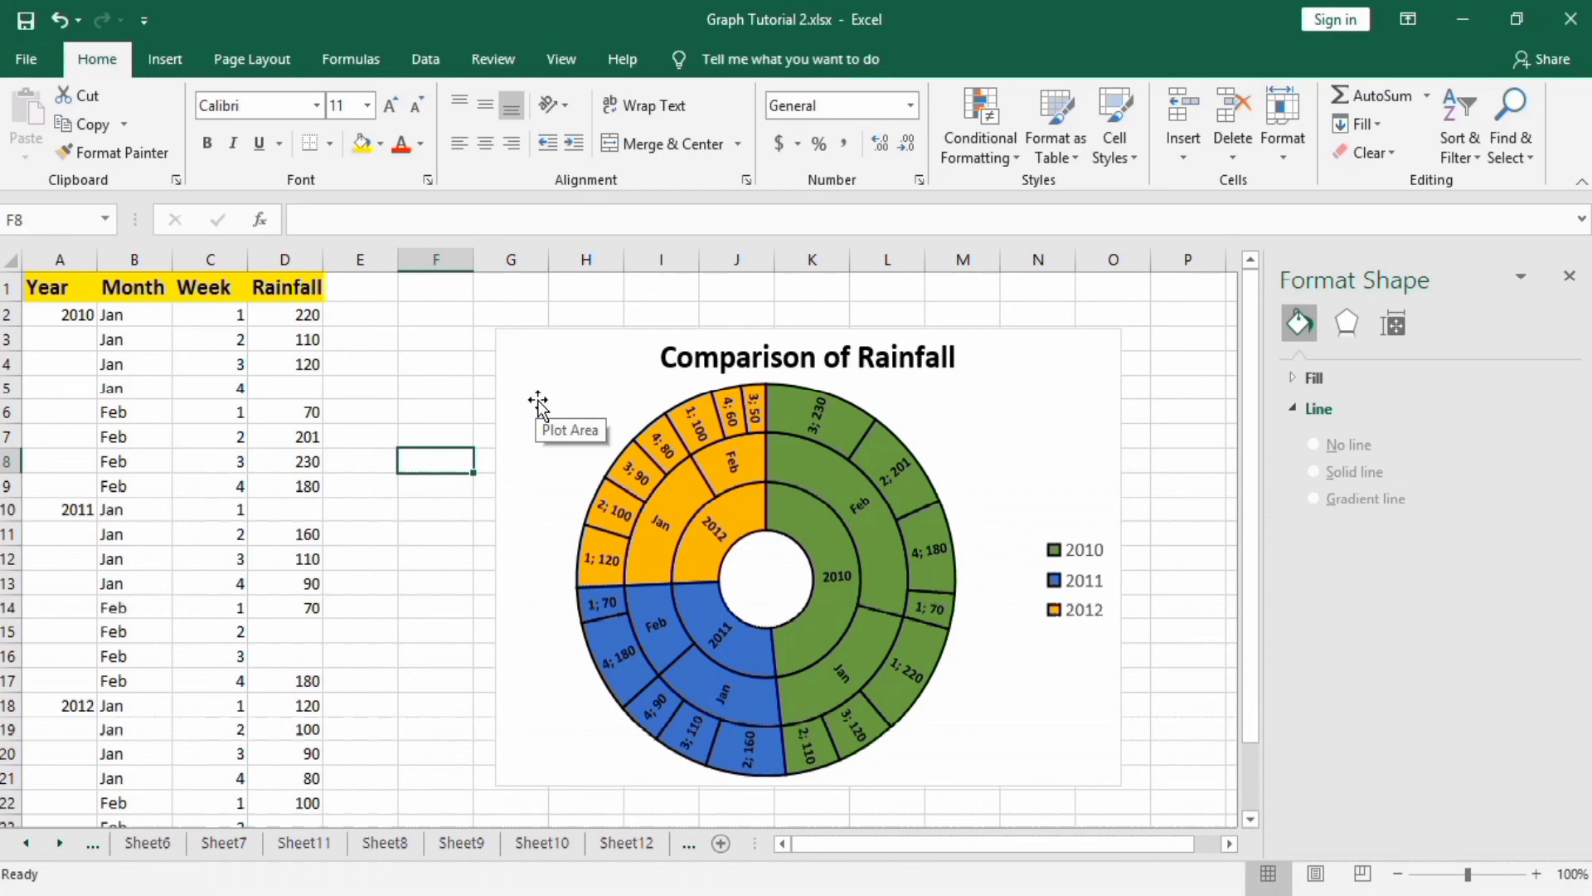
mouse_move(104, 314)
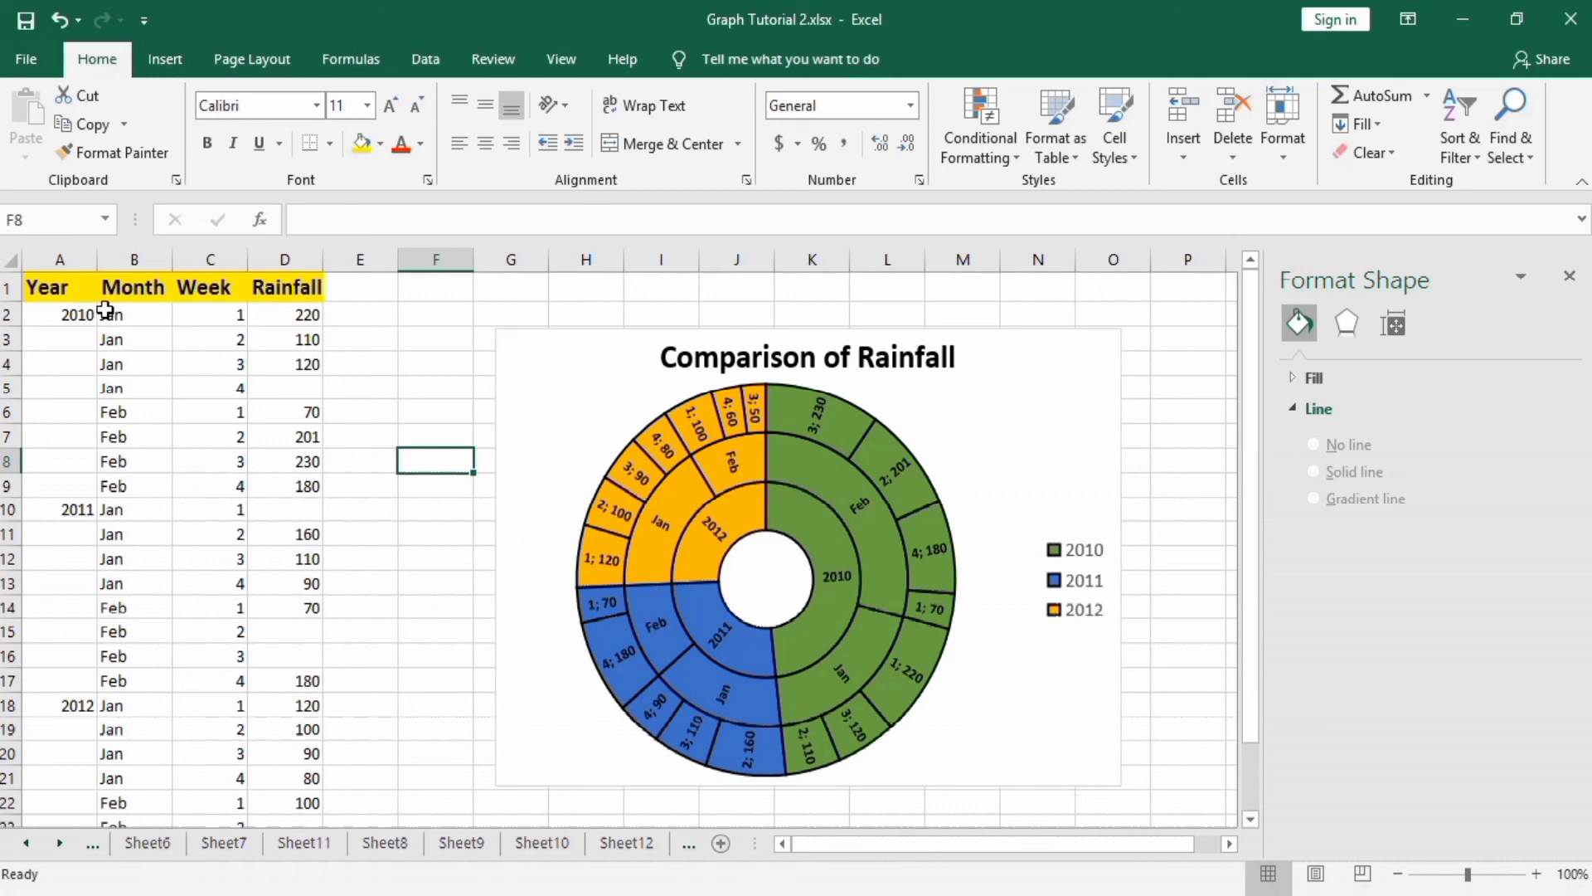
mouse_move(87, 355)
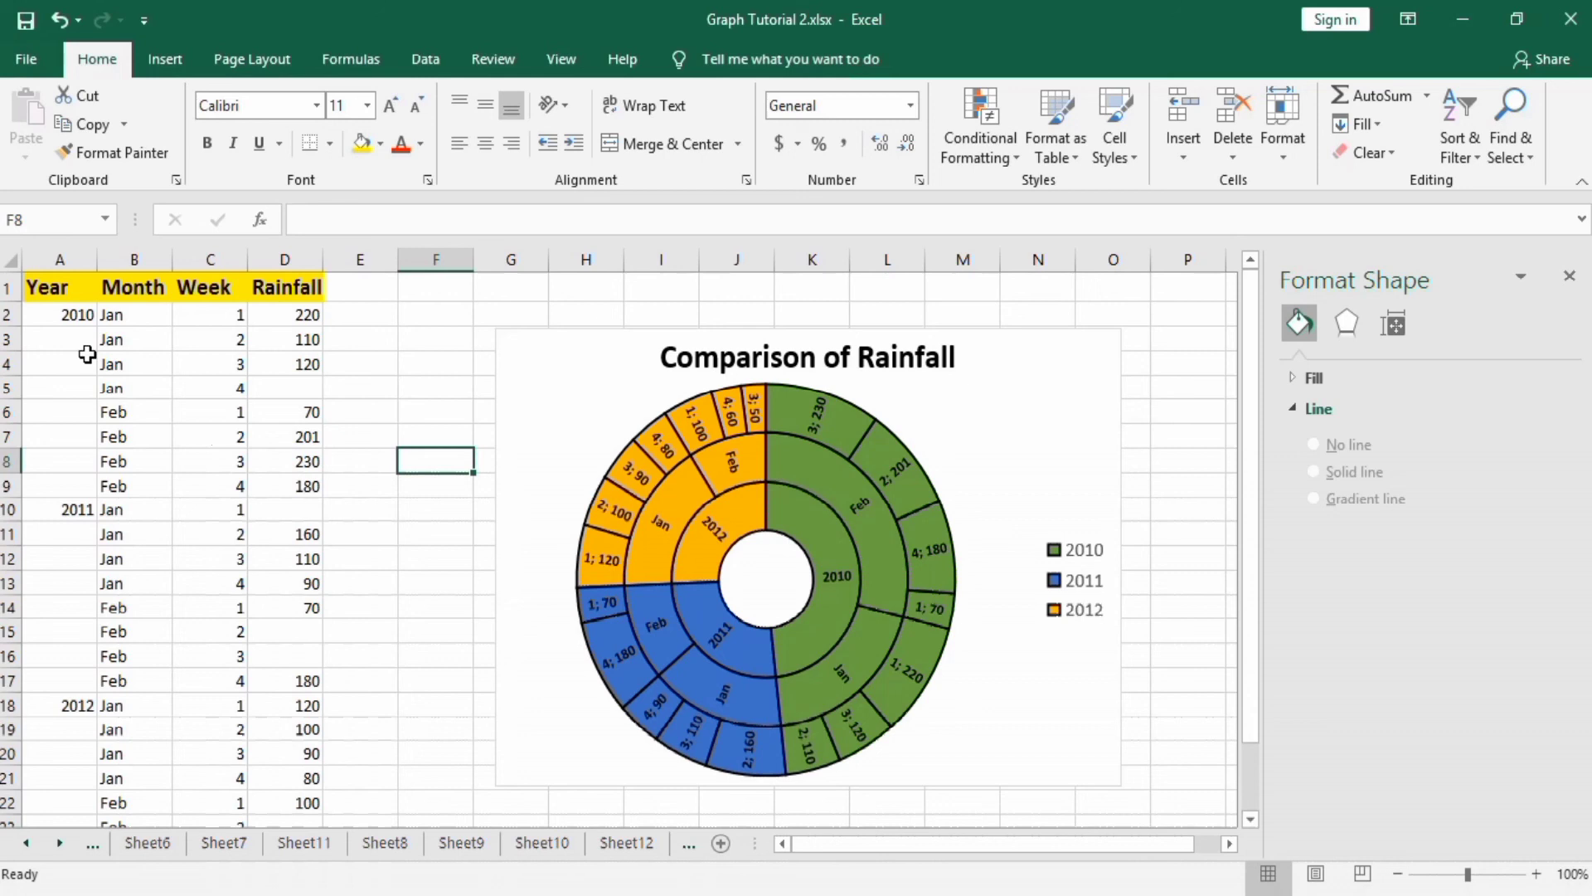
mouse_move(370, 398)
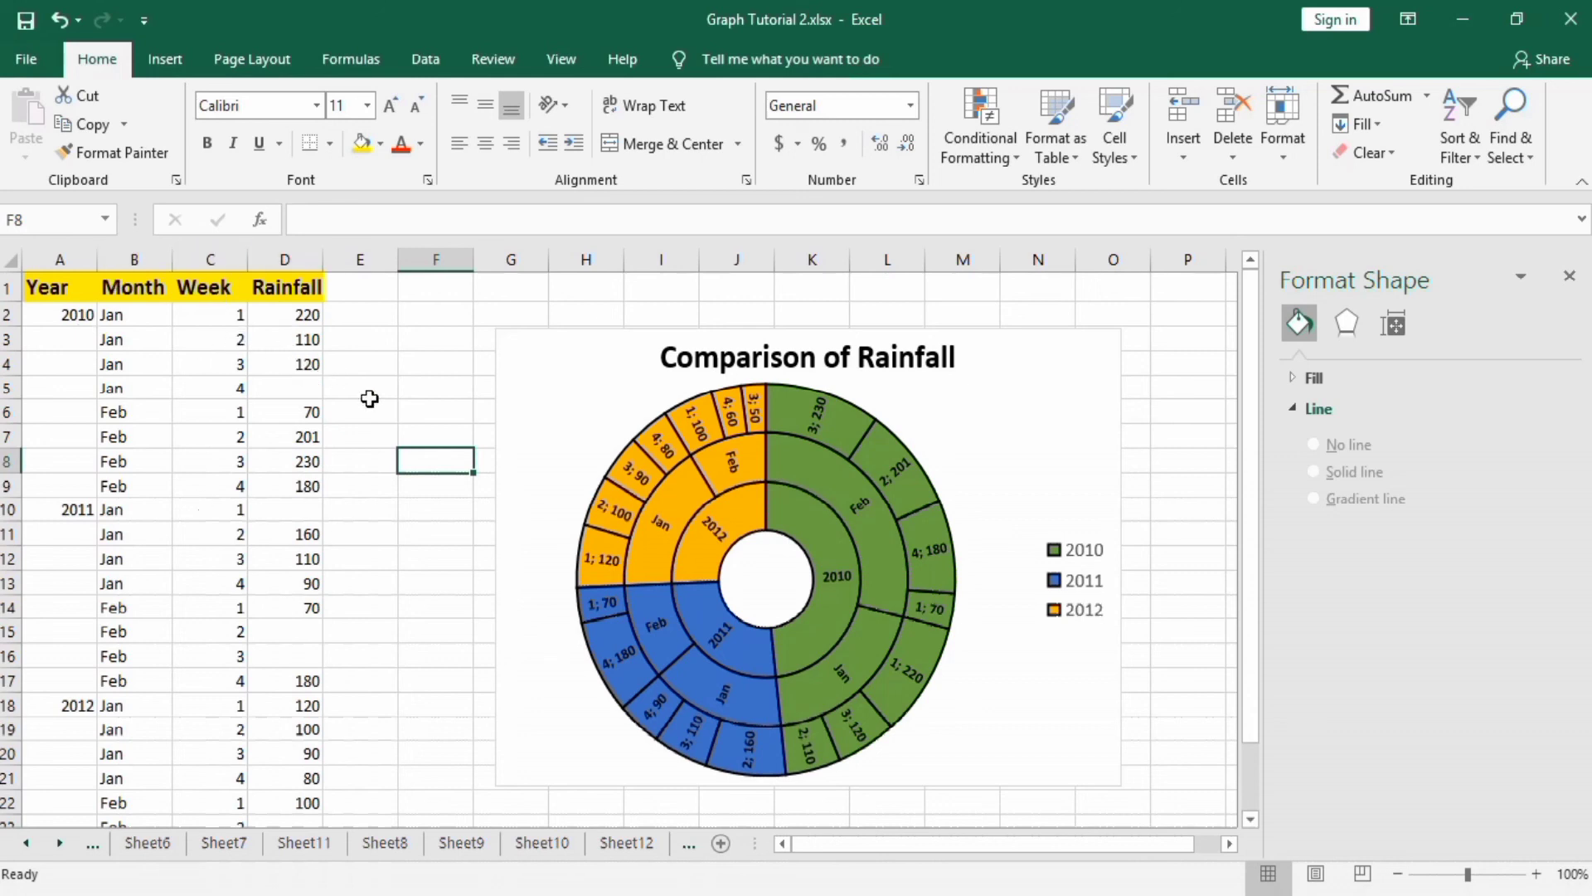
mouse_move(592, 312)
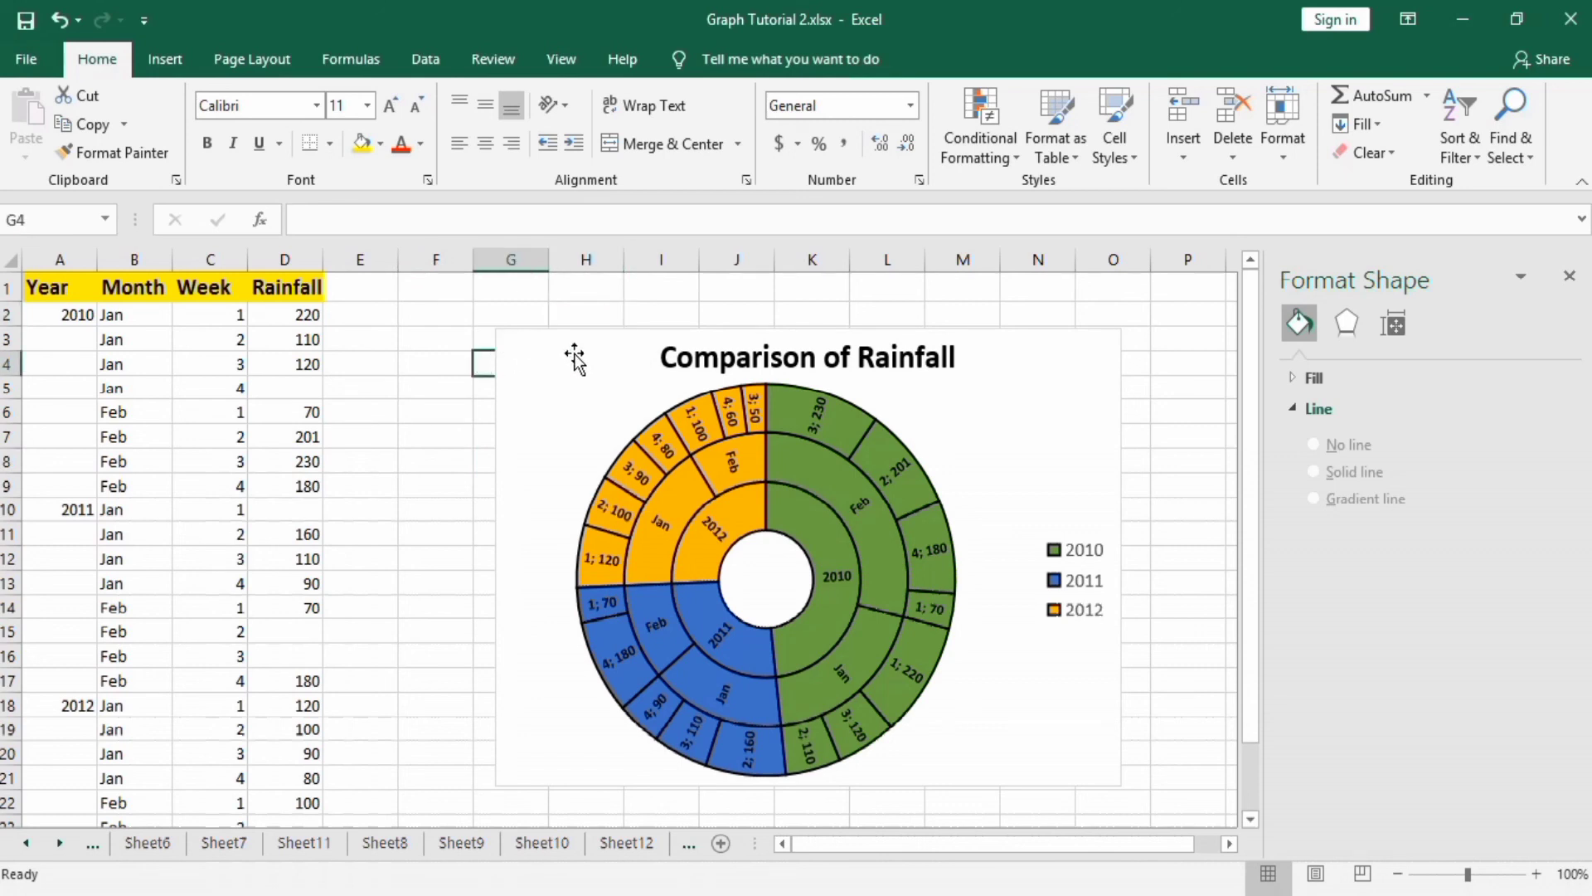
mouse_move(521, 348)
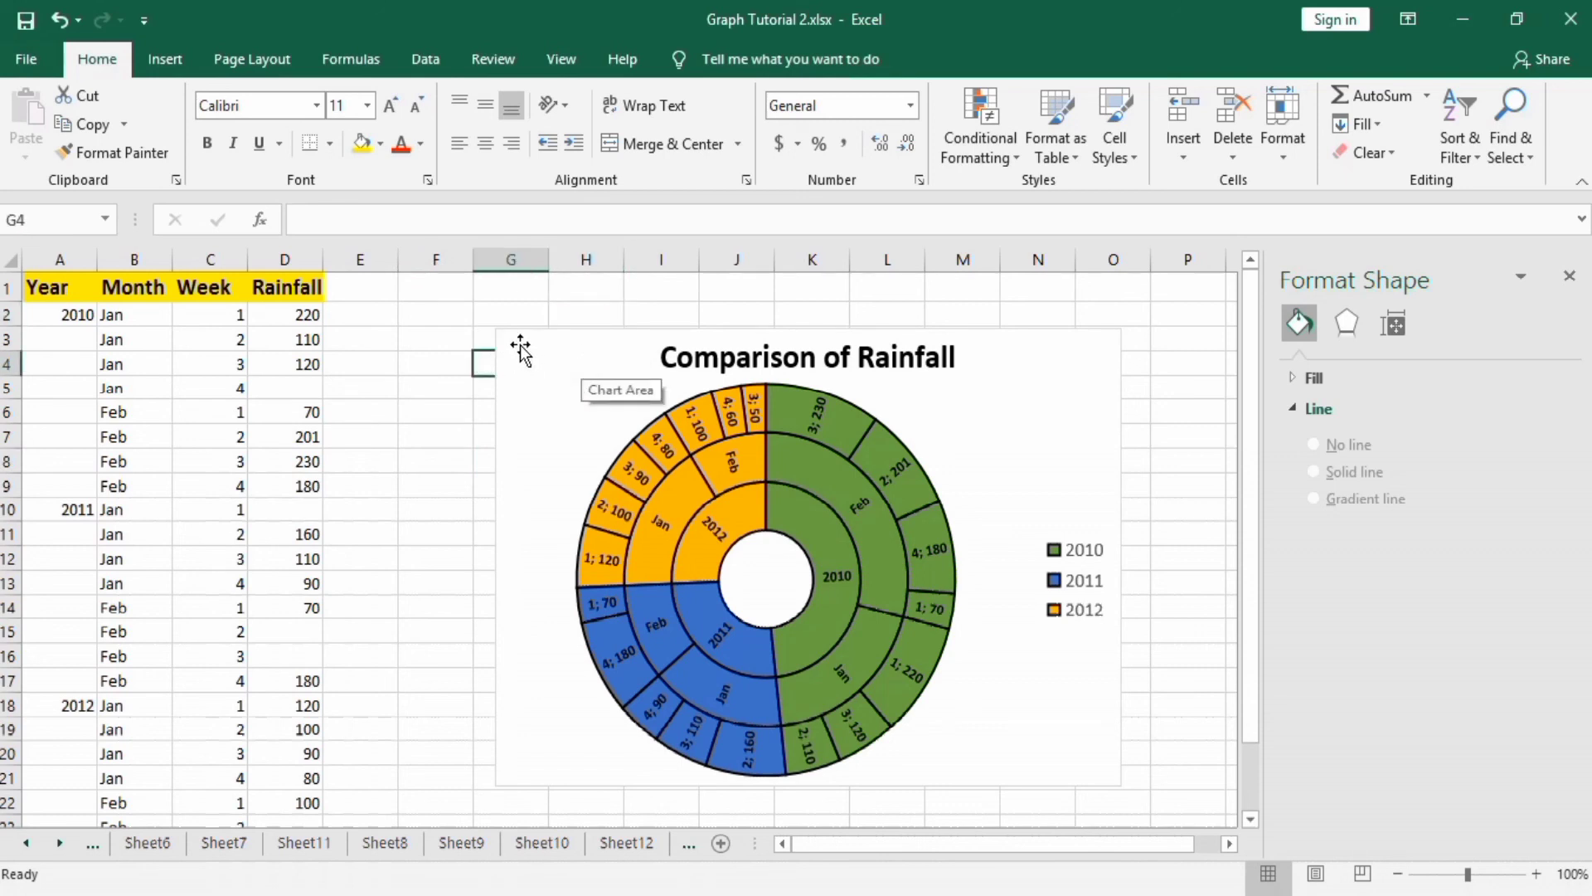